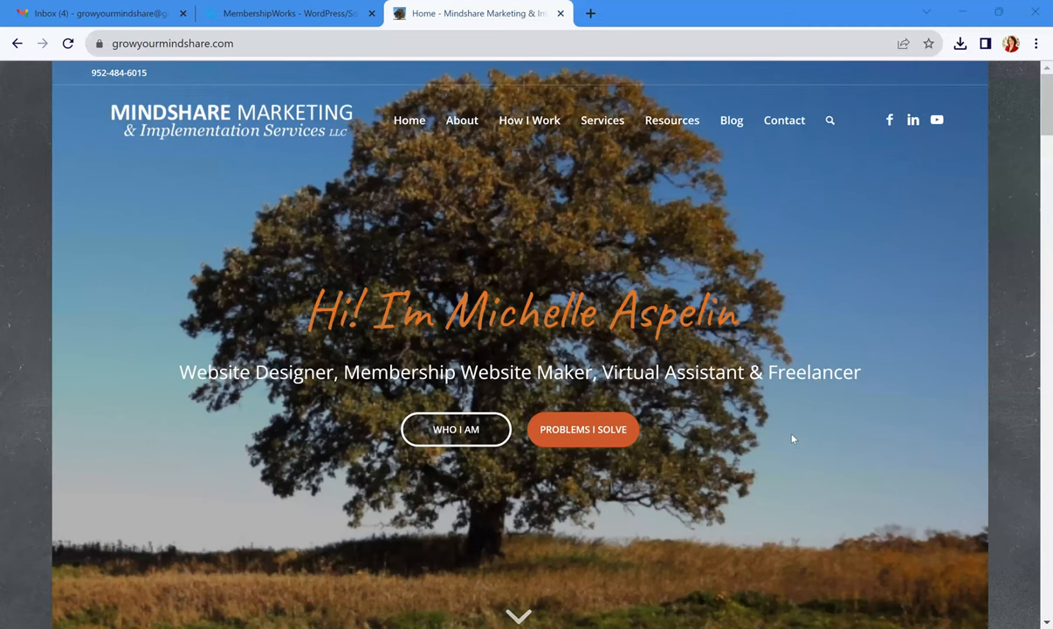
pyautogui.moveTo(622, 159)
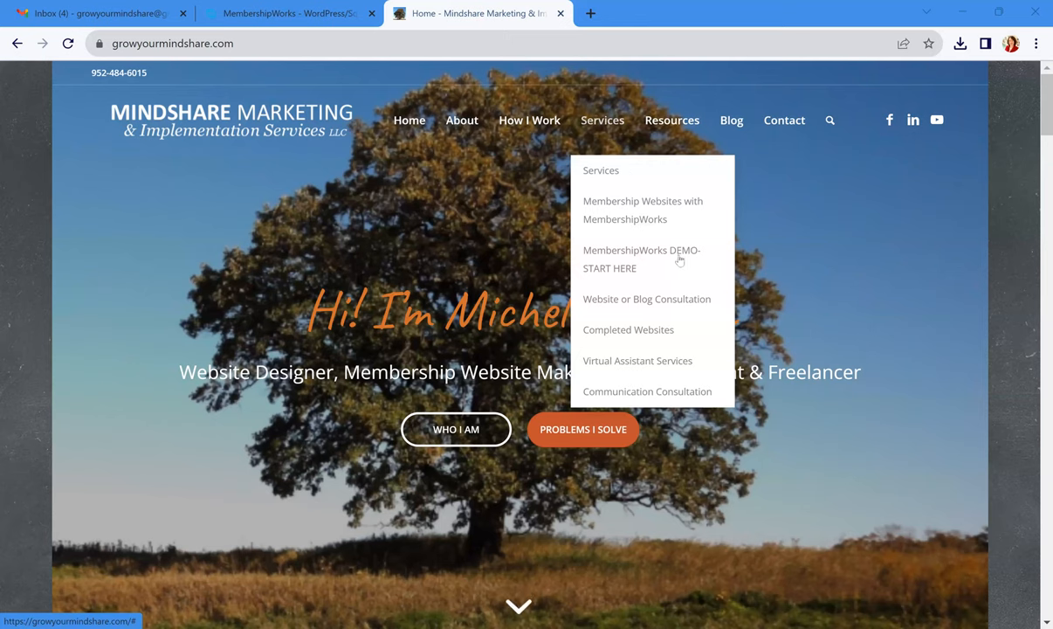
# Go to the 'MembershipWorks DEMO-START HERE' page under Services
pyautogui.click(641, 258)
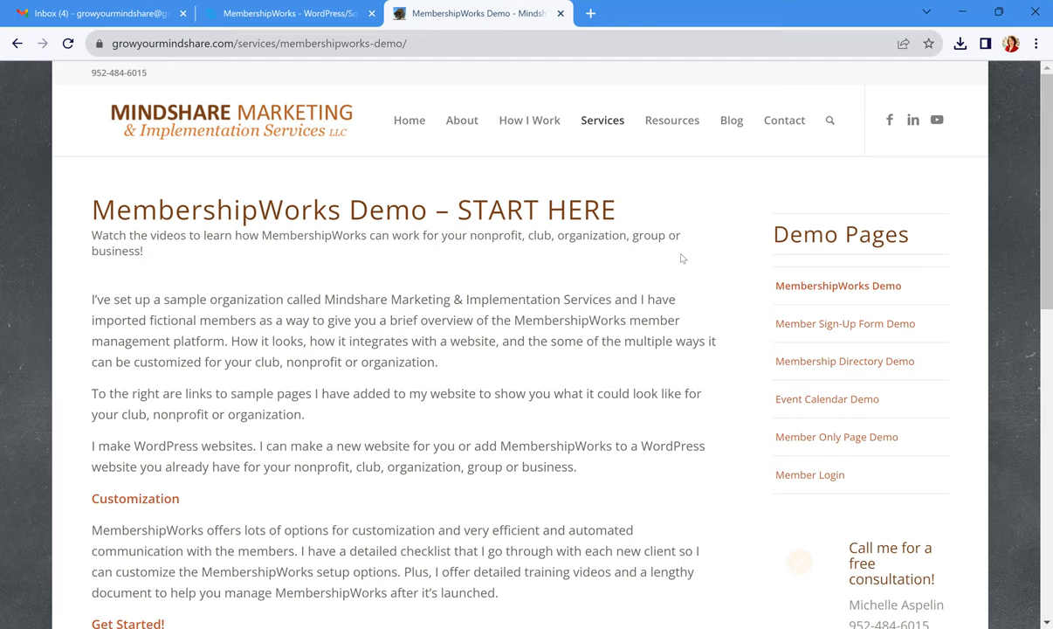
pyautogui.moveTo(761, 314)
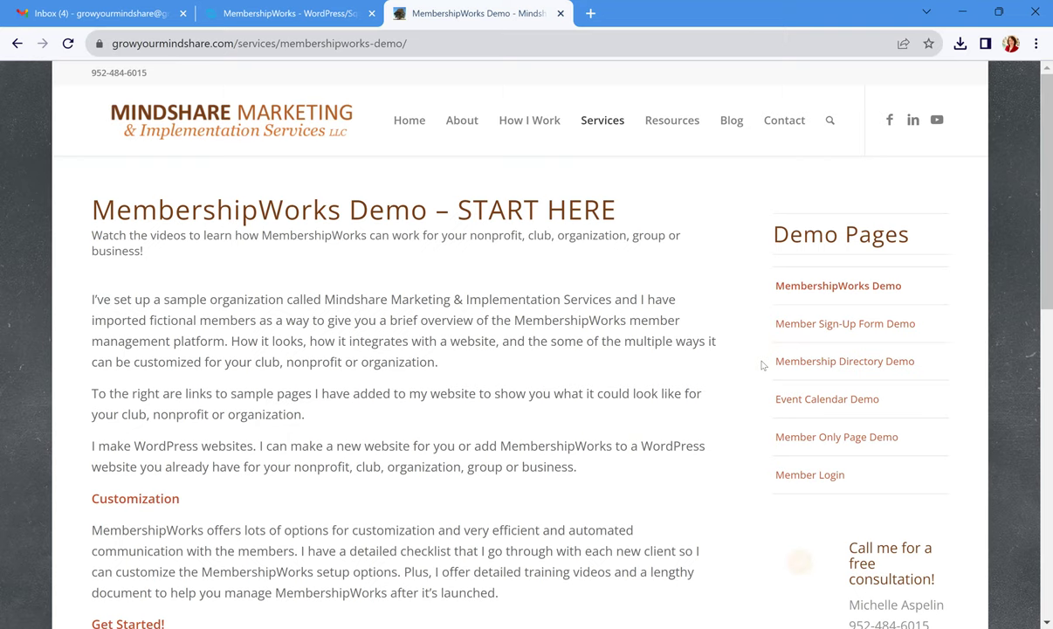
pyautogui.moveTo(734, 339)
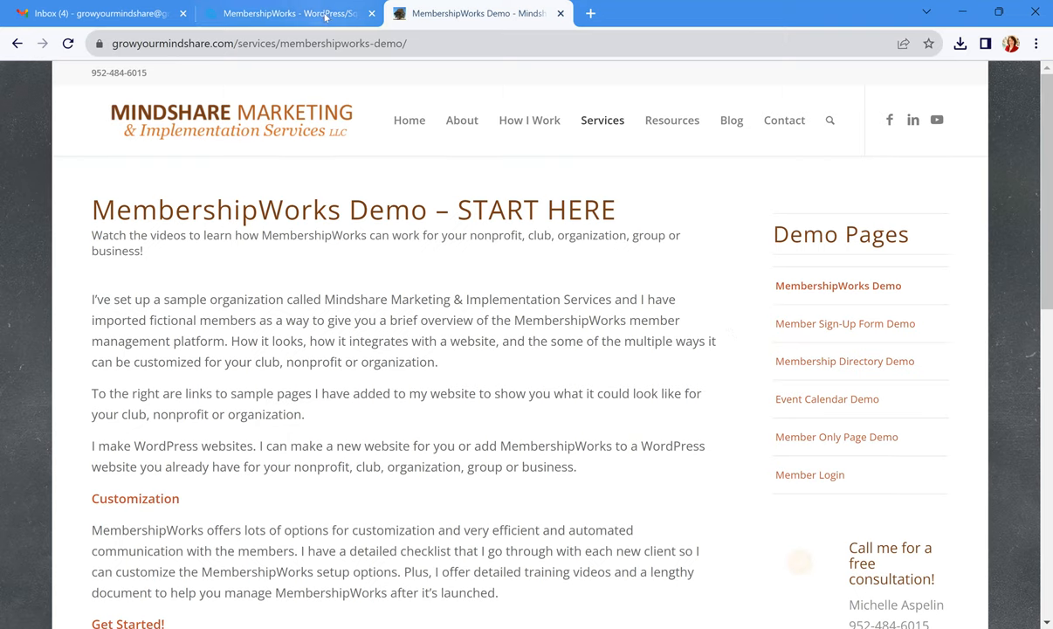
# Switch to the MembershipWorks site and go to Customer Sign In
pyautogui.click(290, 14)
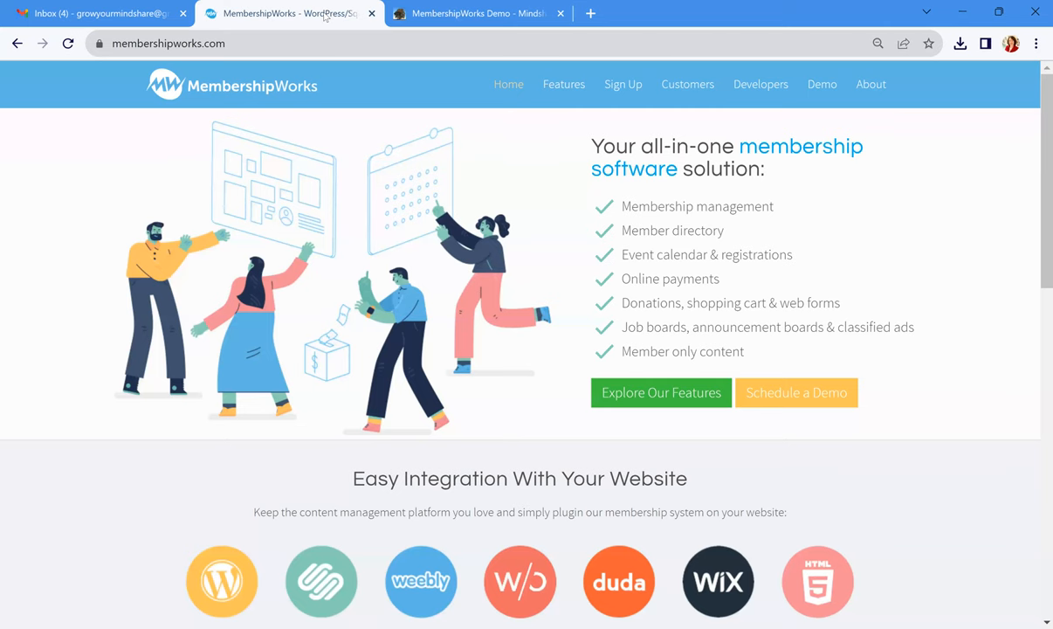
pyautogui.moveTo(333, 38)
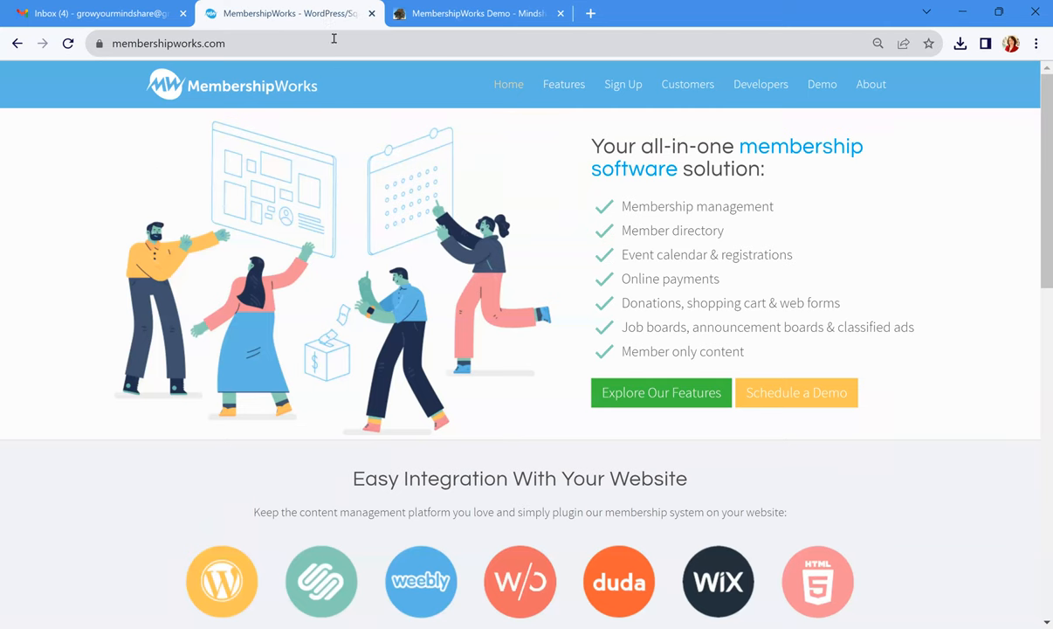
pyautogui.moveTo(412, 94)
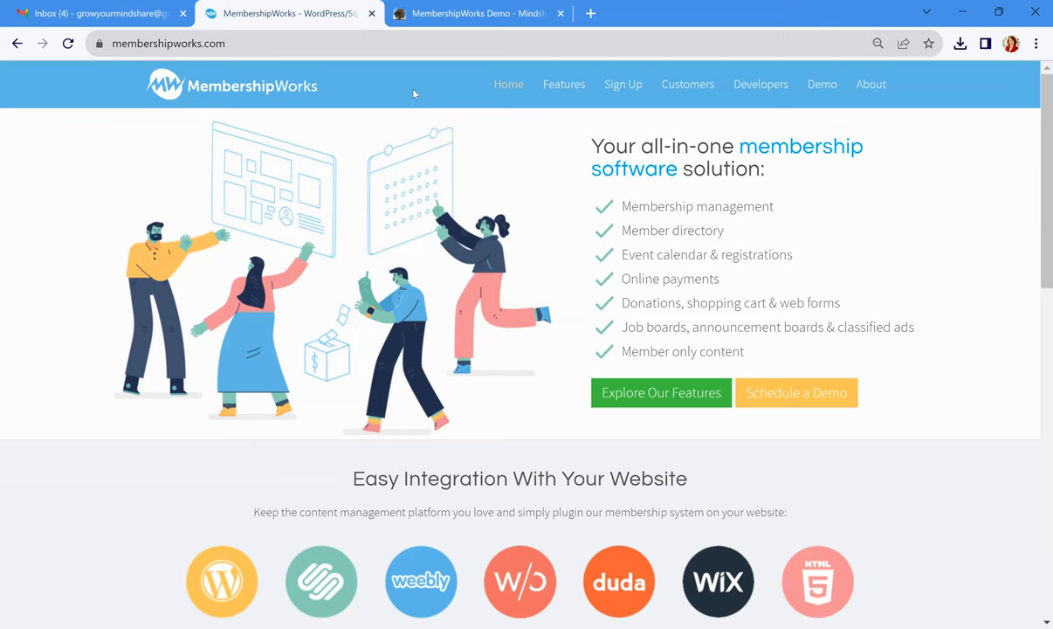
pyautogui.moveTo(677, 114)
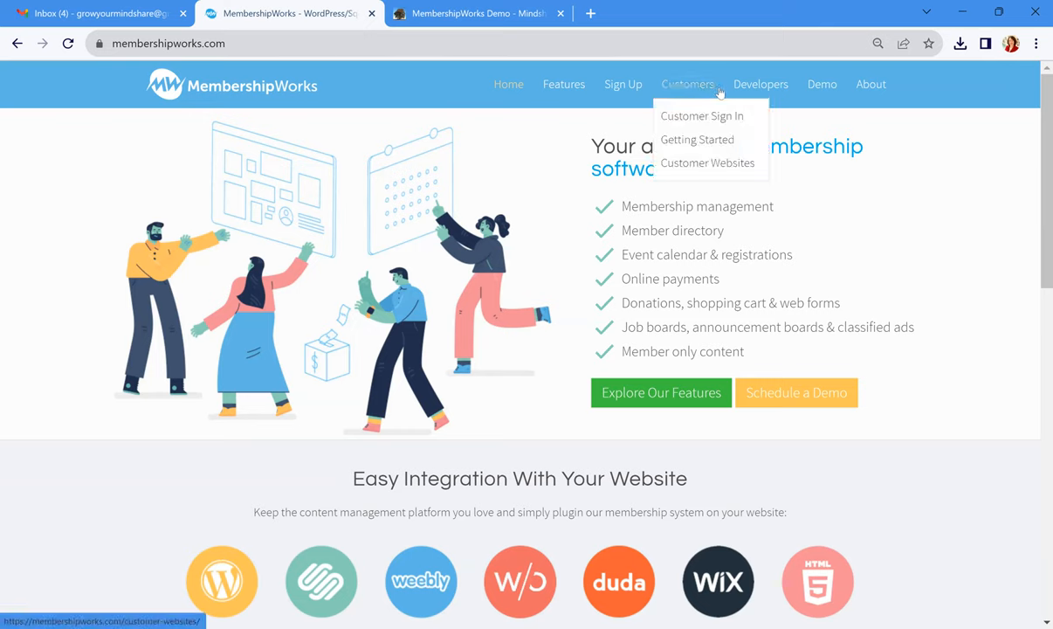
pyautogui.moveTo(702, 115)
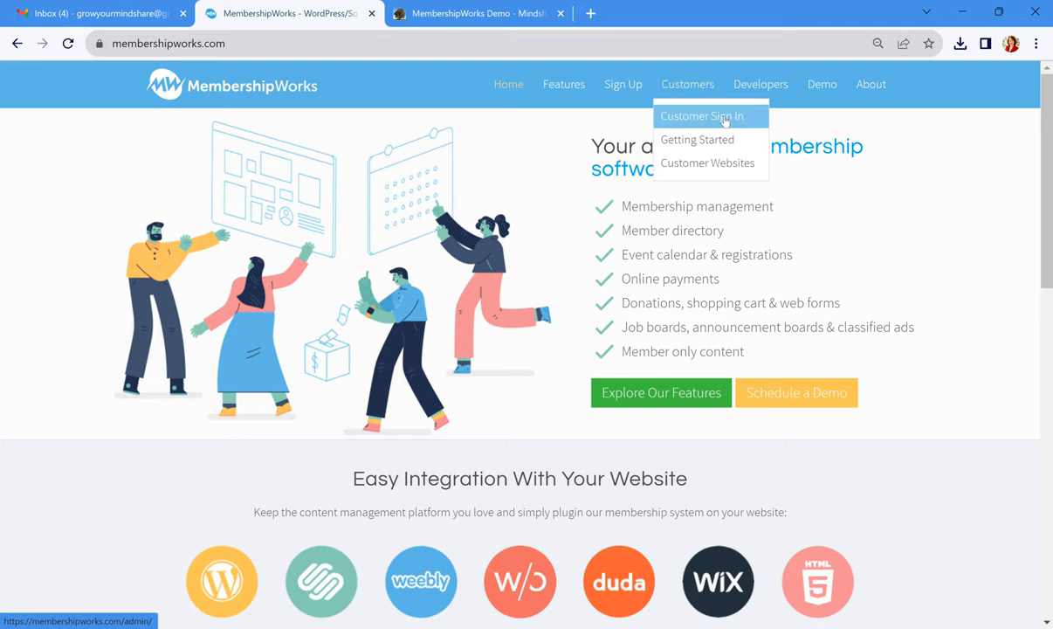
pyautogui.click(702, 115)
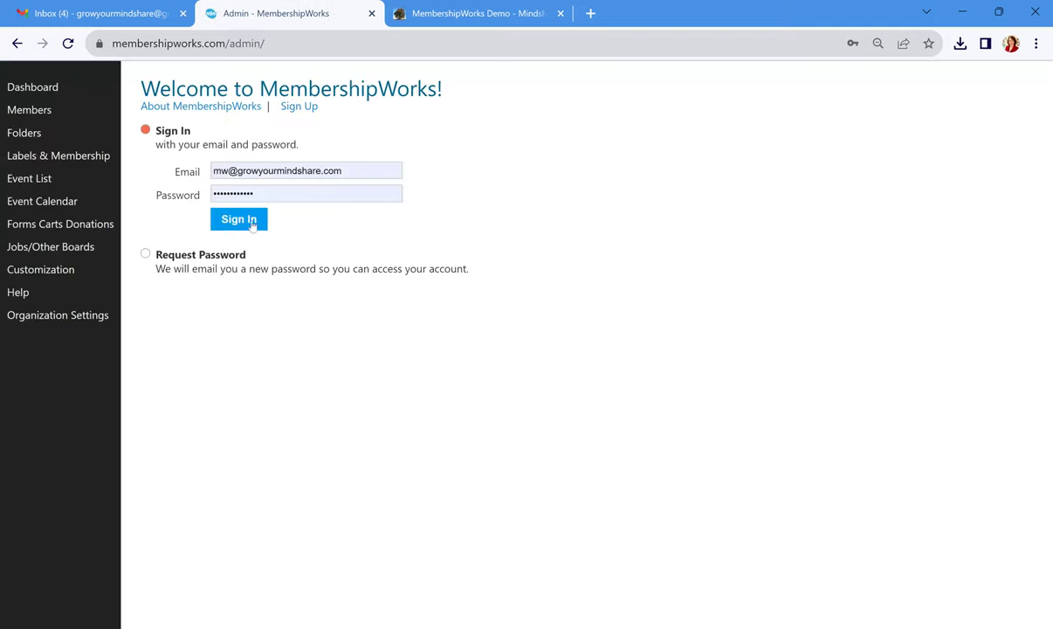
# Sign in to the admin and land on the Dashboard's Current Stats
pyautogui.click(237, 220)
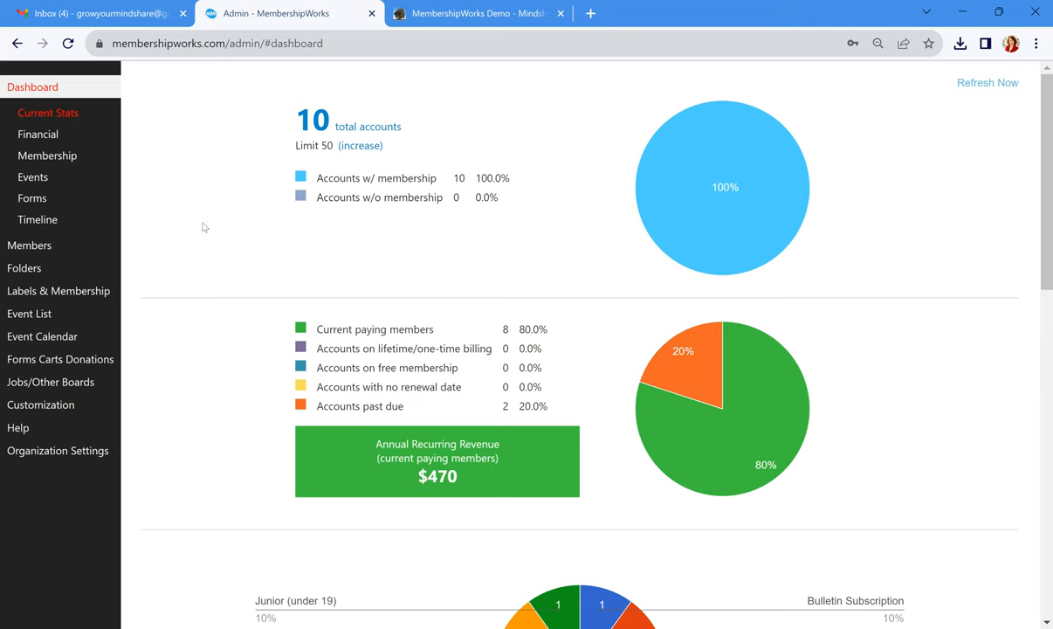
pyautogui.moveTo(269, 129)
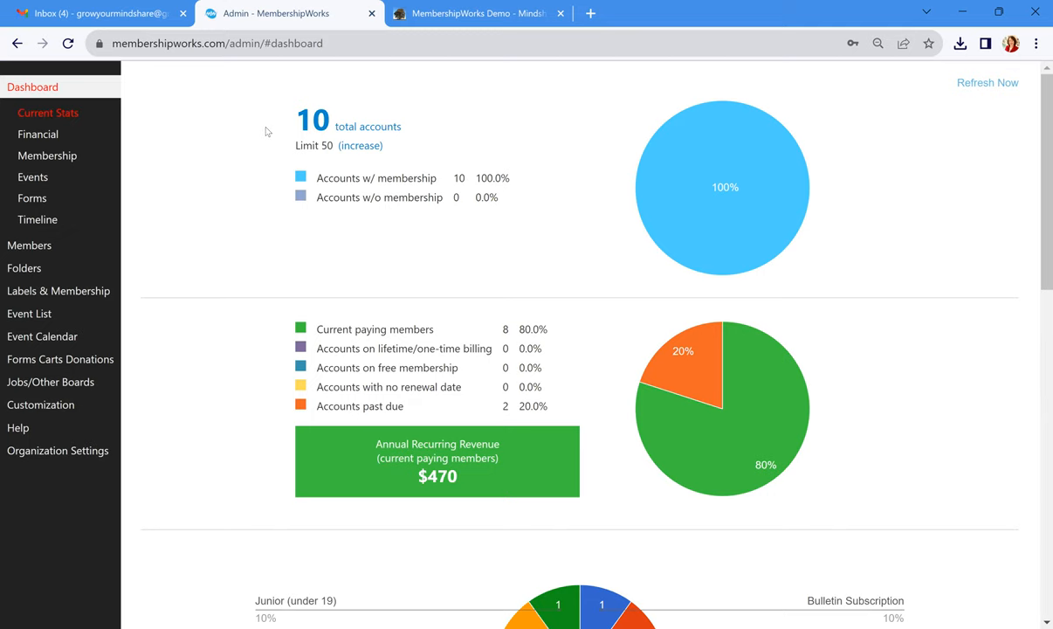
pyautogui.moveTo(227, 197)
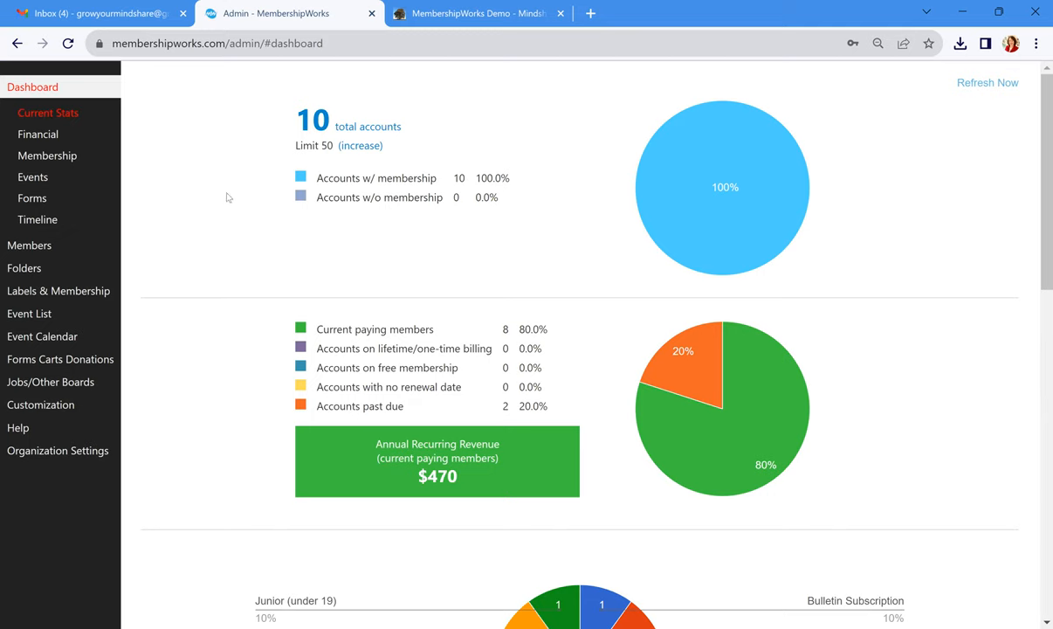
pyautogui.moveTo(206, 231)
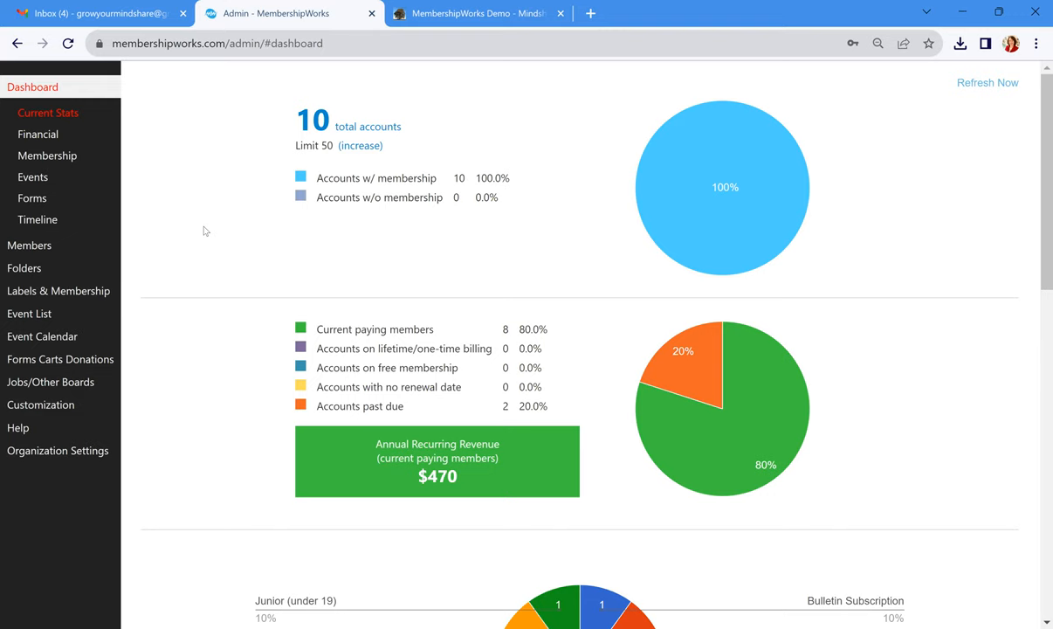
pyautogui.moveTo(220, 192)
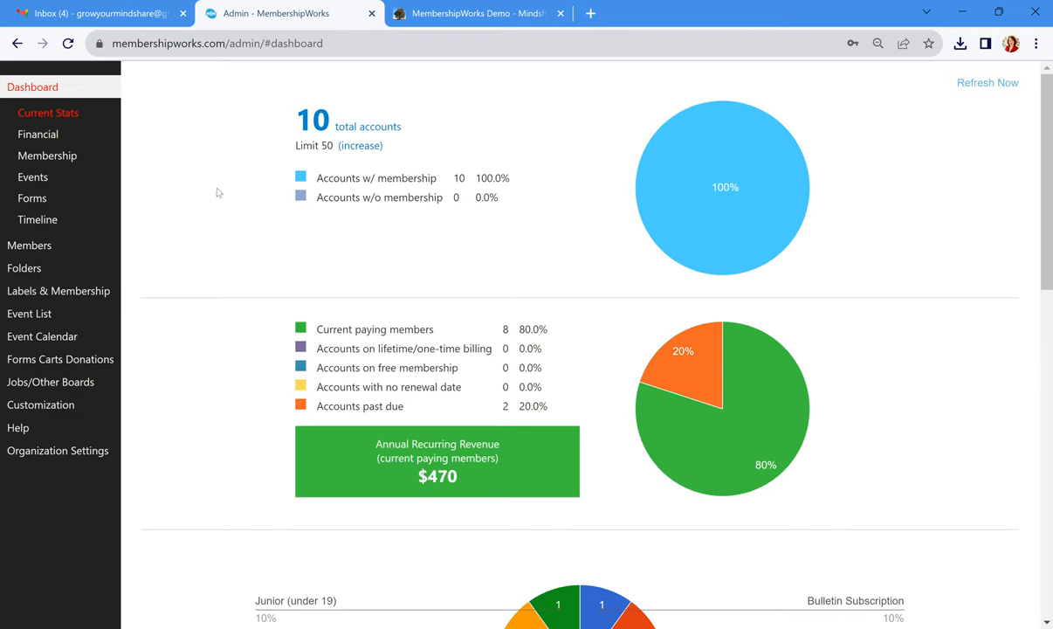
pyautogui.moveTo(254, 362)
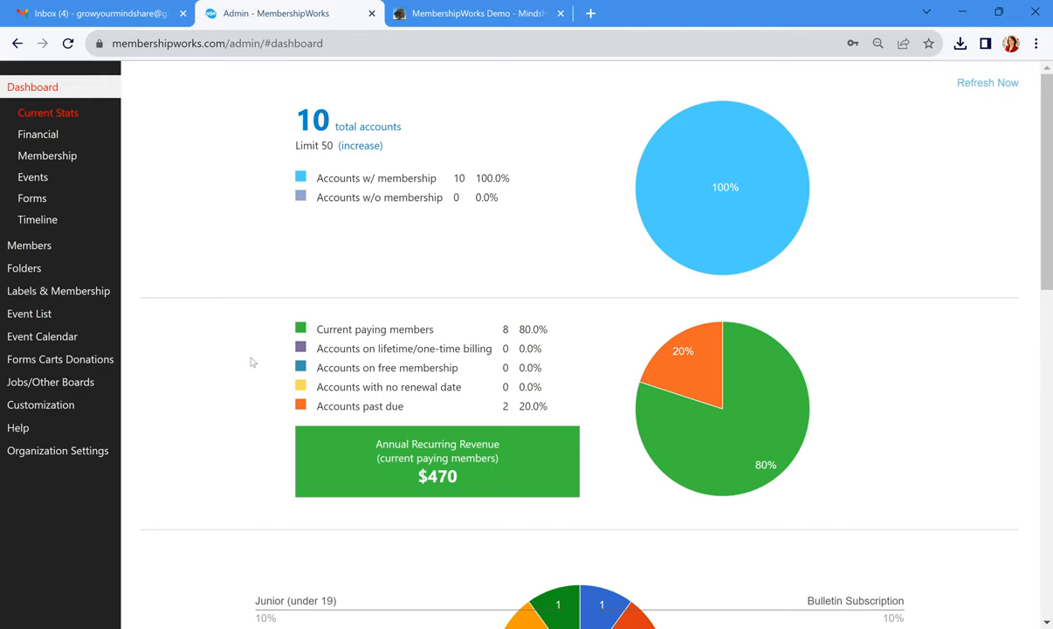
pyautogui.moveTo(258, 336)
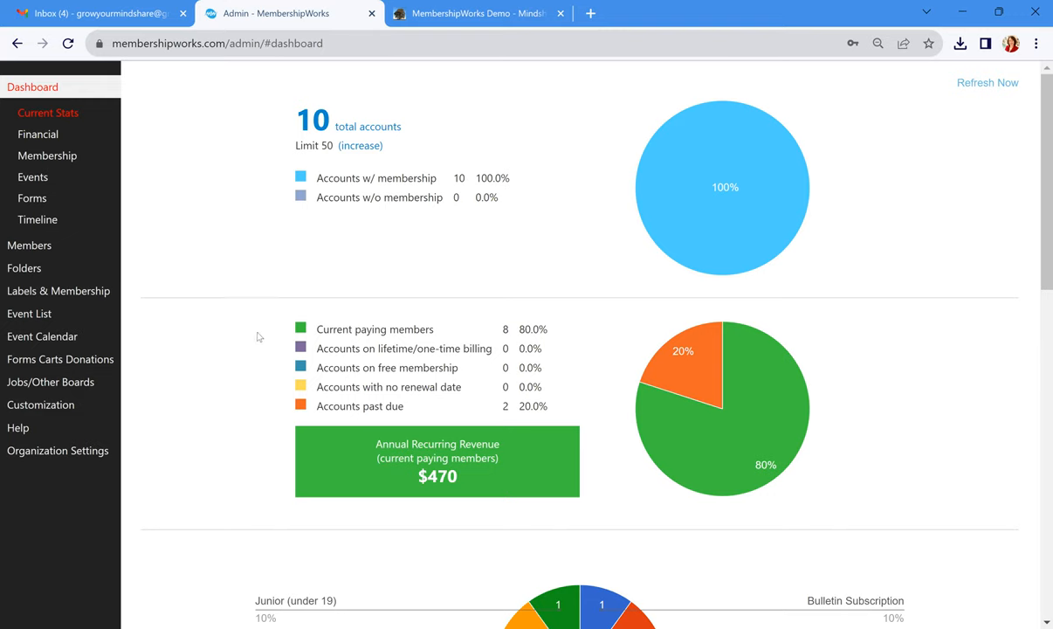
pyautogui.moveTo(264, 412)
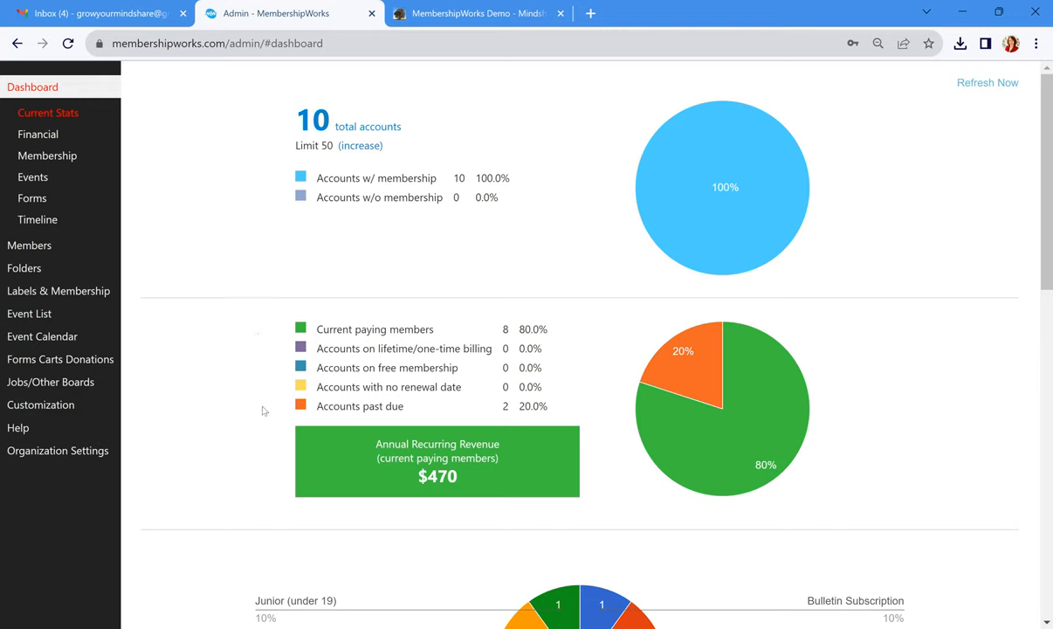
pyautogui.moveTo(270, 464)
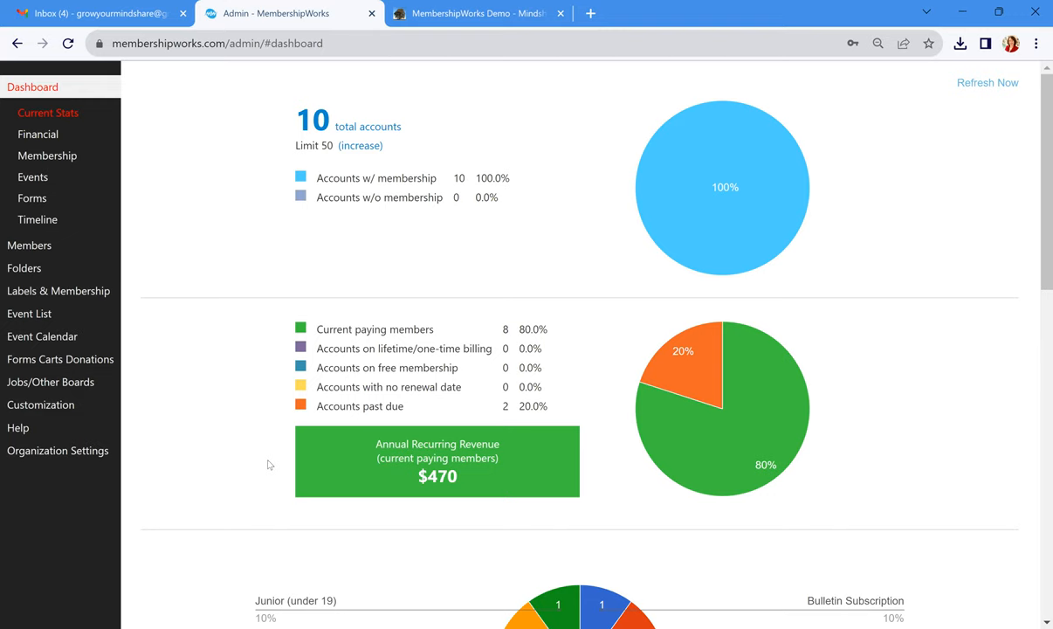
pyautogui.moveTo(208, 391)
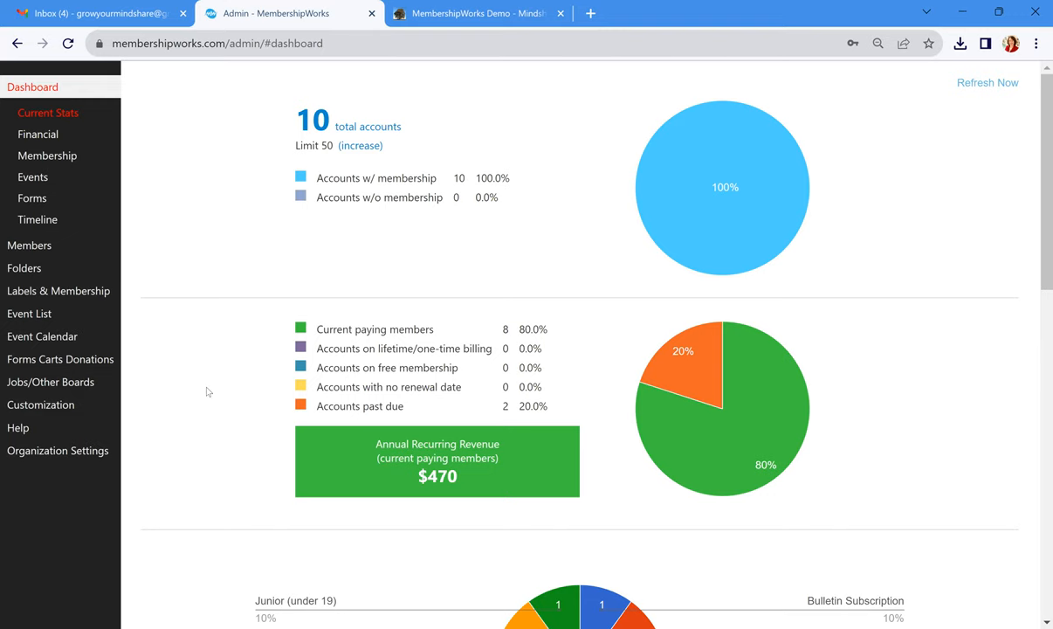
# Scroll the Current Stats page down to the Memberships, Add-Ons and Labels tables
pyautogui.scroll(-3)
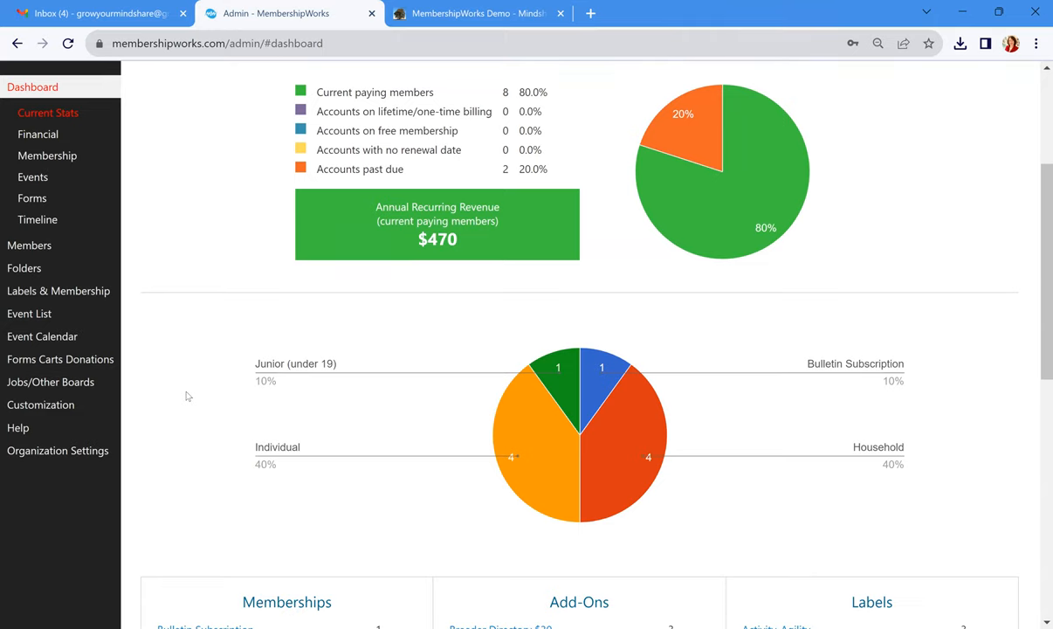
pyautogui.scroll(-3)
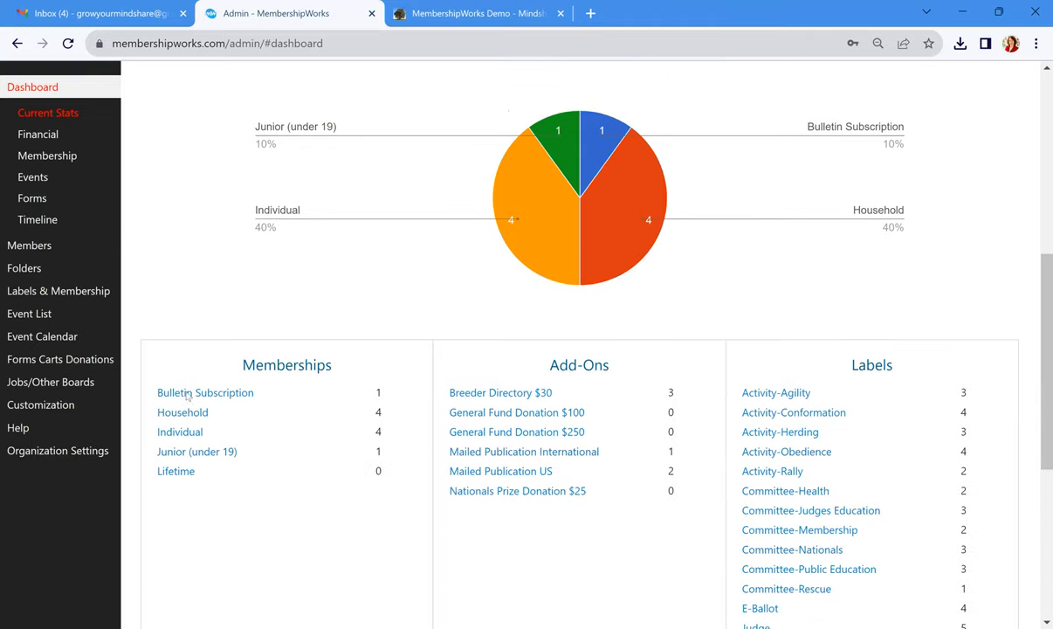
pyautogui.scroll(-3)
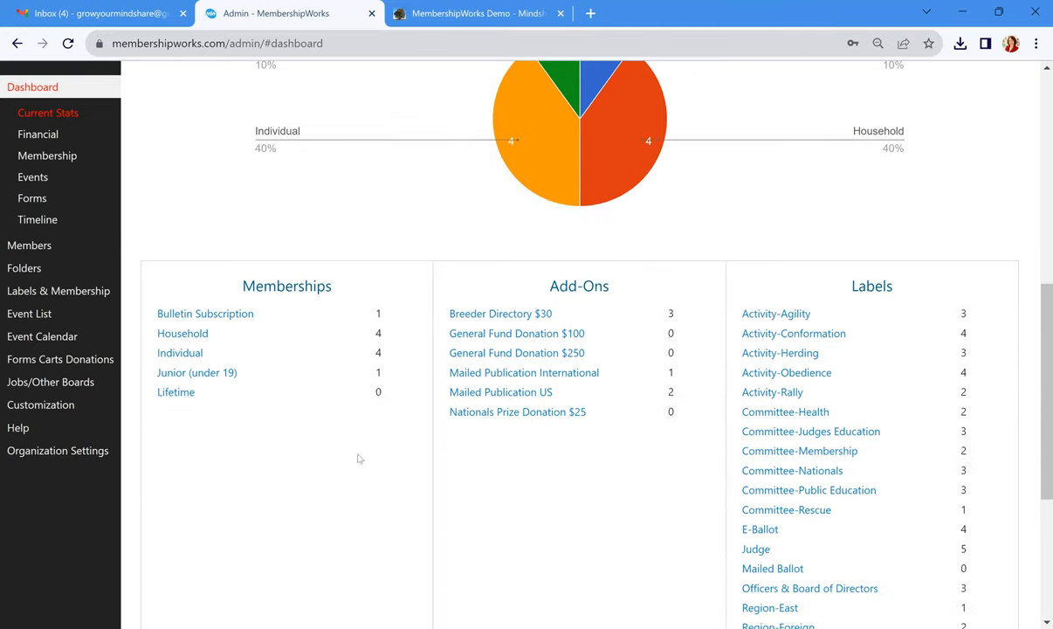
pyautogui.moveTo(405, 346)
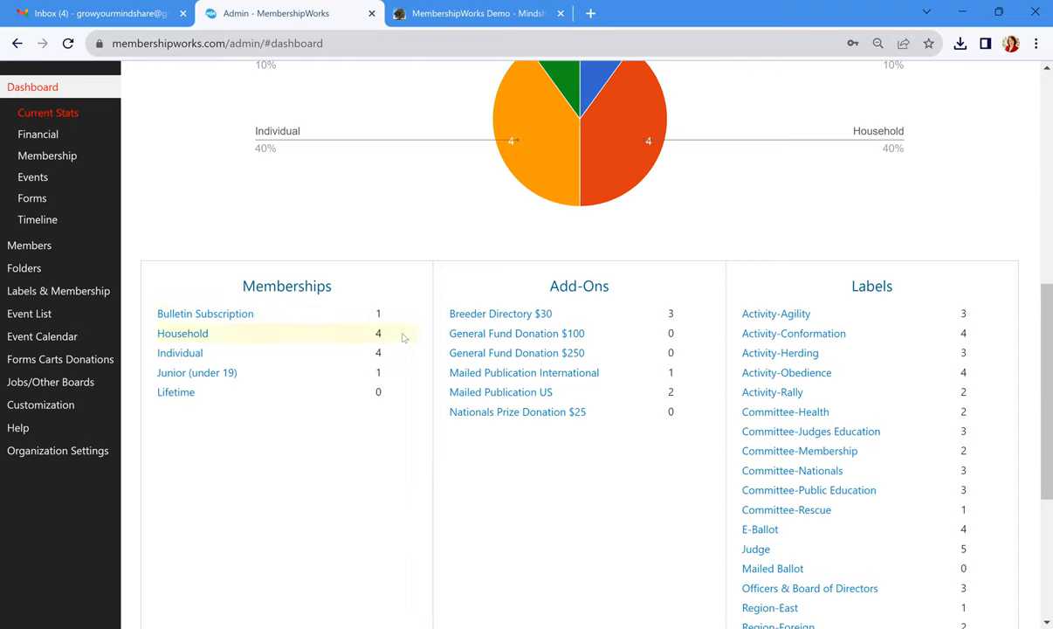
pyautogui.moveTo(395, 418)
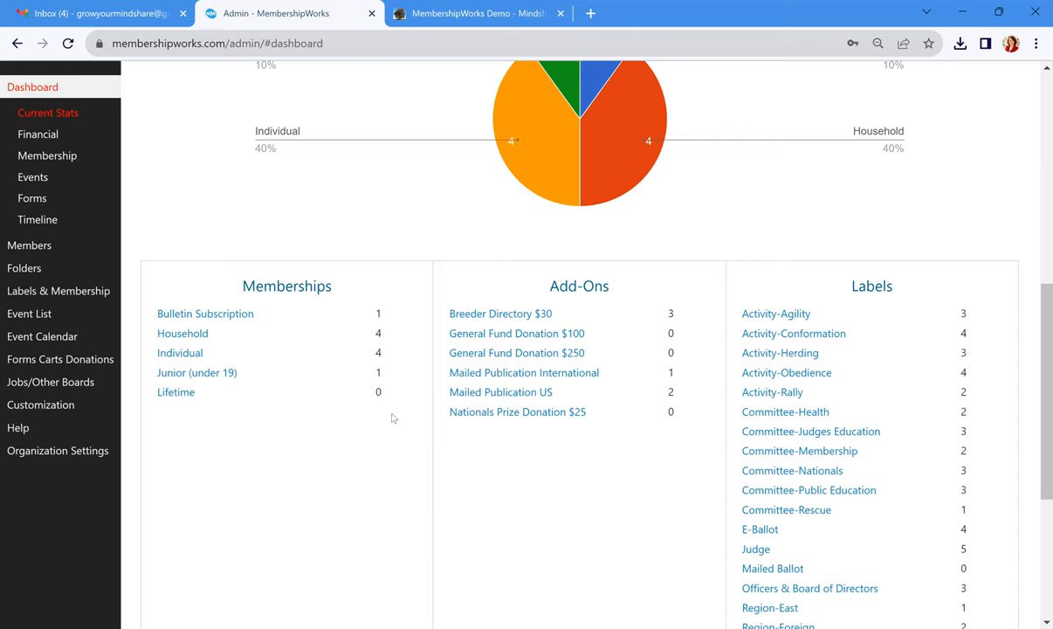
pyautogui.moveTo(614, 466)
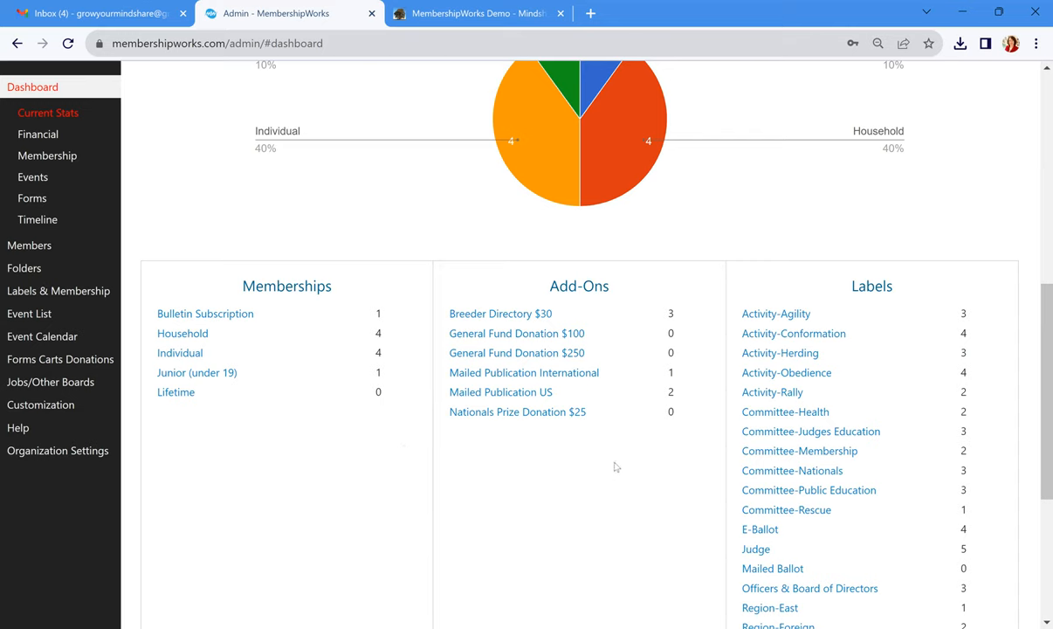
pyautogui.moveTo(707, 288)
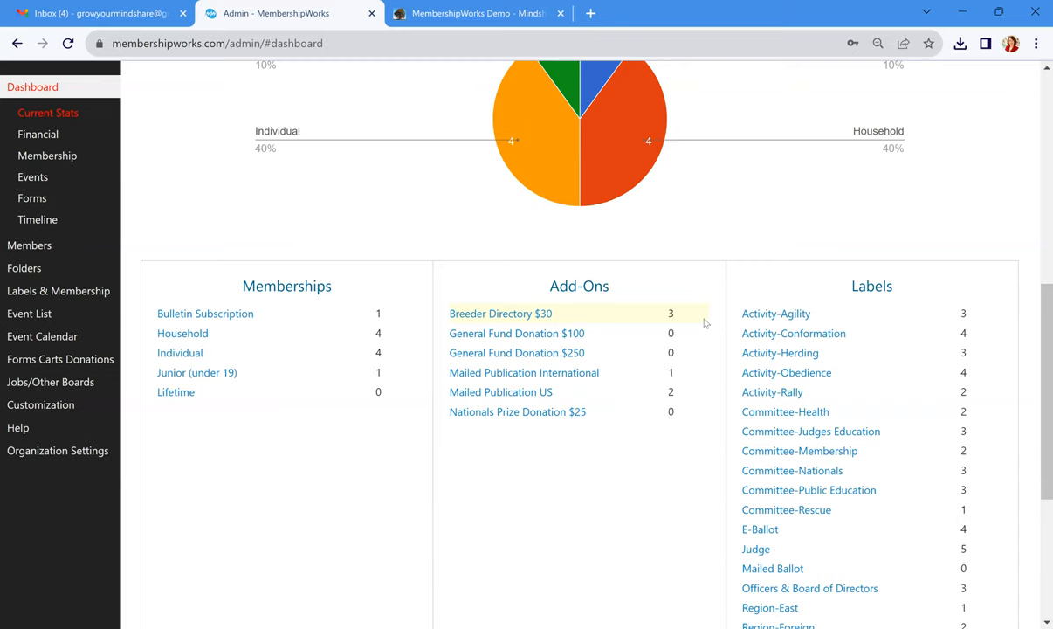
pyautogui.moveTo(698, 337)
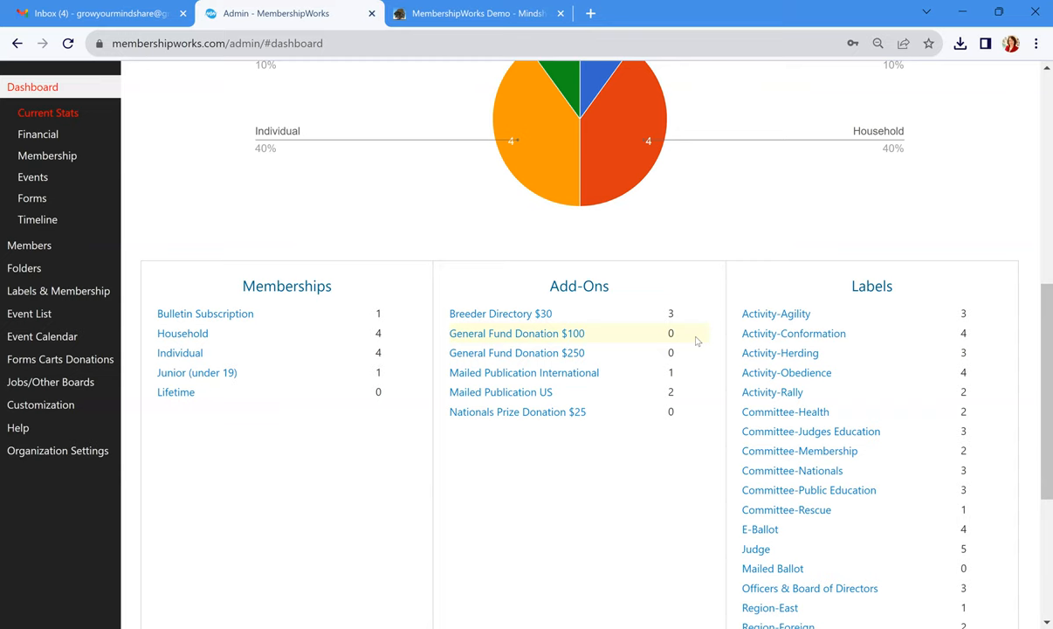
pyautogui.moveTo(693, 339)
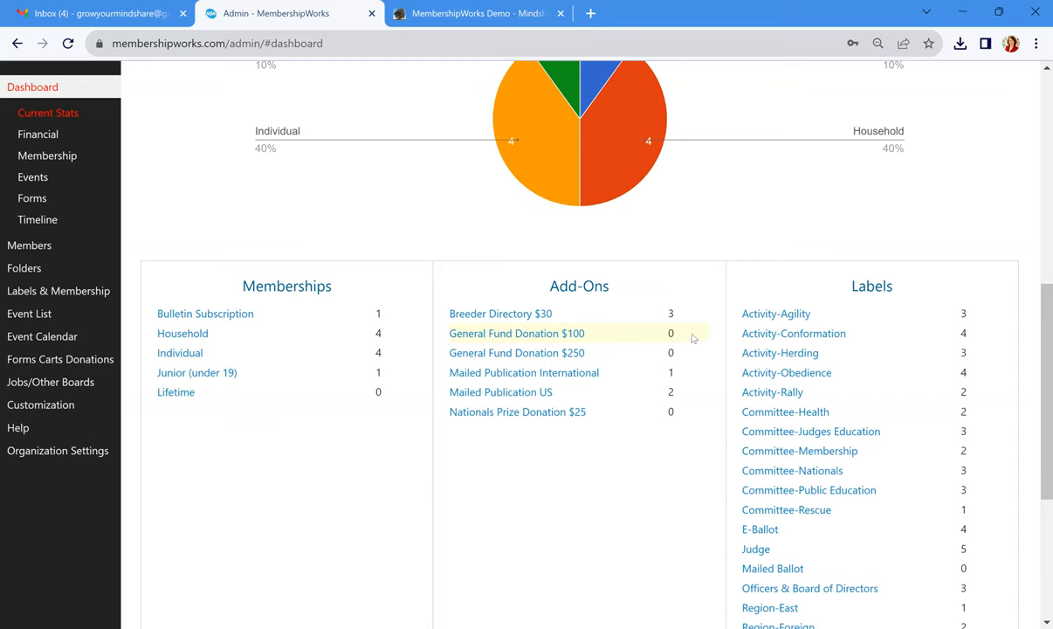
pyautogui.moveTo(961, 283)
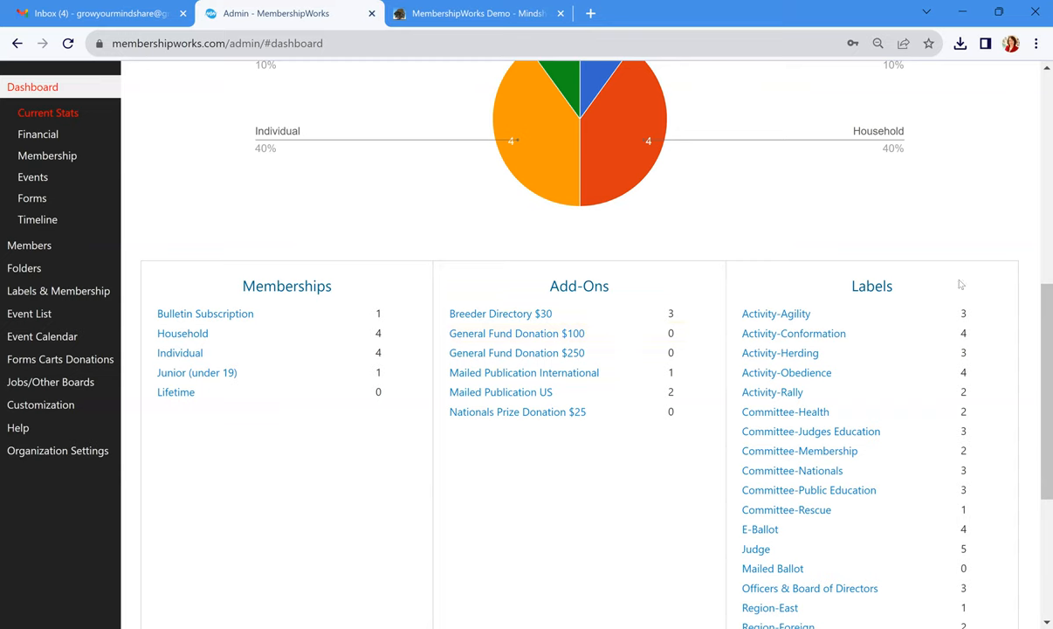
pyautogui.moveTo(1004, 295)
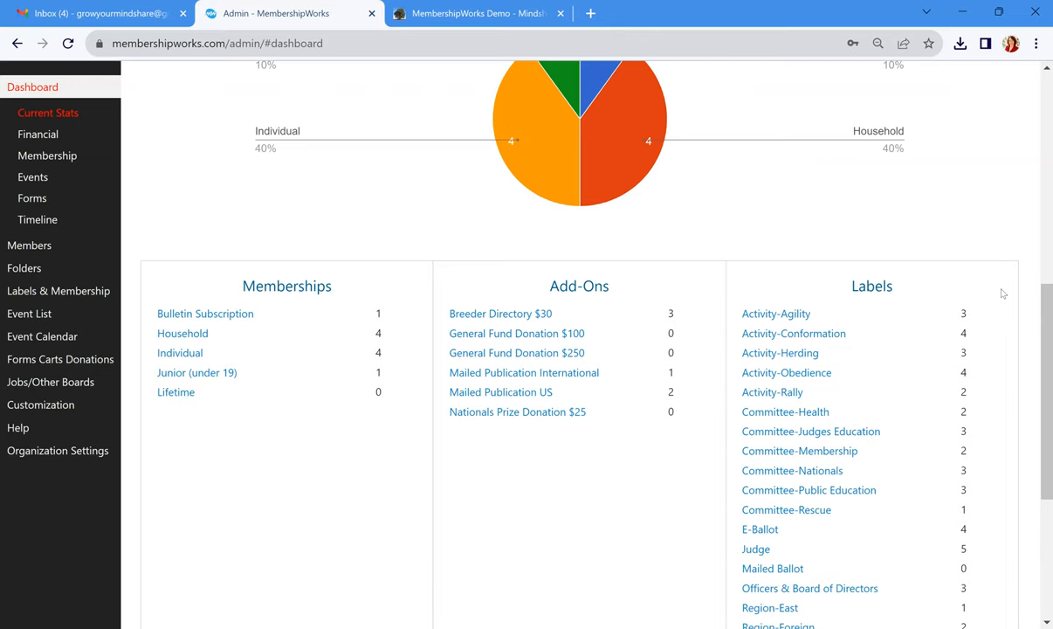
pyautogui.moveTo(1002, 292)
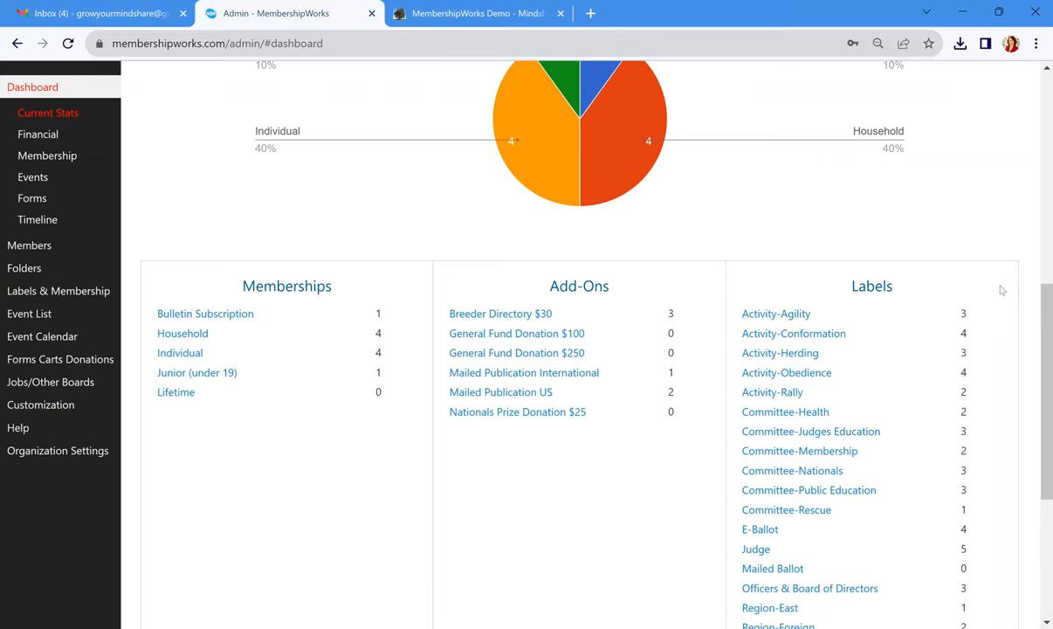
pyautogui.moveTo(1034, 304)
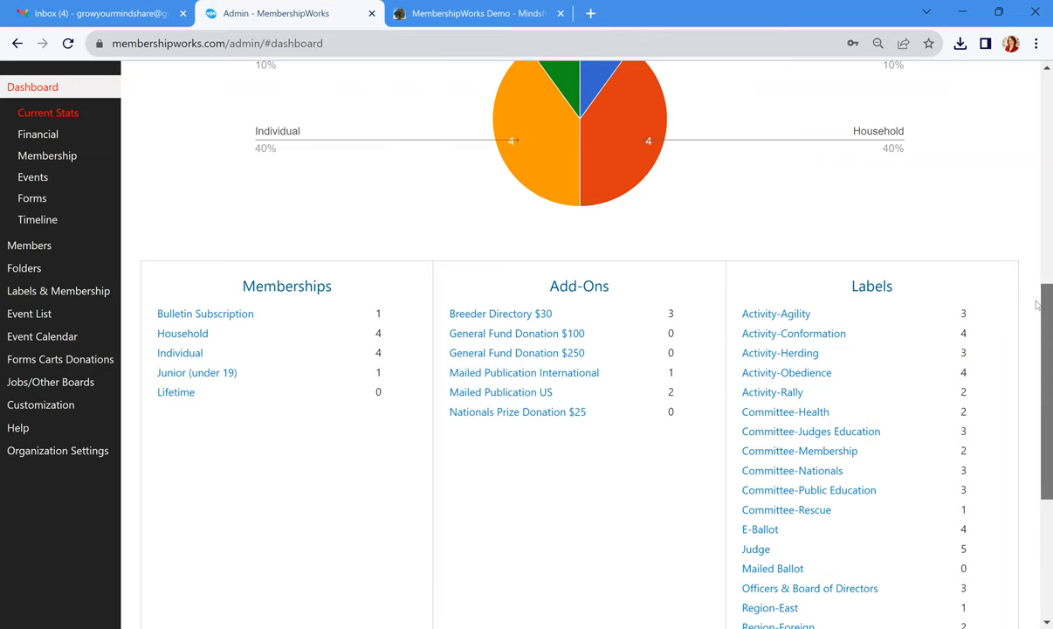
pyautogui.scroll(-3)
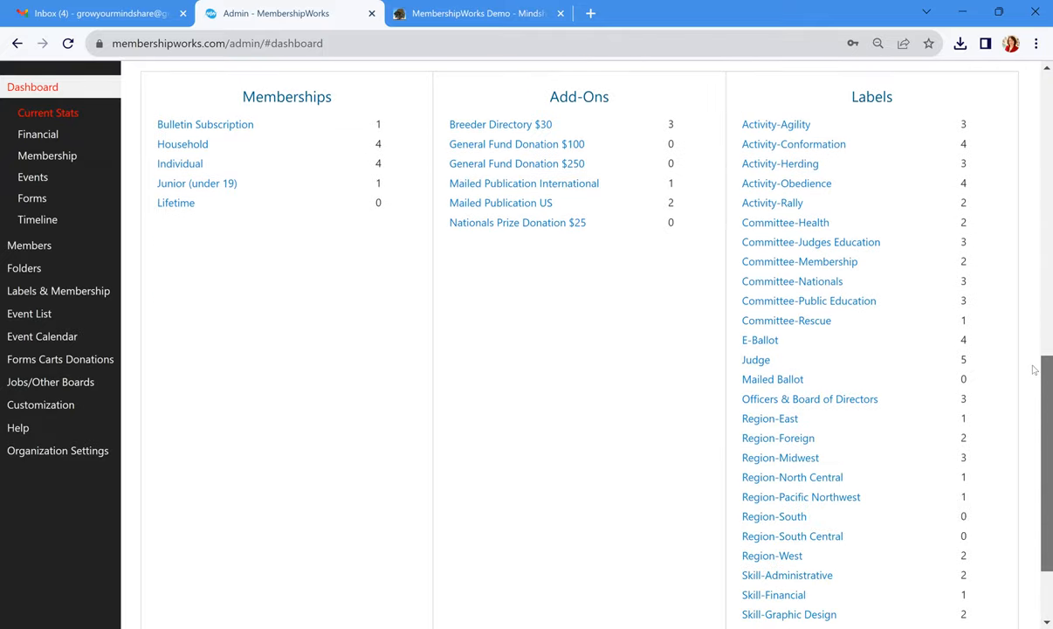
pyautogui.scroll(-3)
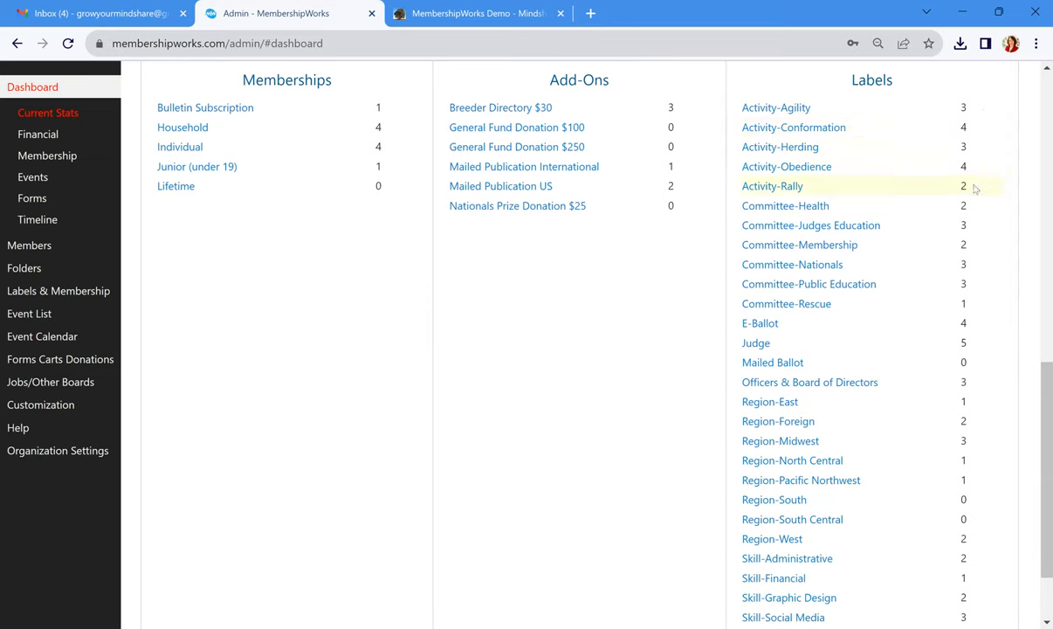
pyautogui.moveTo(987, 133)
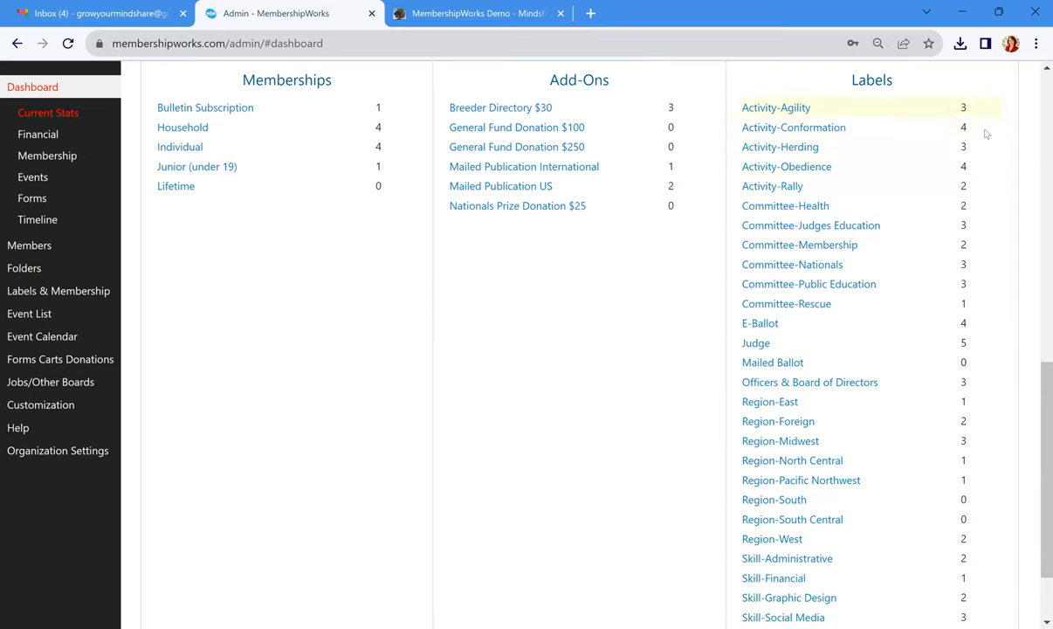
pyautogui.moveTo(985, 234)
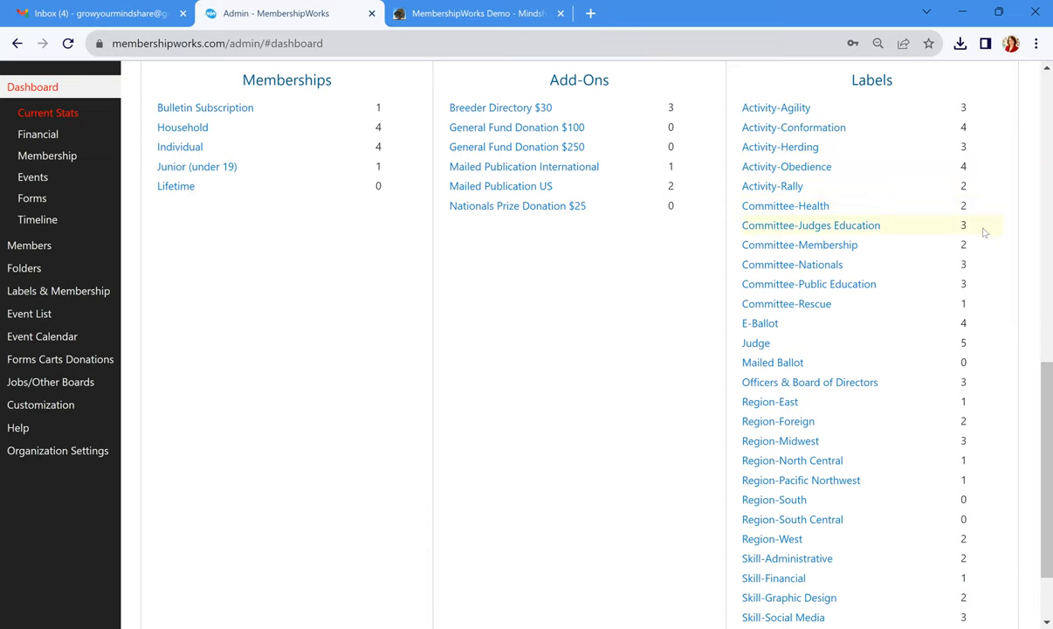
pyautogui.moveTo(988, 213)
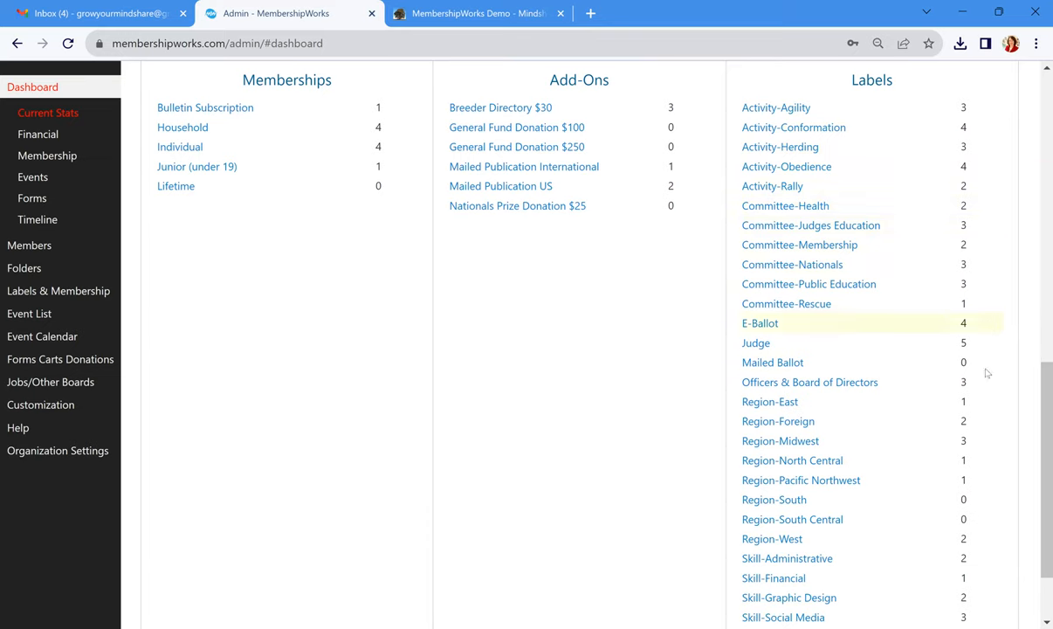
pyautogui.moveTo(985, 388)
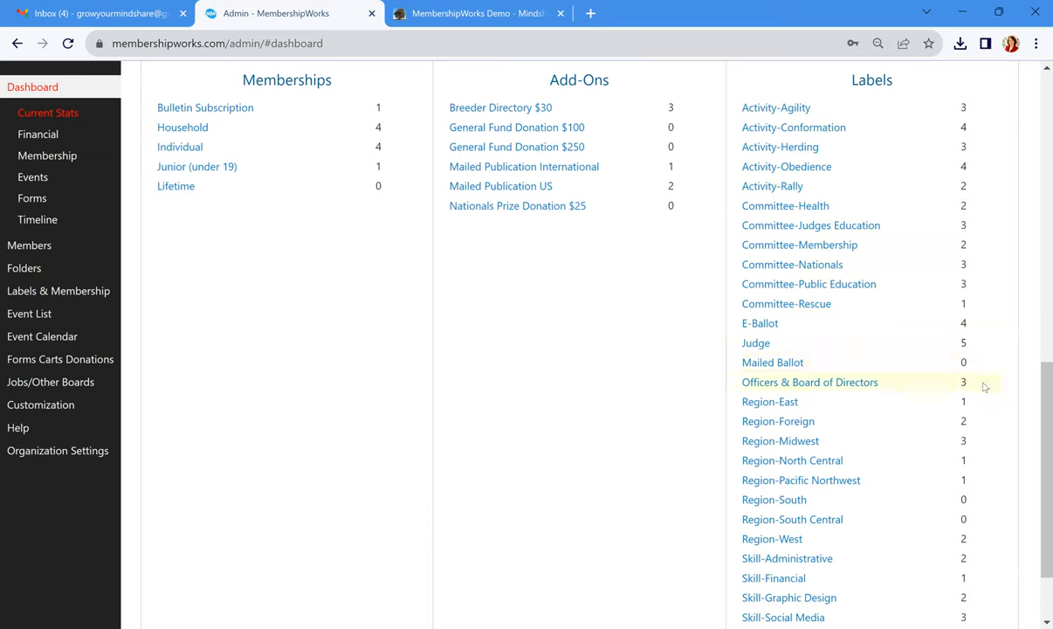
pyautogui.moveTo(985, 399)
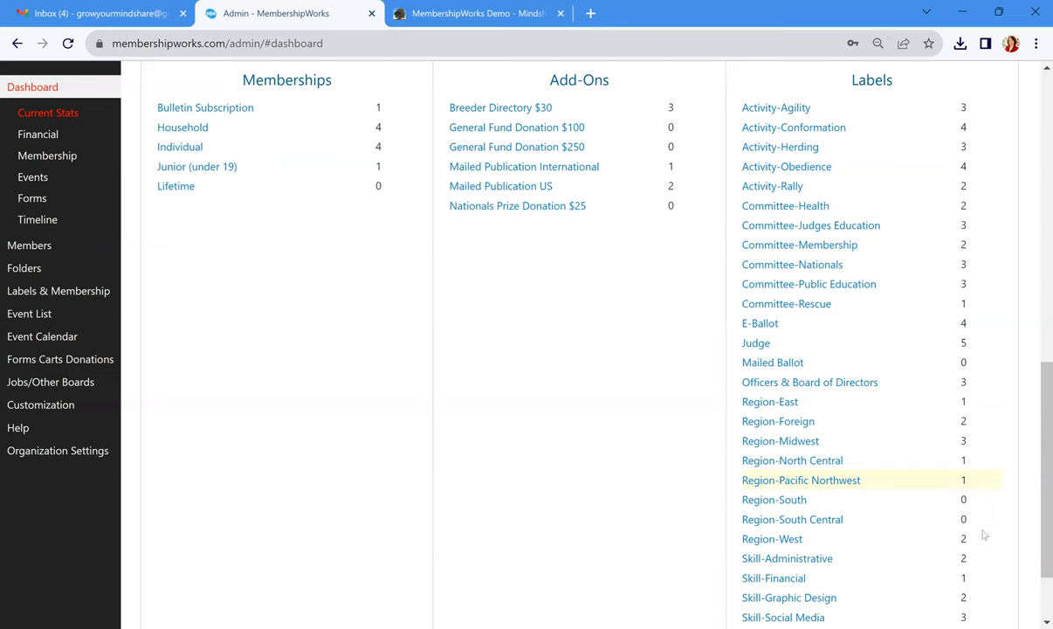
pyautogui.moveTo(985, 536)
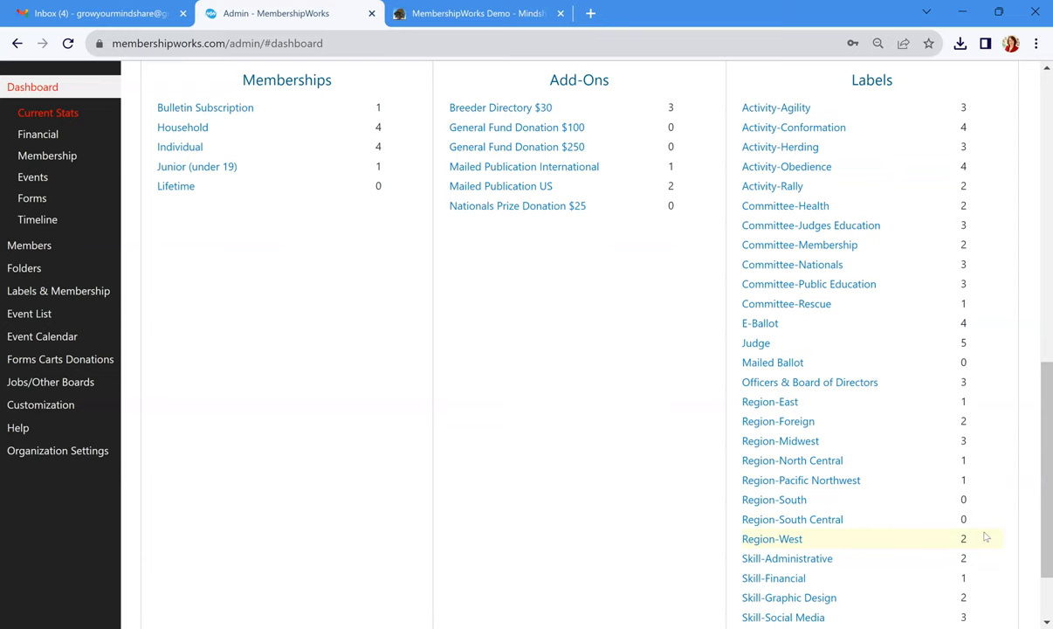
pyautogui.scroll(-3)
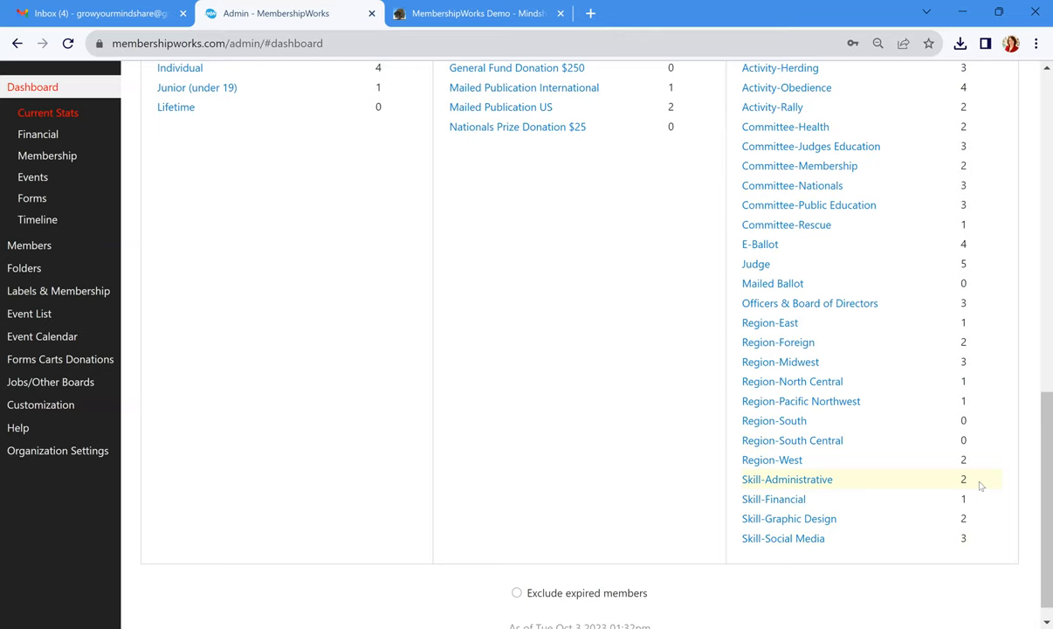
pyautogui.moveTo(985, 541)
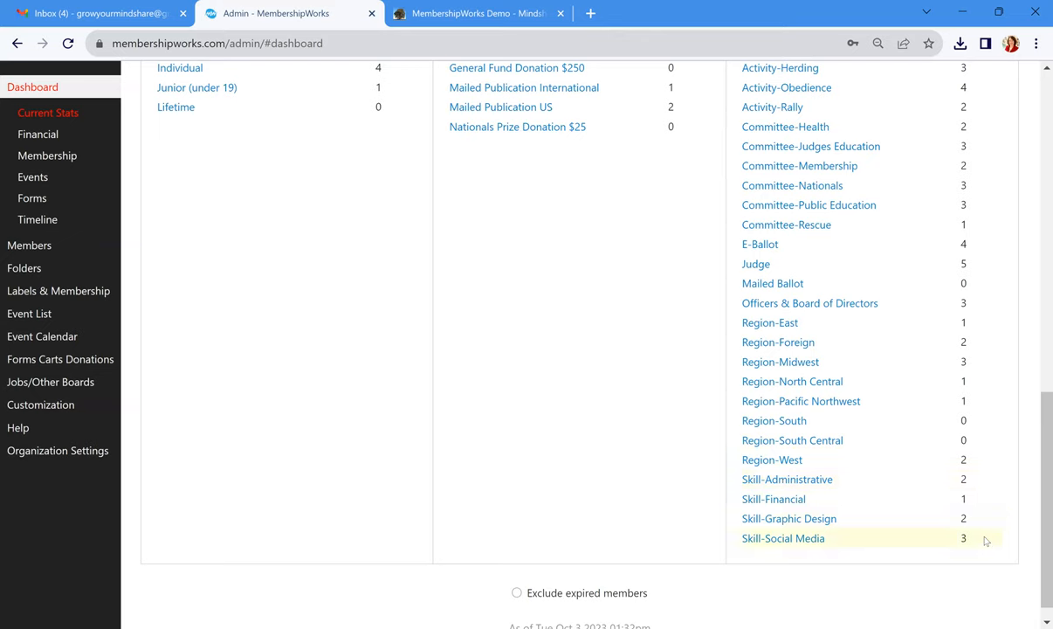
pyautogui.moveTo(986, 482)
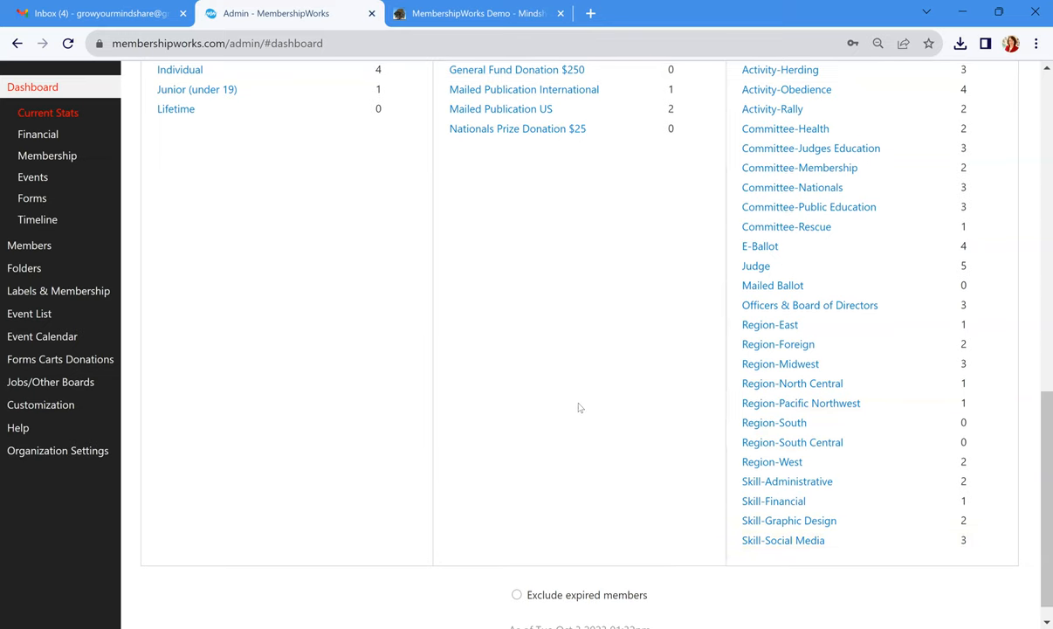
pyautogui.scroll(3)
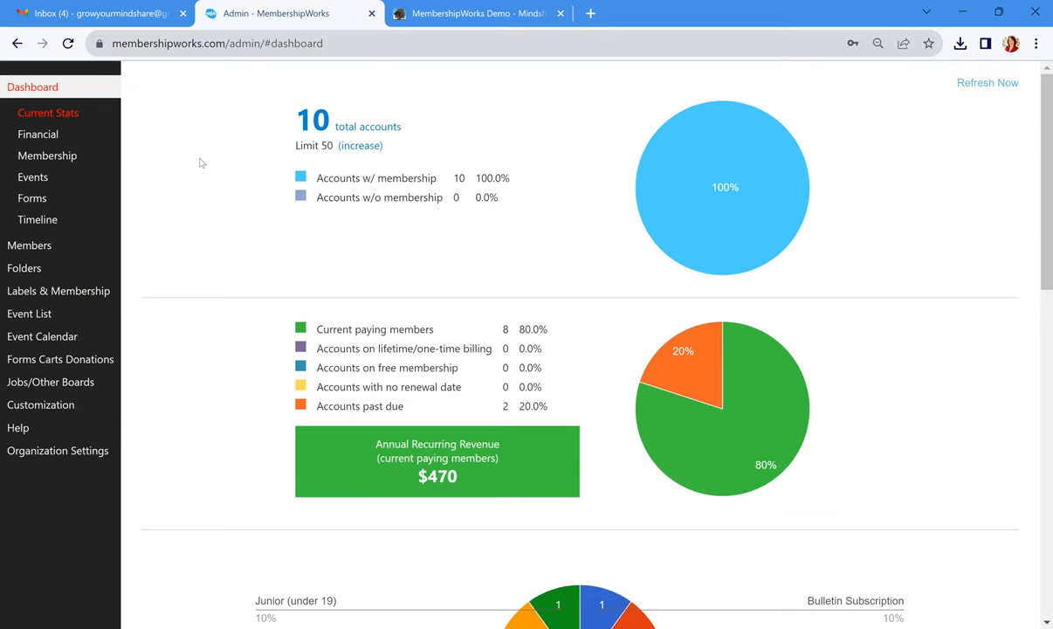
pyautogui.moveTo(203, 168)
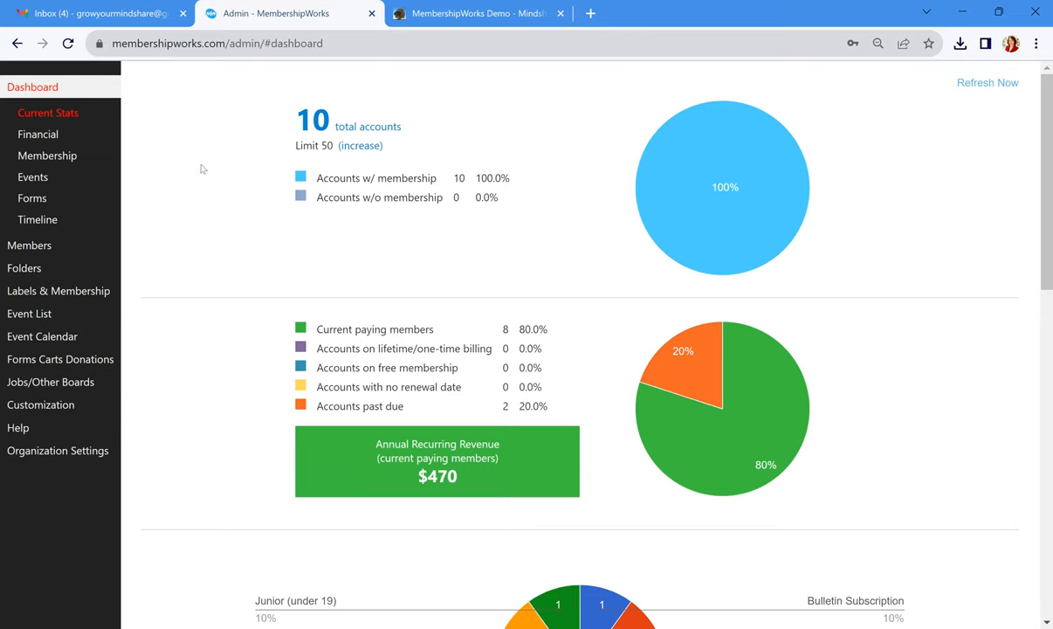
pyautogui.moveTo(30, 244)
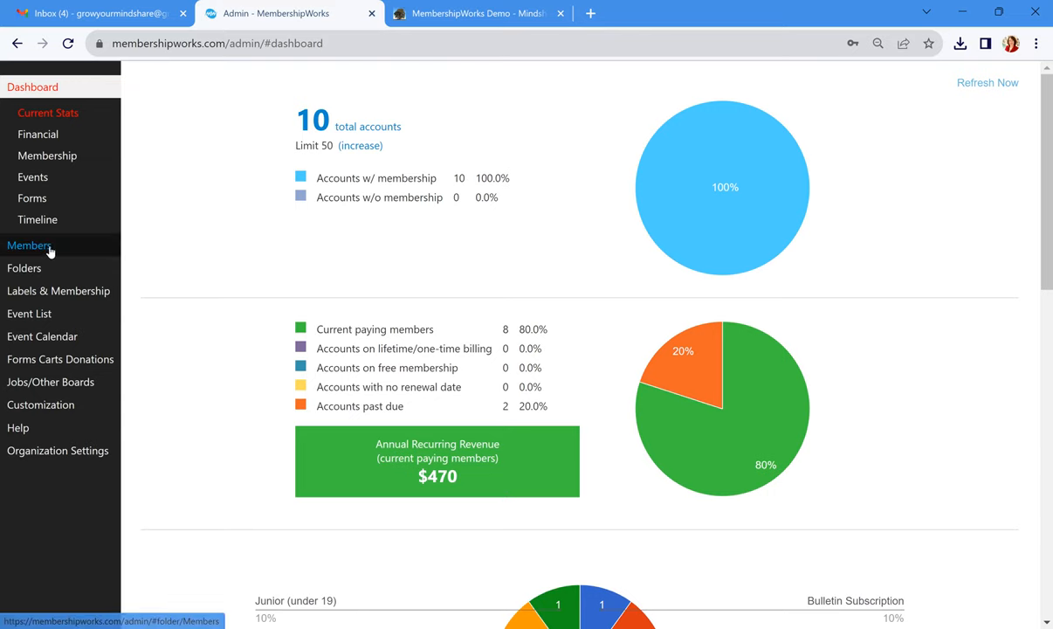
# Show the Members folder listing the 10 member account cards
pyautogui.click(28, 244)
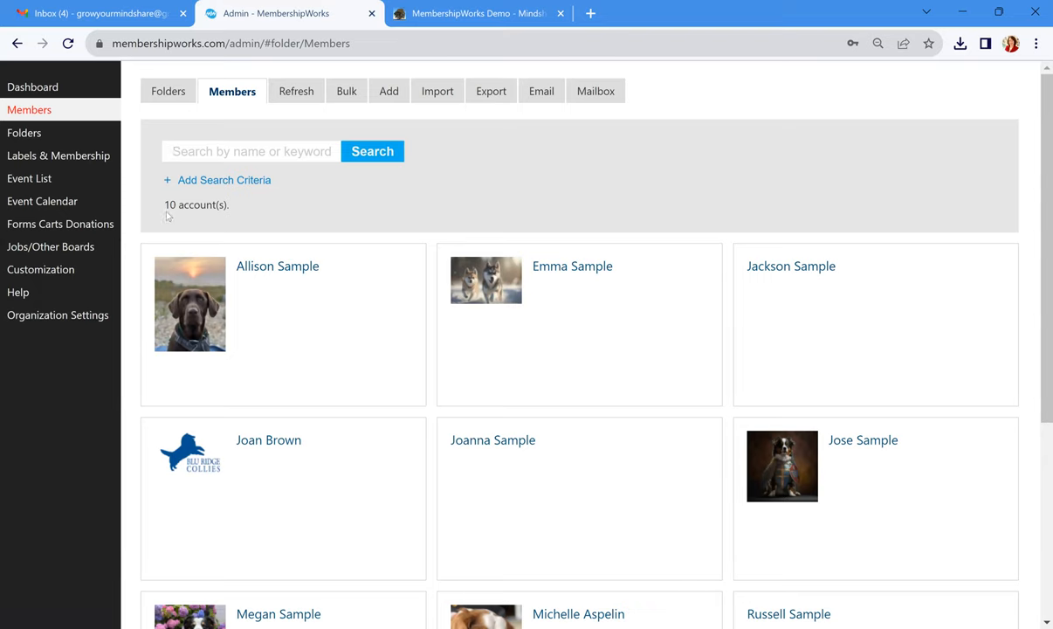
pyautogui.moveTo(705, 248)
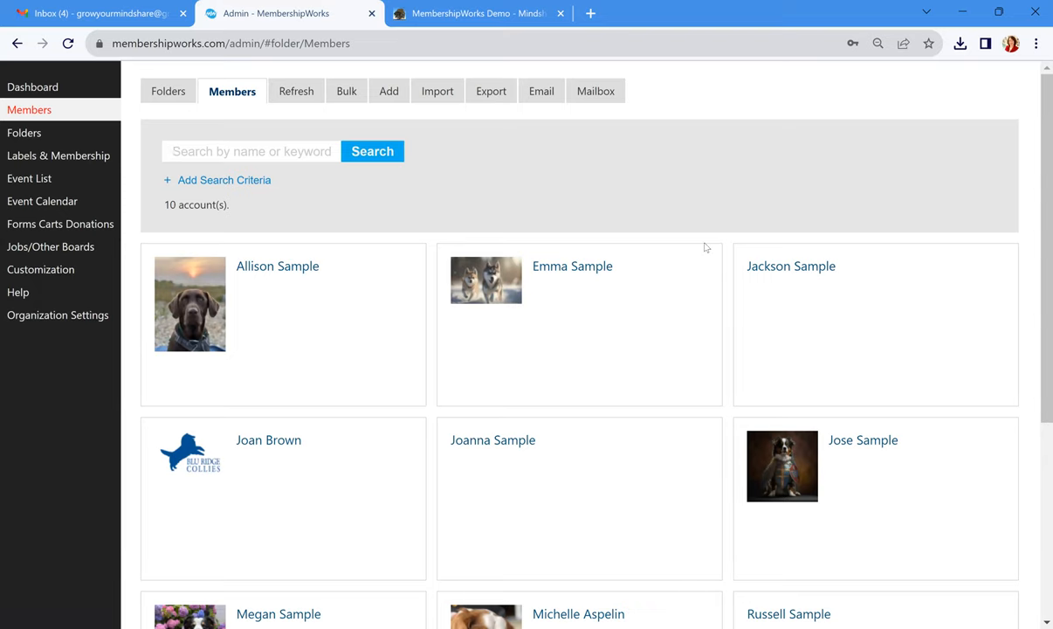
pyautogui.scroll(-3)
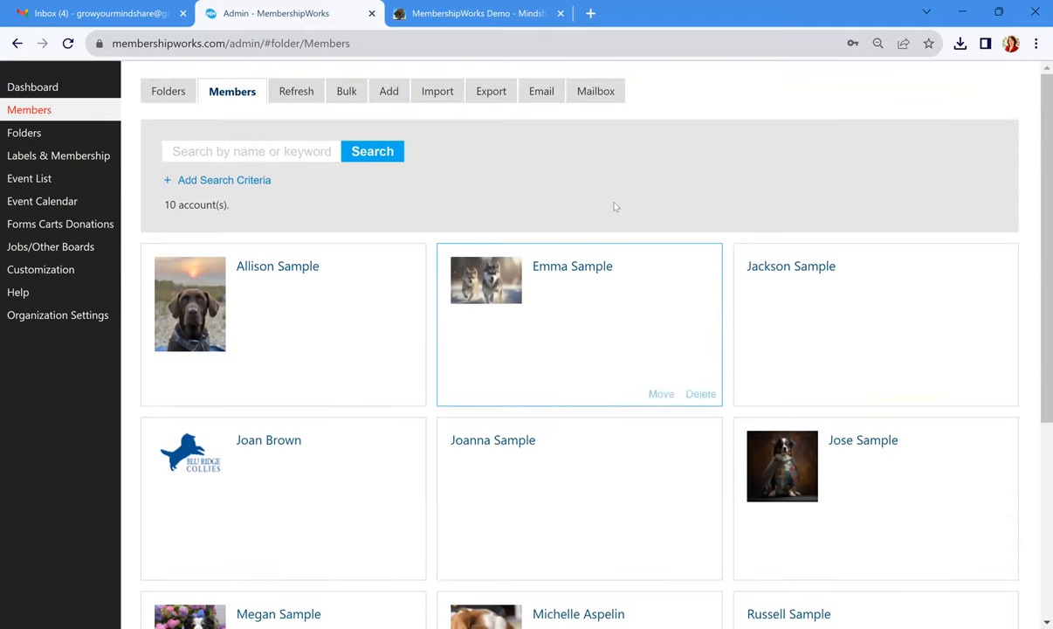
pyautogui.moveTo(573, 286)
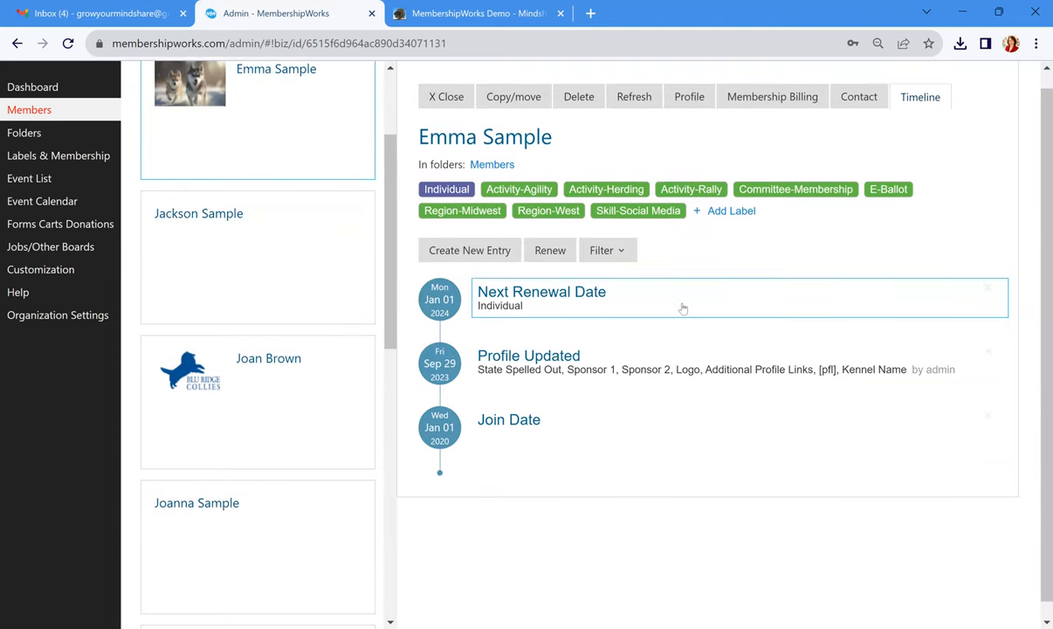
pyautogui.moveTo(688, 97)
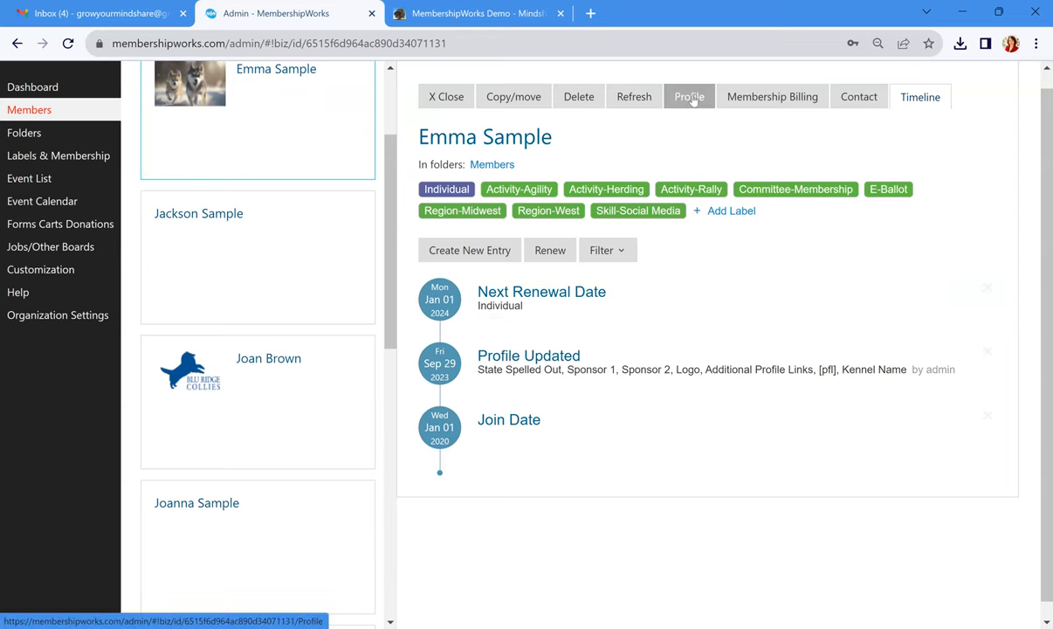
pyautogui.click(688, 96)
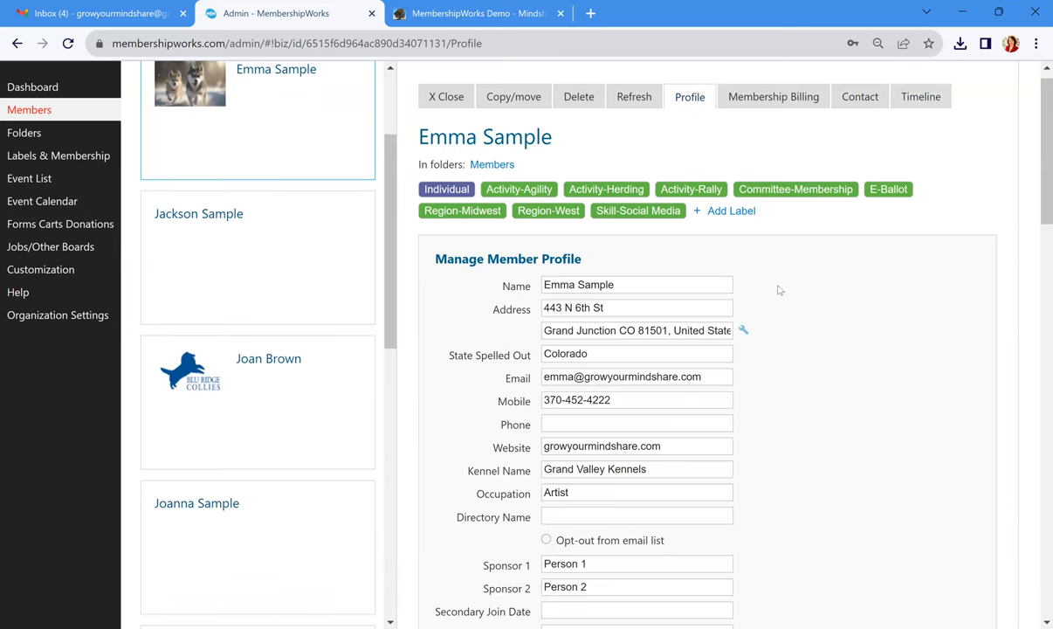
pyautogui.scroll(-3)
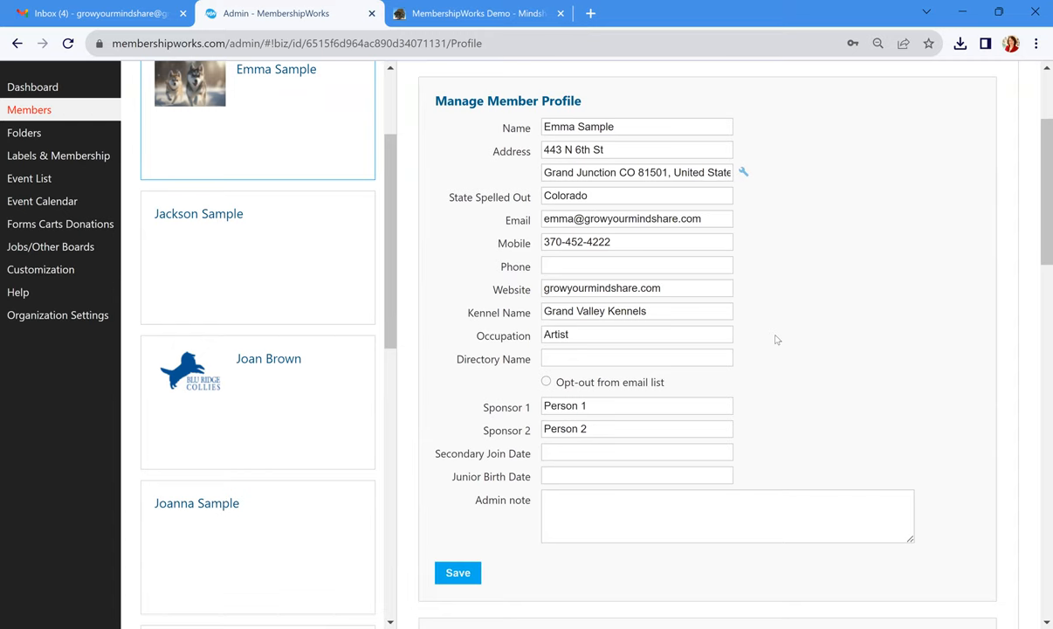
pyautogui.scroll(-3)
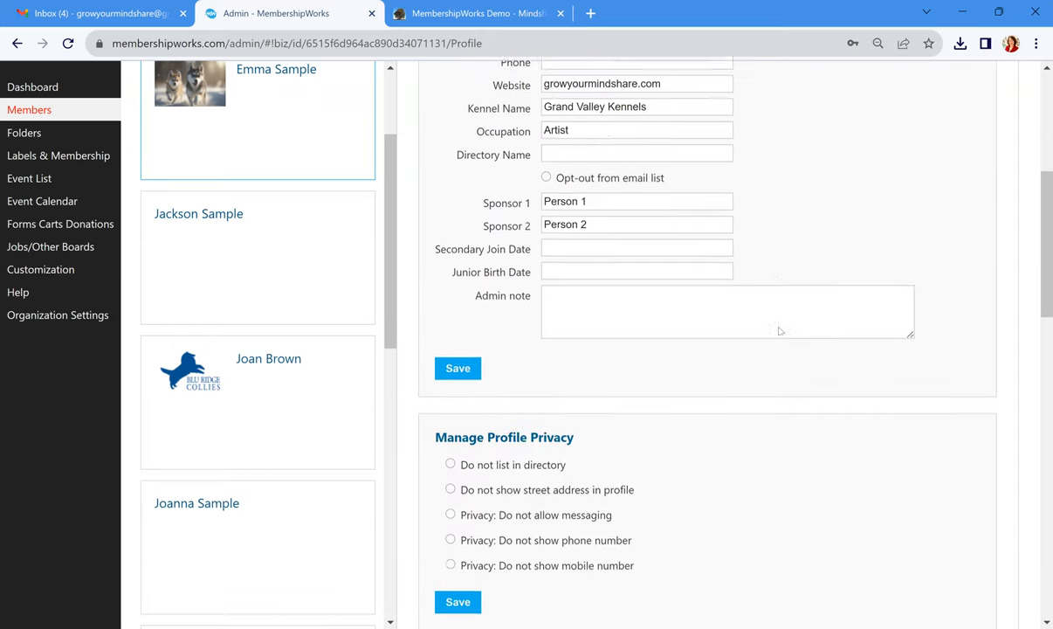
pyautogui.scroll(-3)
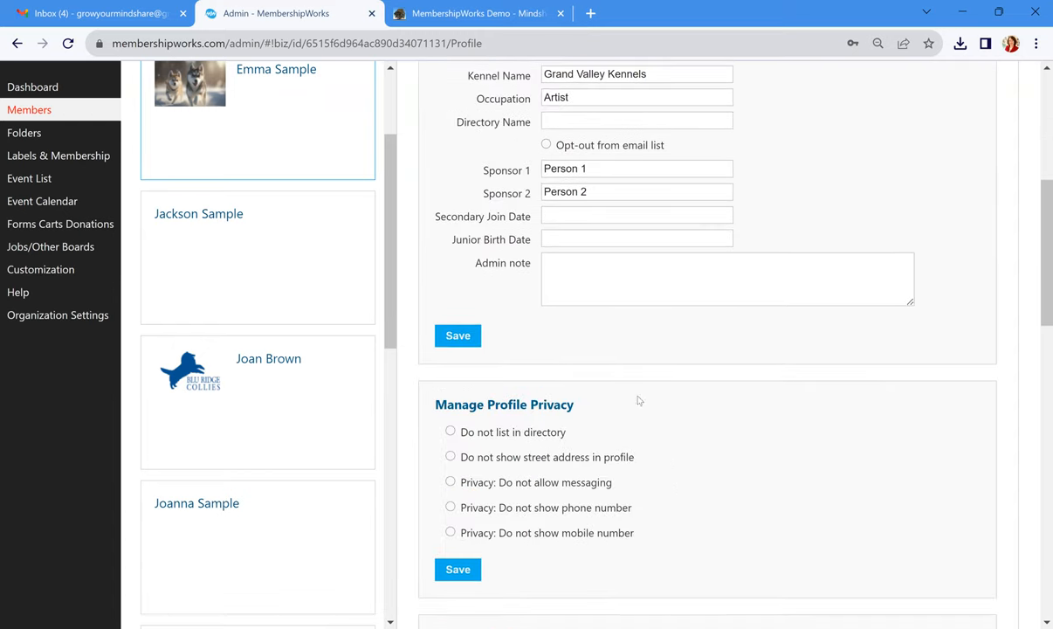
pyautogui.moveTo(686, 510)
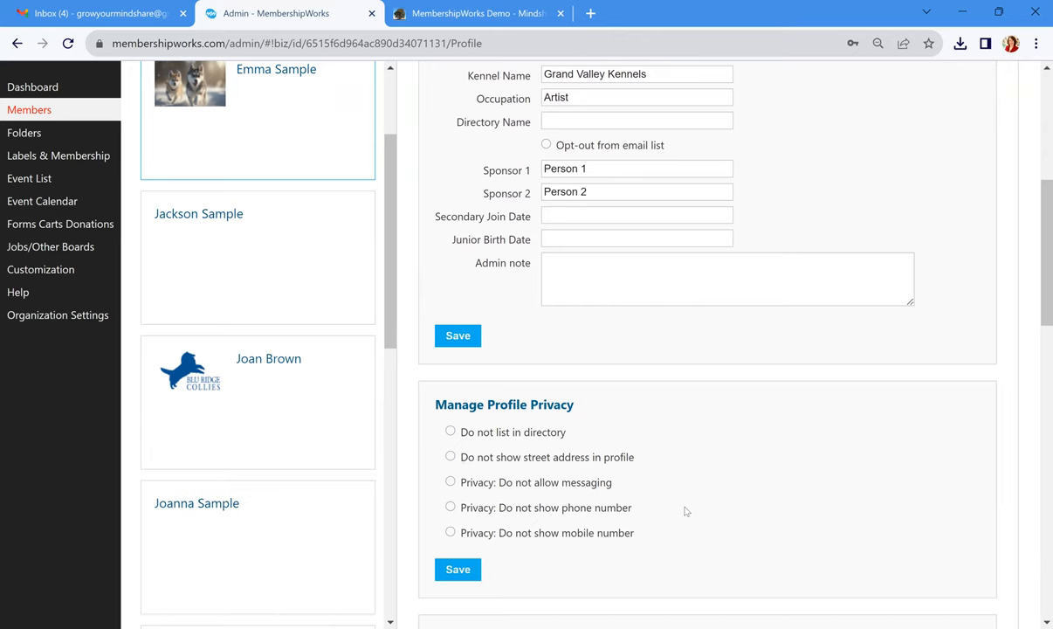
pyautogui.moveTo(670, 515)
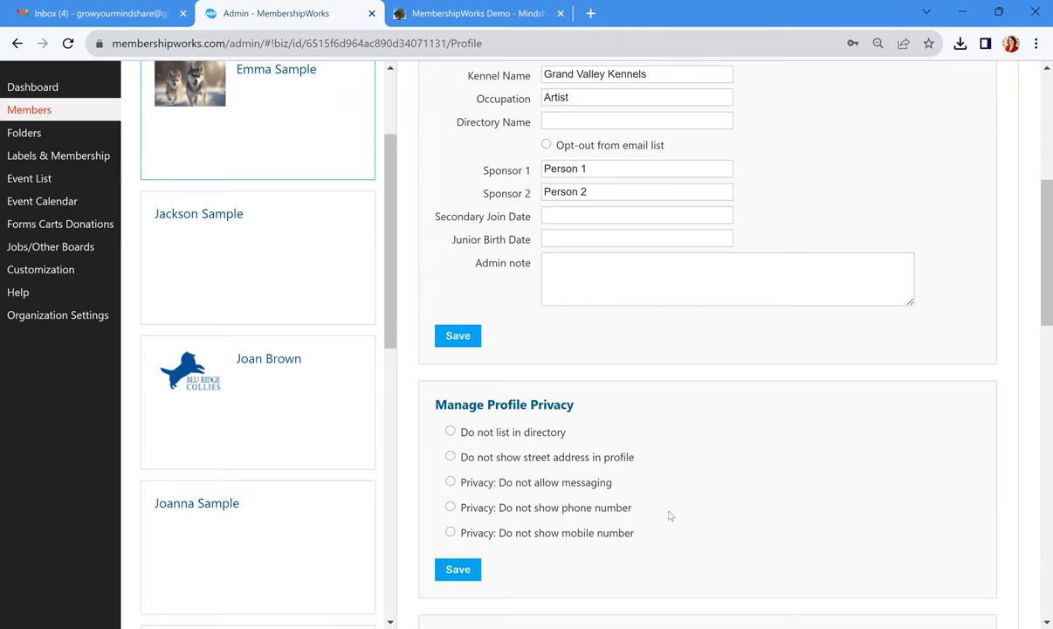
pyautogui.moveTo(576, 435)
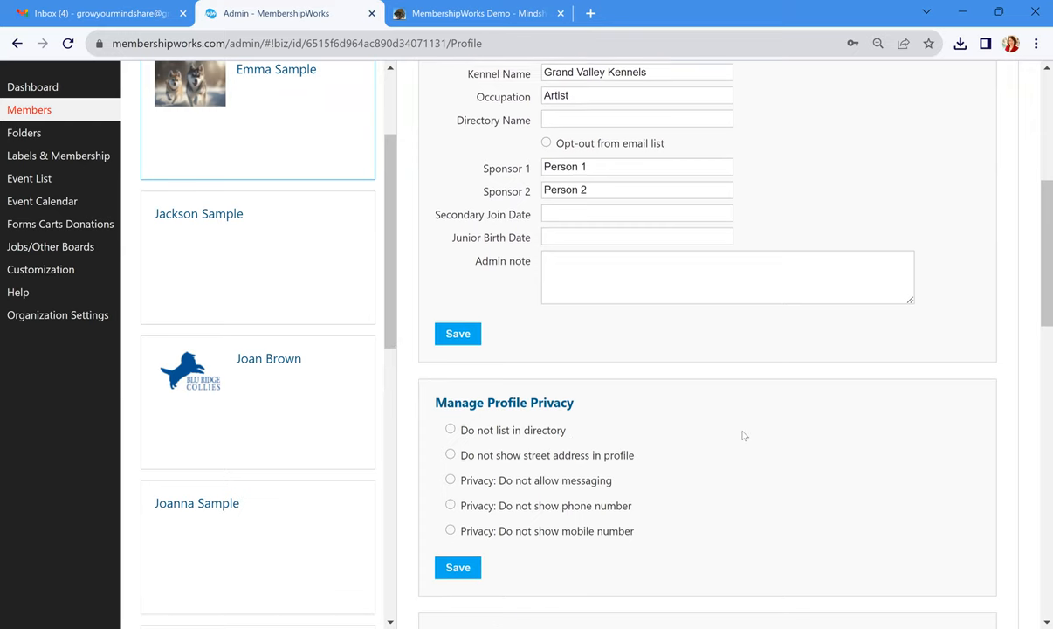
pyautogui.scroll(-3)
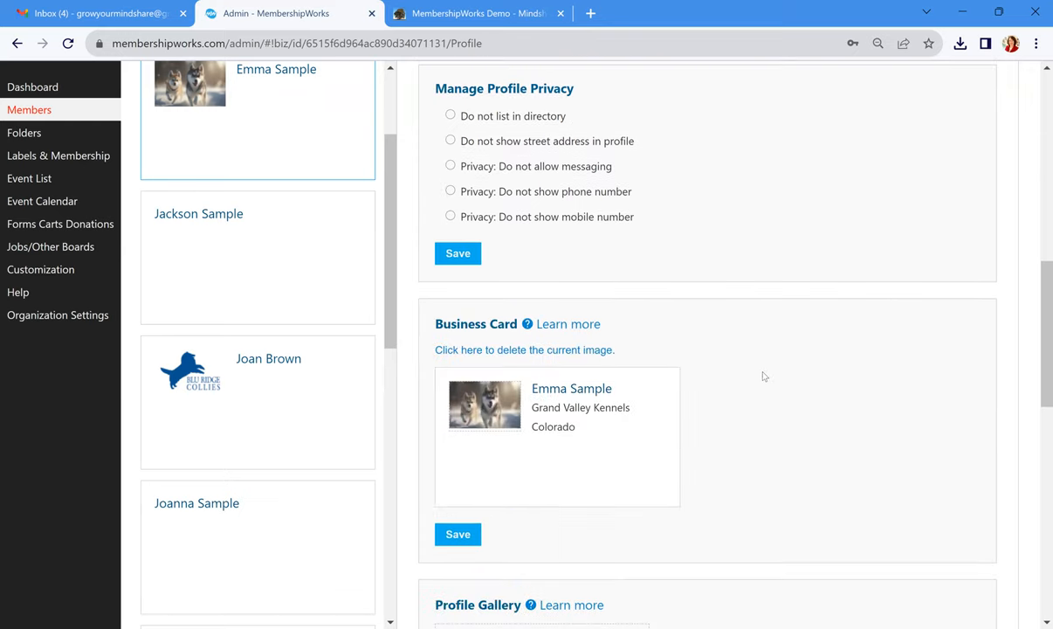
pyautogui.scroll(-3)
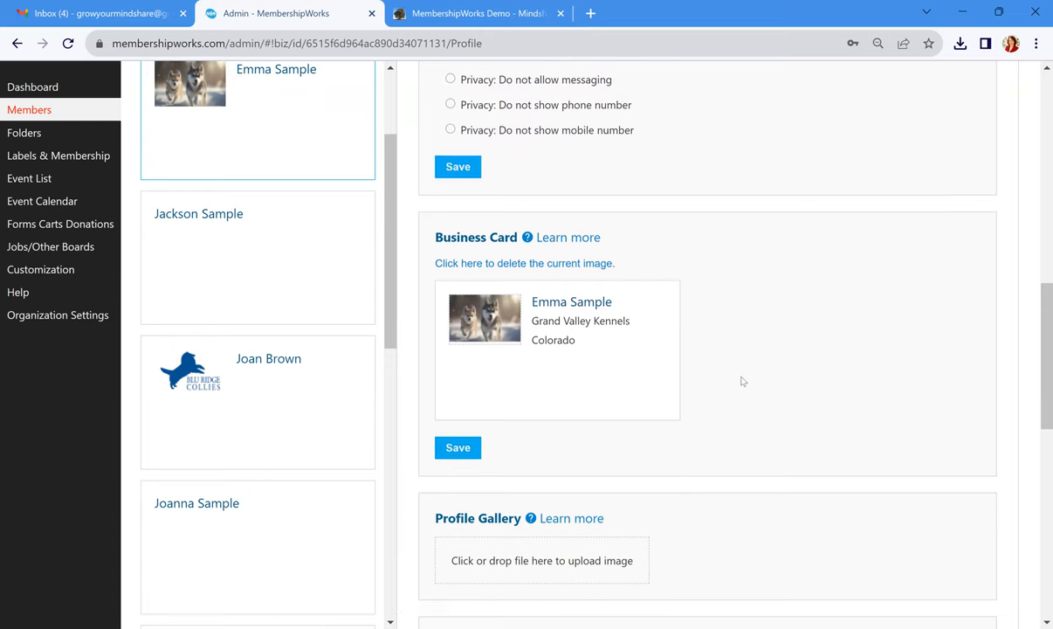
pyautogui.scroll(-3)
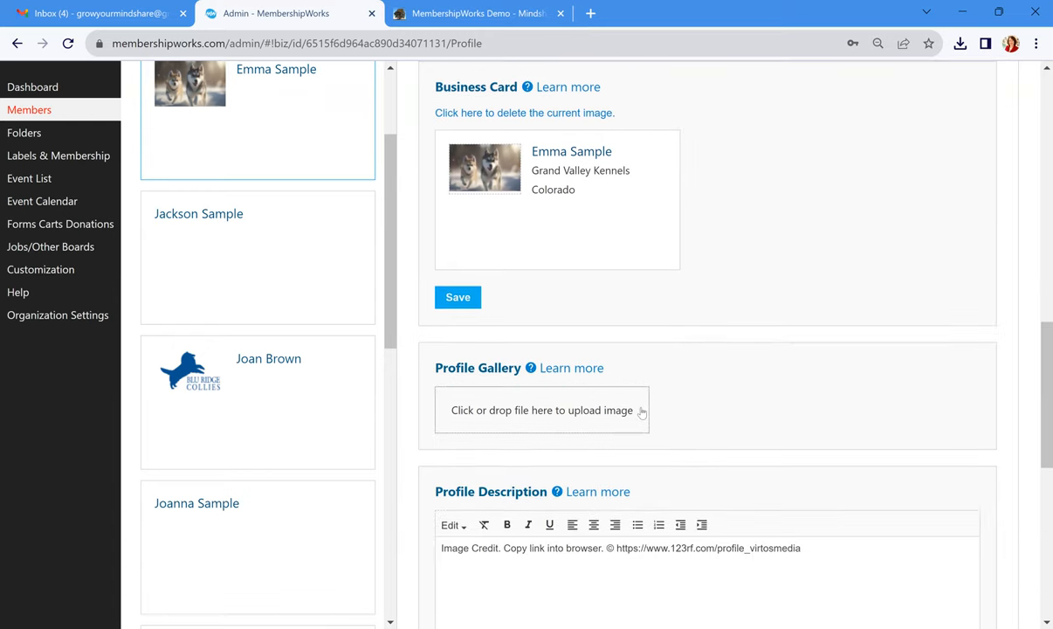
pyautogui.scroll(-3)
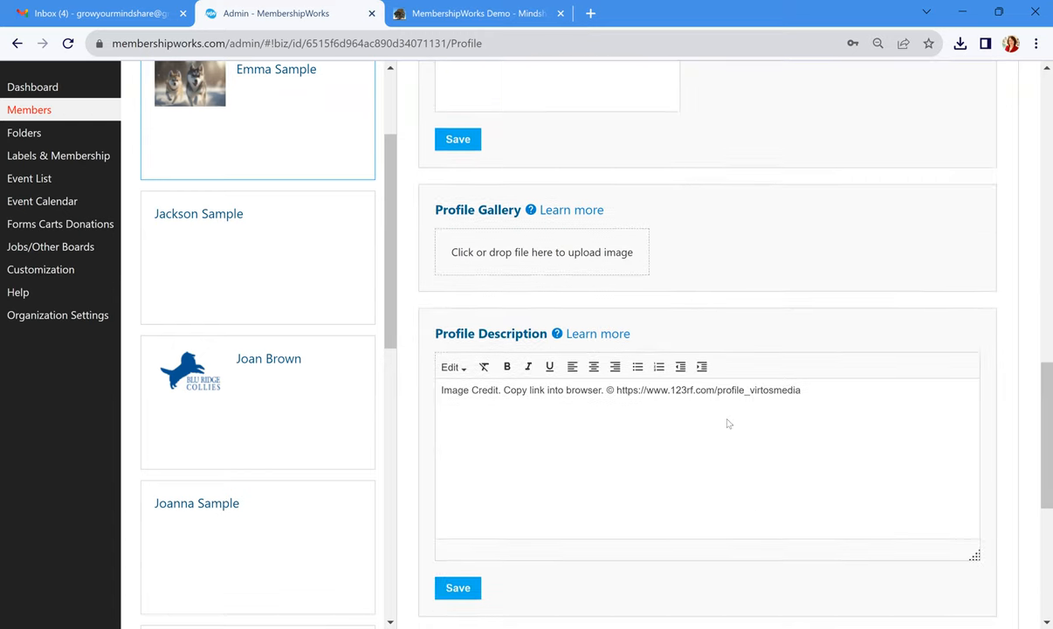
pyautogui.moveTo(599, 497)
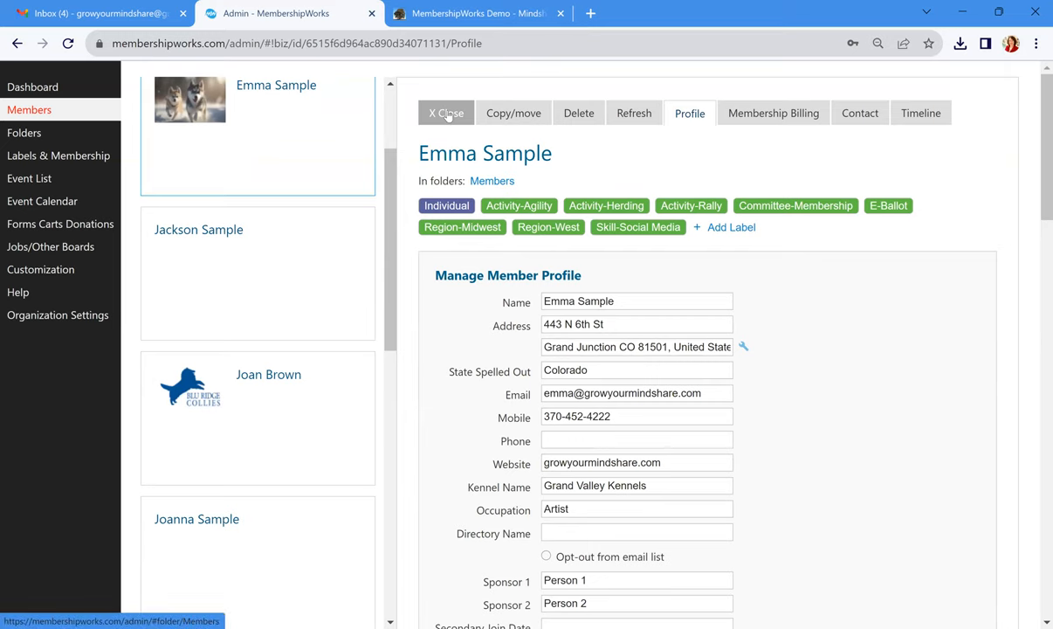
pyautogui.click(445, 112)
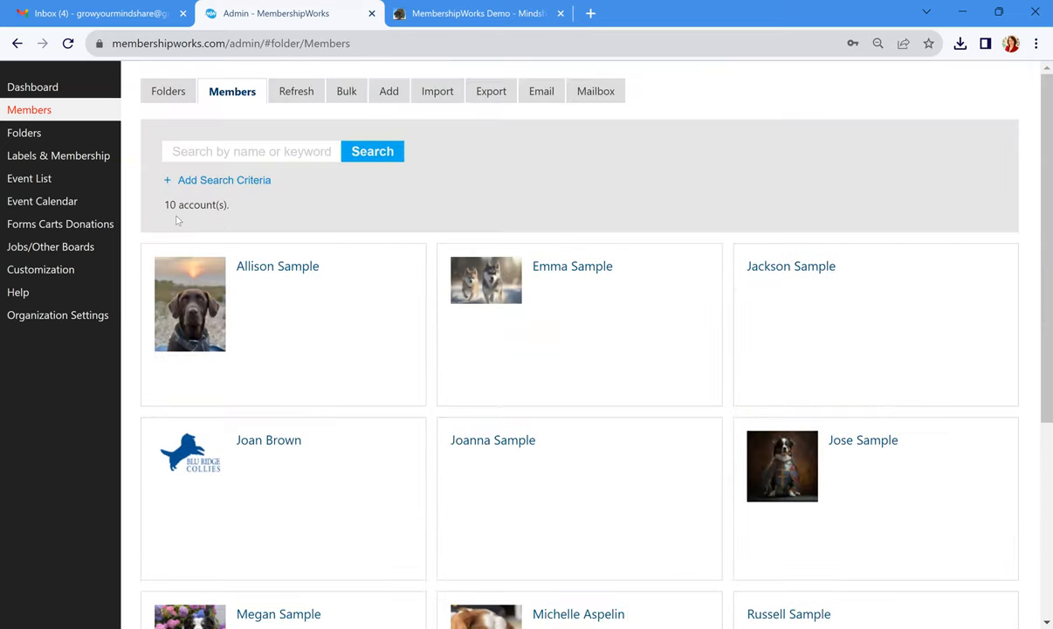
pyautogui.moveTo(199, 207)
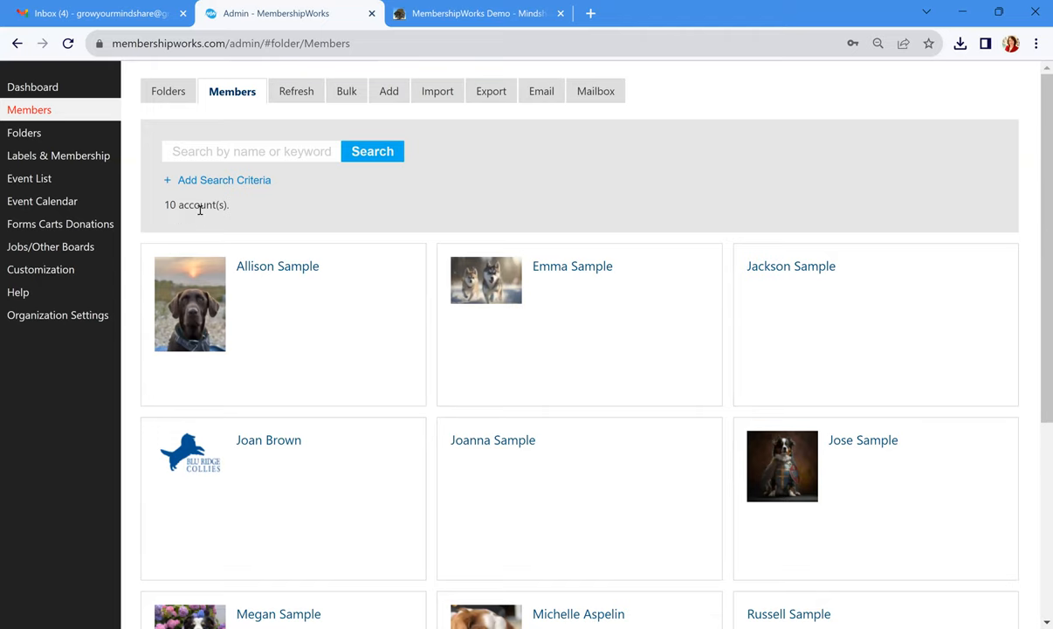
pyautogui.moveTo(542, 90)
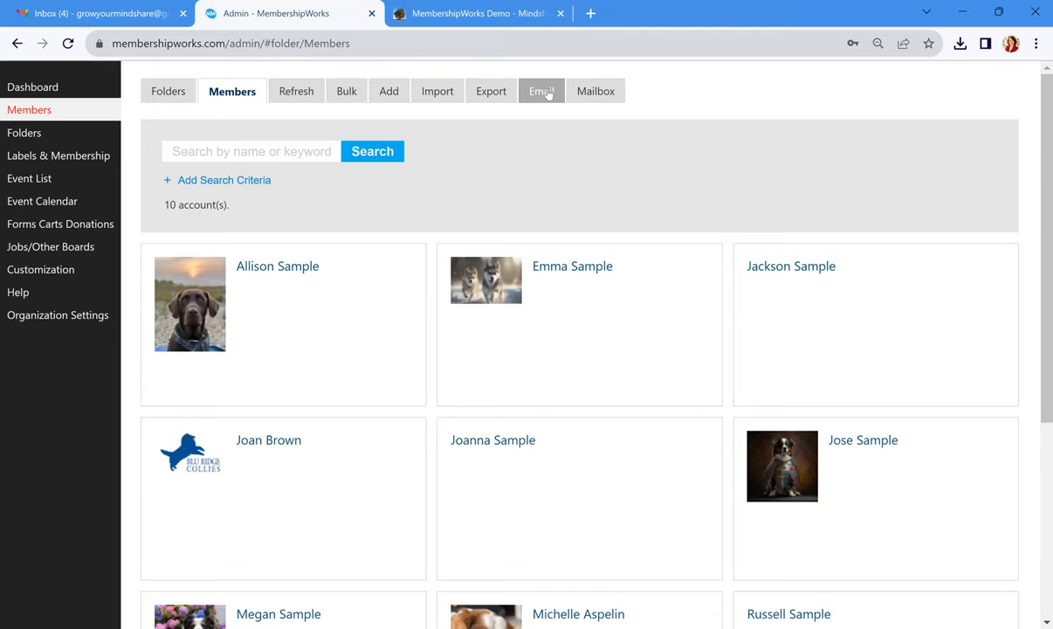
pyautogui.click(541, 91)
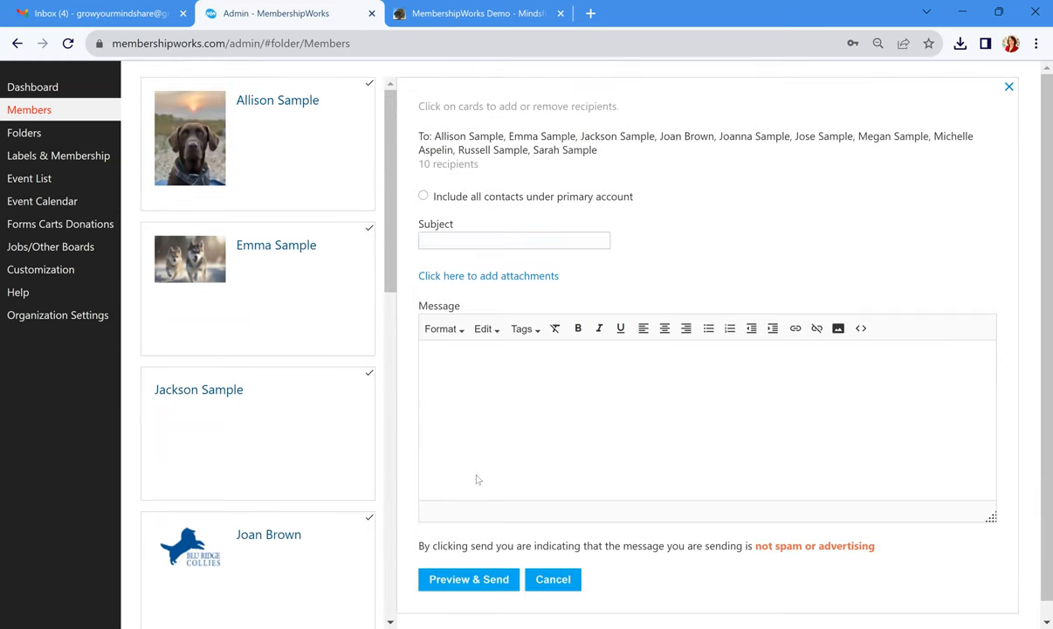
pyautogui.moveTo(479, 580)
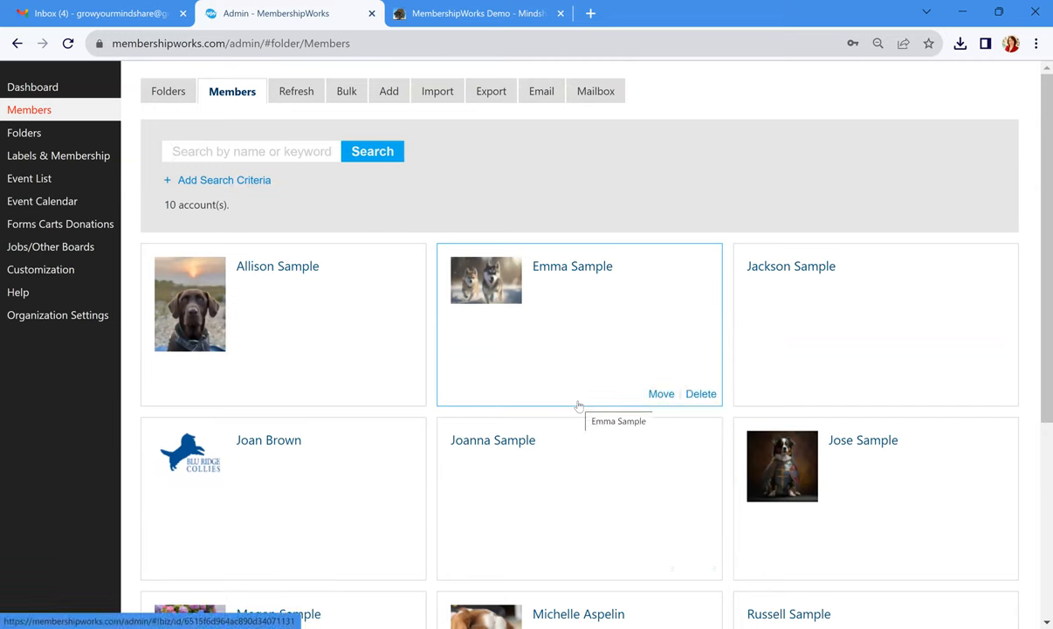
pyautogui.moveTo(256, 180)
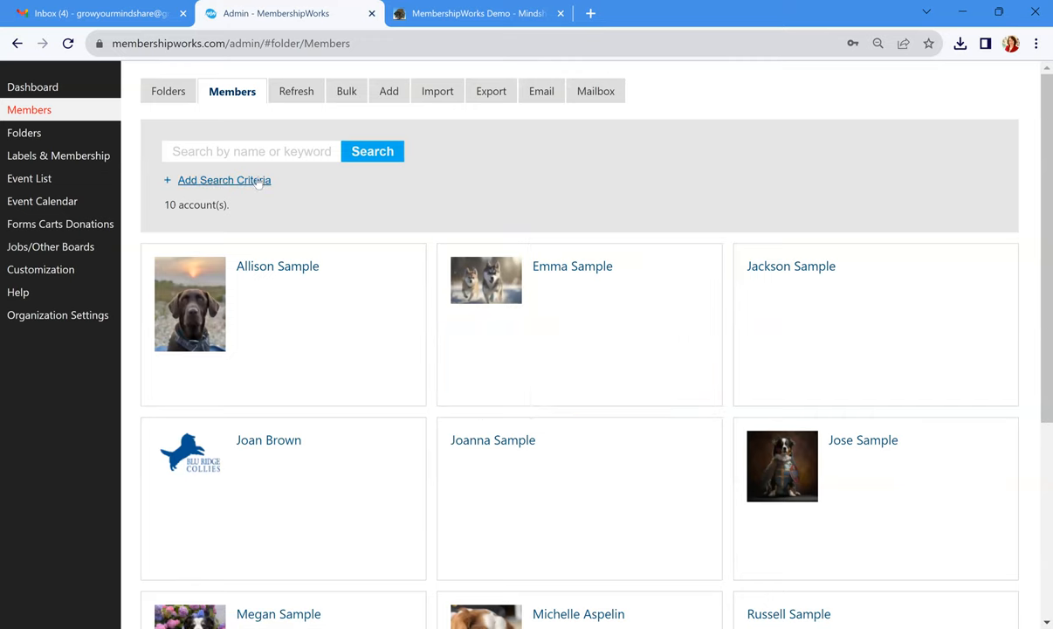
# Filter the member list by the Household label to show the 4 matching accounts
pyautogui.click(223, 179)
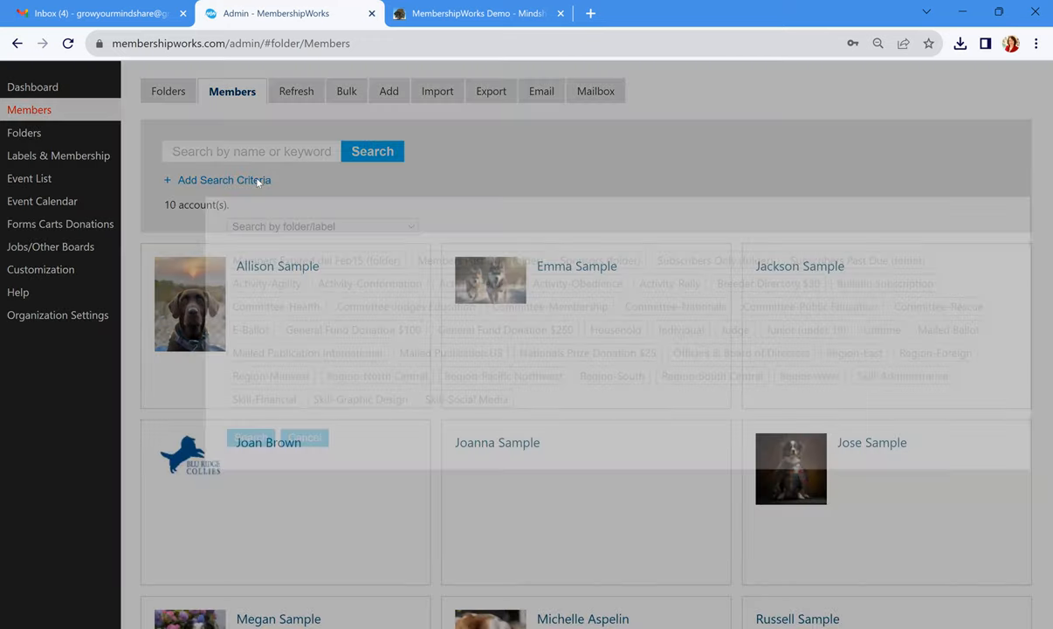
pyautogui.click(223, 180)
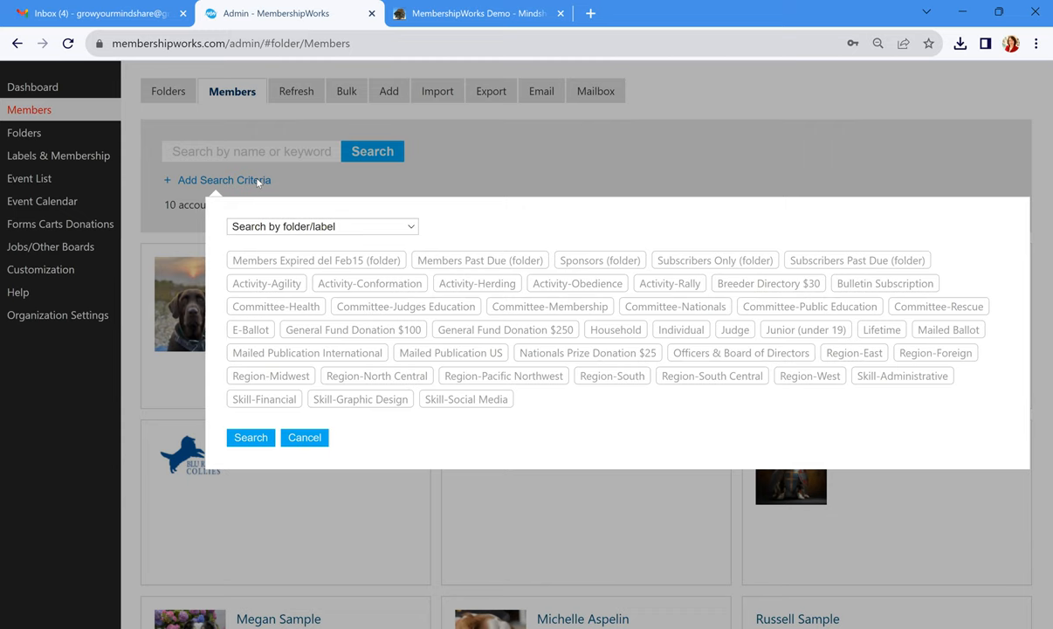
pyautogui.moveTo(319, 208)
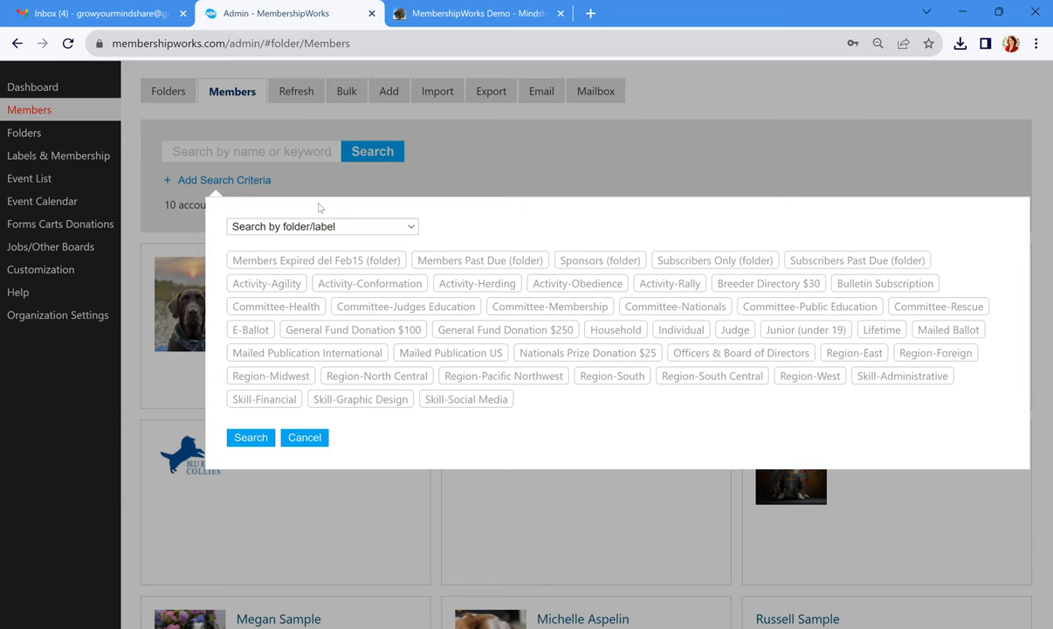
pyautogui.click(614, 329)
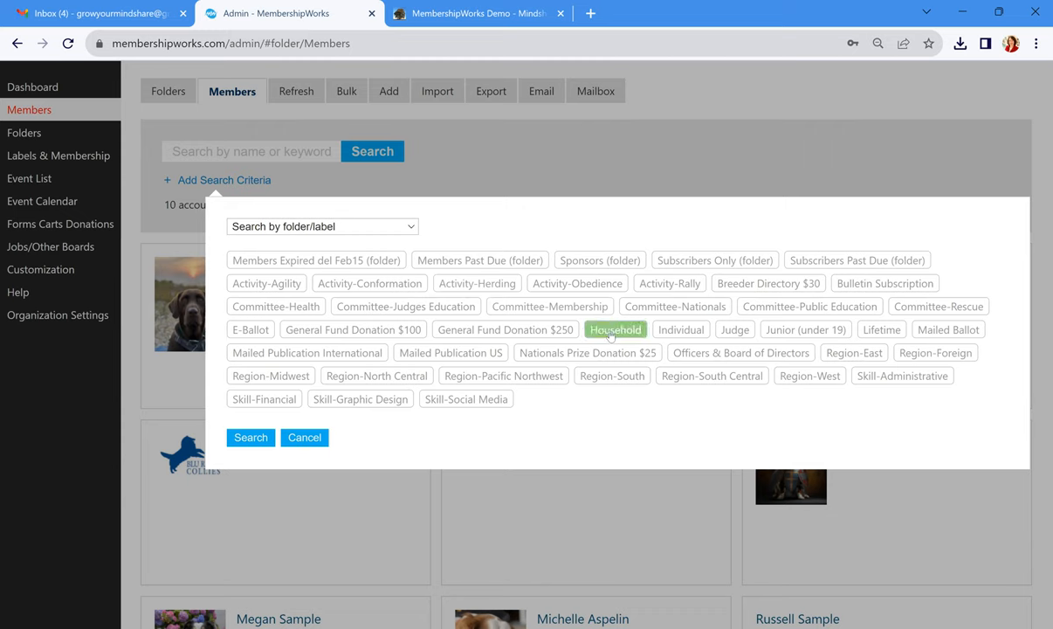
pyautogui.moveTo(608, 335)
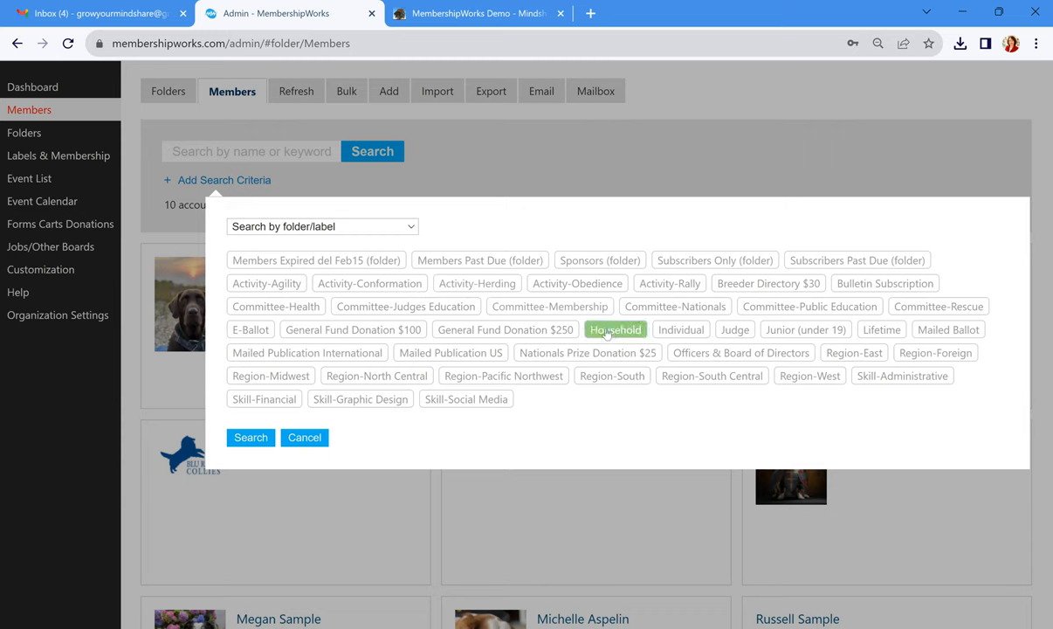
pyautogui.click(614, 328)
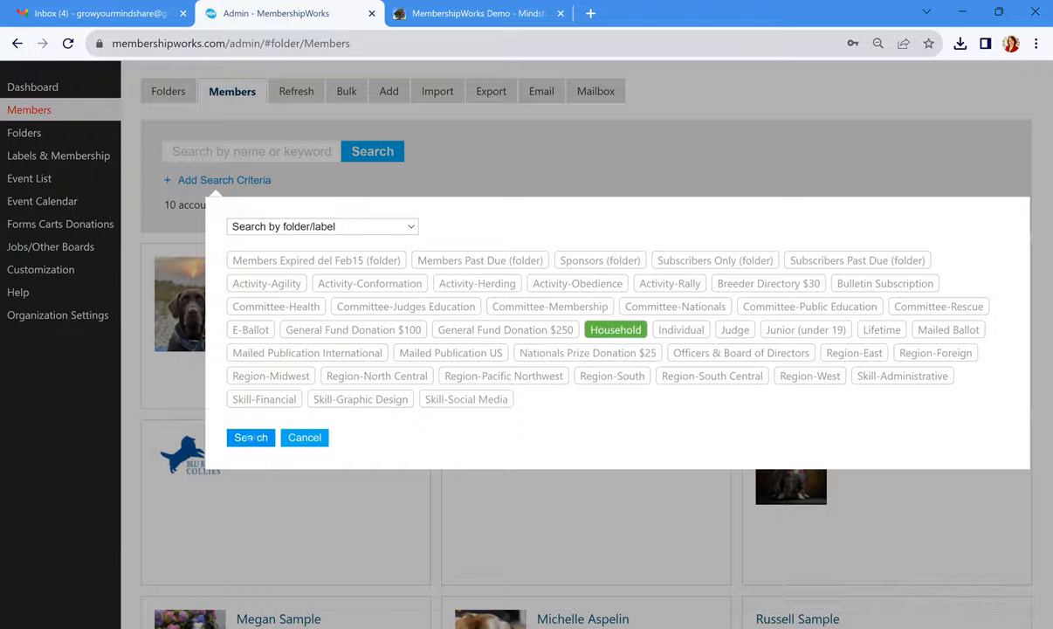
pyautogui.click(252, 436)
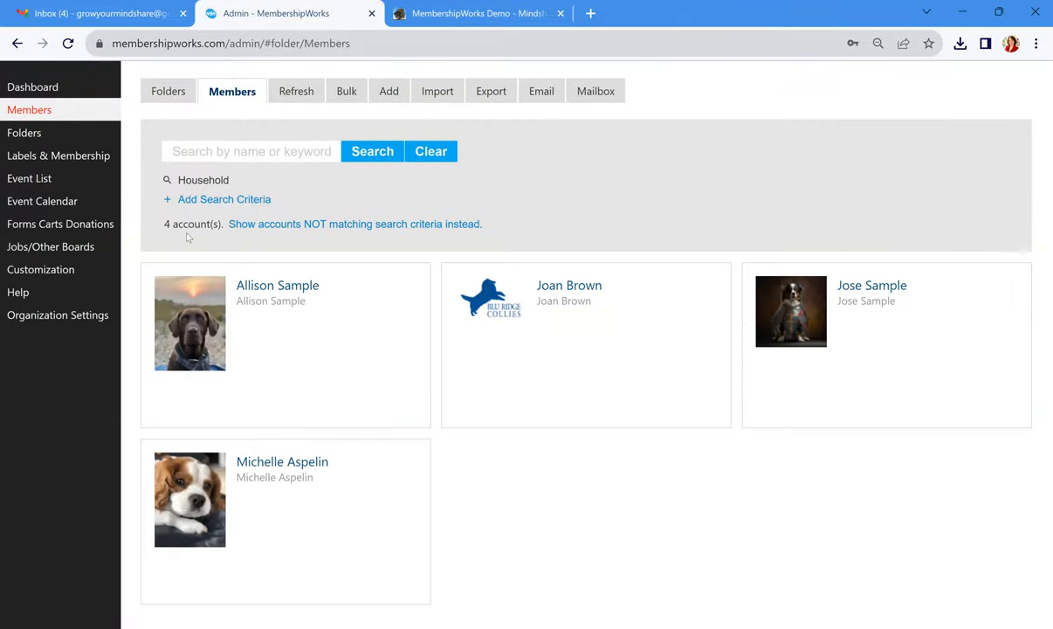
pyautogui.moveTo(542, 96)
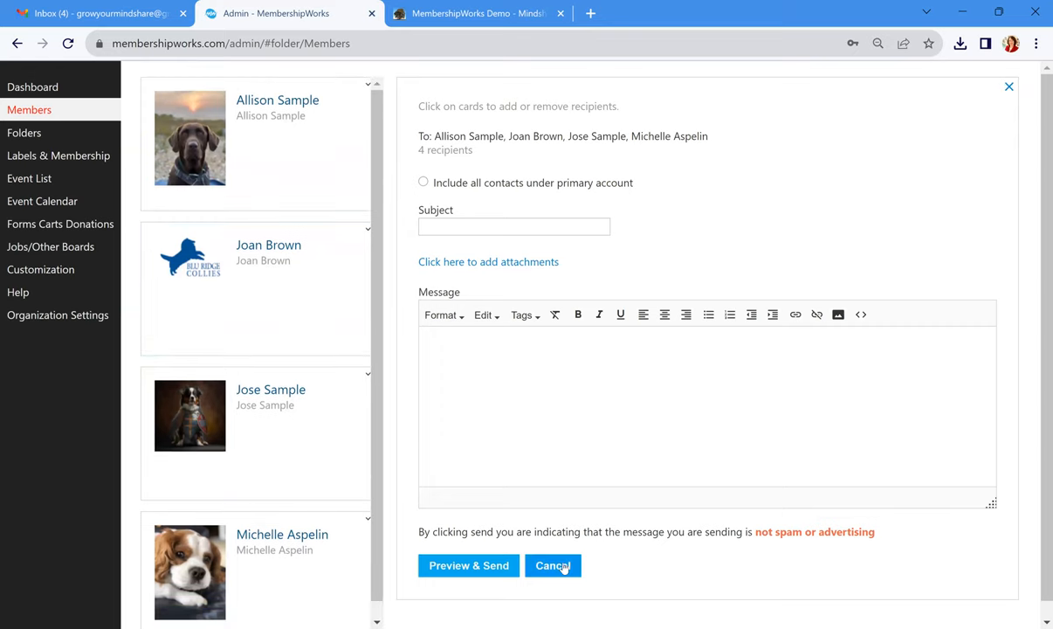
# Discard the draft email and start a data export of the 4 Household accounts
pyautogui.click(552, 565)
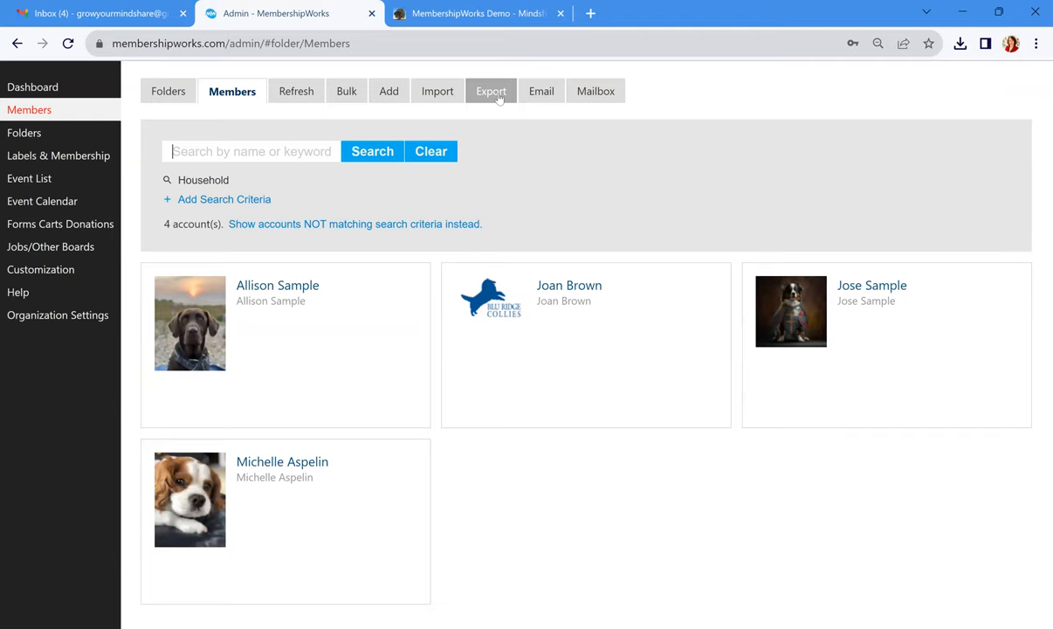
pyautogui.click(489, 90)
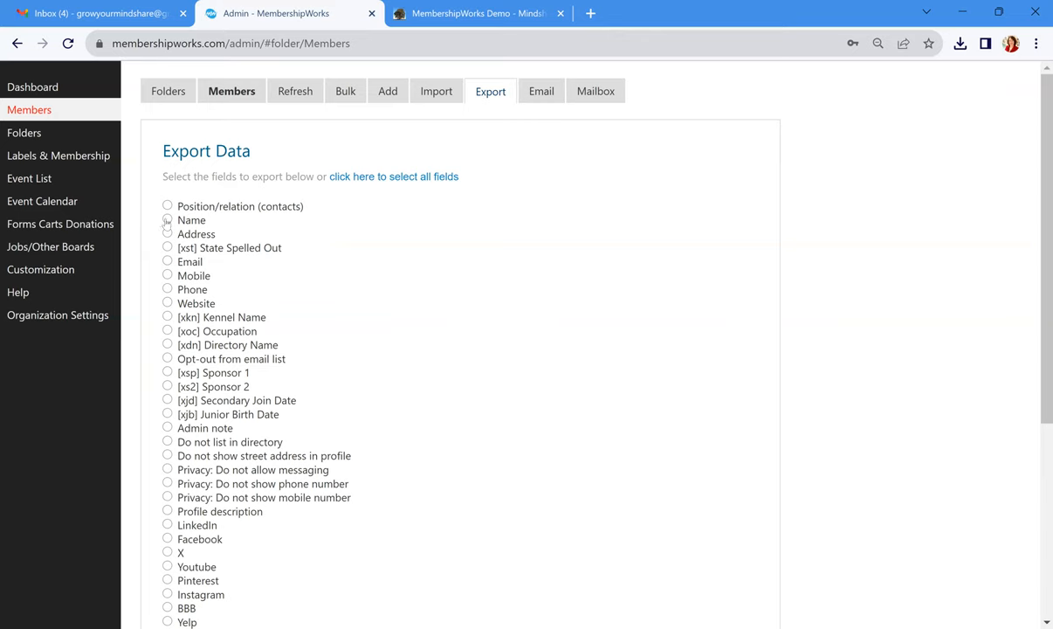
# Select Name, Address and Join date as export fields
pyautogui.click(167, 220)
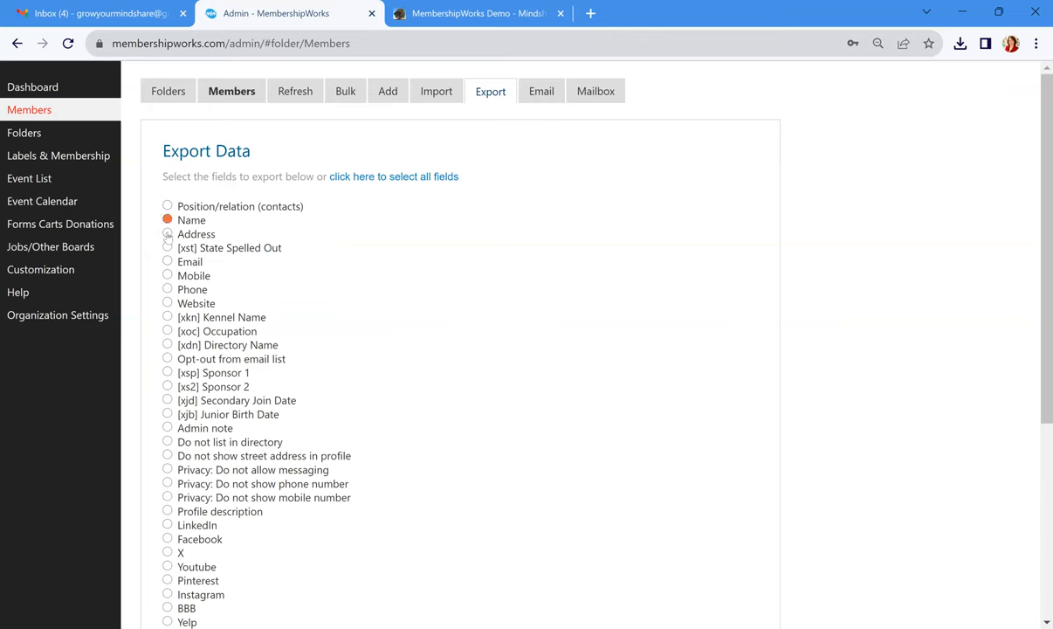
pyautogui.click(168, 234)
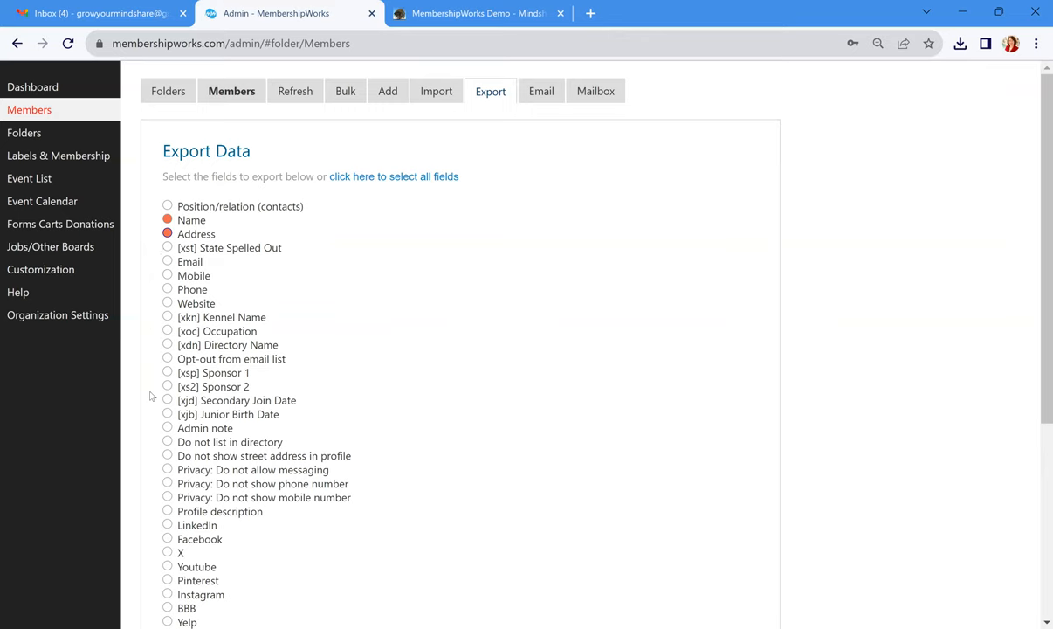
pyautogui.scroll(-3)
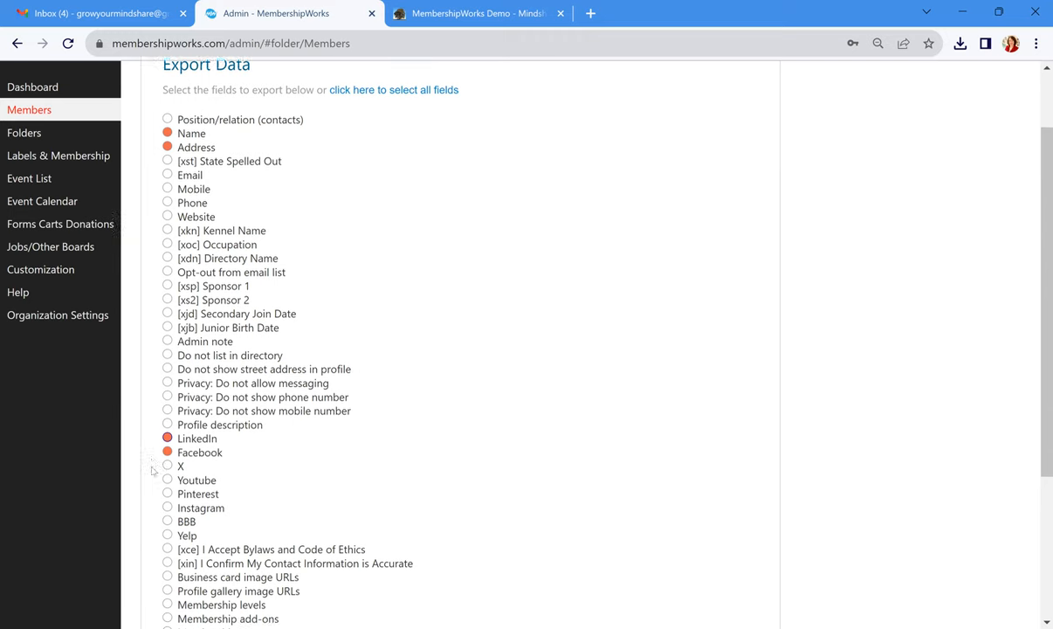
pyautogui.scroll(-3)
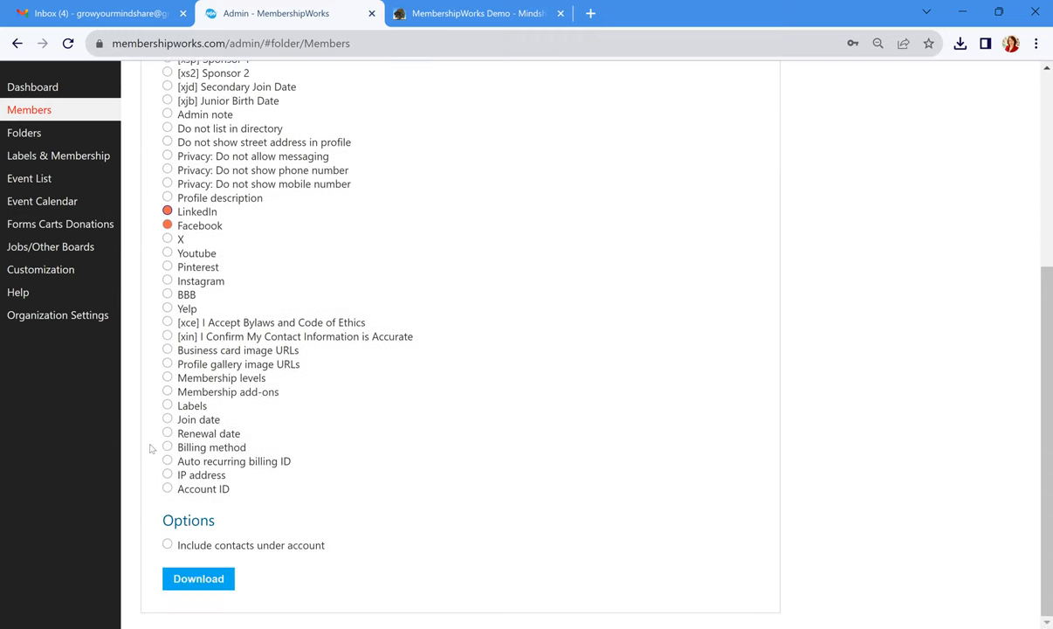
pyautogui.click(168, 419)
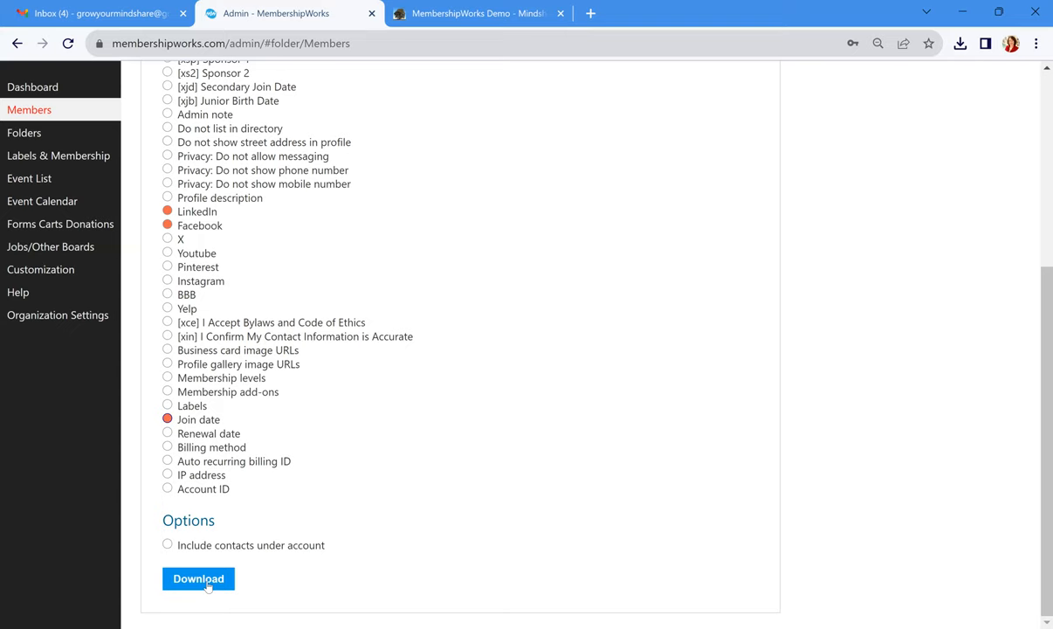
pyautogui.moveTo(436, 318)
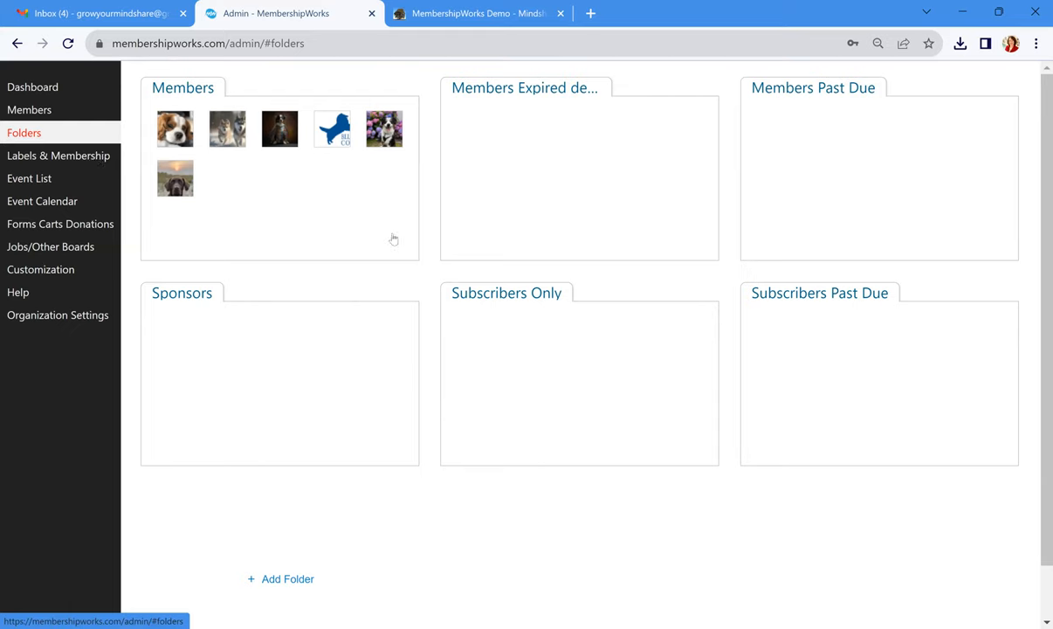
pyautogui.moveTo(681, 357)
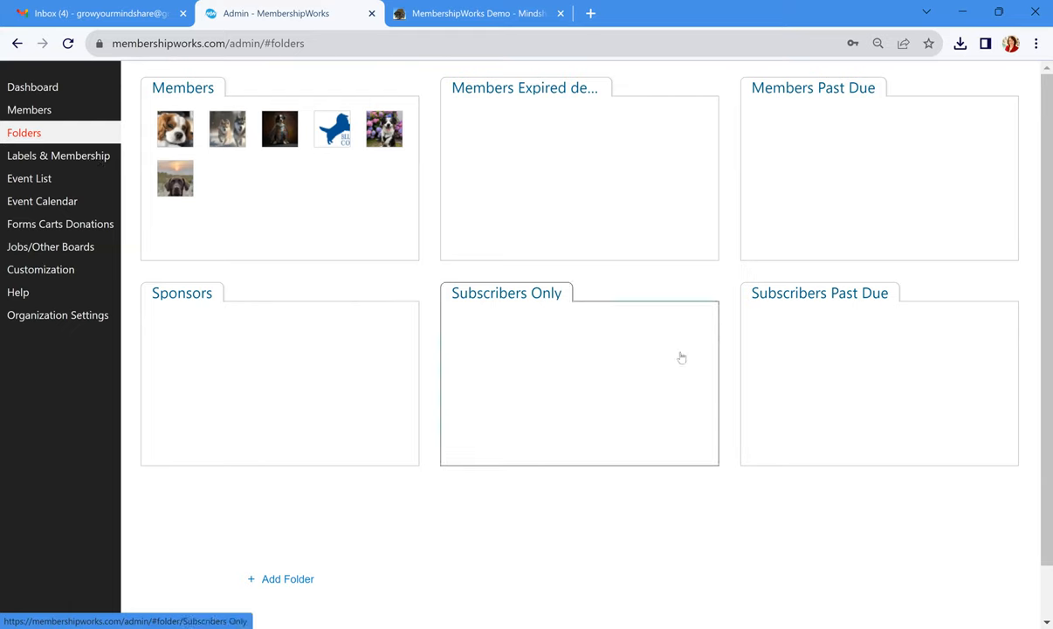
pyautogui.moveTo(681, 358)
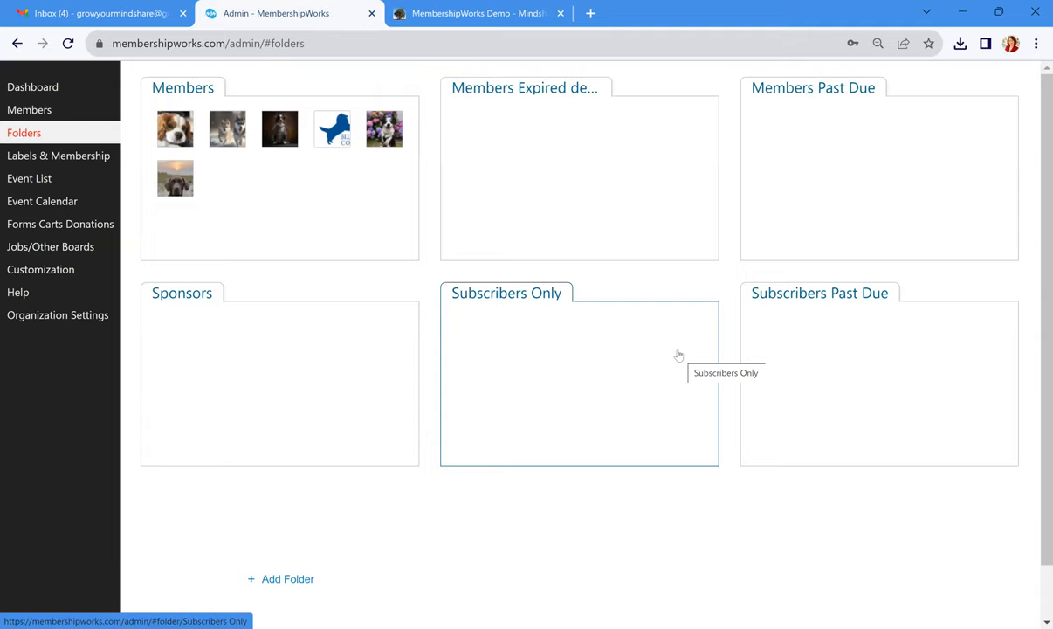
pyautogui.moveTo(811, 131)
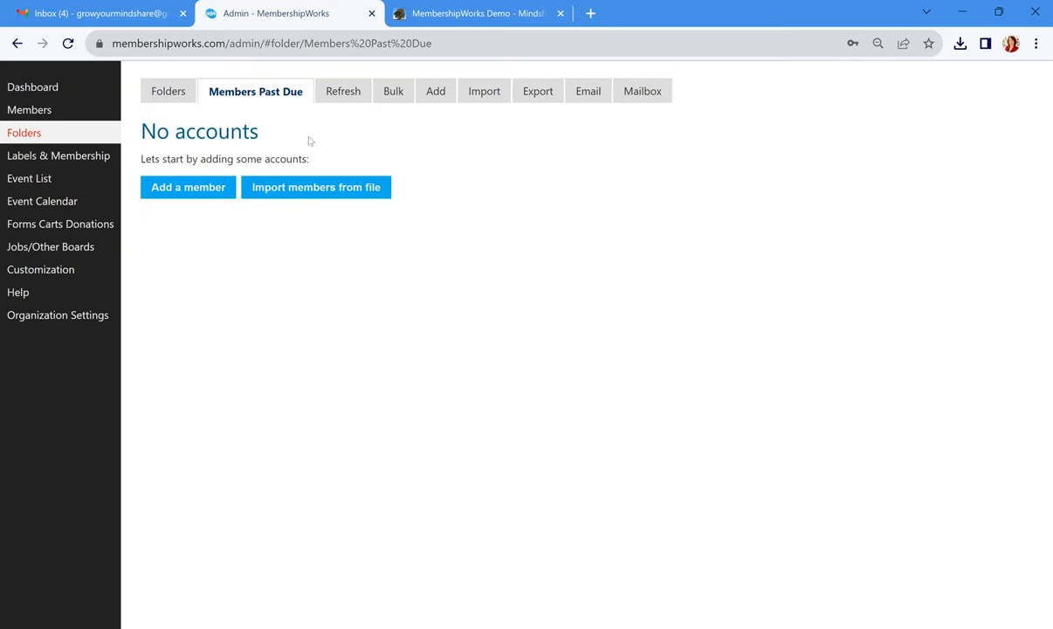
# Return to the Folders overview listing Members, Sponsors, Subscribers Only and past-due folders
pyautogui.click(28, 109)
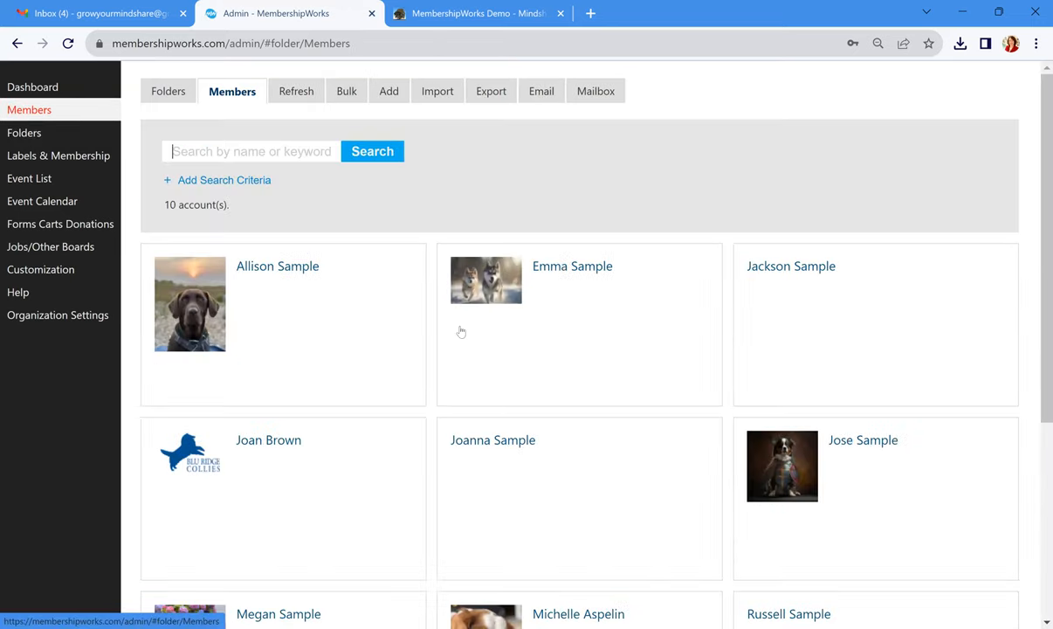
pyautogui.click(25, 132)
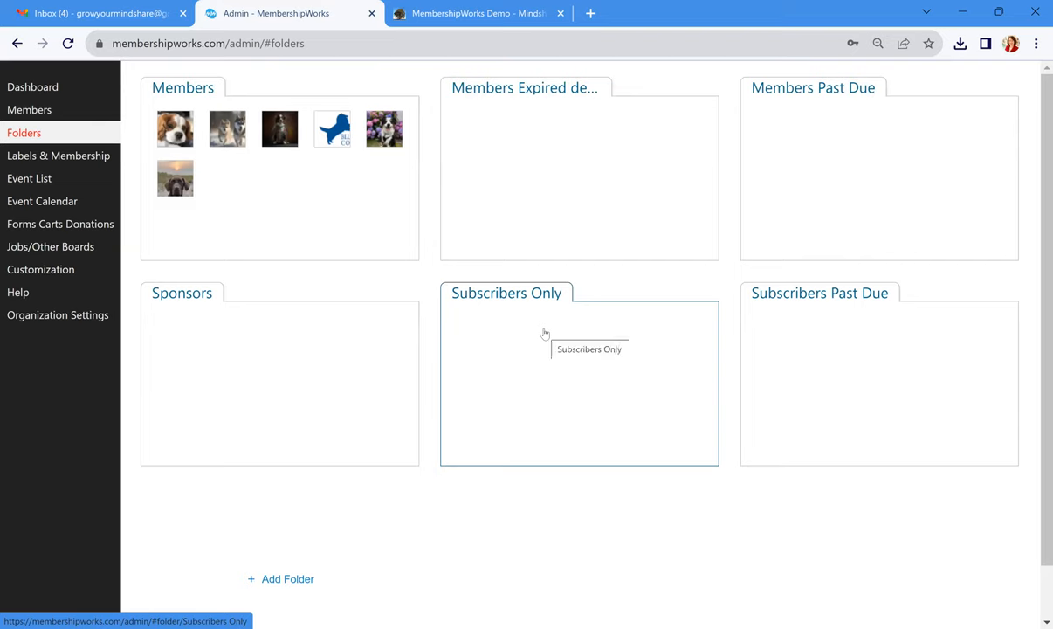
pyautogui.moveTo(281, 339)
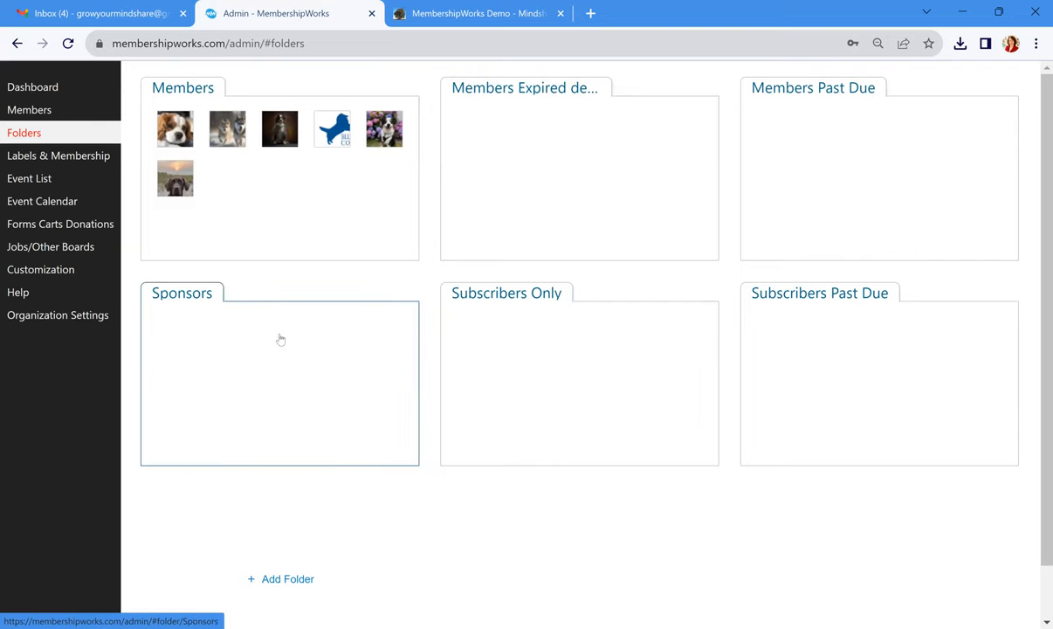
pyautogui.moveTo(269, 351)
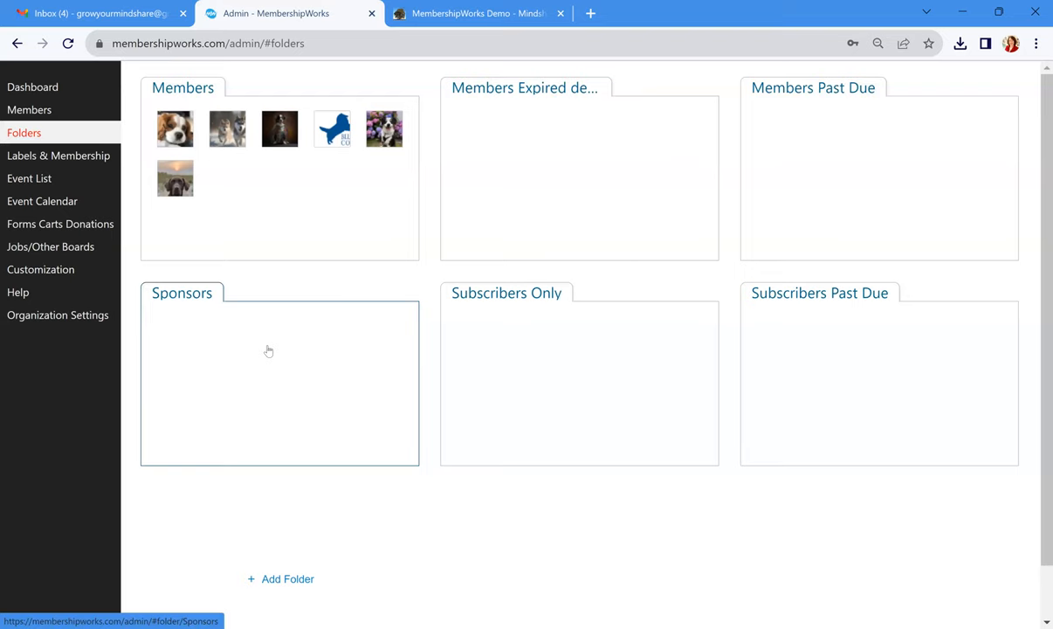
pyautogui.moveTo(578, 384)
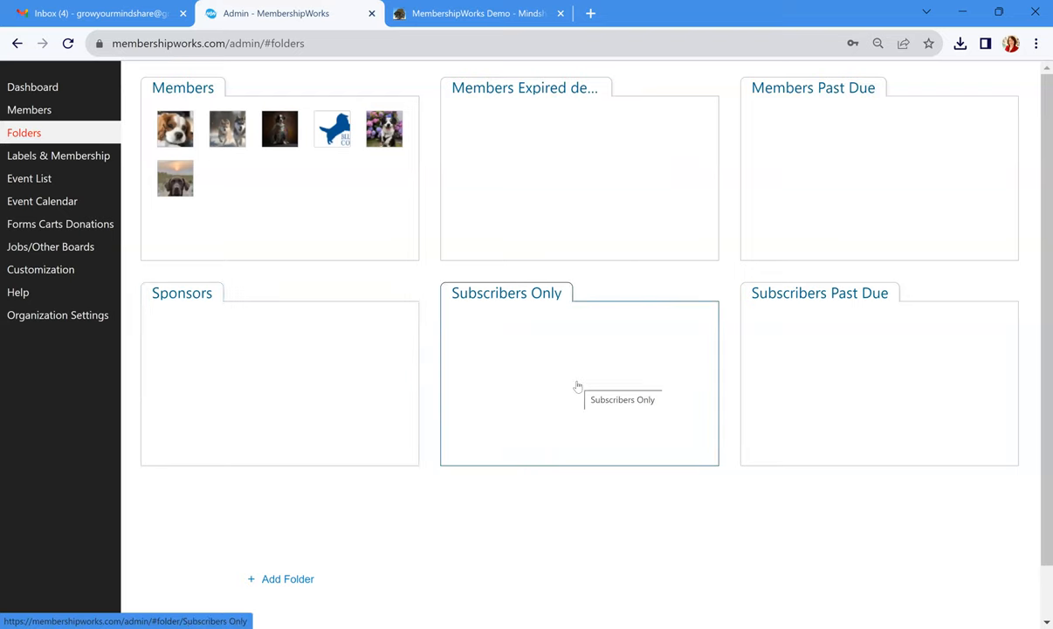
pyautogui.moveTo(82, 255)
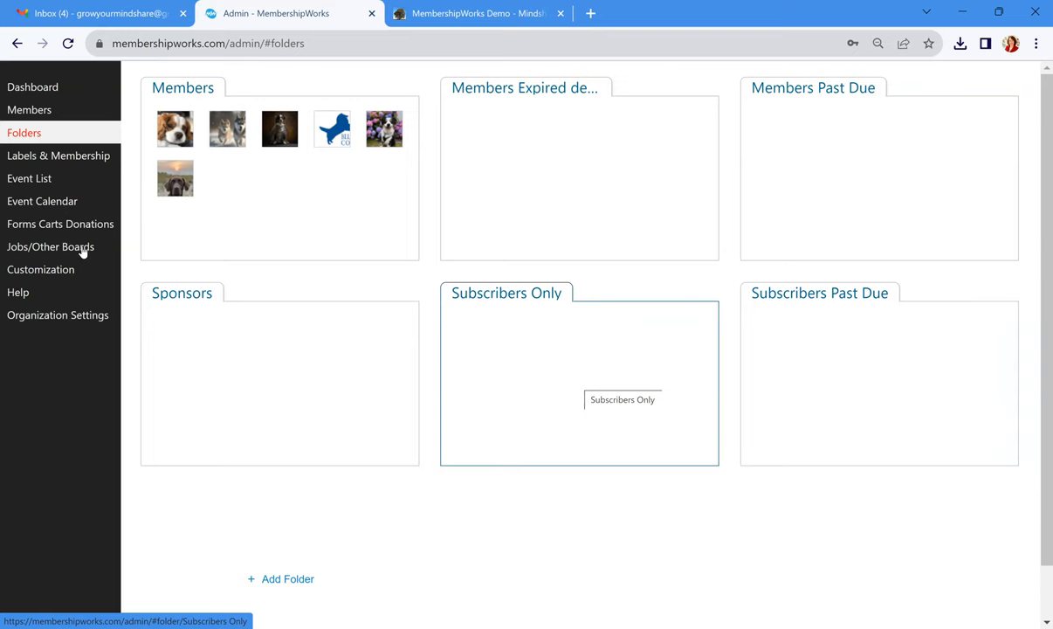
# Show the Membership Levels list under Labels & Membership
pyautogui.click(60, 155)
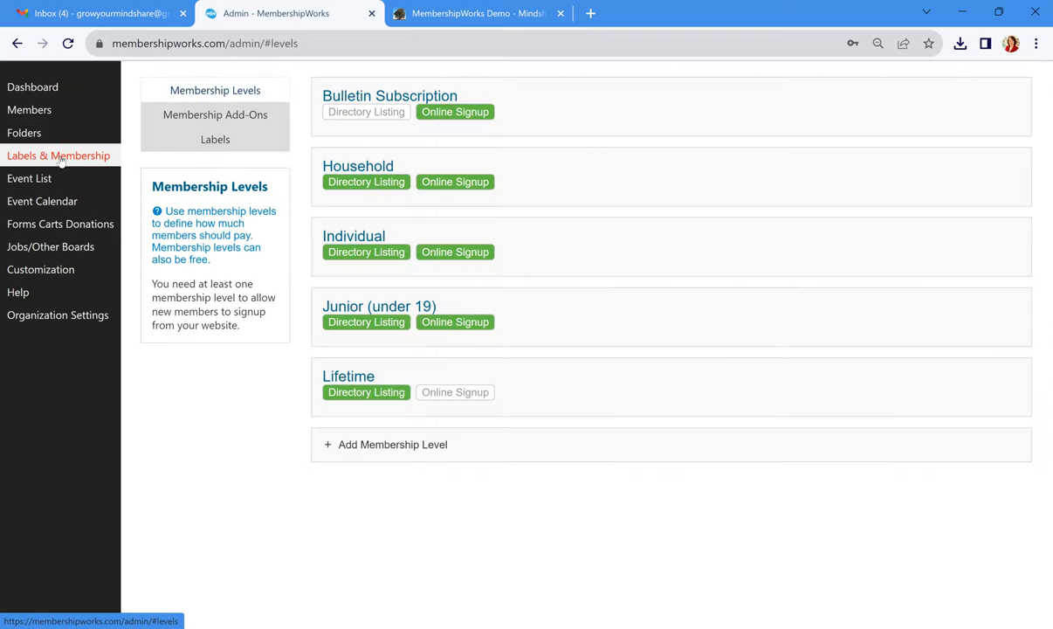
pyautogui.moveTo(63, 157)
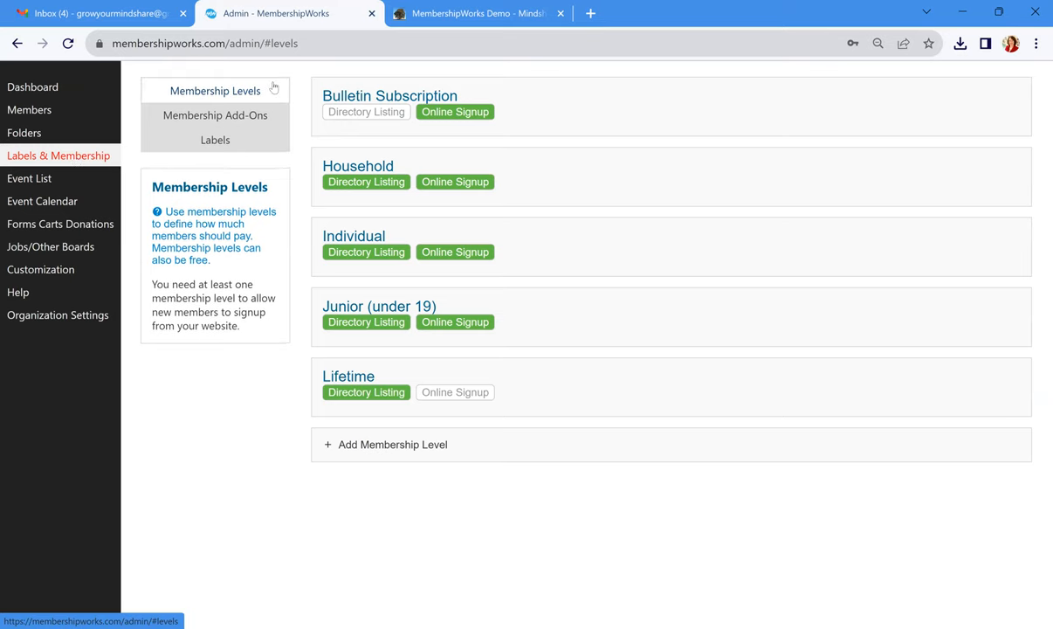
pyautogui.moveTo(286, 98)
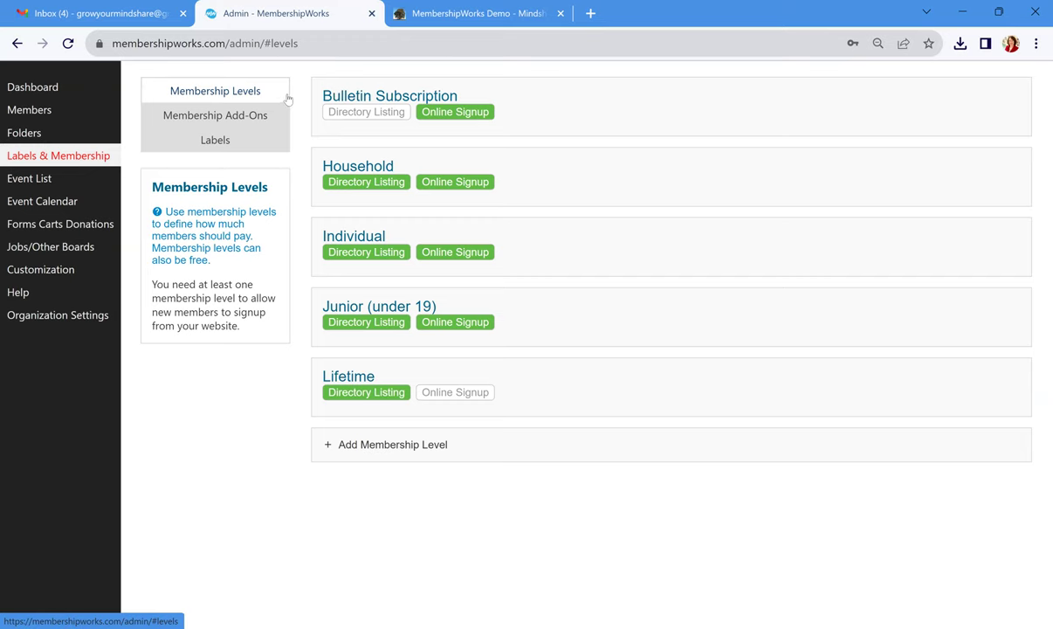
pyautogui.moveTo(534, 377)
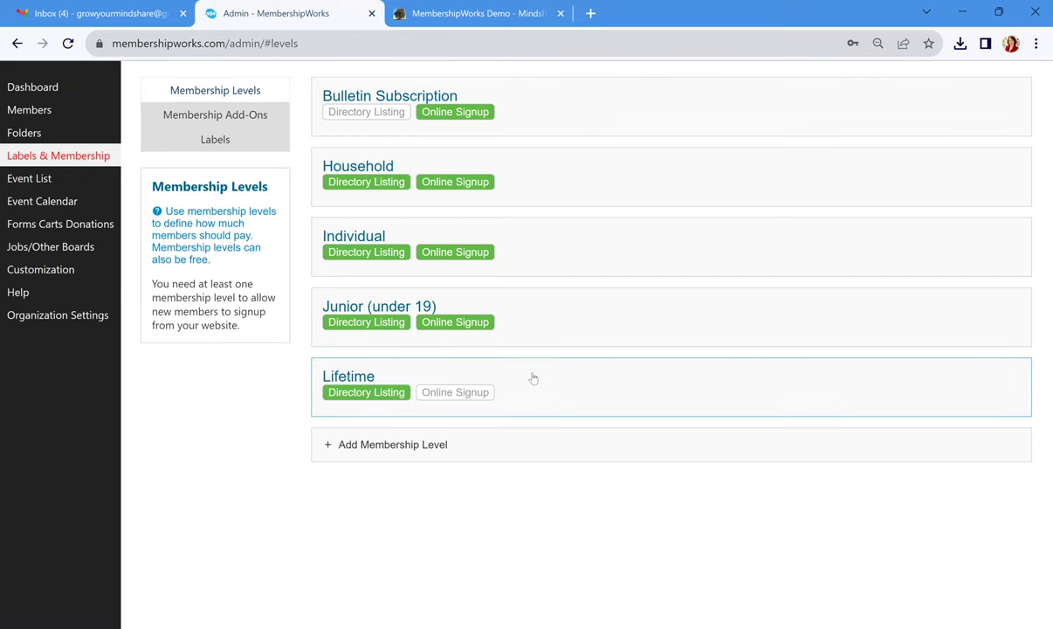
pyautogui.moveTo(531, 246)
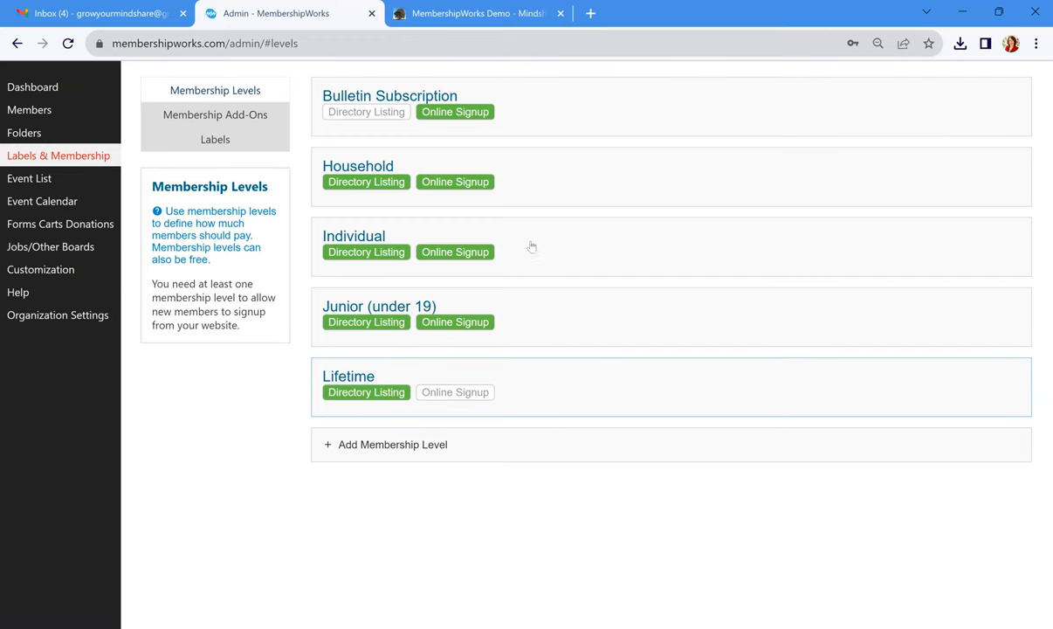
pyautogui.moveTo(360, 127)
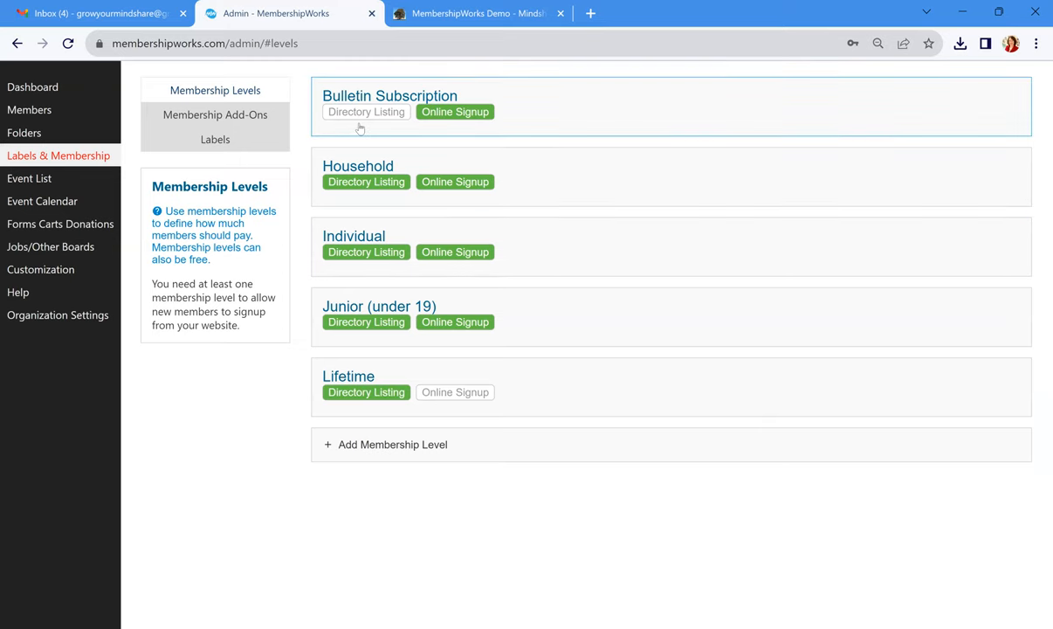
pyautogui.moveTo(363, 129)
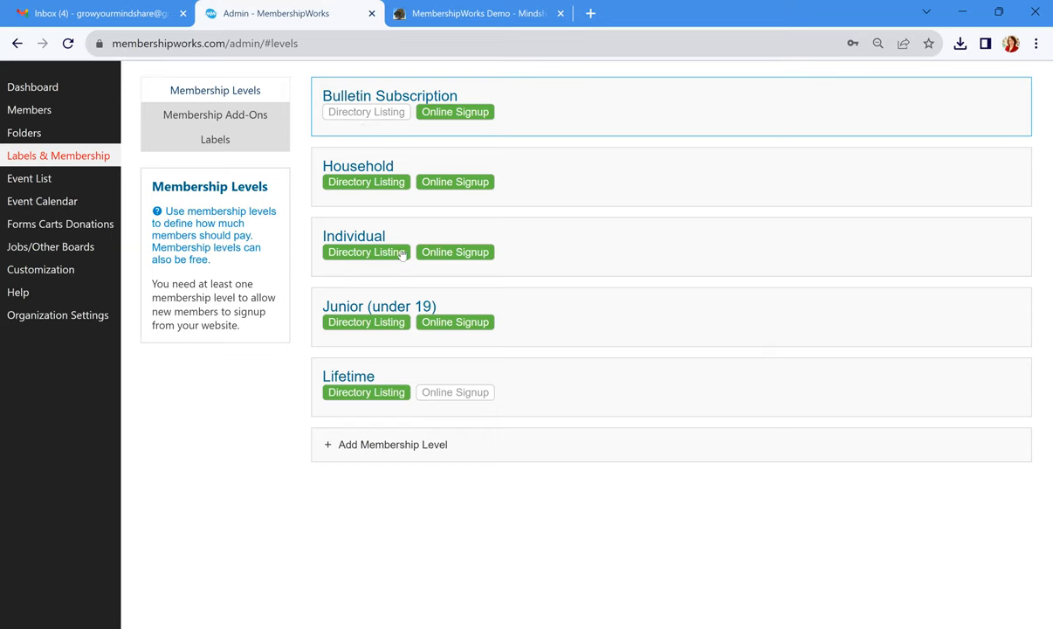
pyautogui.moveTo(454, 405)
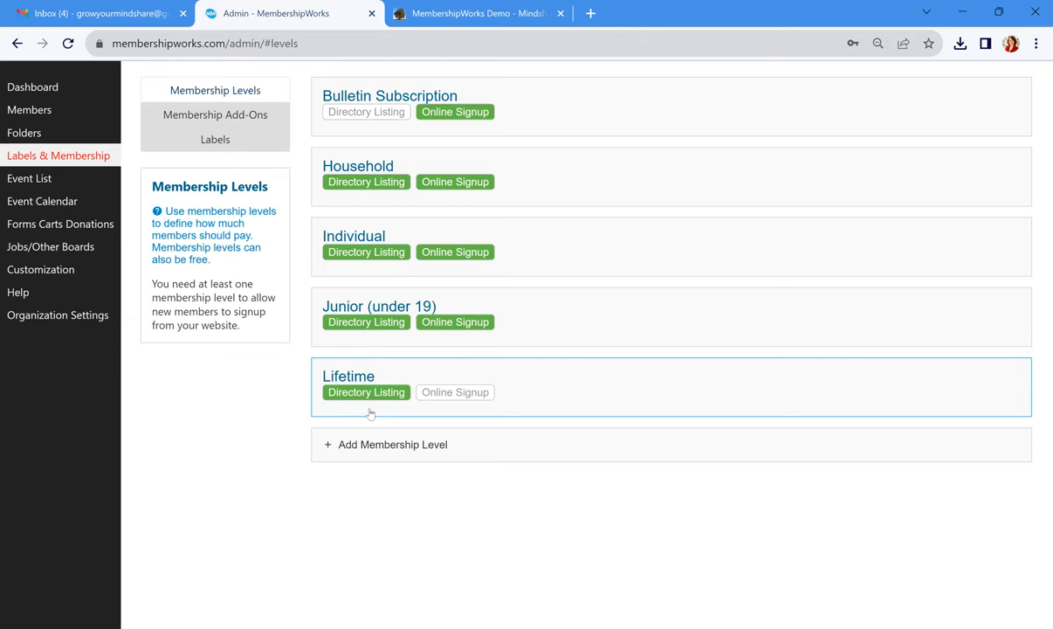
pyautogui.moveTo(371, 412)
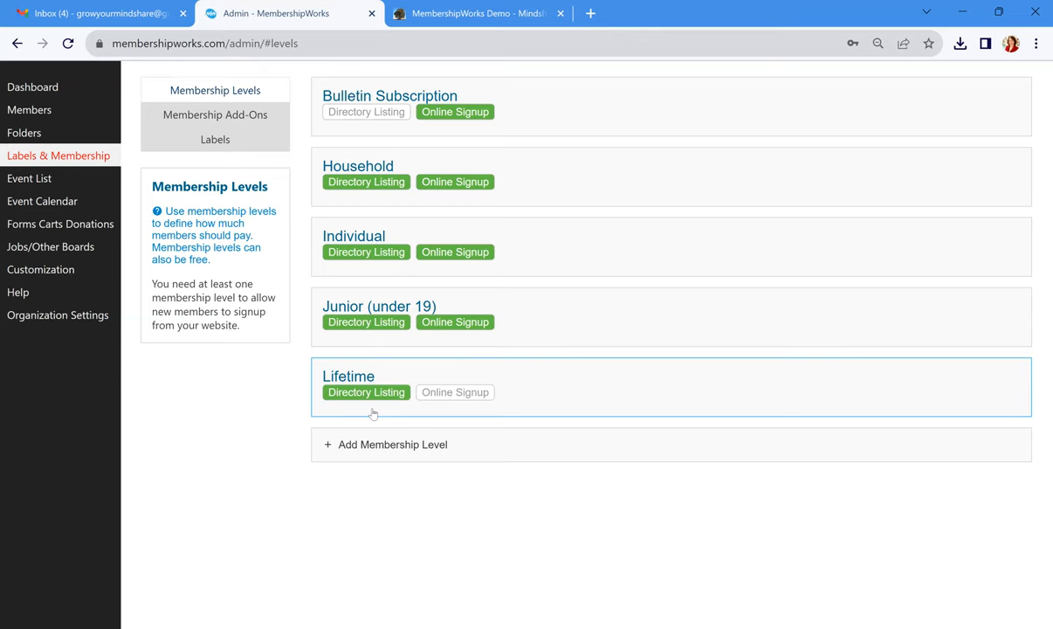
pyautogui.moveTo(440, 230)
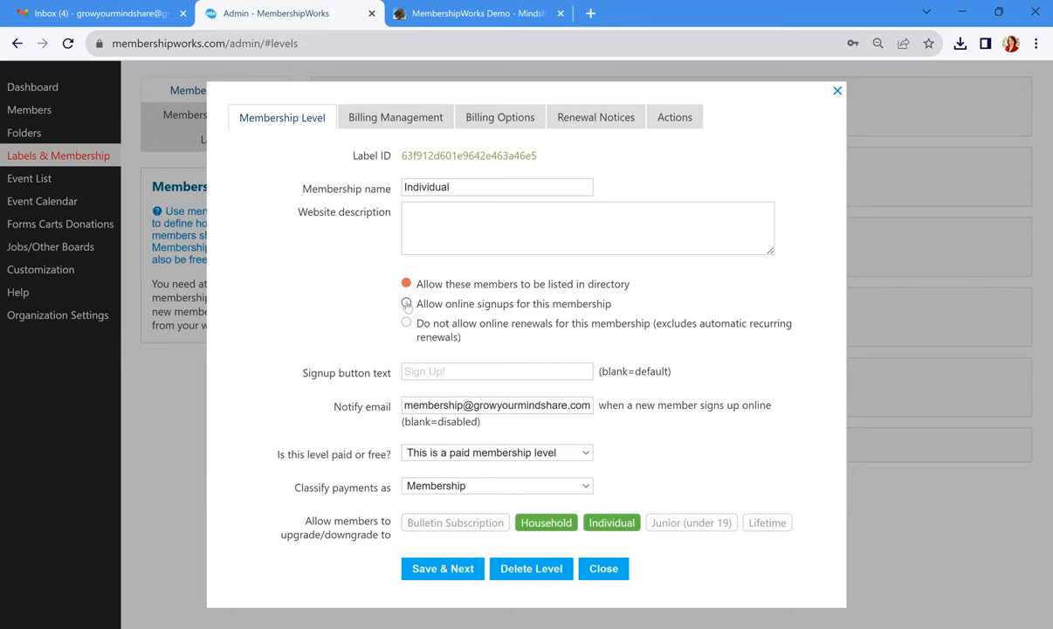
# Bring up the Individual membership level's edit dialog from the levels list
pyautogui.click(405, 304)
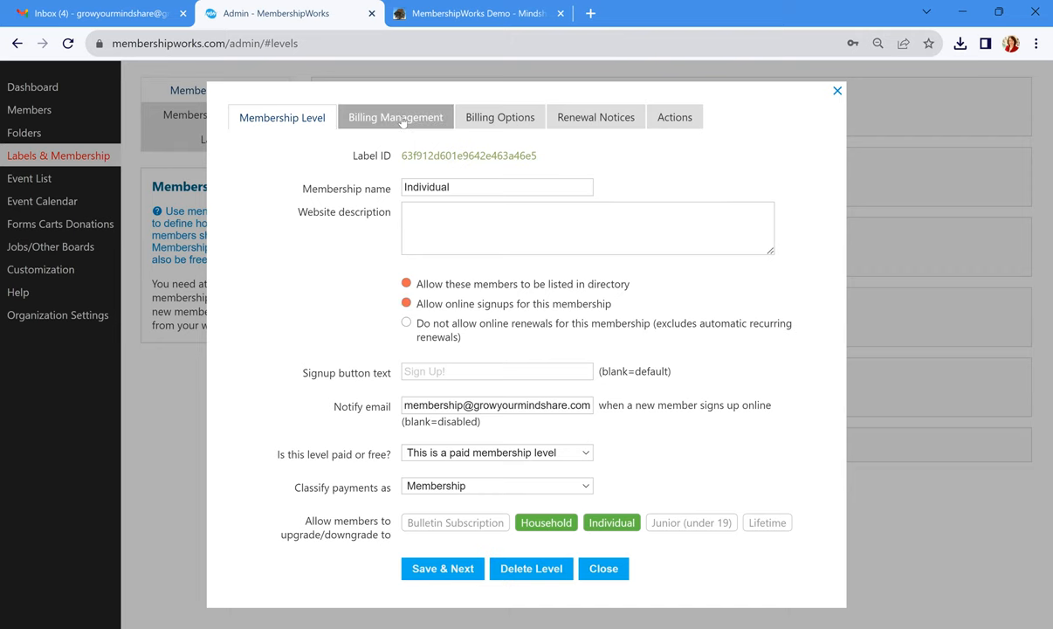
# Review the Individual level's membership year and discounts, then its USD35/year card, recurring and check billing options
pyautogui.click(395, 117)
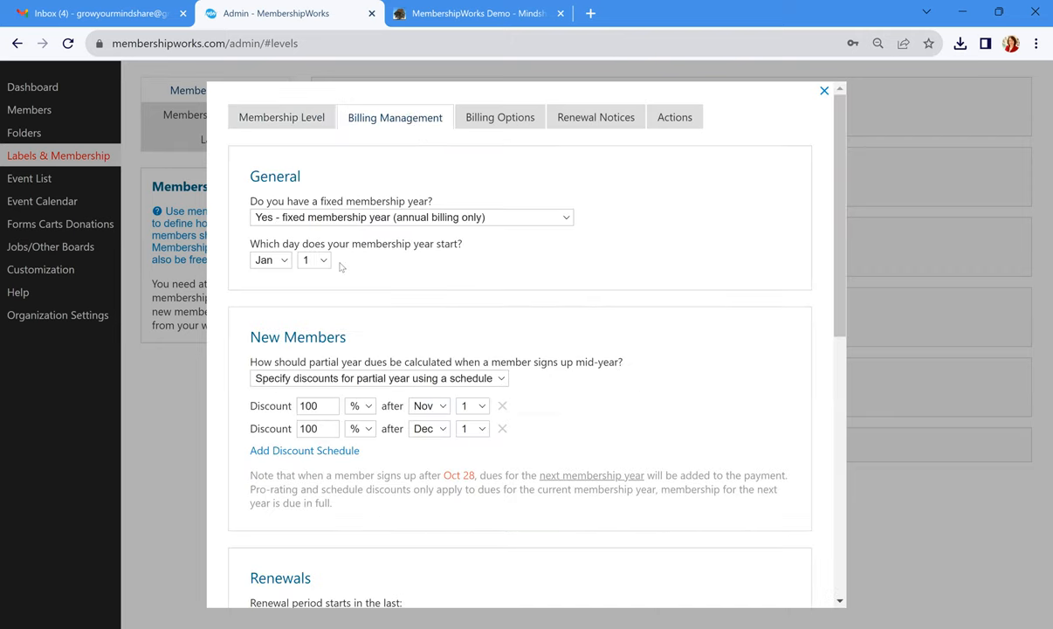
pyautogui.moveTo(306, 279)
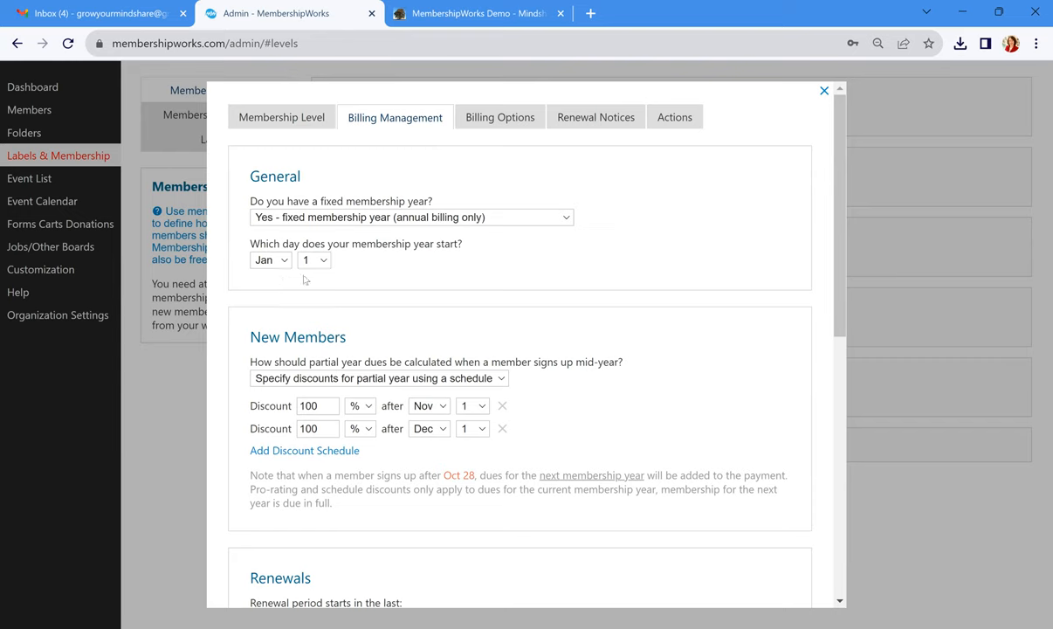
pyautogui.moveTo(283, 278)
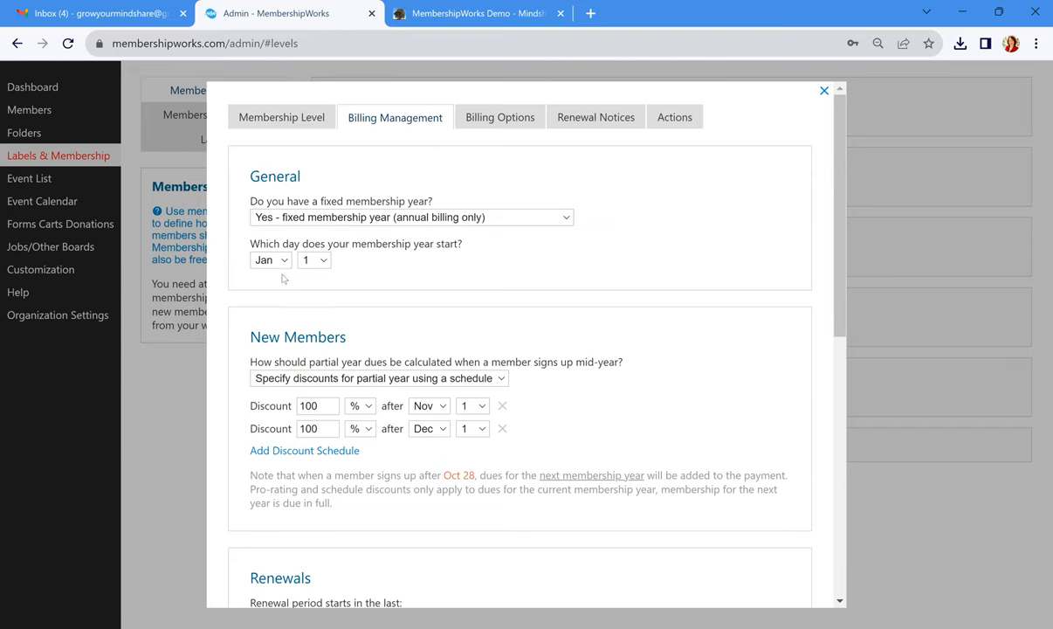
pyautogui.moveTo(533, 414)
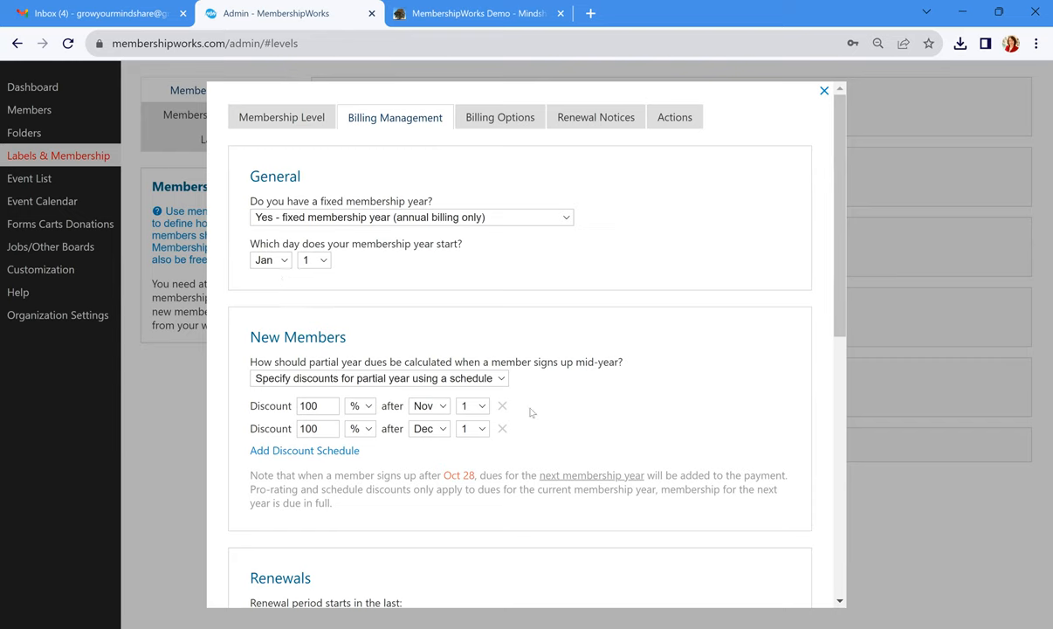
pyautogui.moveTo(533, 426)
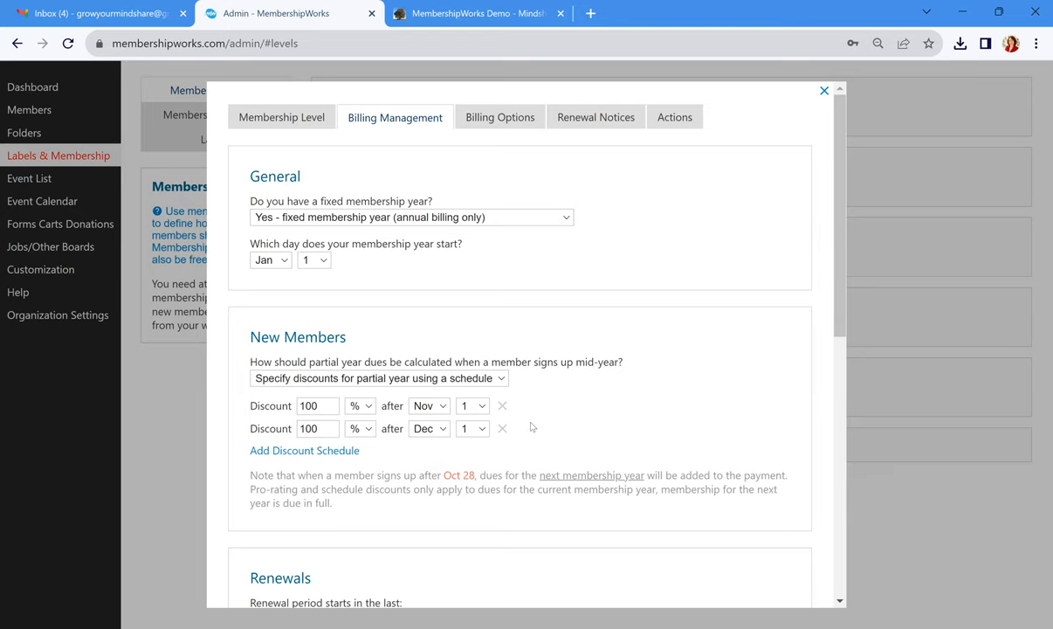
pyautogui.moveTo(548, 405)
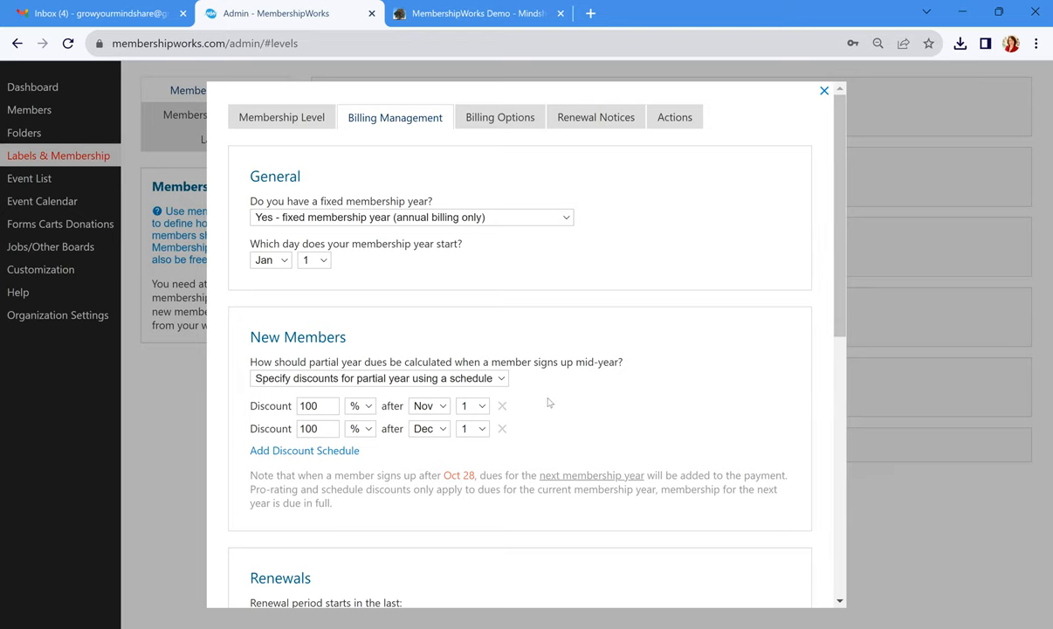
pyautogui.scroll(-3)
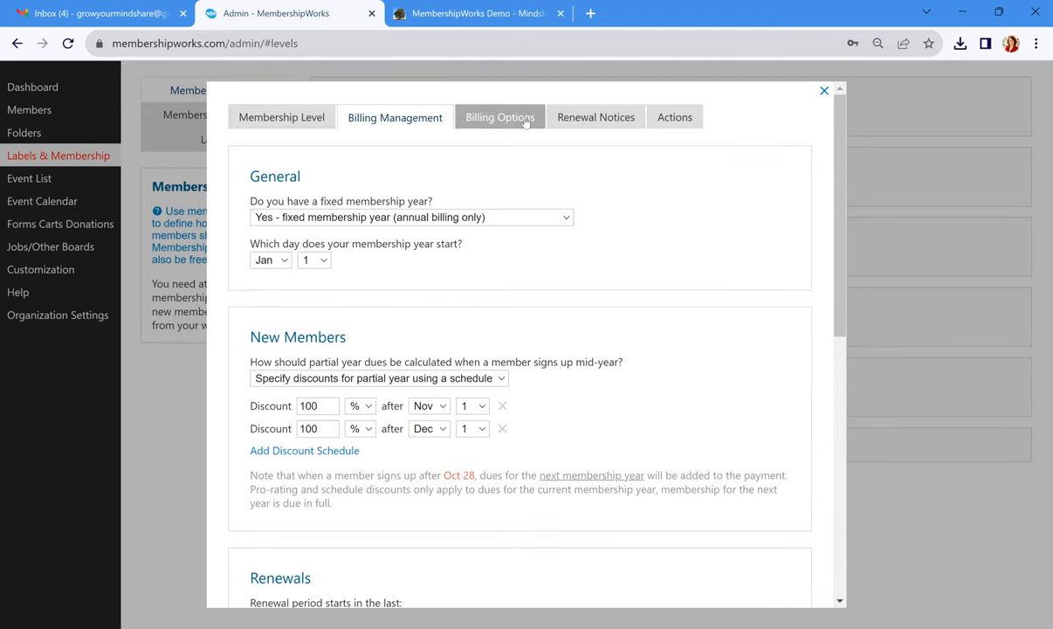
pyautogui.click(499, 117)
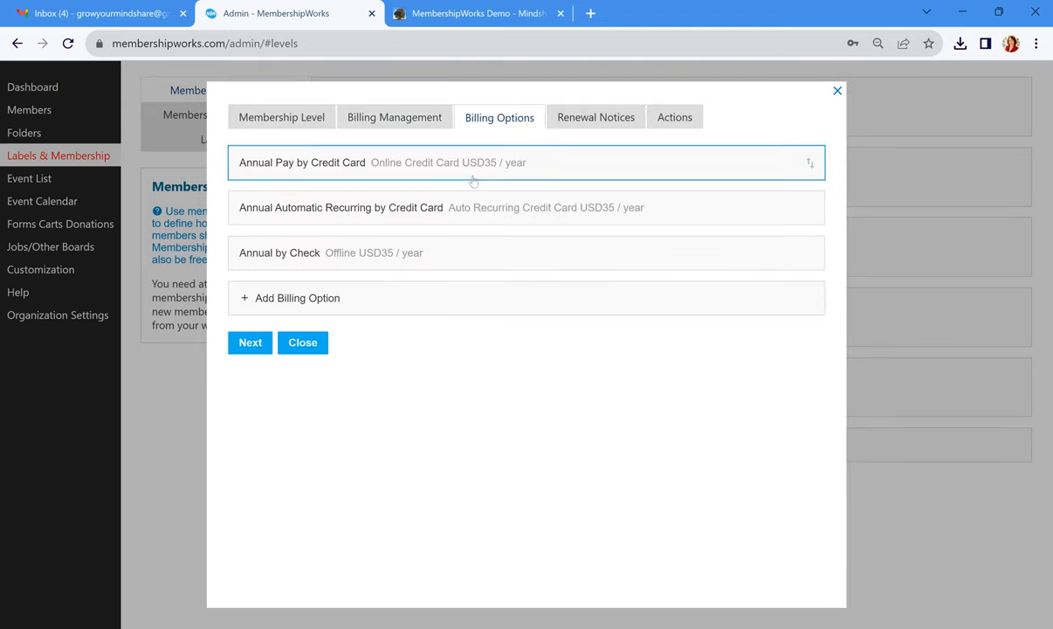
pyautogui.moveTo(490, 173)
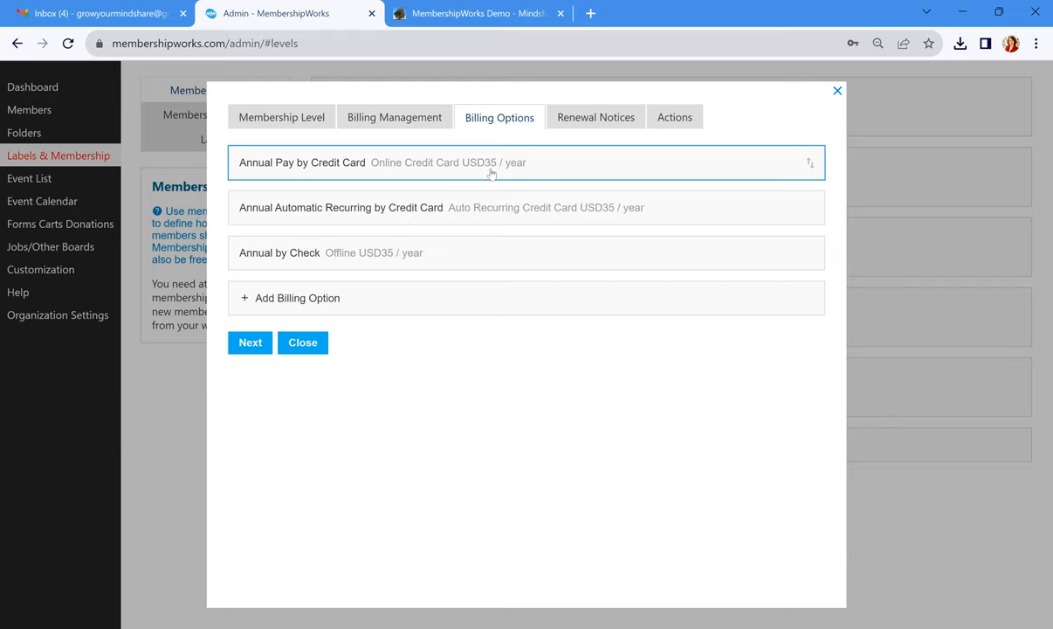
pyautogui.moveTo(489, 220)
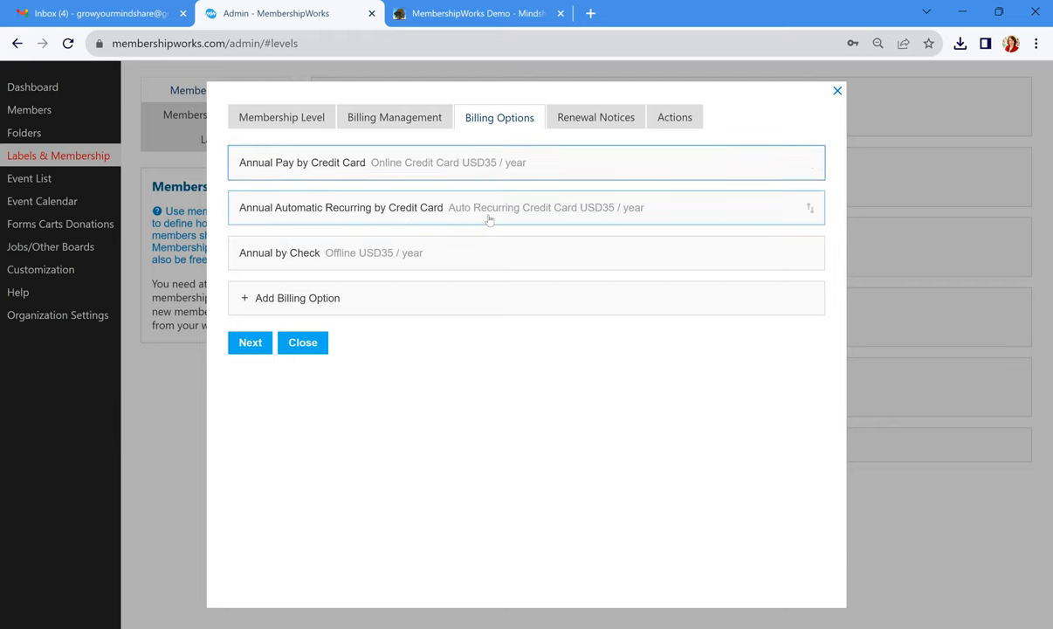
pyautogui.moveTo(461, 248)
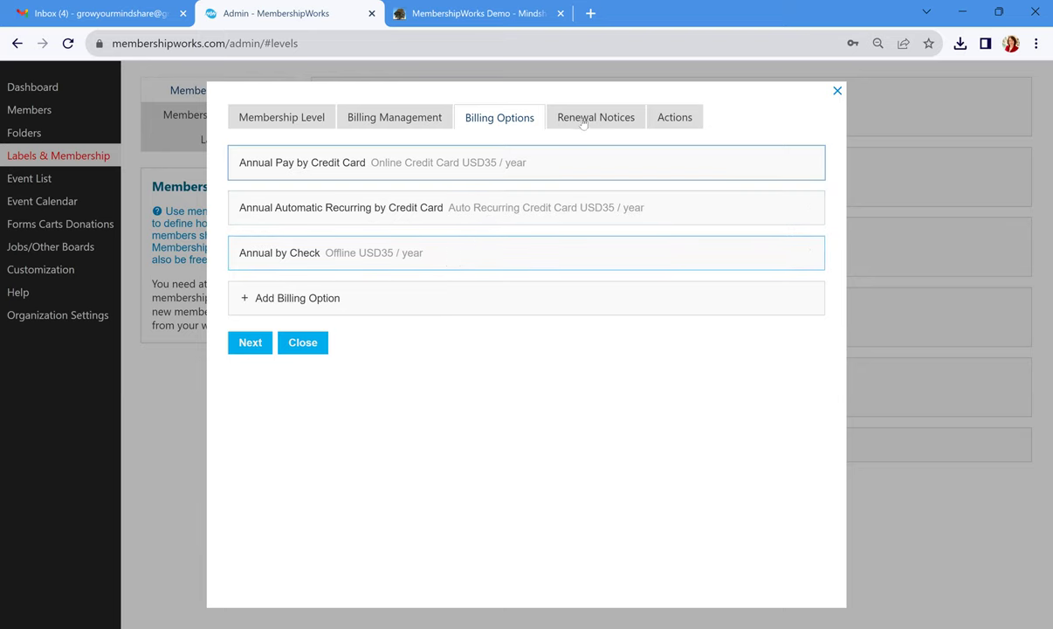
# Show the Individual level's renewal notices, including the reminder sent 15 days before
pyautogui.click(595, 117)
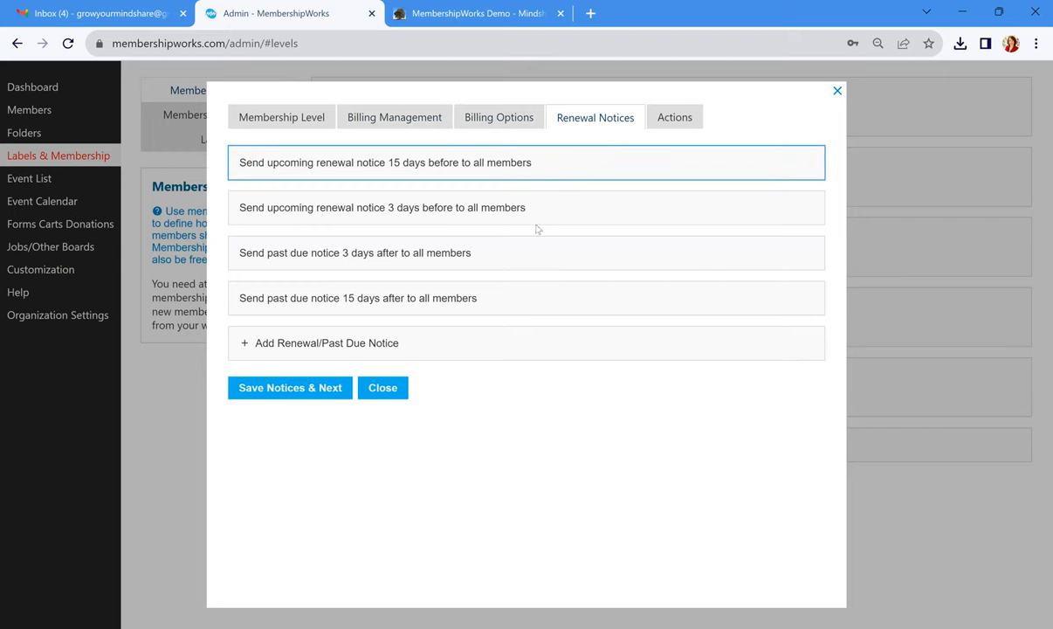
pyautogui.moveTo(559, 175)
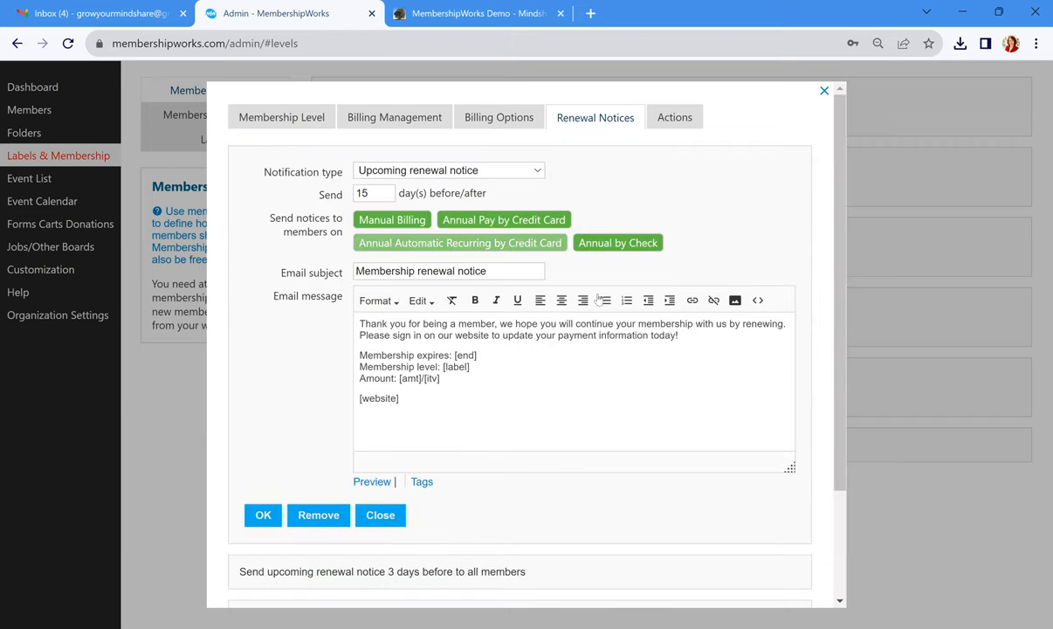
pyautogui.moveTo(515, 384)
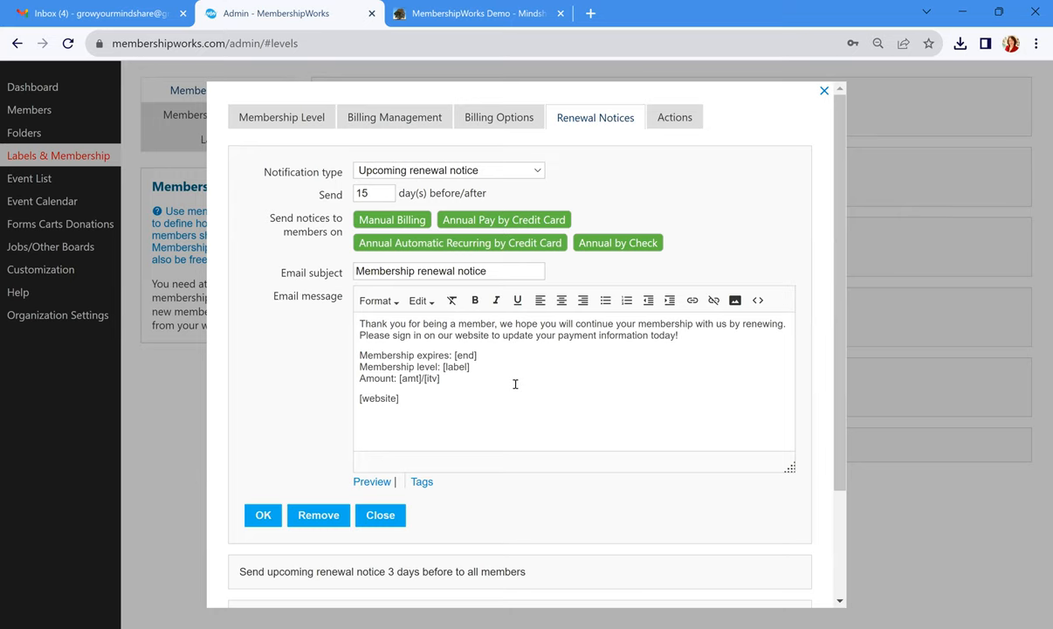
pyautogui.moveTo(483, 367)
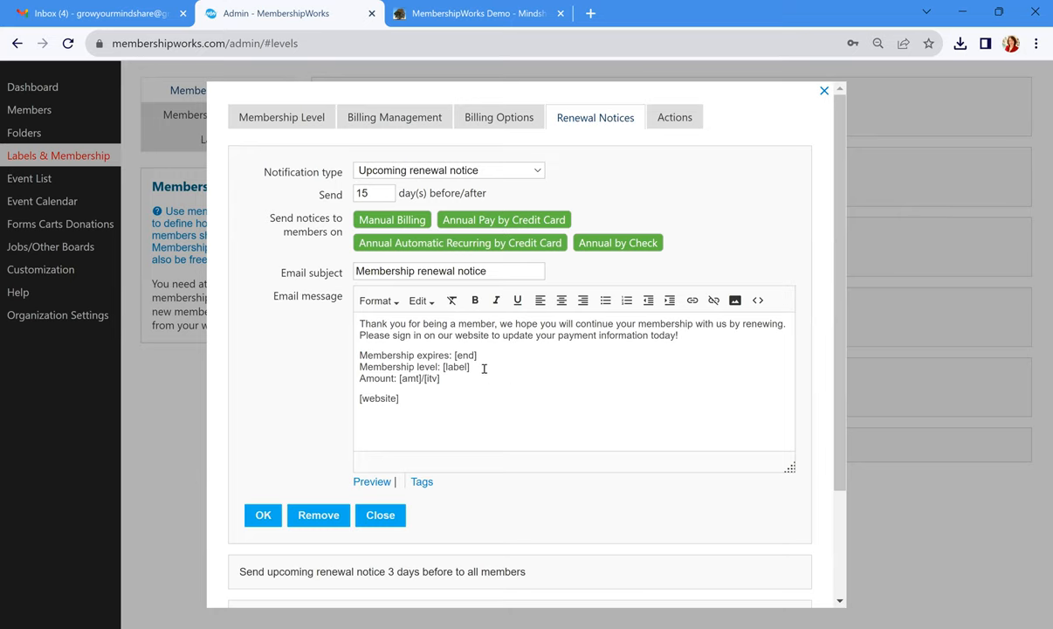
pyautogui.moveTo(496, 367)
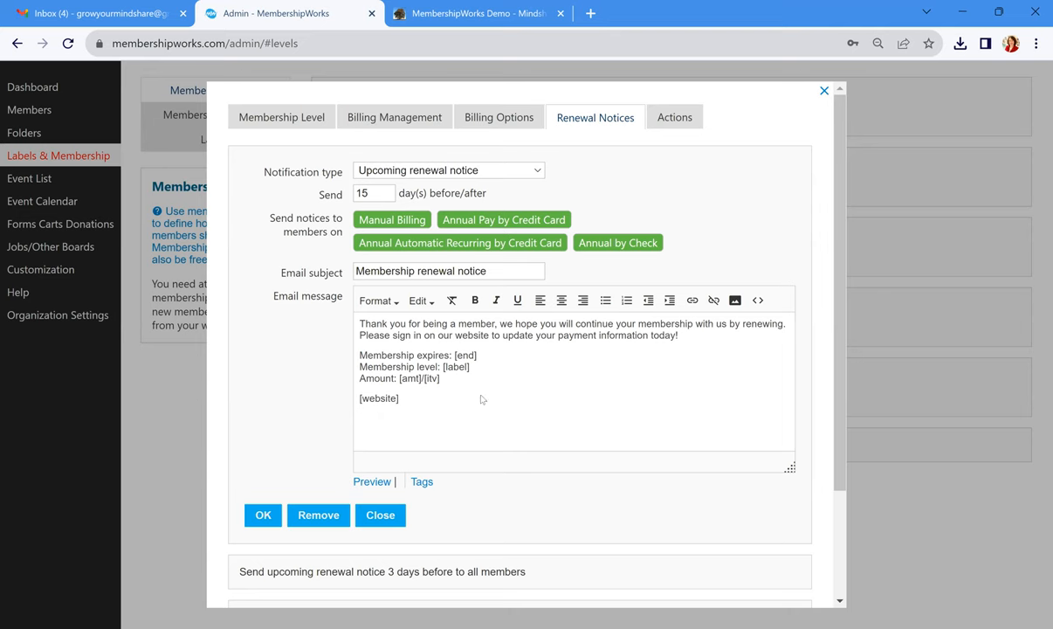
# Review the Individual level's actions for online signup down to the level-switch section
pyautogui.click(674, 117)
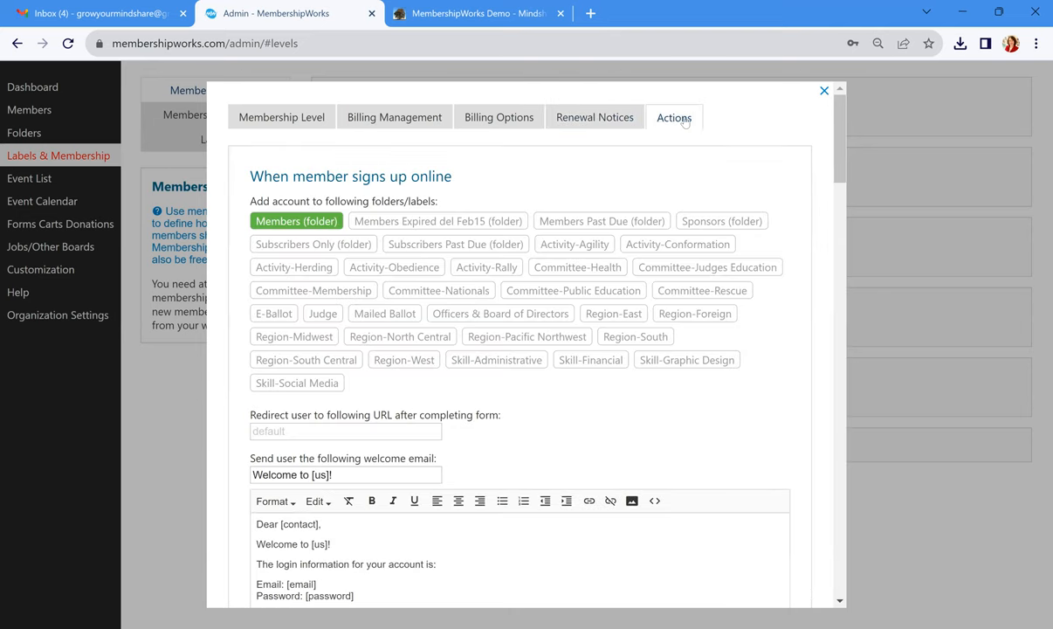
pyautogui.moveTo(479, 185)
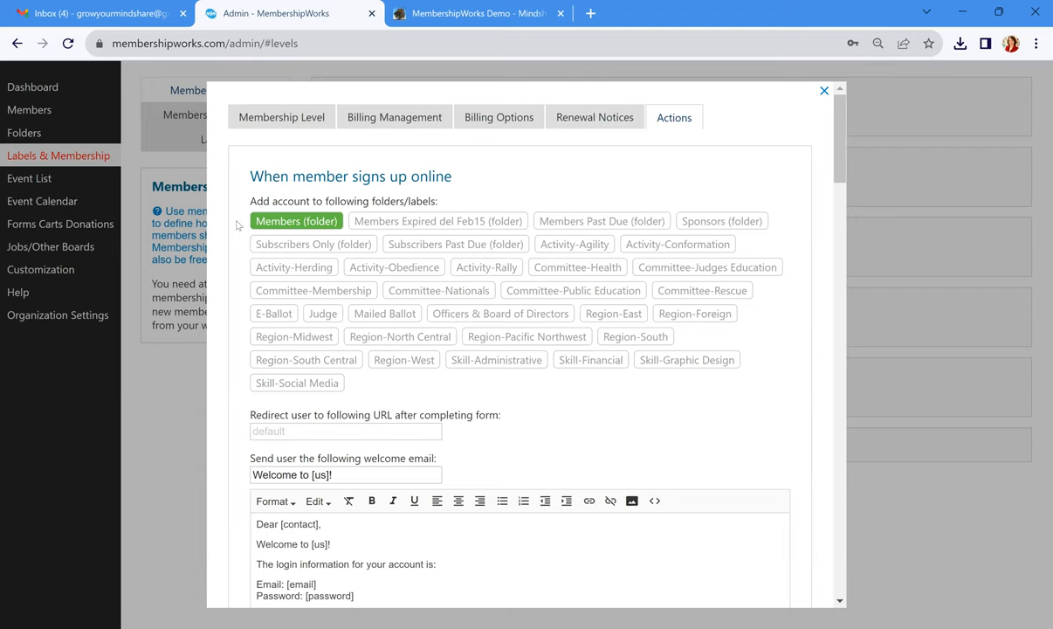
pyautogui.moveTo(244, 224)
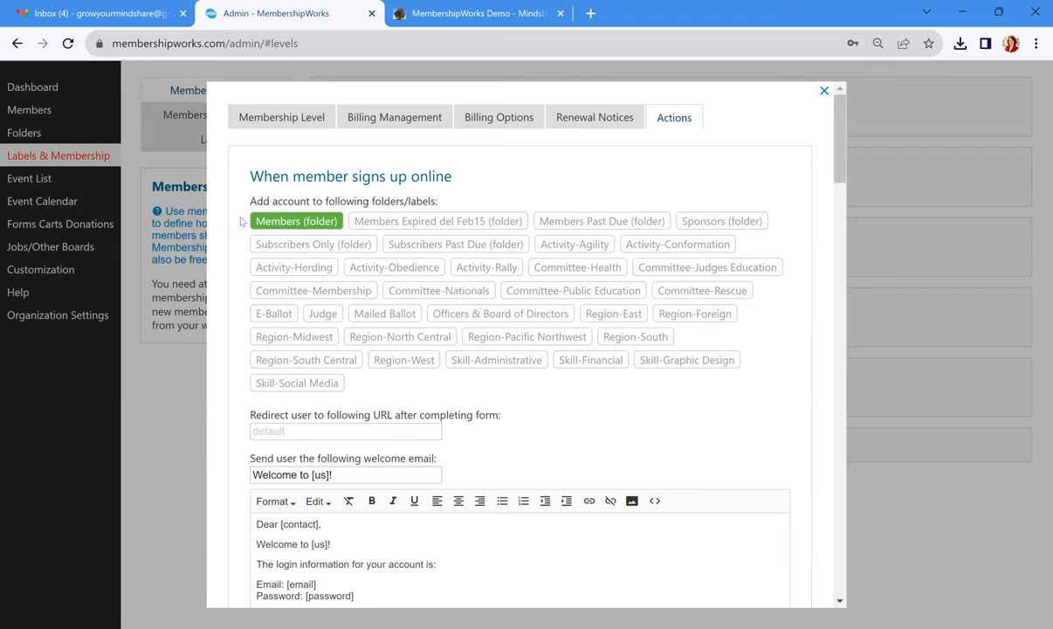
pyautogui.scroll(-3)
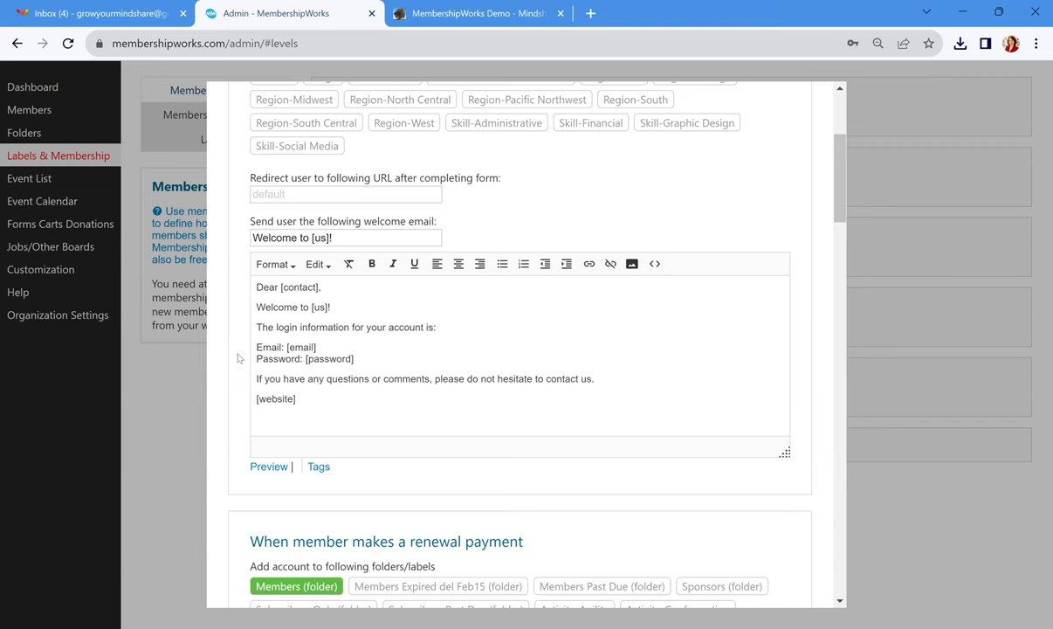
pyautogui.scroll(-3)
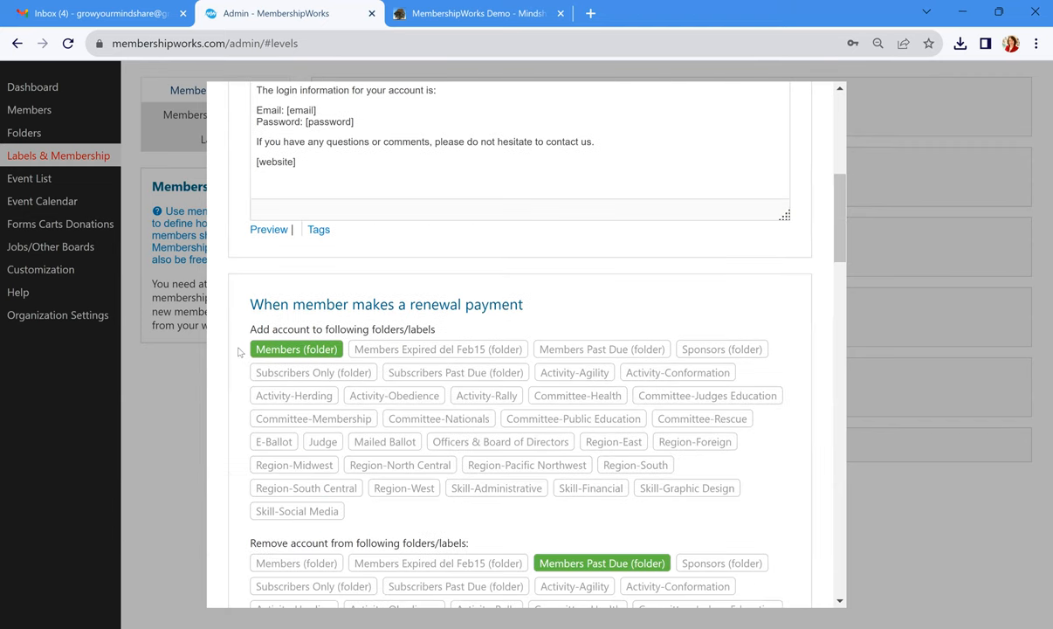
pyautogui.scroll(-3)
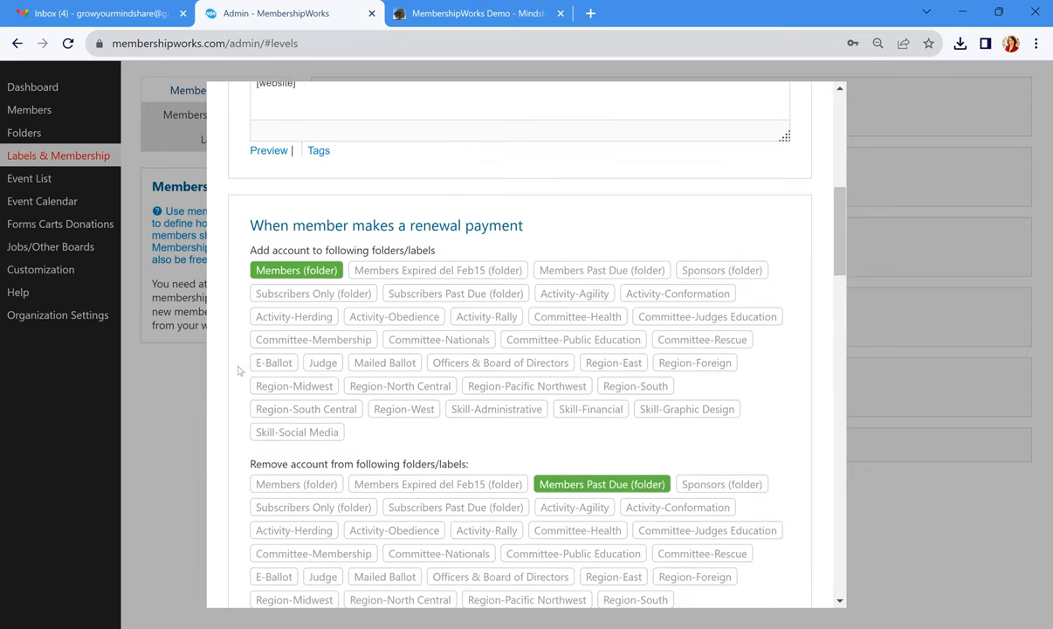
pyautogui.scroll(-3)
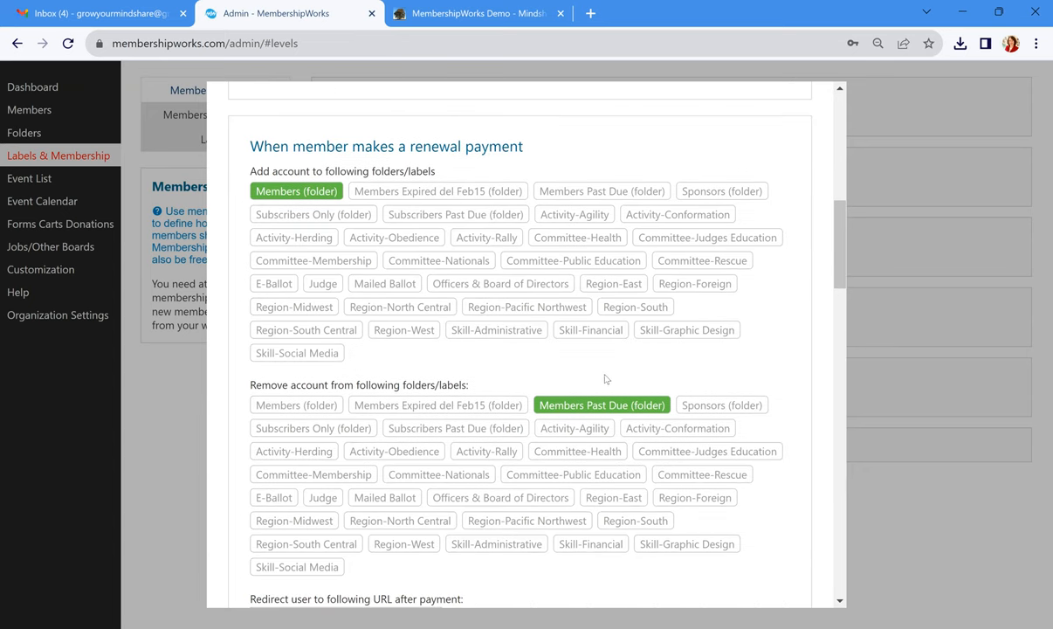
pyautogui.scroll(-3)
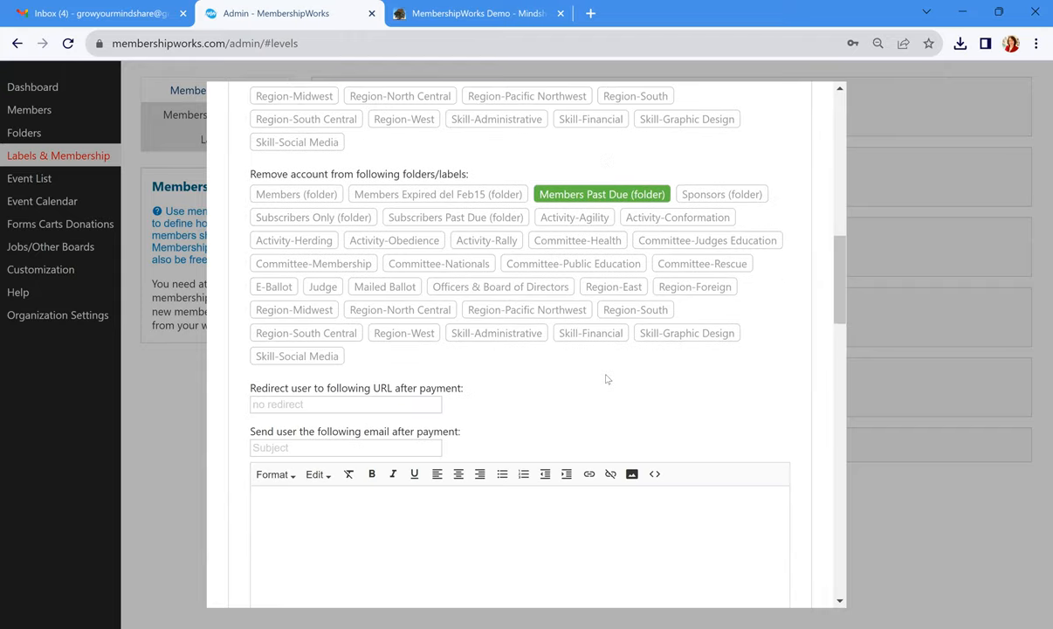
pyautogui.scroll(-3)
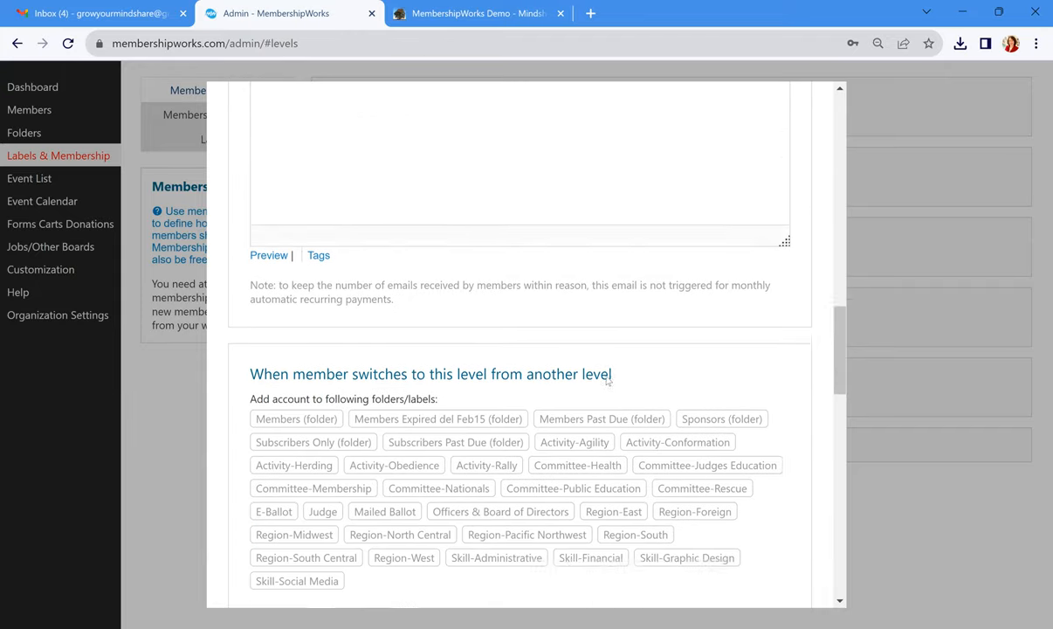
pyautogui.scroll(-3)
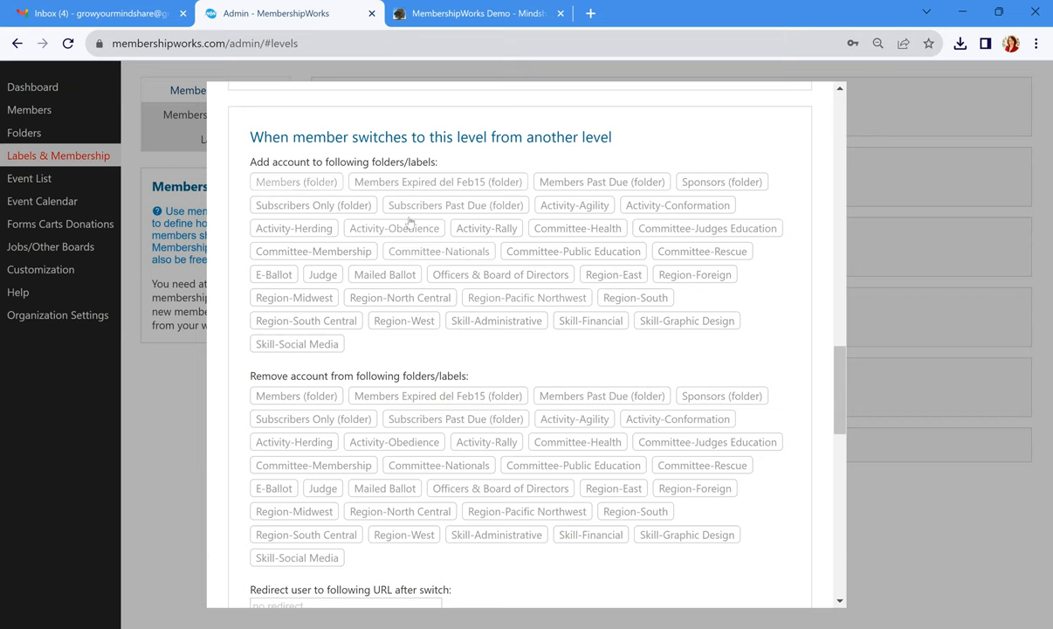
# Add members switching into this level to the Members folder and review the past-due actions
pyautogui.click(296, 182)
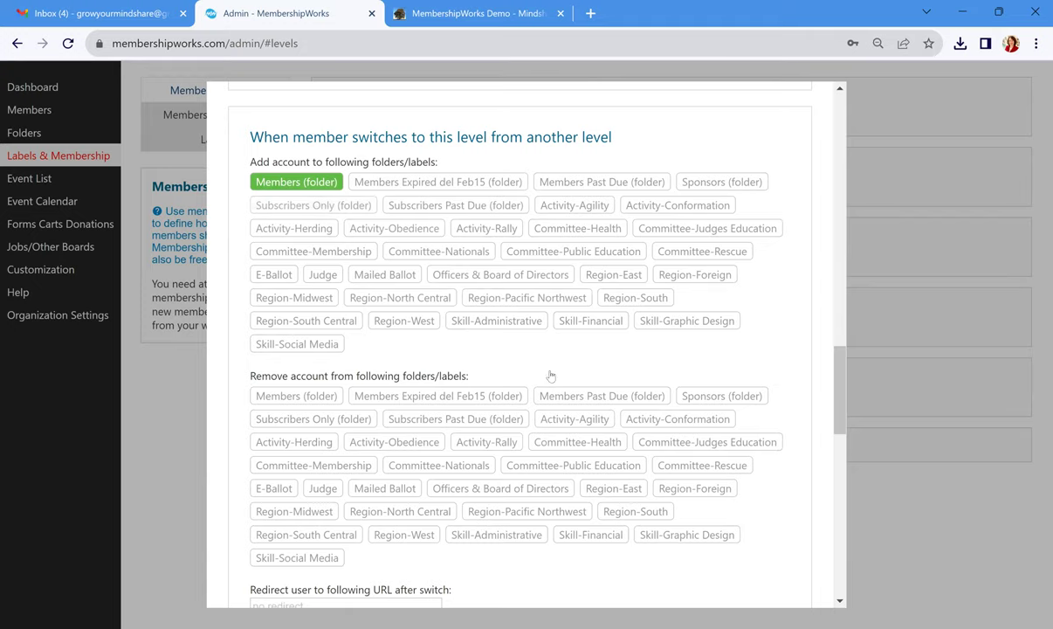
pyautogui.scroll(-3)
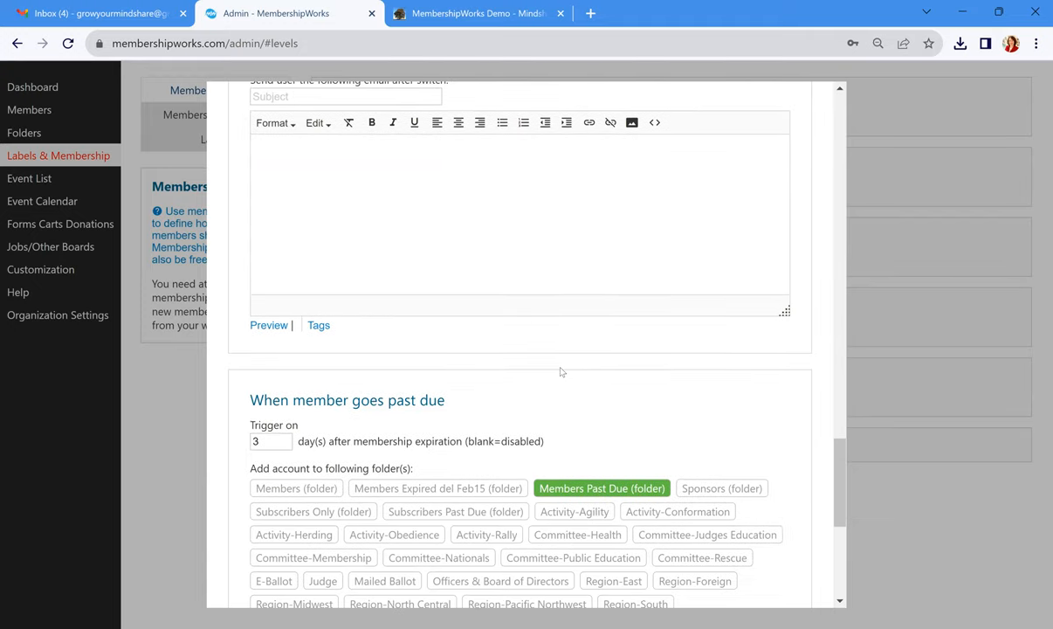
pyautogui.scroll(-3)
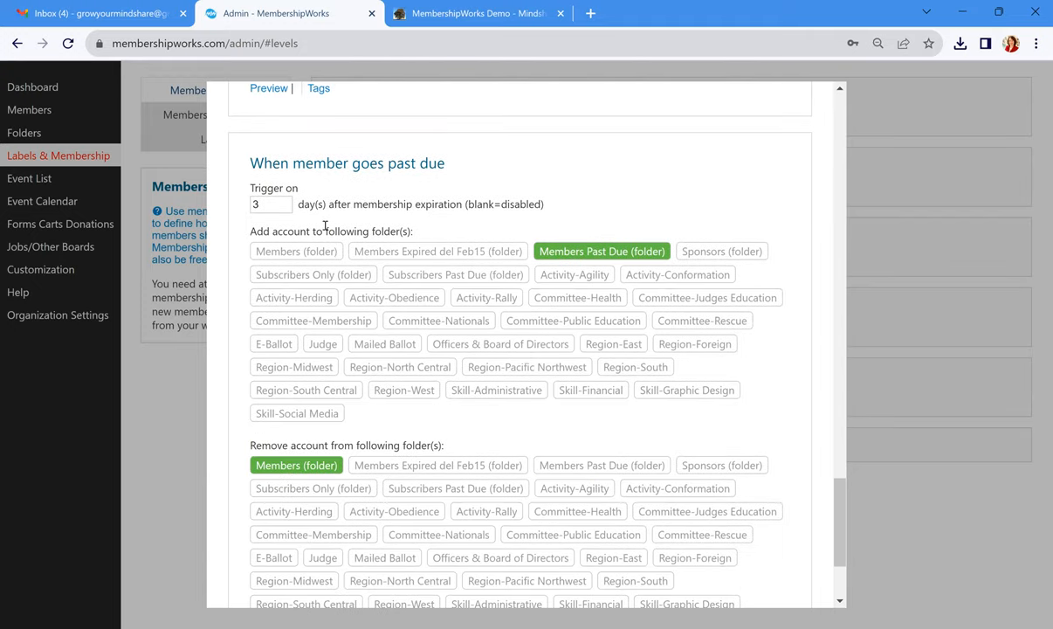
pyautogui.moveTo(266, 220)
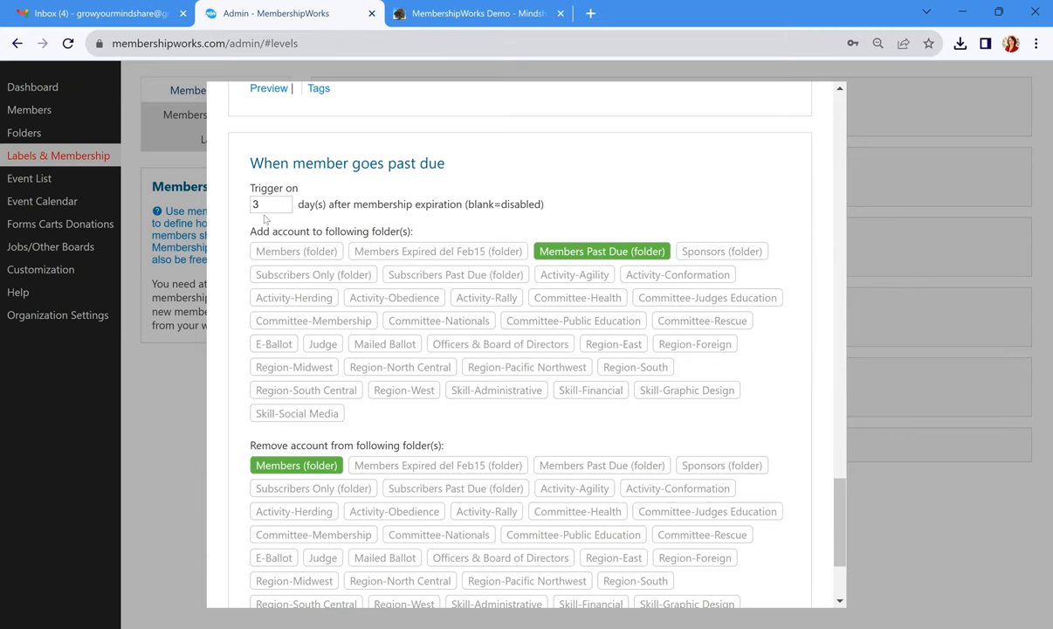
pyautogui.moveTo(294, 227)
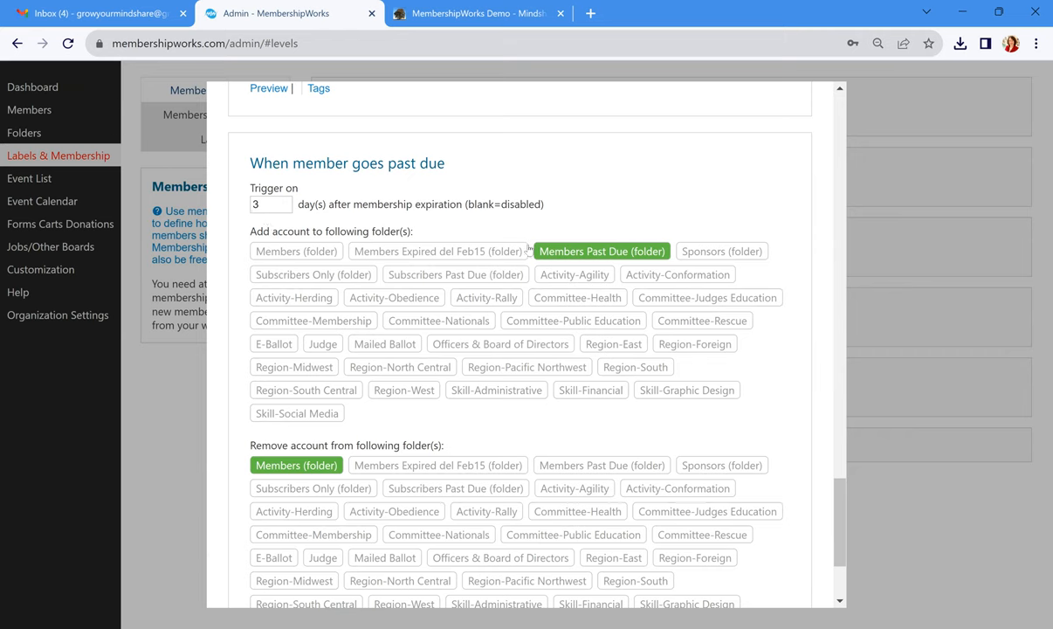
pyautogui.scroll(-3)
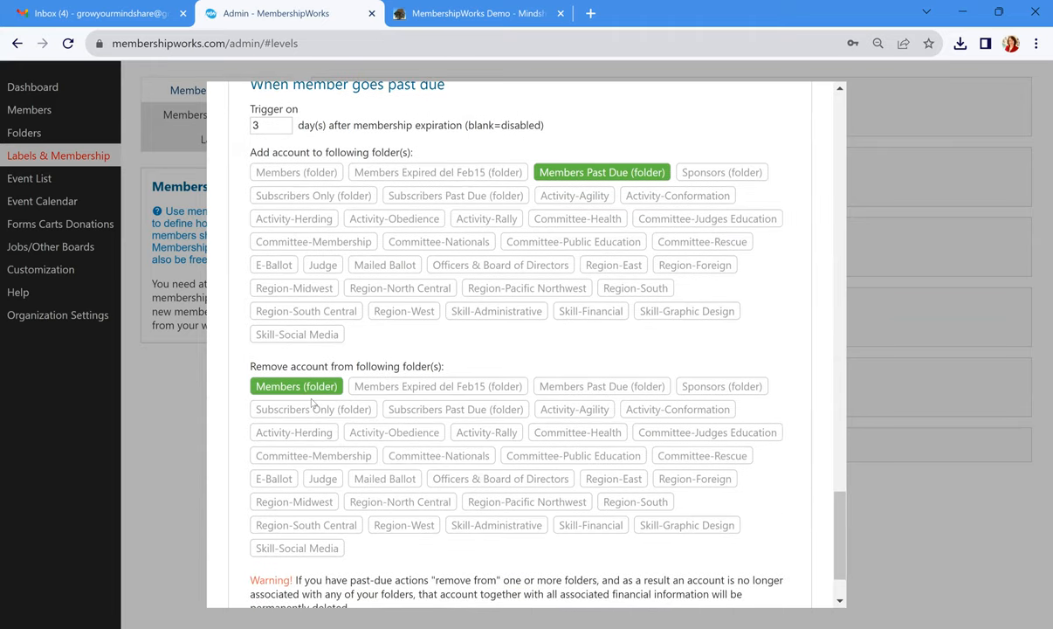
pyautogui.scroll(-3)
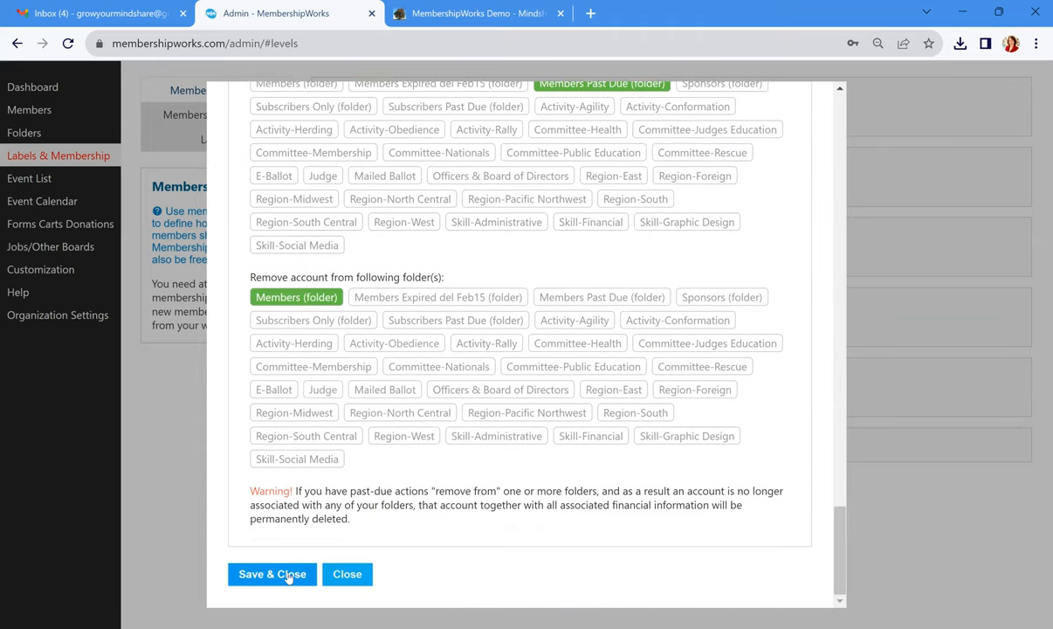
# Save the level's action settings, reopen the Individual level briefly, and close back to the five-level list
pyautogui.click(273, 573)
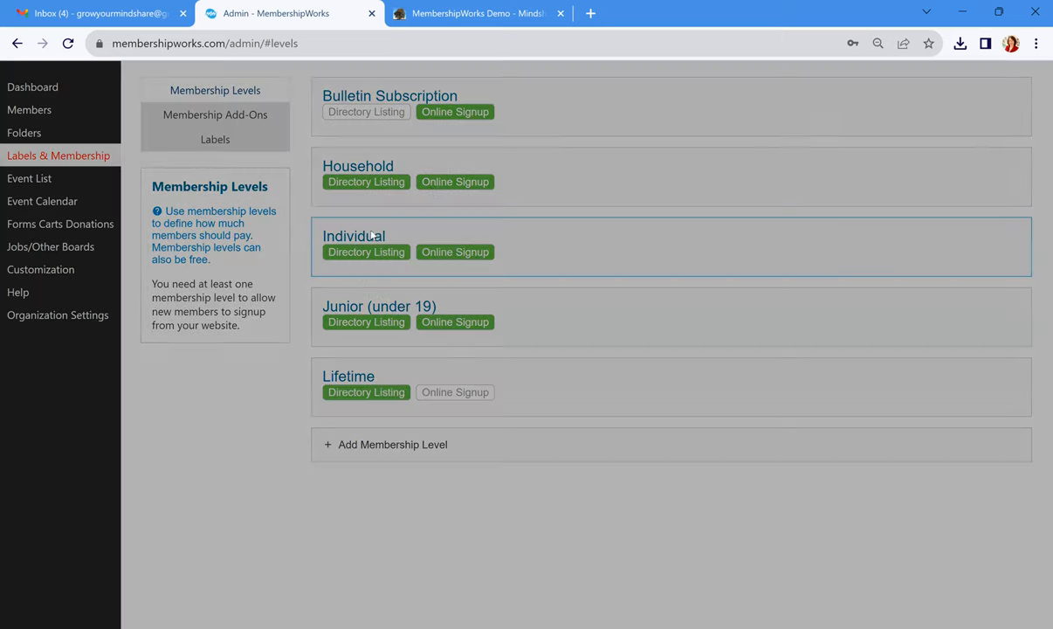
pyautogui.click(354, 236)
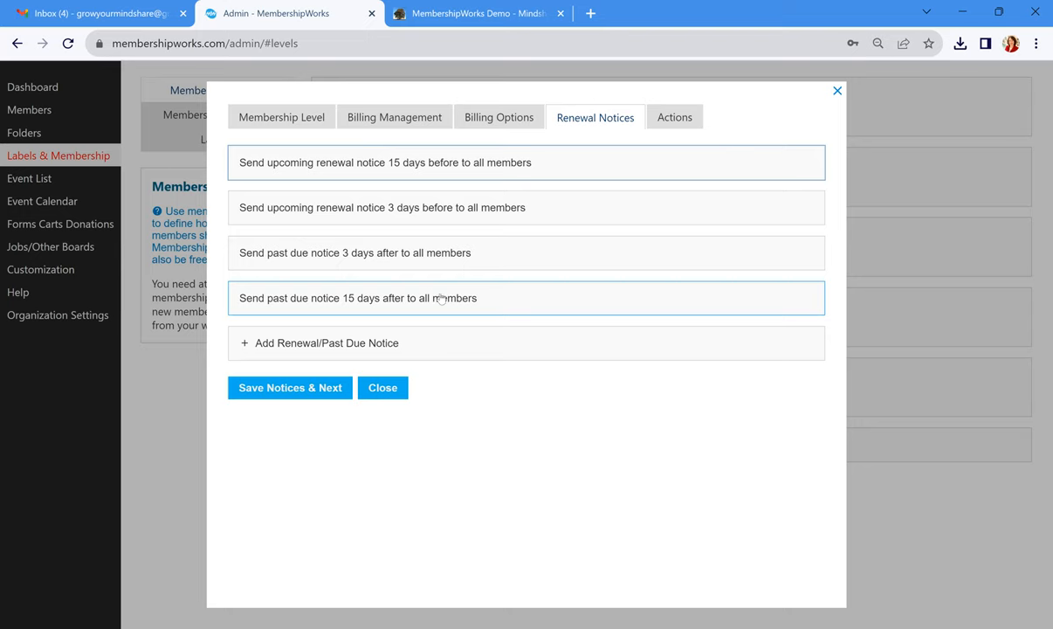
pyautogui.moveTo(484, 251)
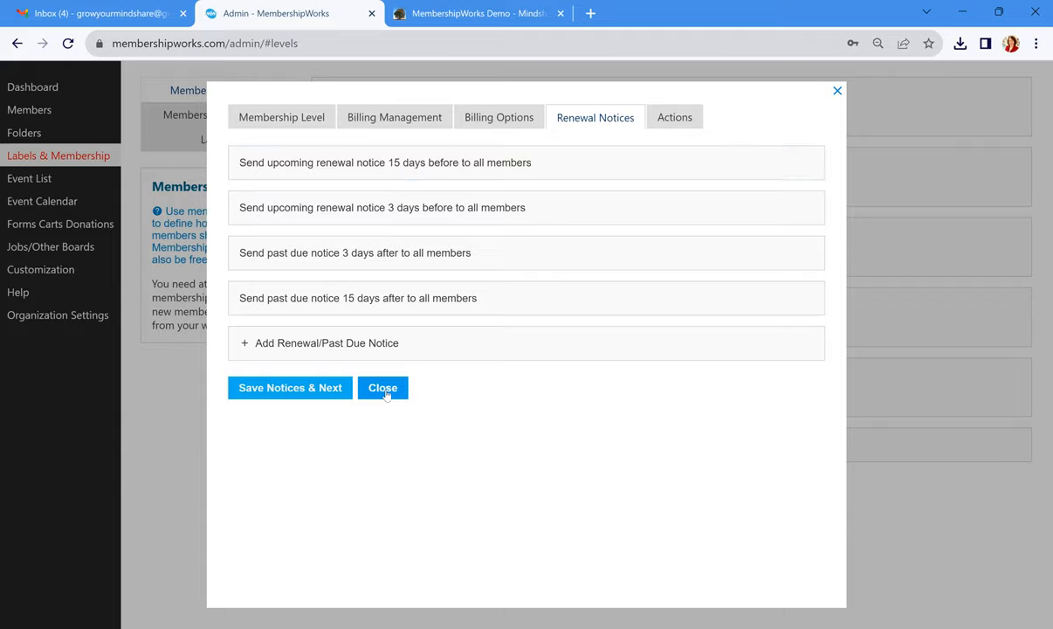
pyautogui.click(382, 388)
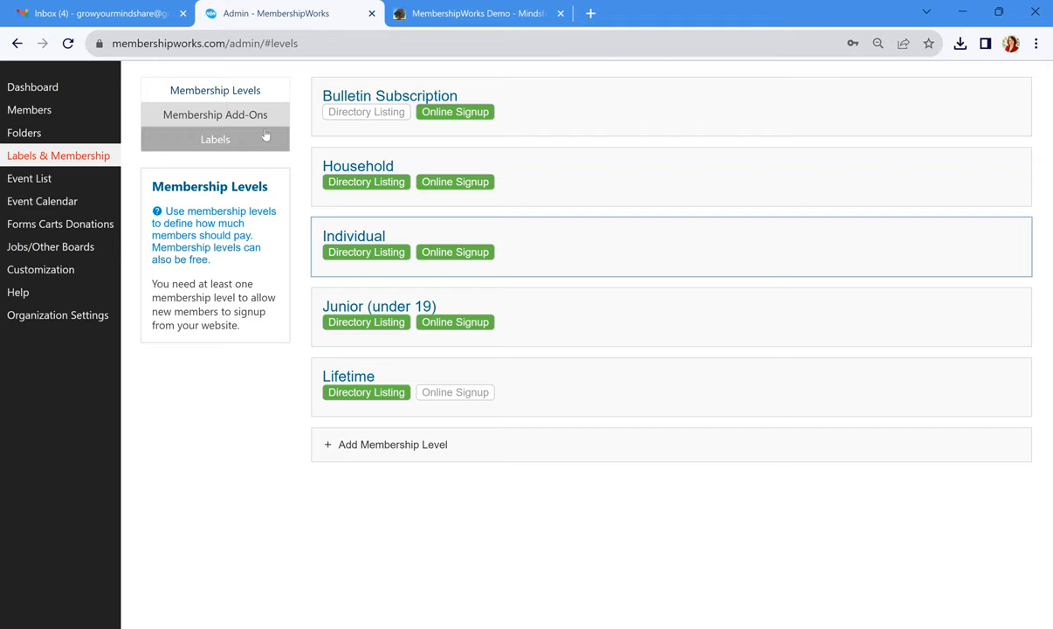
# From Membership Add-Ons, expand the Breeder Directory $30 add-on with its yearly pricing and levels
pyautogui.click(215, 115)
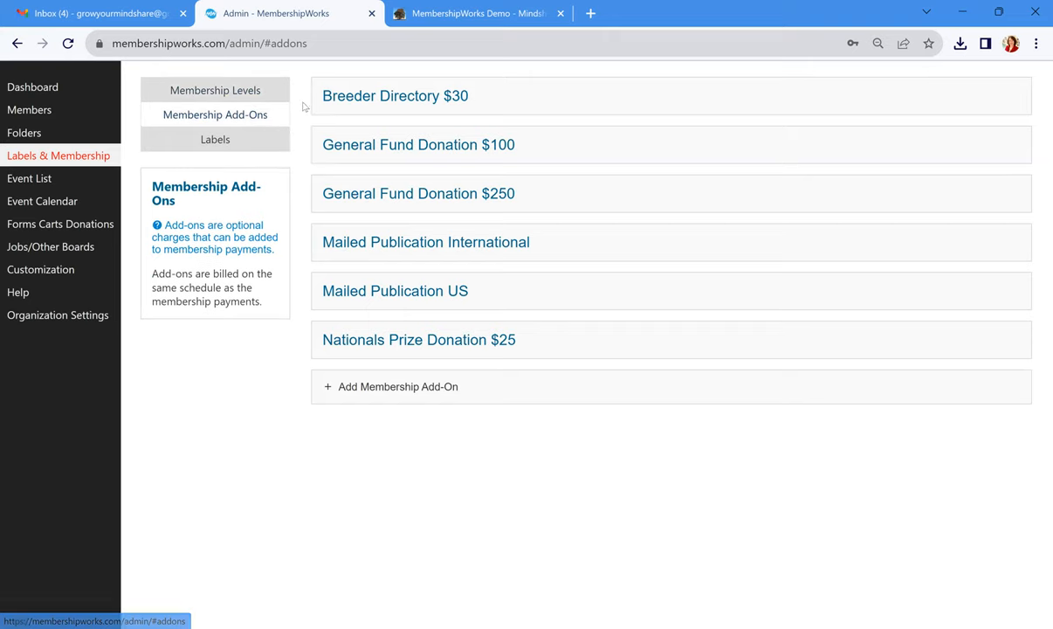
pyautogui.moveTo(302, 340)
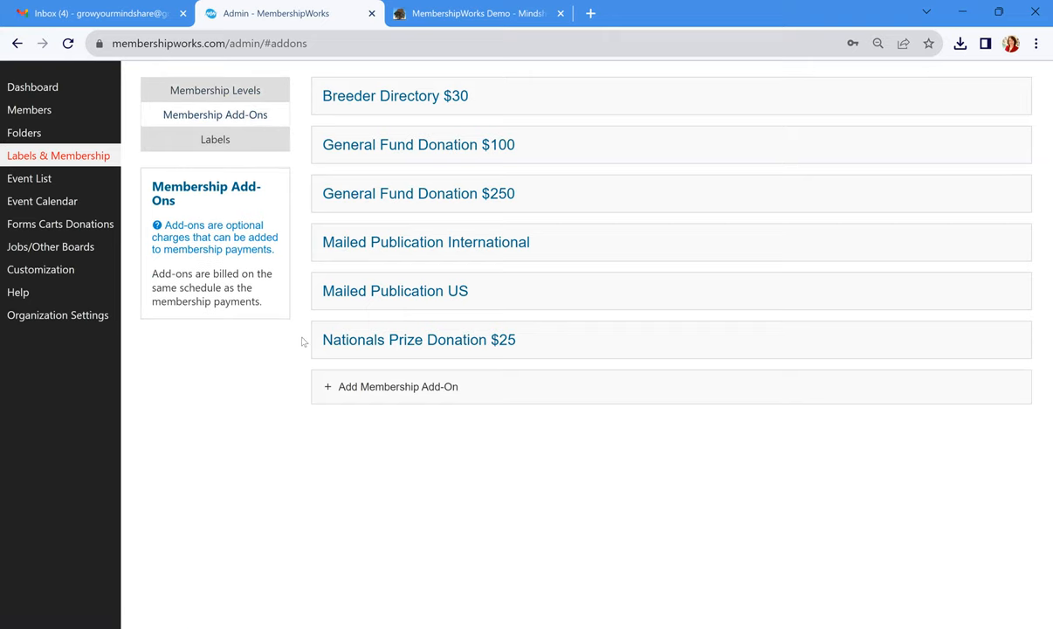
pyautogui.click(391, 96)
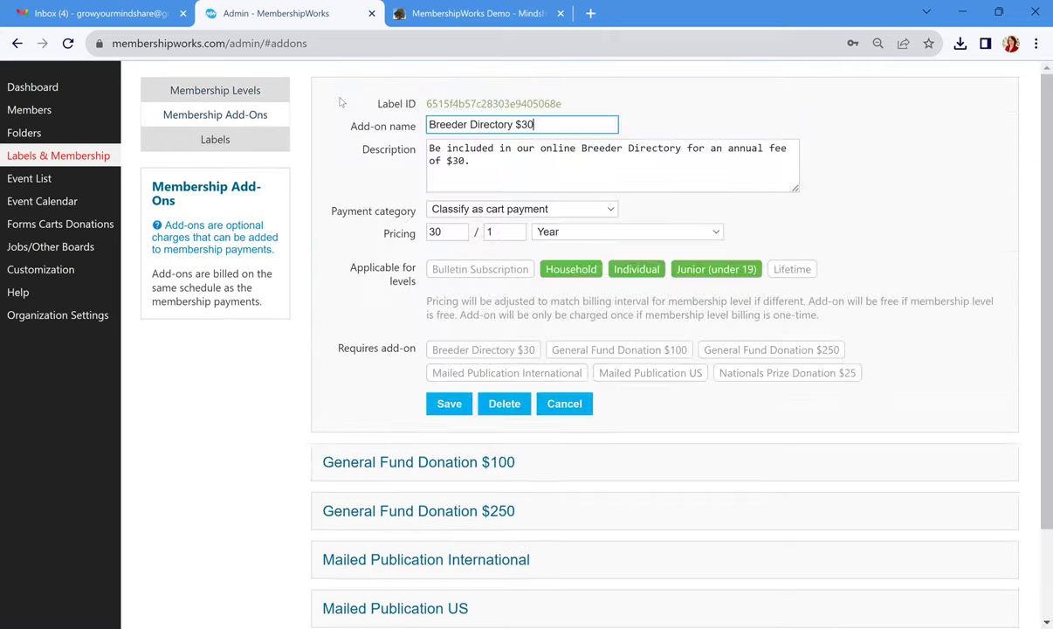
pyautogui.click(493, 160)
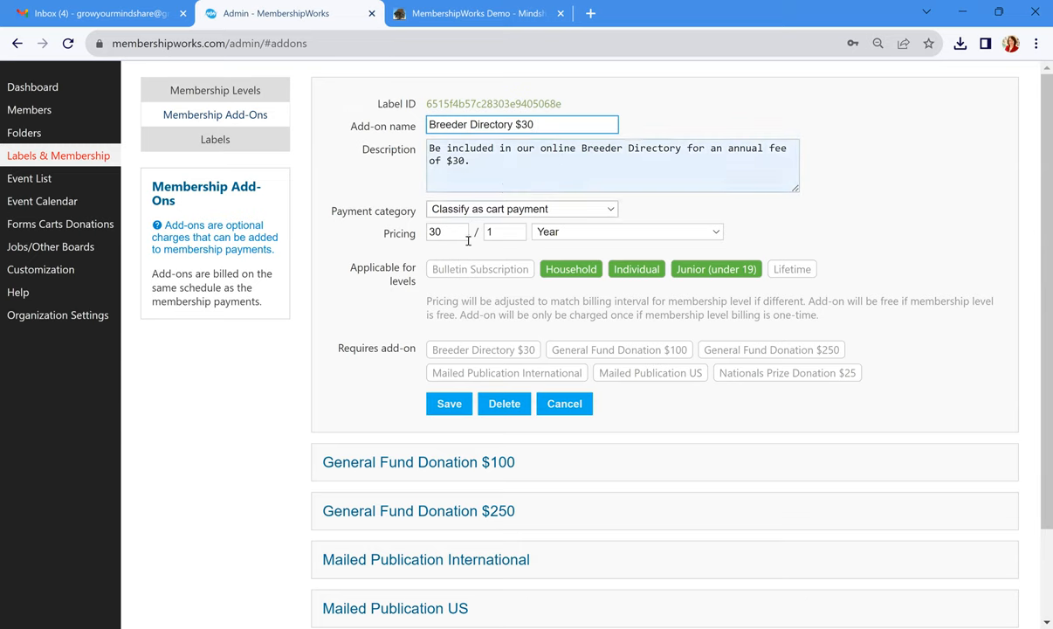
pyautogui.moveTo(539, 248)
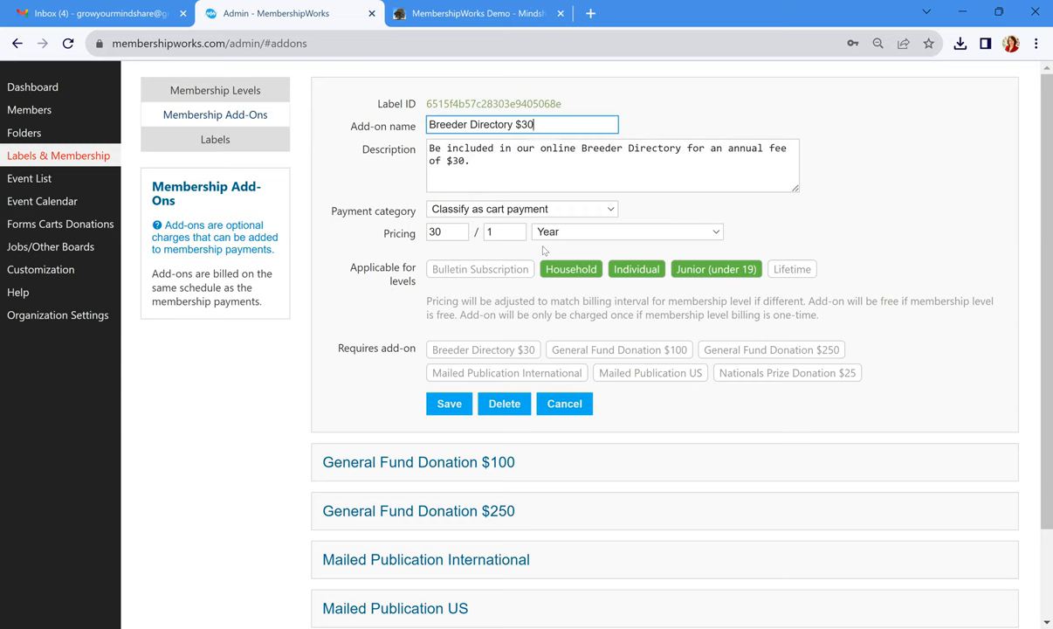
pyautogui.moveTo(266, 170)
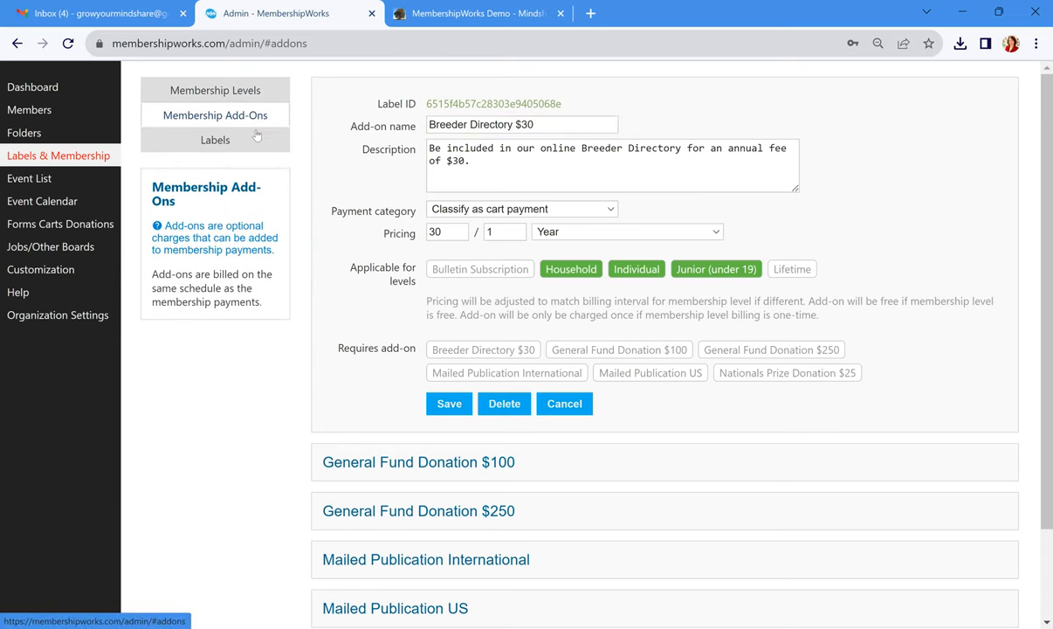
# Browse the activity, committee, region and skill labels, starting then cancelling a new label
pyautogui.click(215, 140)
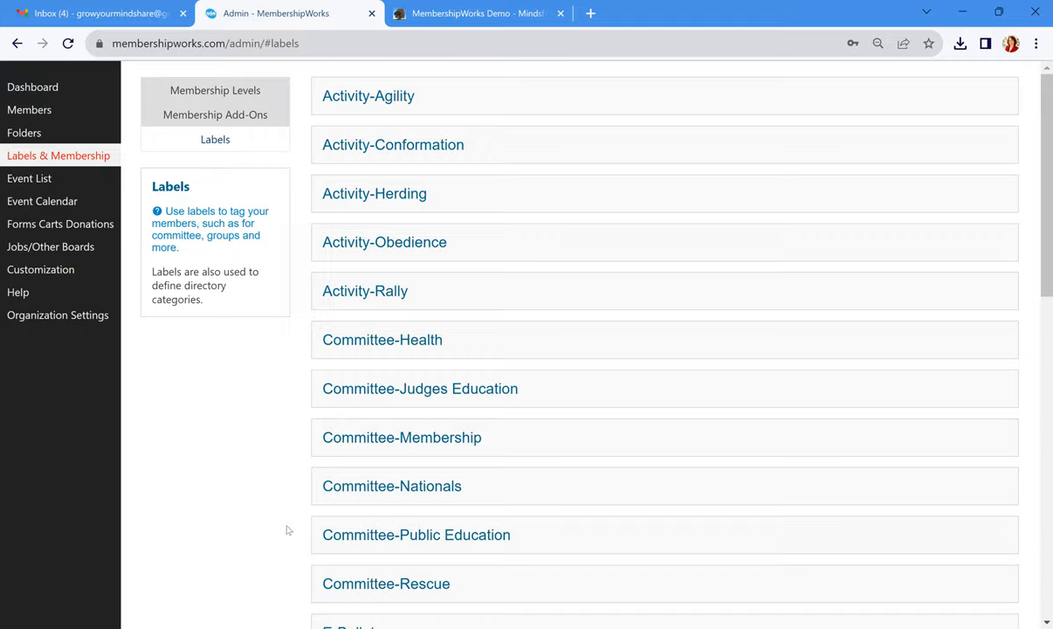
pyautogui.scroll(-3)
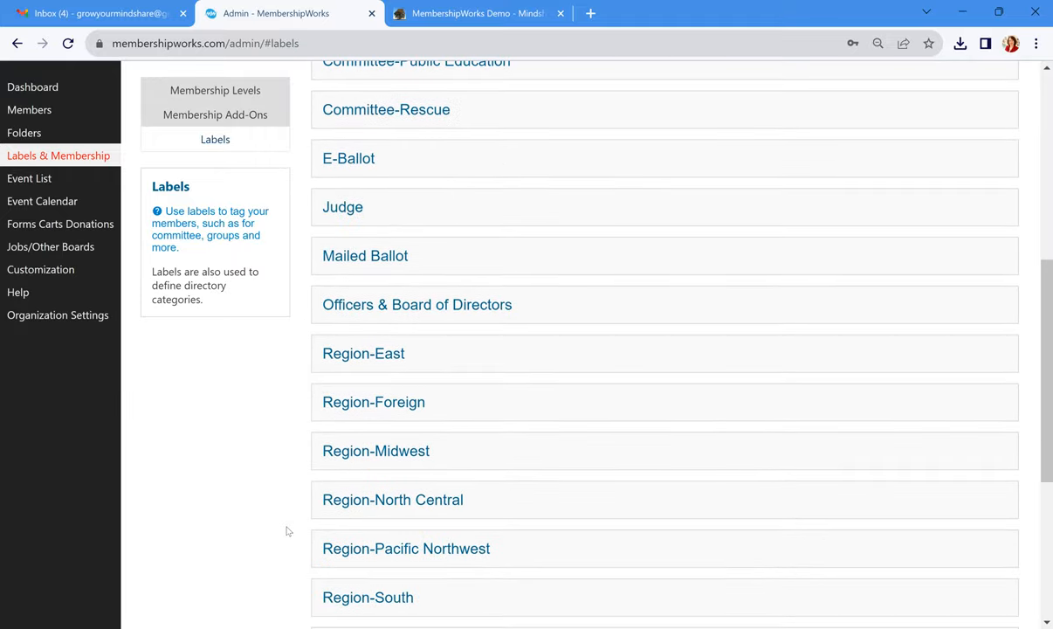
pyautogui.scroll(-3)
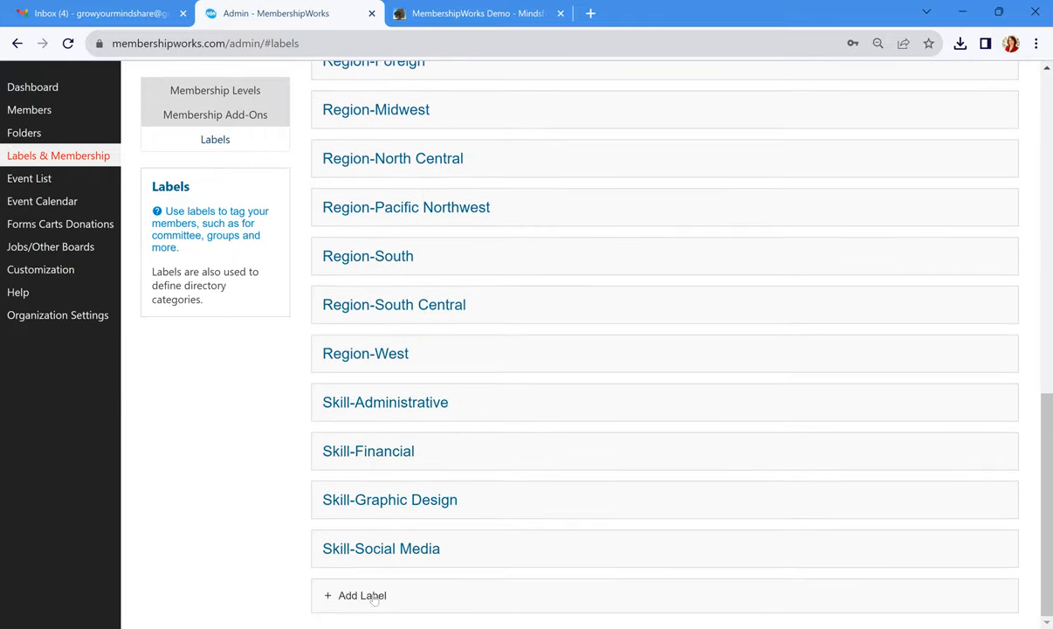
pyautogui.click(360, 596)
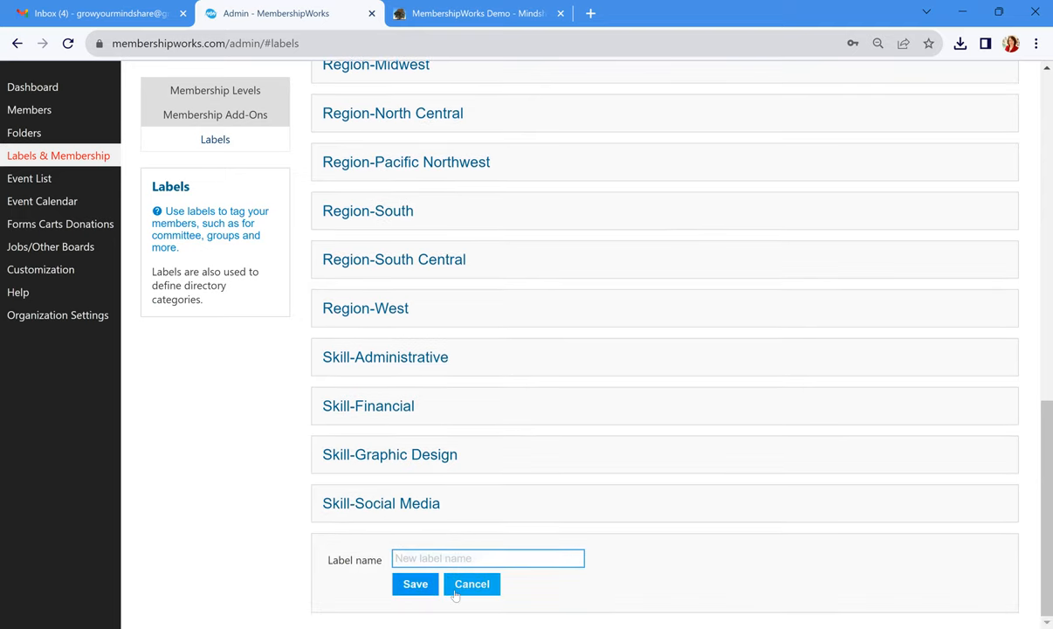
pyautogui.click(471, 584)
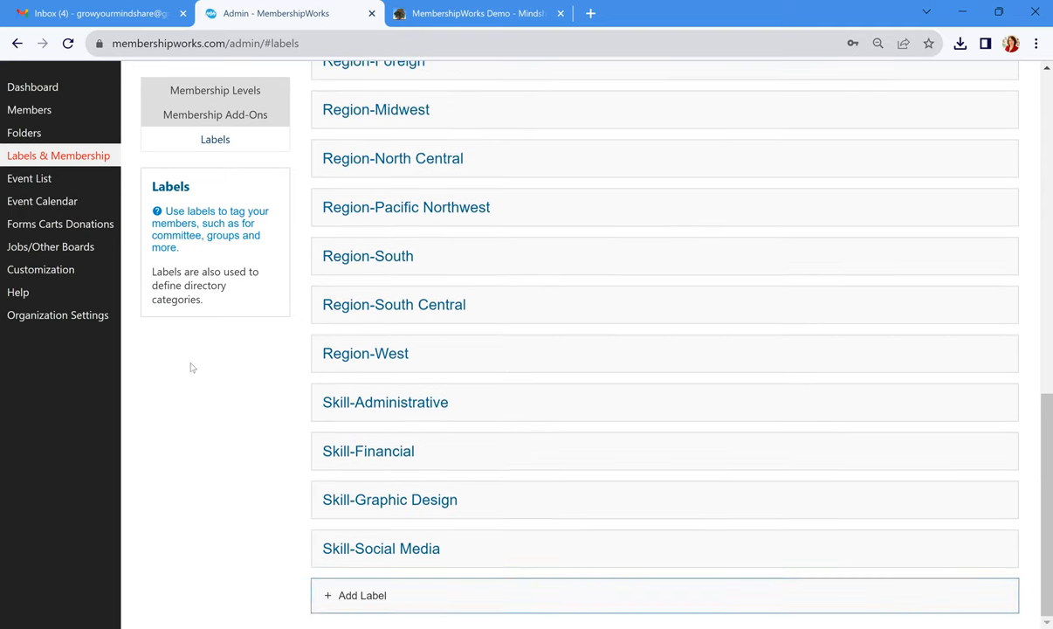
pyautogui.moveTo(28, 178)
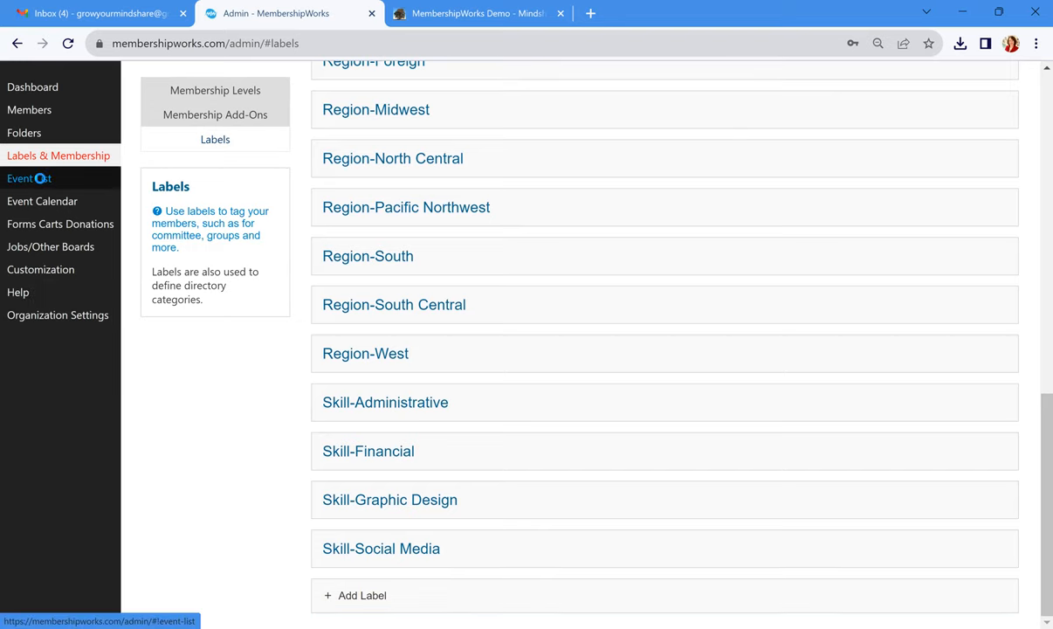
# From the event list, bring up the Quarterly Social Event's dashboard with no registrants
pyautogui.click(28, 178)
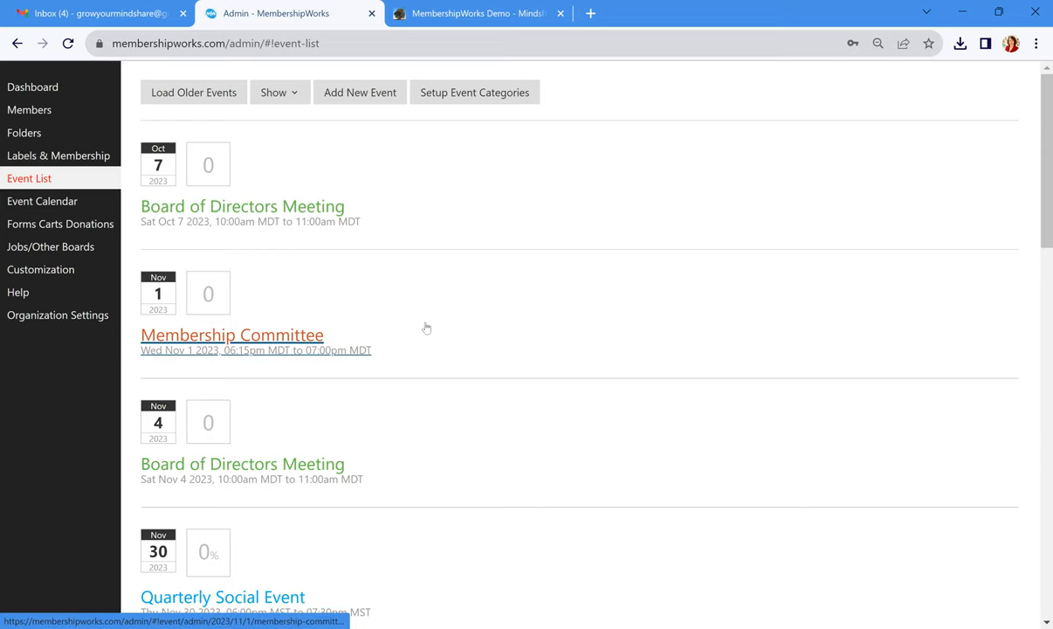
pyautogui.scroll(-3)
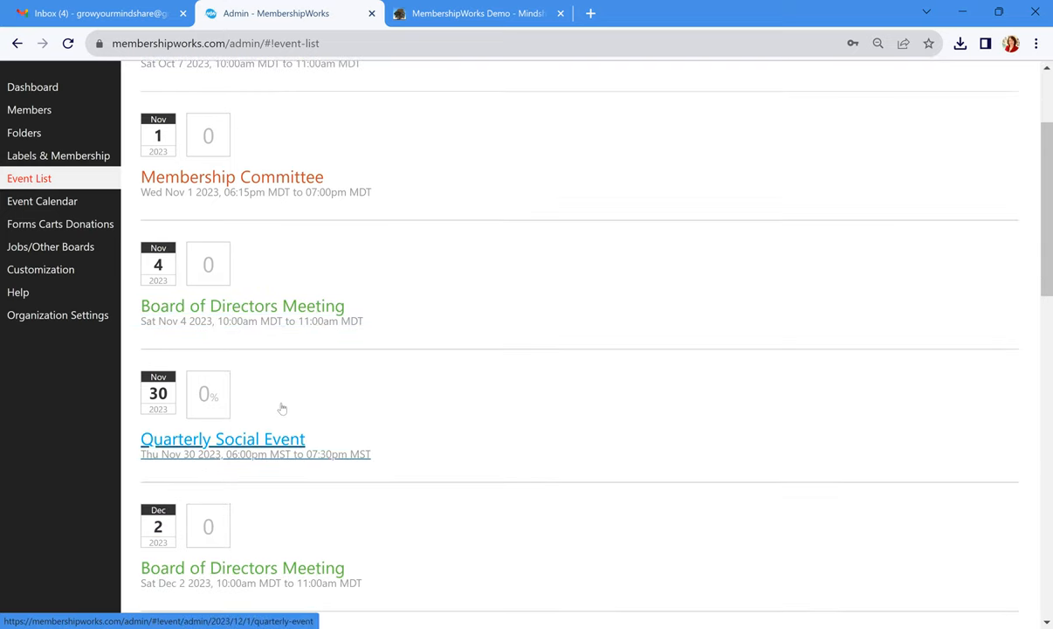
pyautogui.moveTo(261, 412)
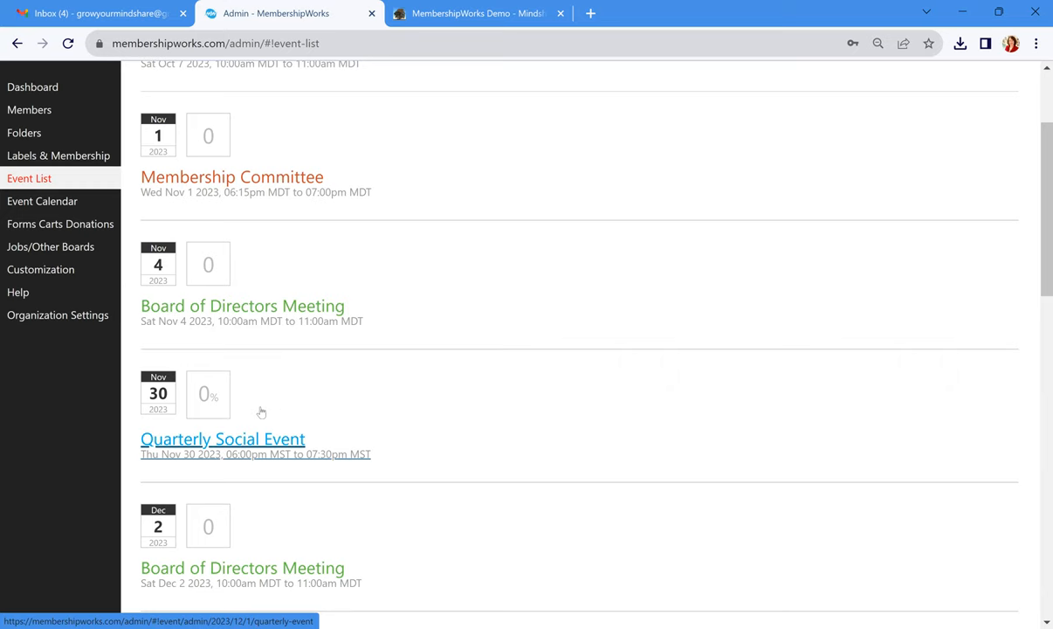
pyautogui.moveTo(251, 454)
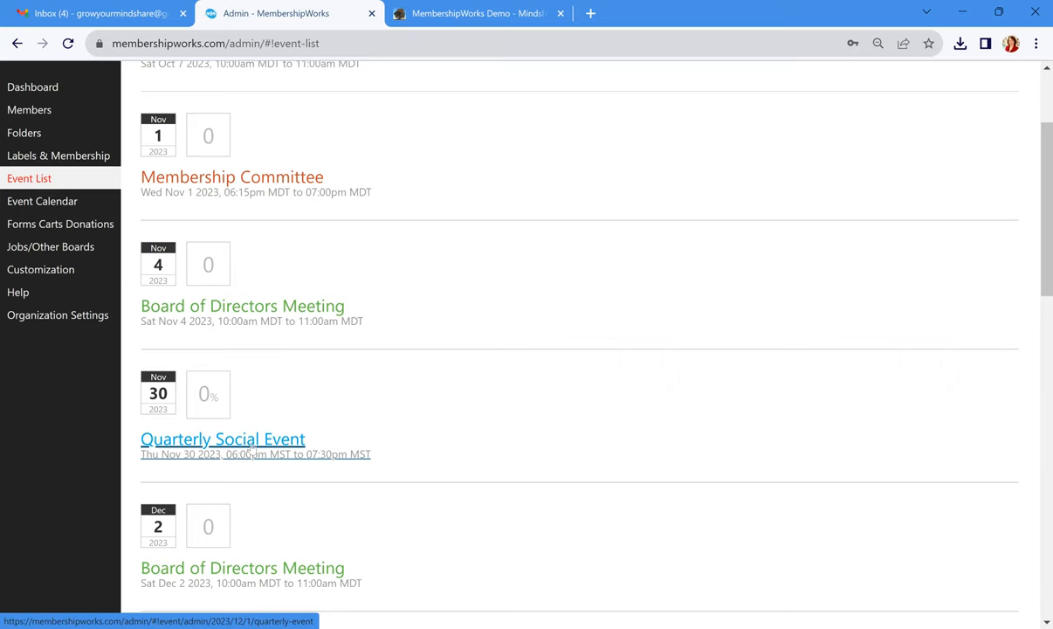
pyautogui.moveTo(252, 451)
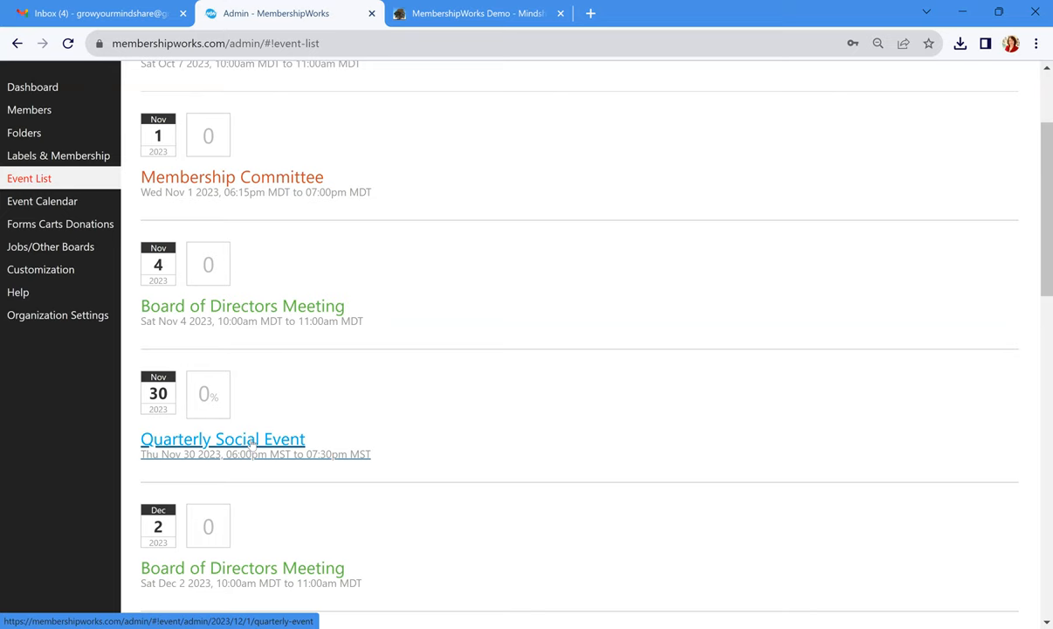
pyautogui.click(224, 438)
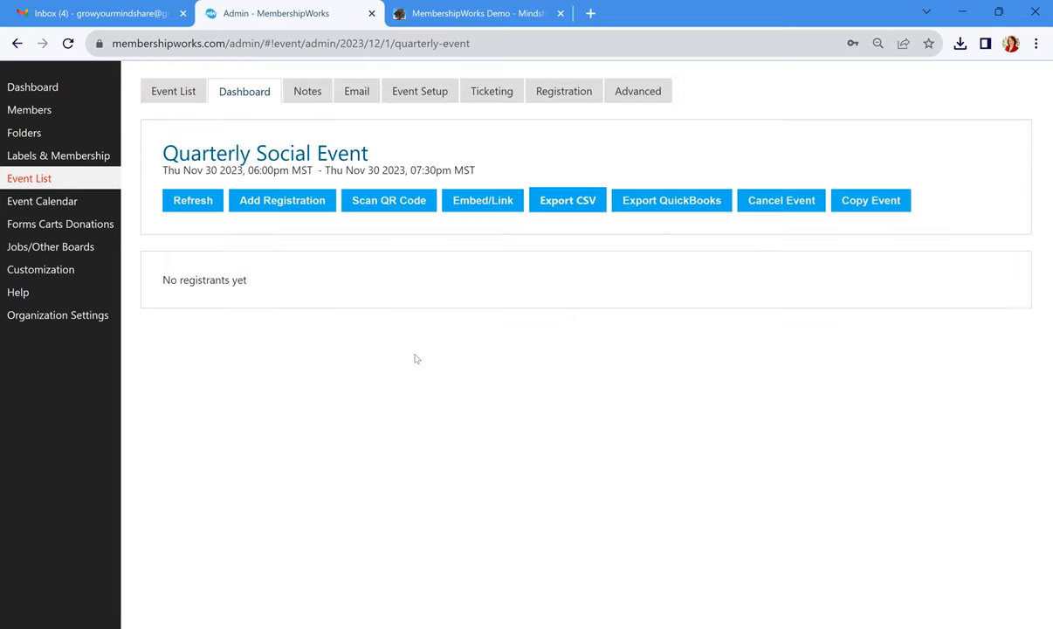
pyautogui.moveTo(321, 271)
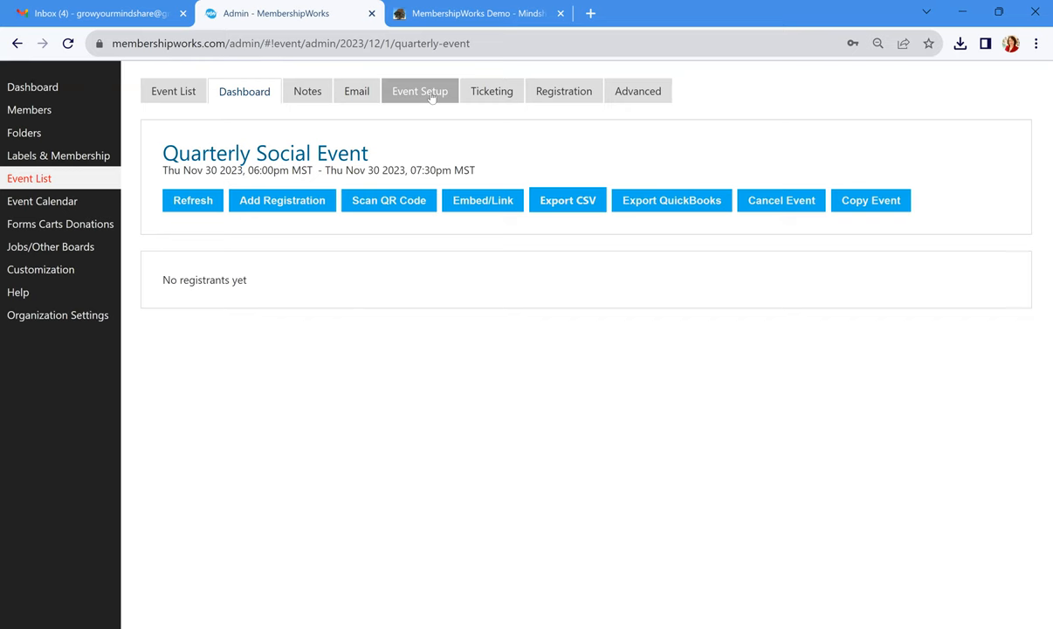
# Review the event setup: Quarterly Event category, title, Nov 30 start/end times, Trail Life Brewery location and description
pyautogui.click(419, 90)
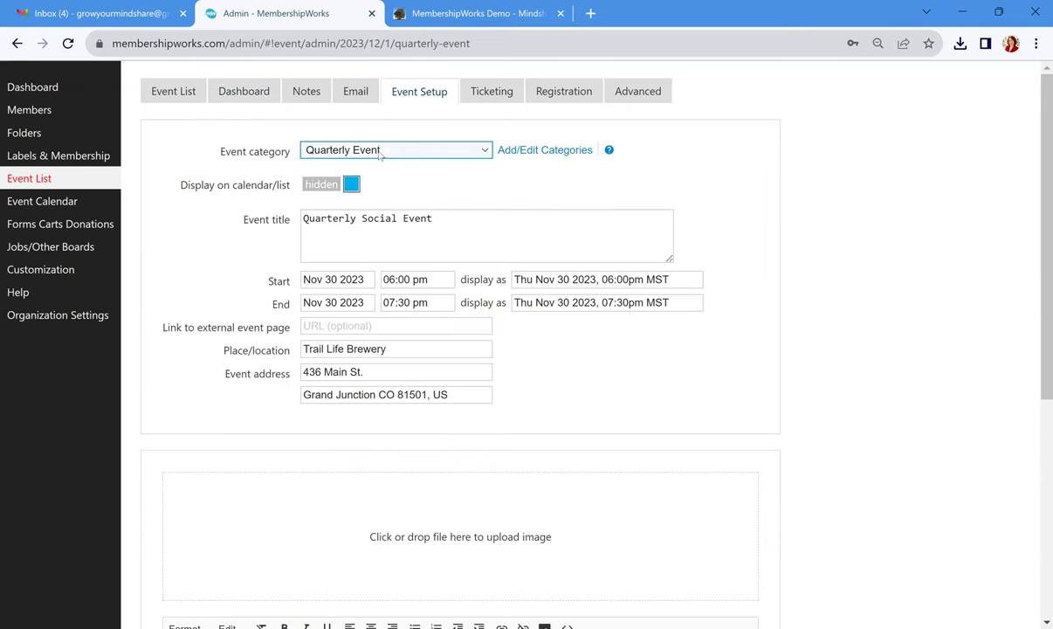
pyautogui.click(394, 150)
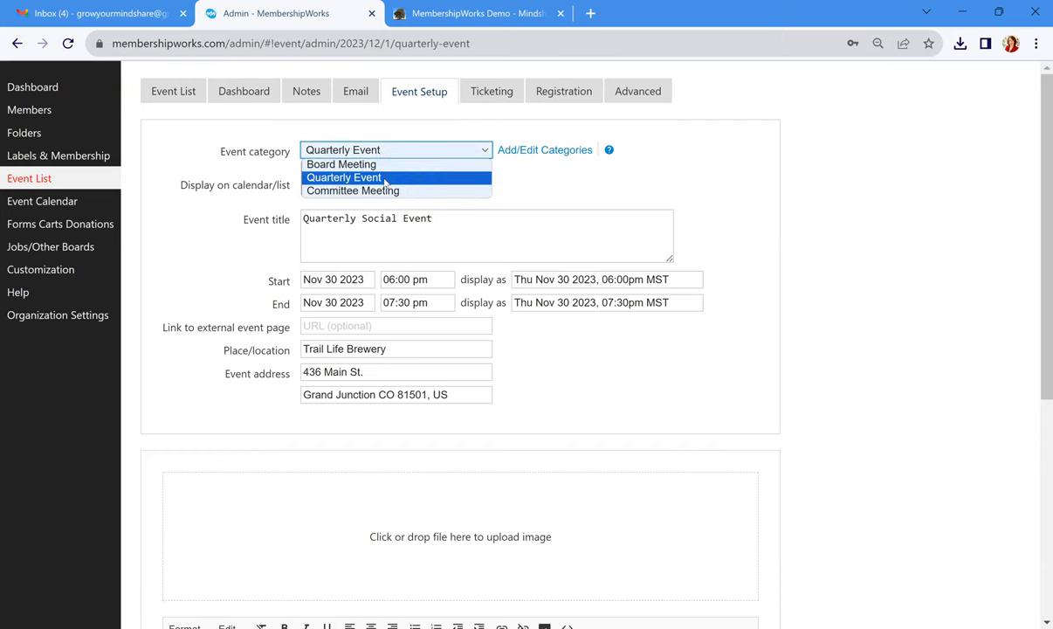
pyautogui.click(342, 178)
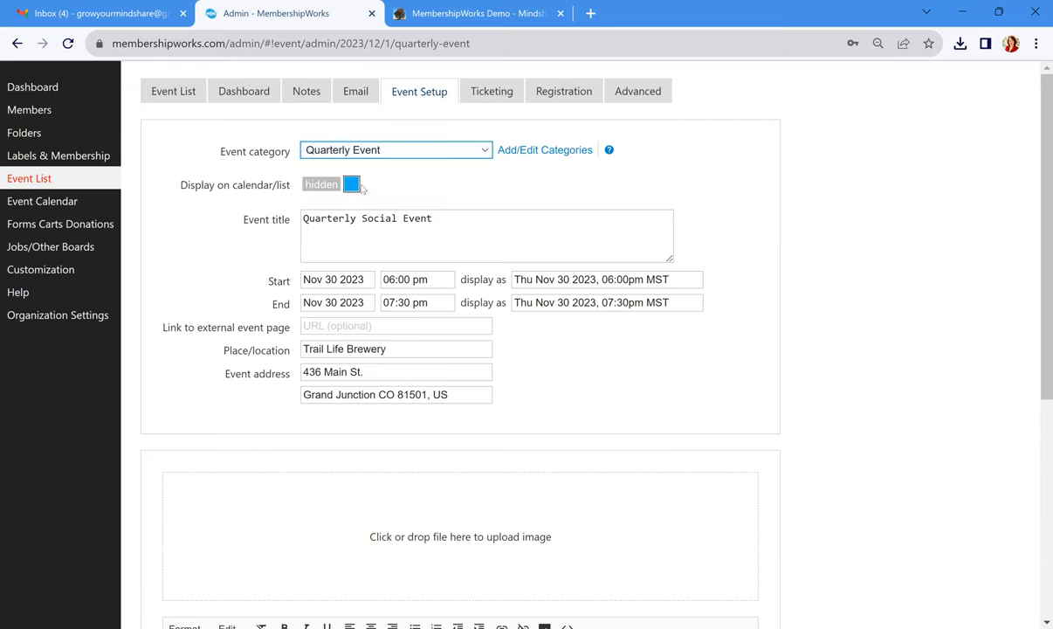
pyautogui.click(440, 218)
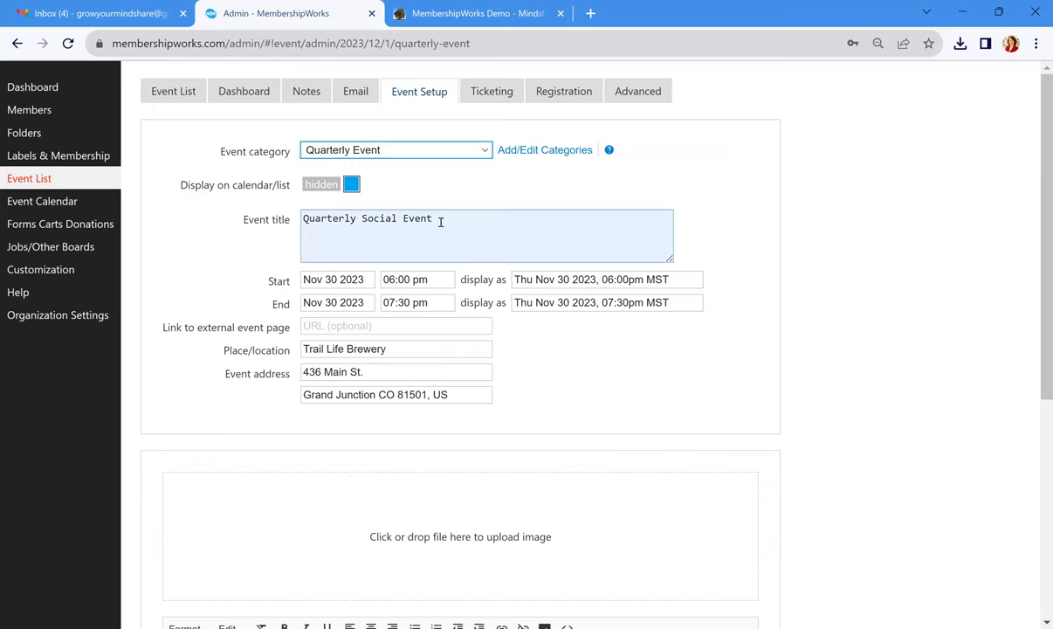
pyautogui.click(417, 280)
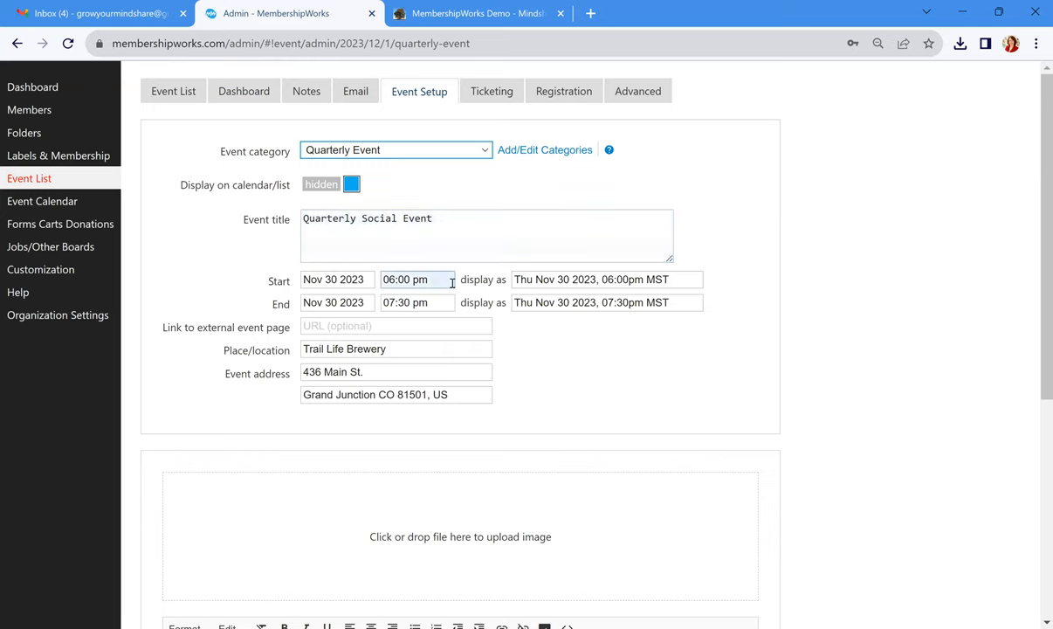
pyautogui.click(417, 302)
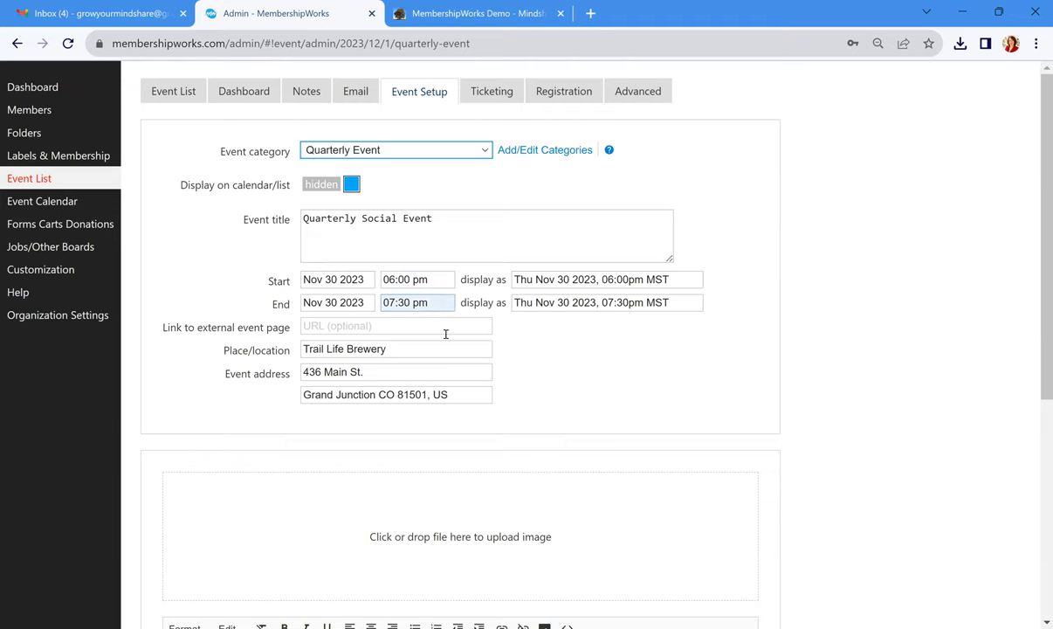
pyautogui.scroll(-3)
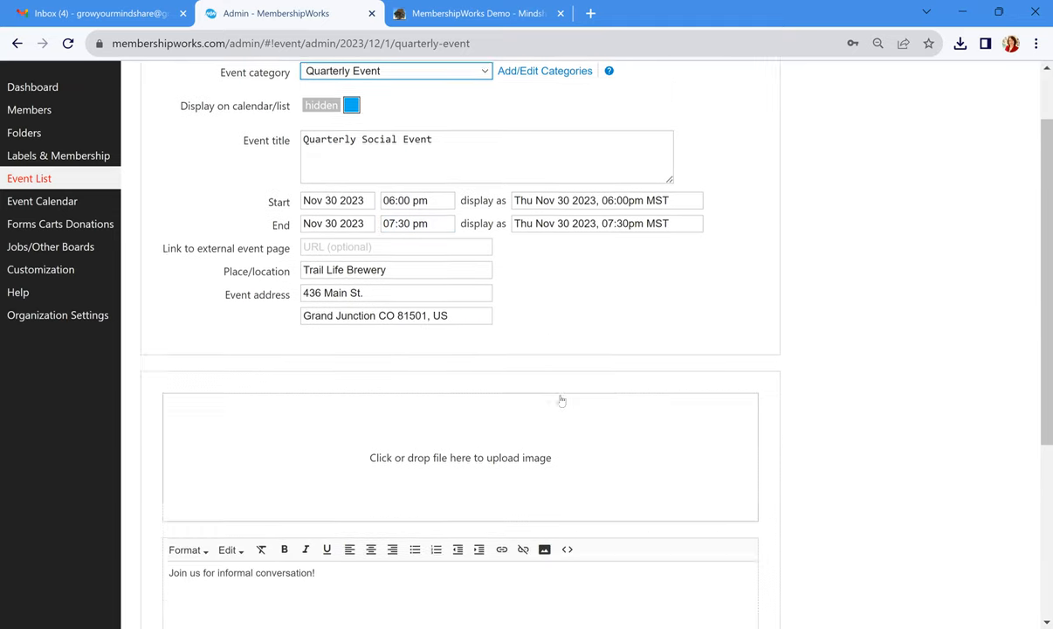
pyautogui.scroll(-3)
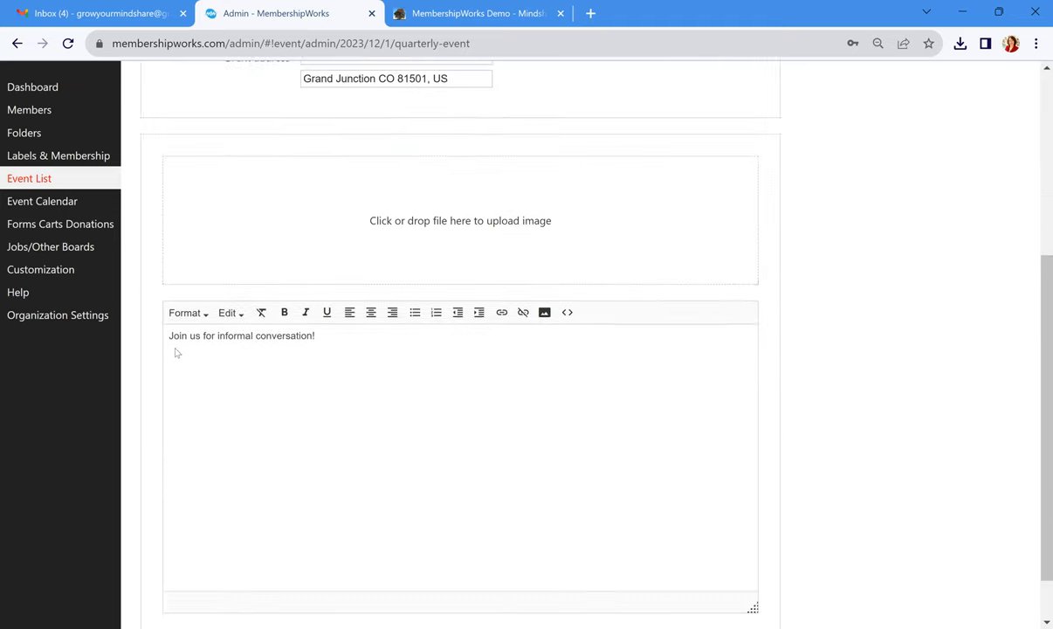
pyautogui.moveTo(293, 368)
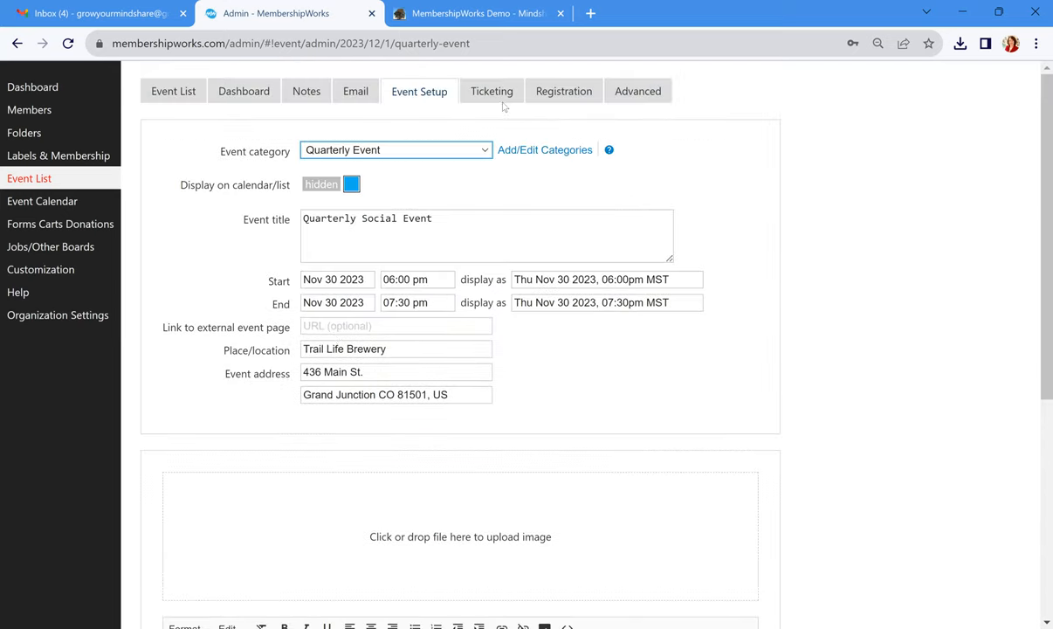
pyautogui.moveTo(507, 98)
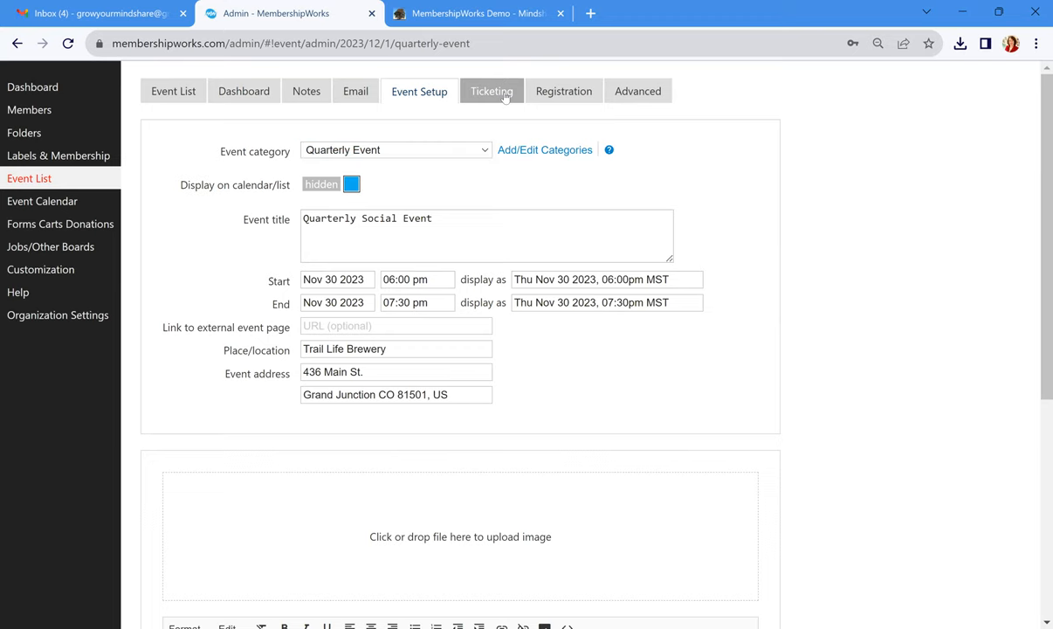
# Set the Members ticket price to 0 and save, leaving Nonmembers at $10
pyautogui.click(491, 91)
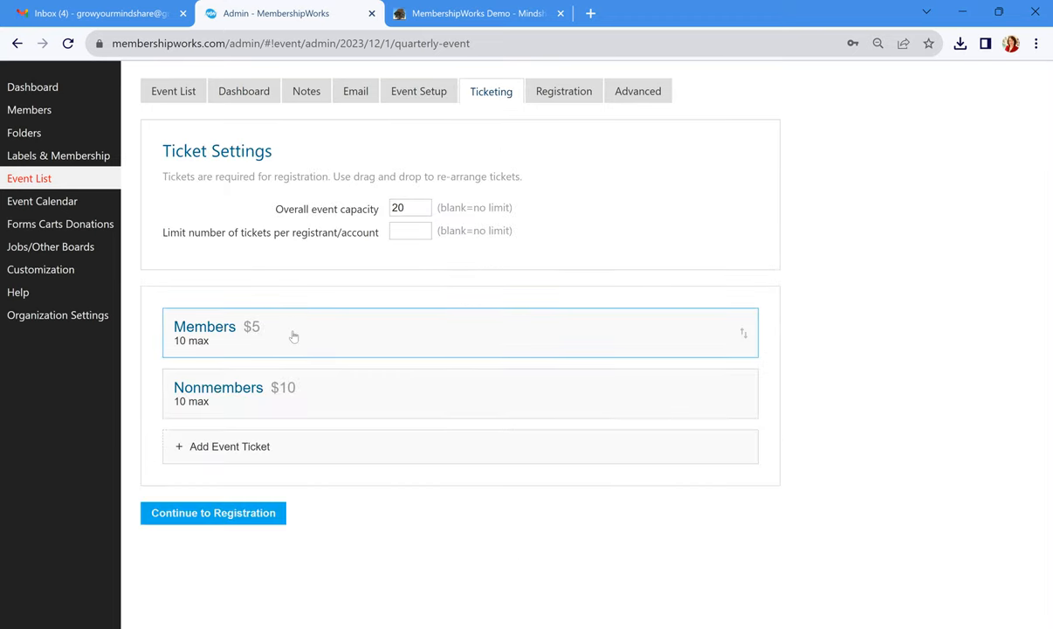
pyautogui.click(409, 208)
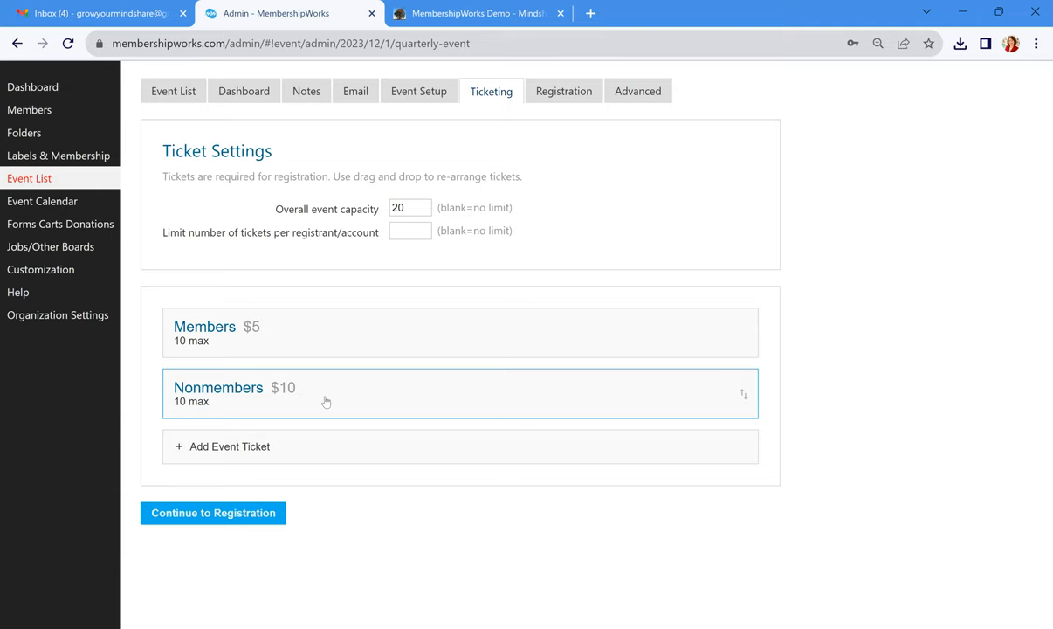
pyautogui.moveTo(312, 334)
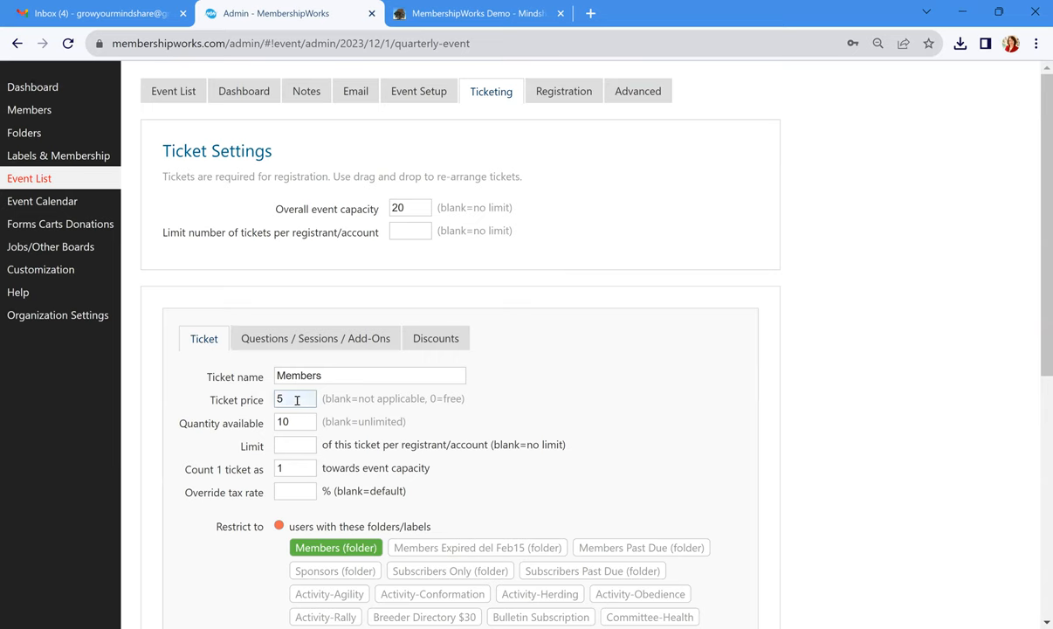
pyautogui.write('0')
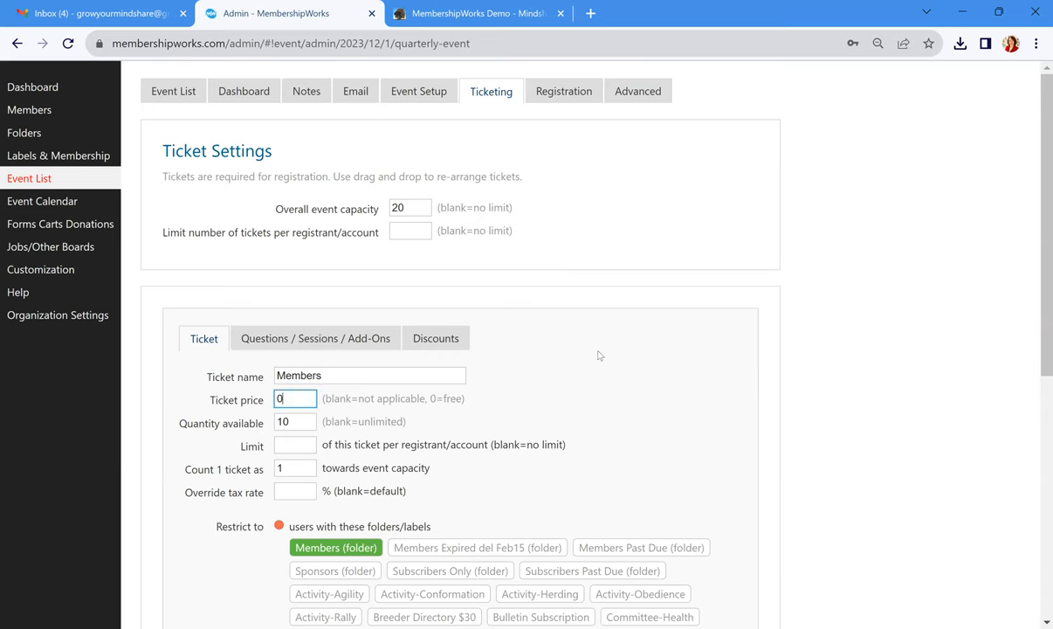
pyautogui.scroll(-3)
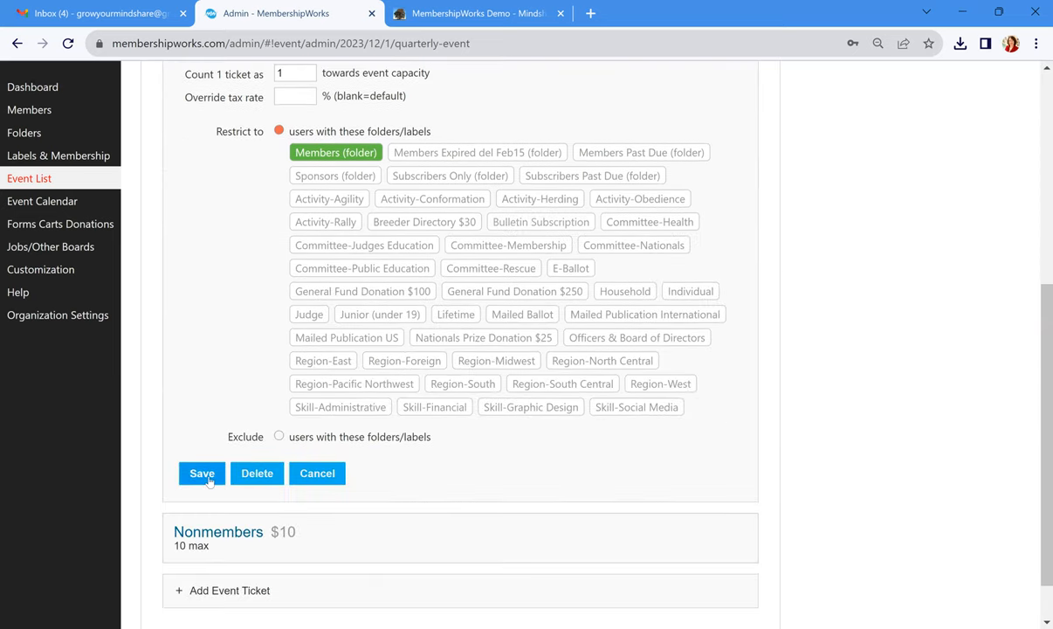
pyautogui.click(202, 473)
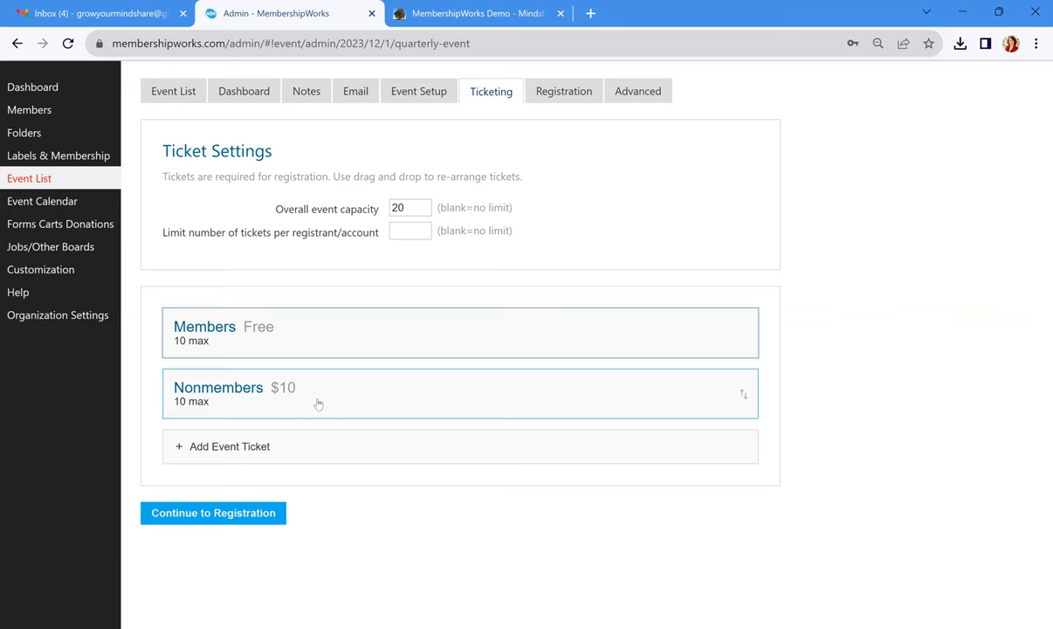
# Set the event capacity to 30 and cap the Members and Nonmembers tickets at 15 each
pyautogui.click(409, 206)
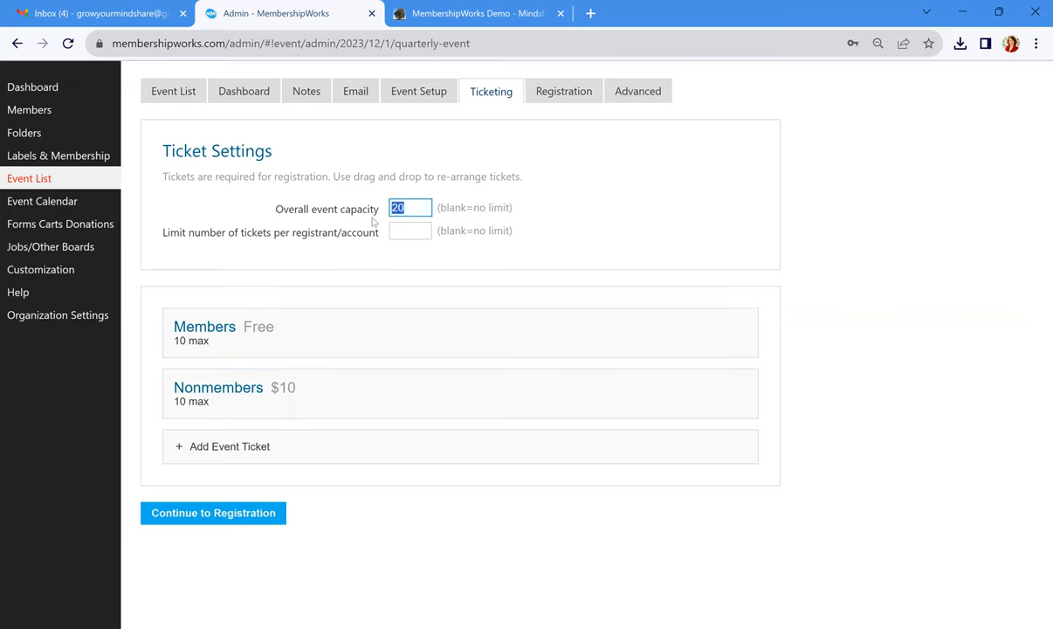
pyautogui.write('30')
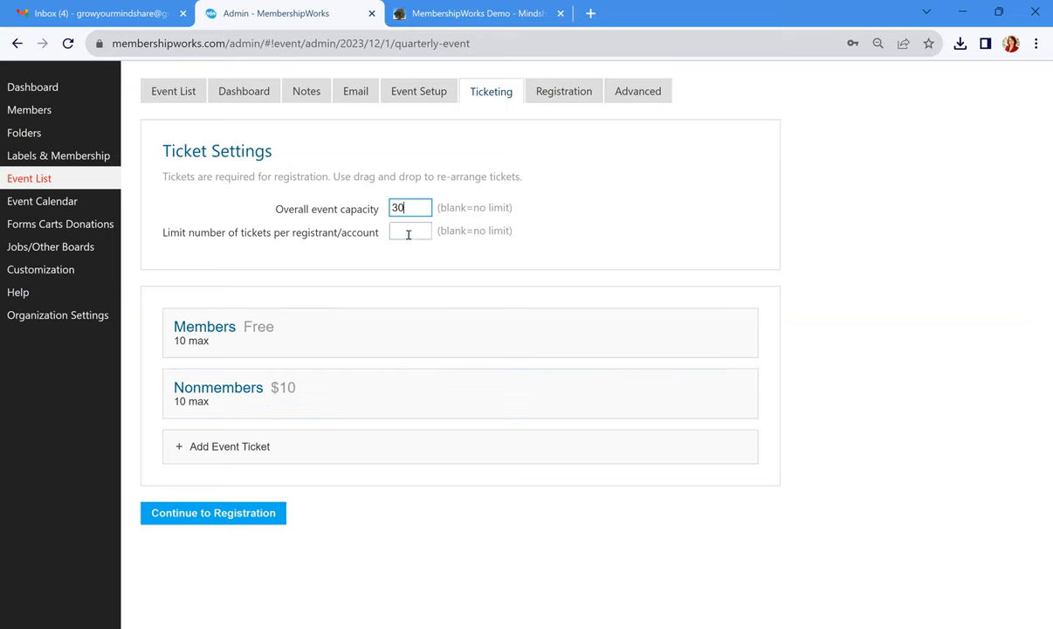
pyautogui.click(205, 327)
pyautogui.write('15')
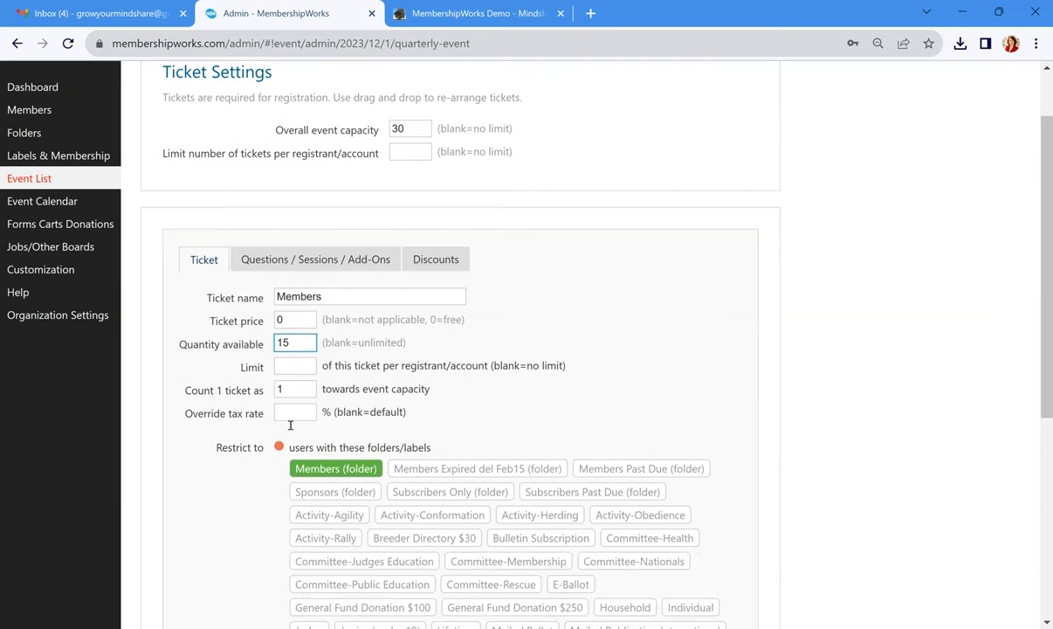
pyautogui.scroll(-3)
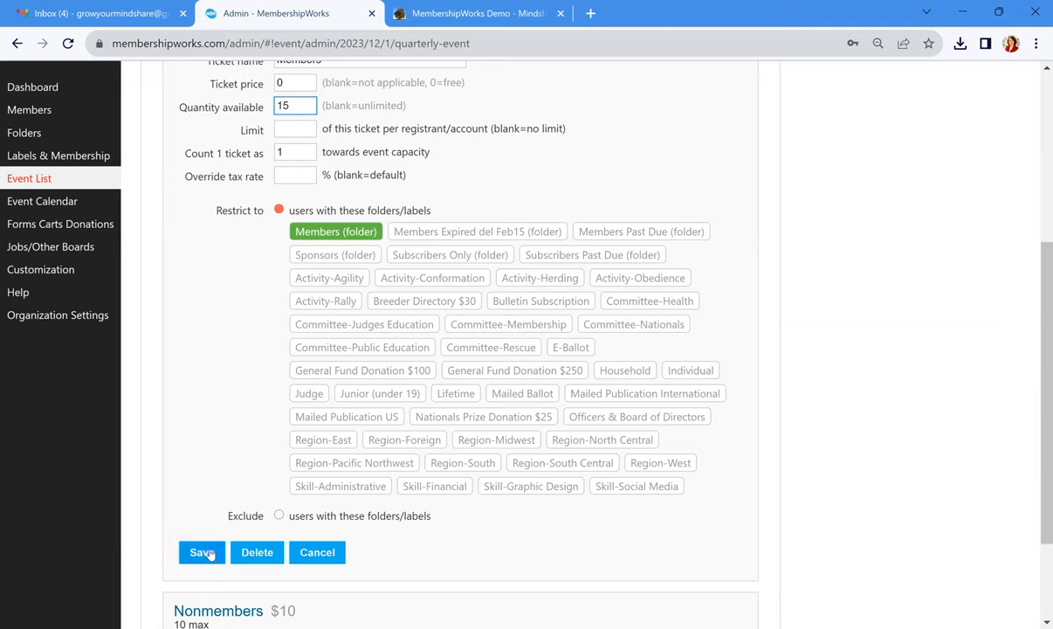
pyautogui.click(203, 552)
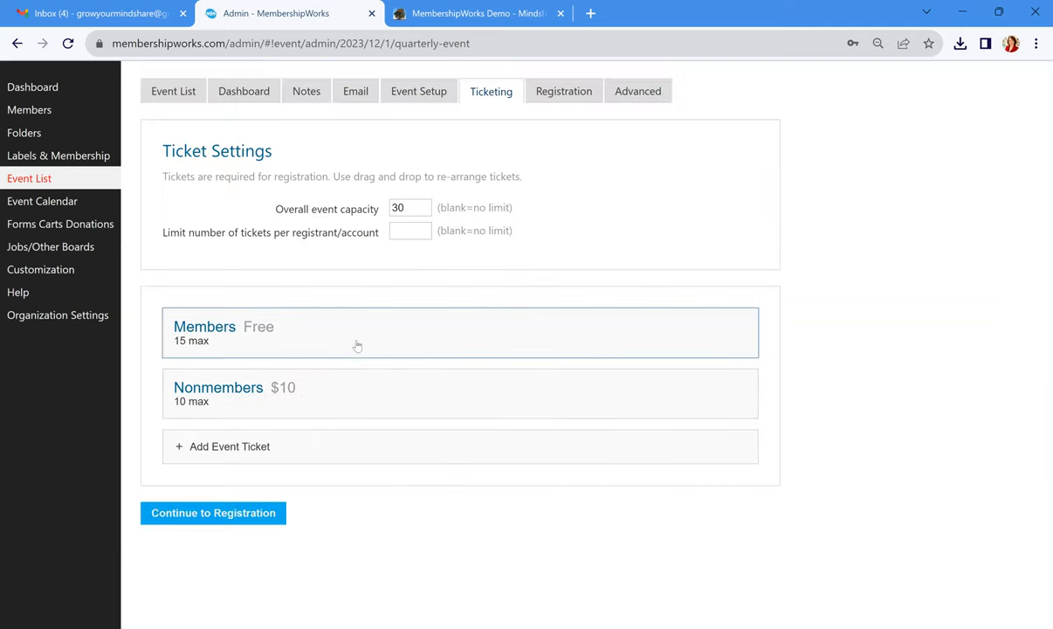
pyautogui.moveTo(365, 390)
pyautogui.write('15')
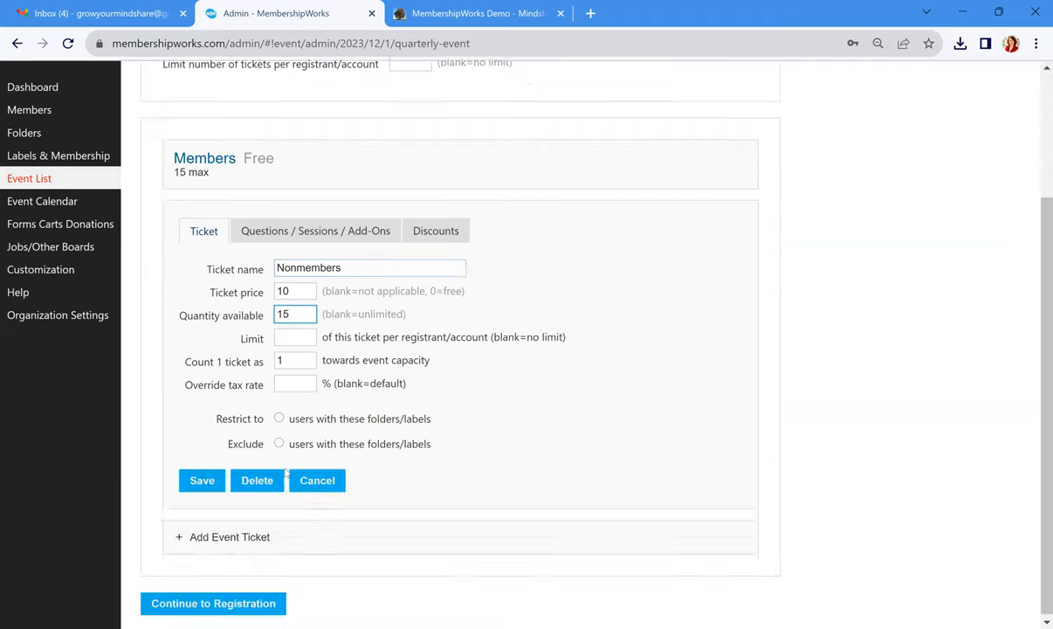
pyautogui.click(202, 481)
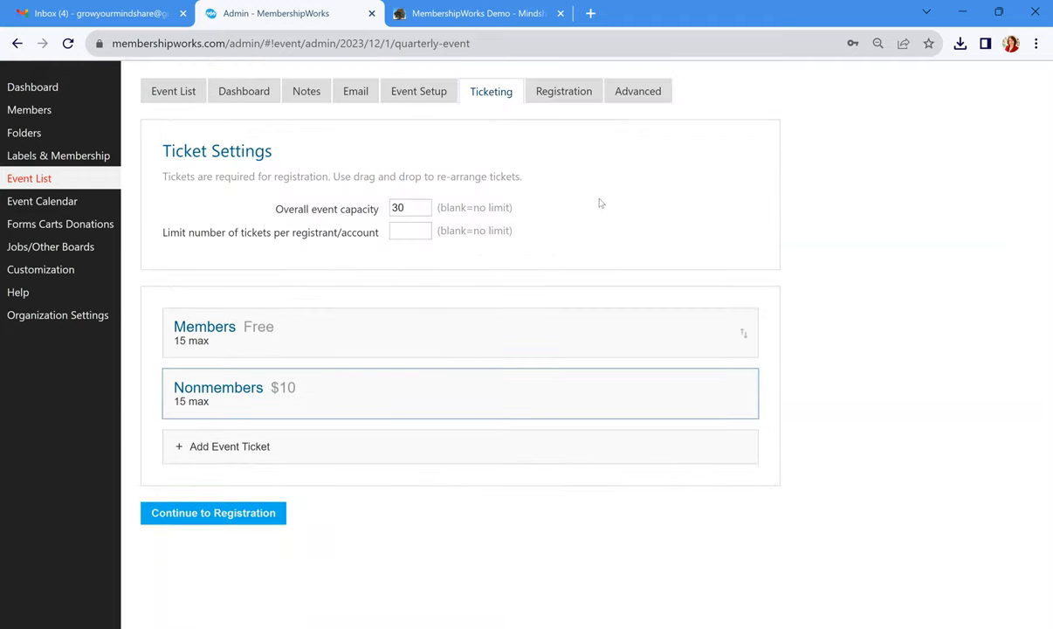
# Switch to the event's Registration Settings, with registration starting Oct 03 2023 at 10:30 am
pyautogui.click(563, 90)
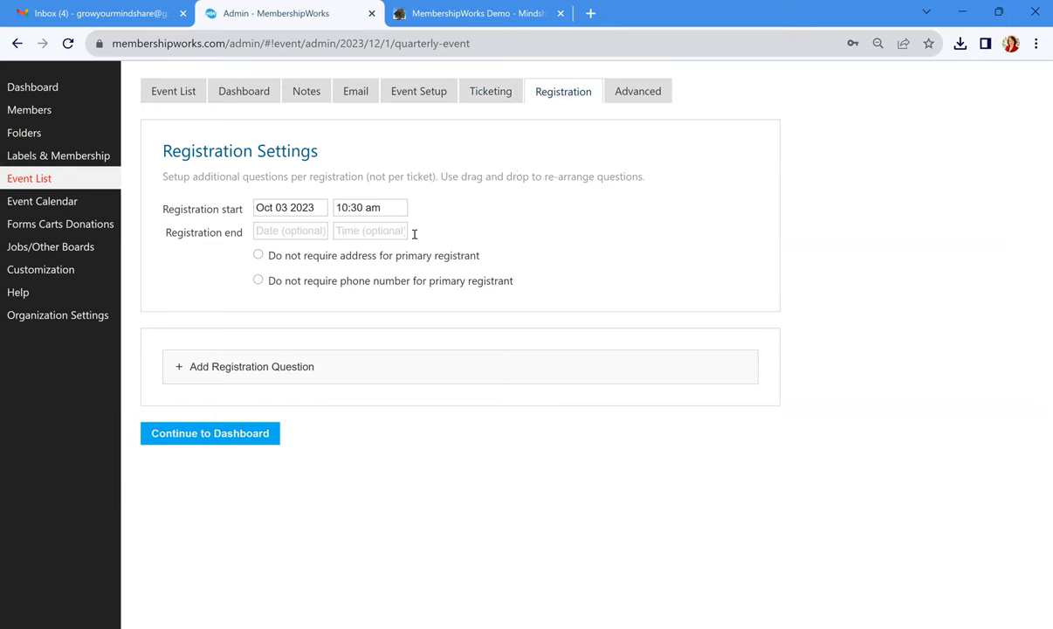
# Return to the Quarterly Social Event's dashboard, showing Nov 30 times and no registrants
pyautogui.click(245, 91)
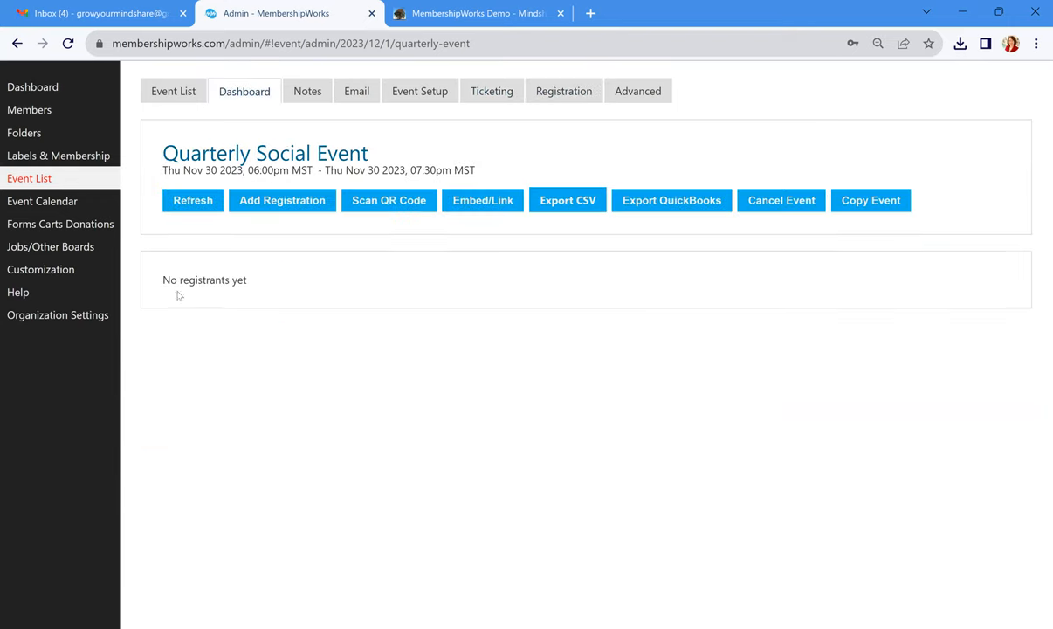
pyautogui.moveTo(248, 309)
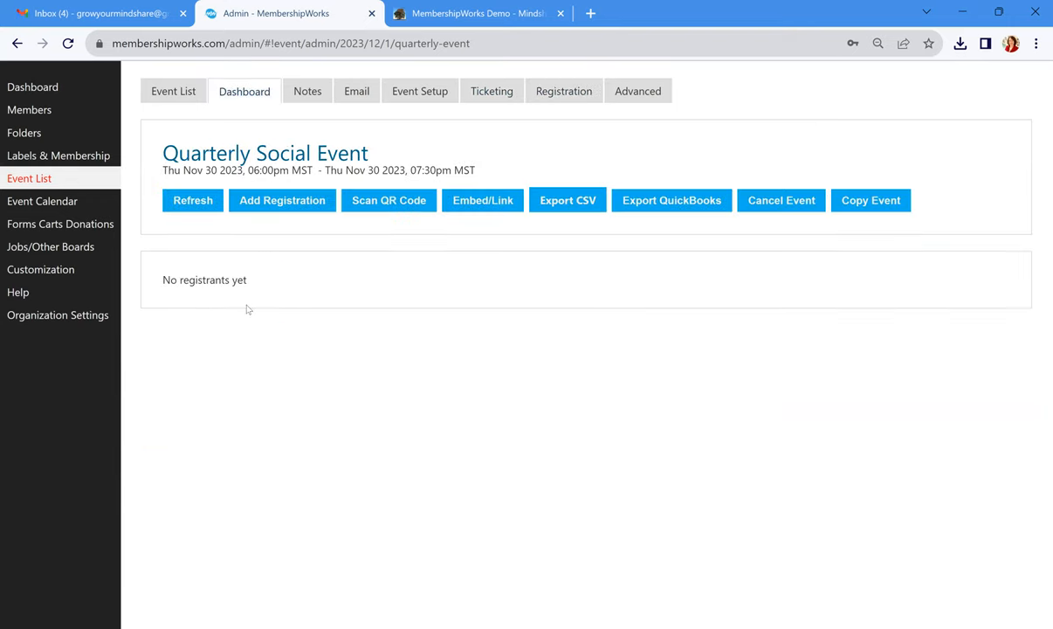
pyautogui.moveTo(538, 290)
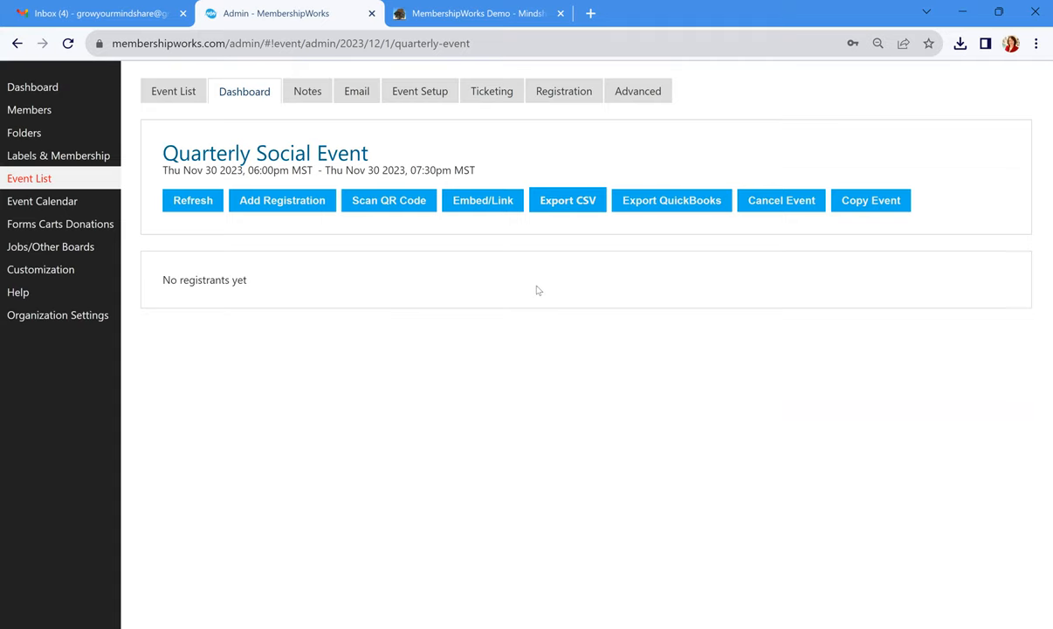
pyautogui.moveTo(545, 290)
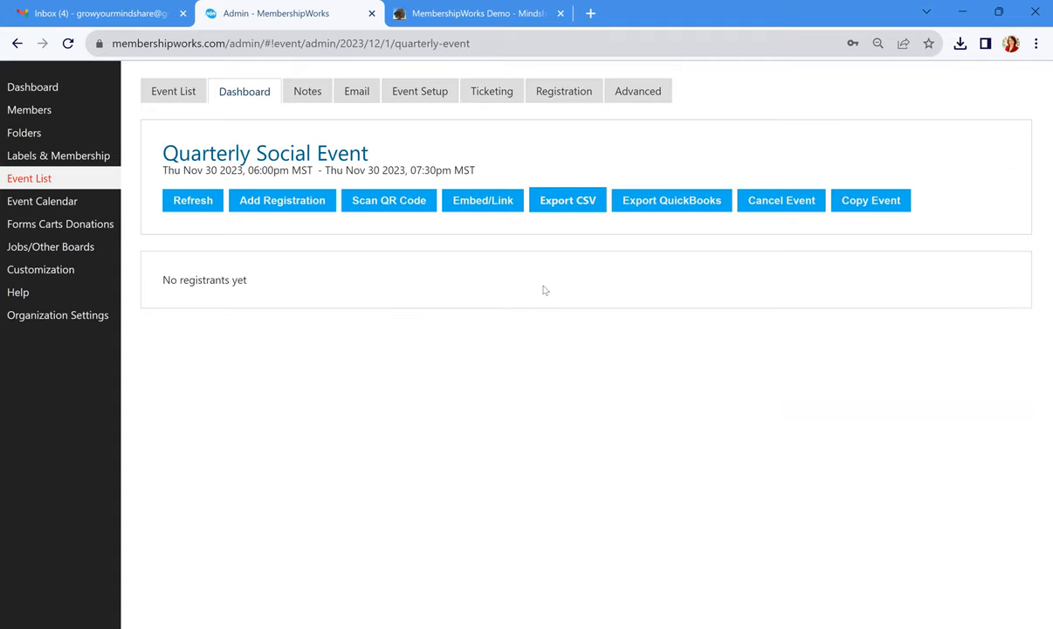
pyautogui.moveTo(534, 286)
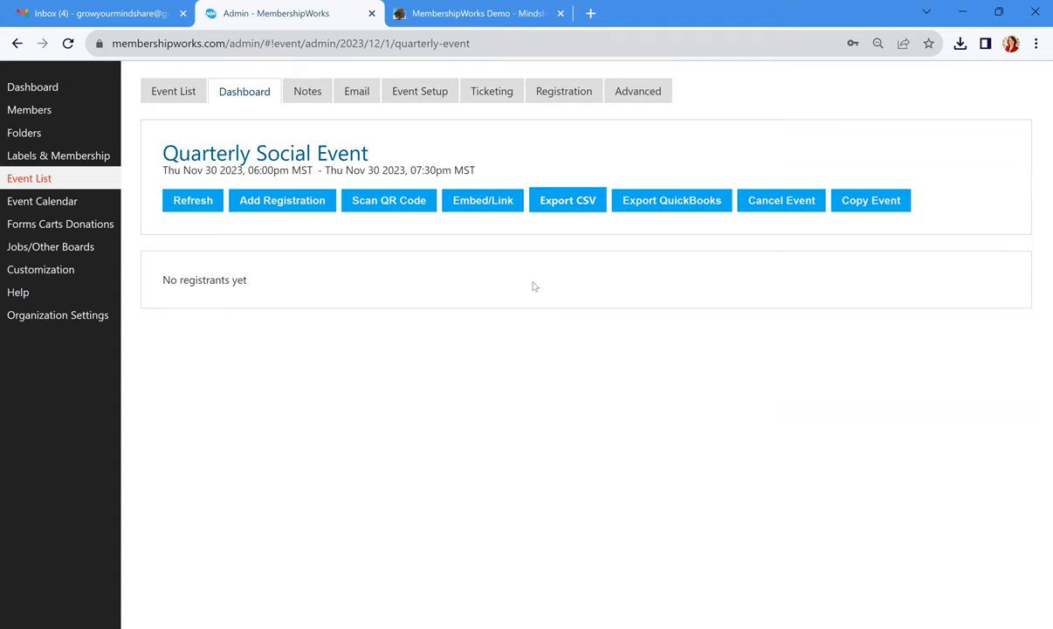
pyautogui.moveTo(529, 286)
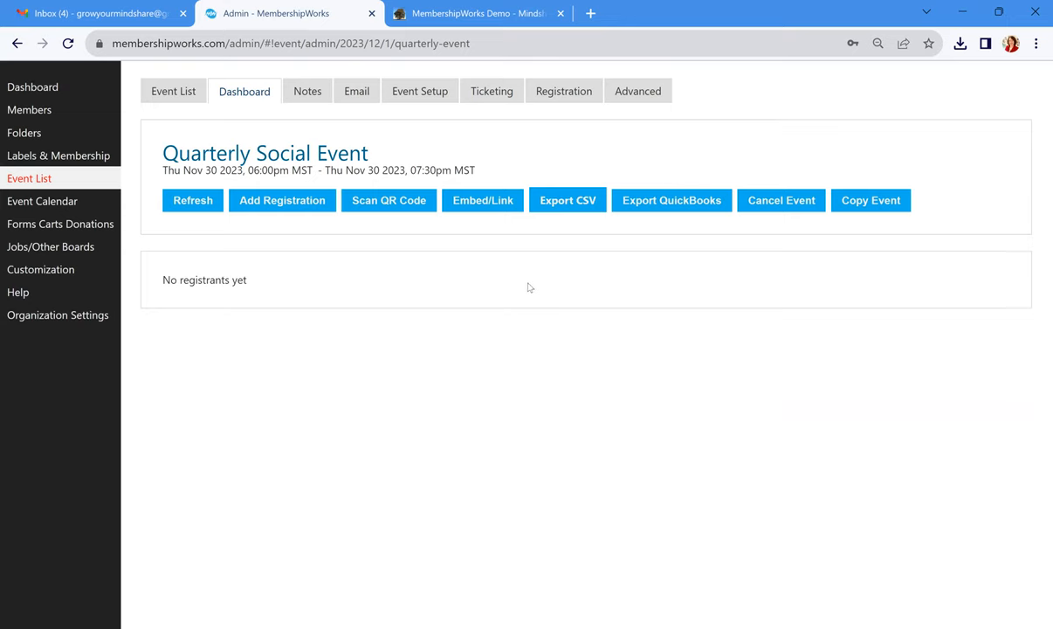
pyautogui.moveTo(107, 204)
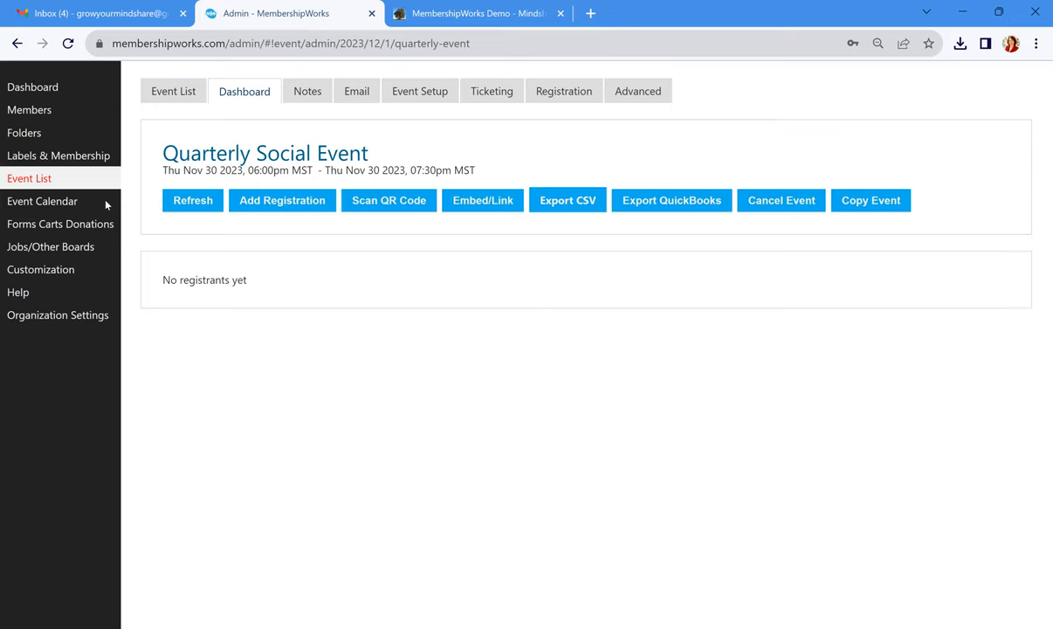
# Copy the Nov 30 Quarterly Social Event onto Apr 18 2024 in the event calendar
pyautogui.click(42, 201)
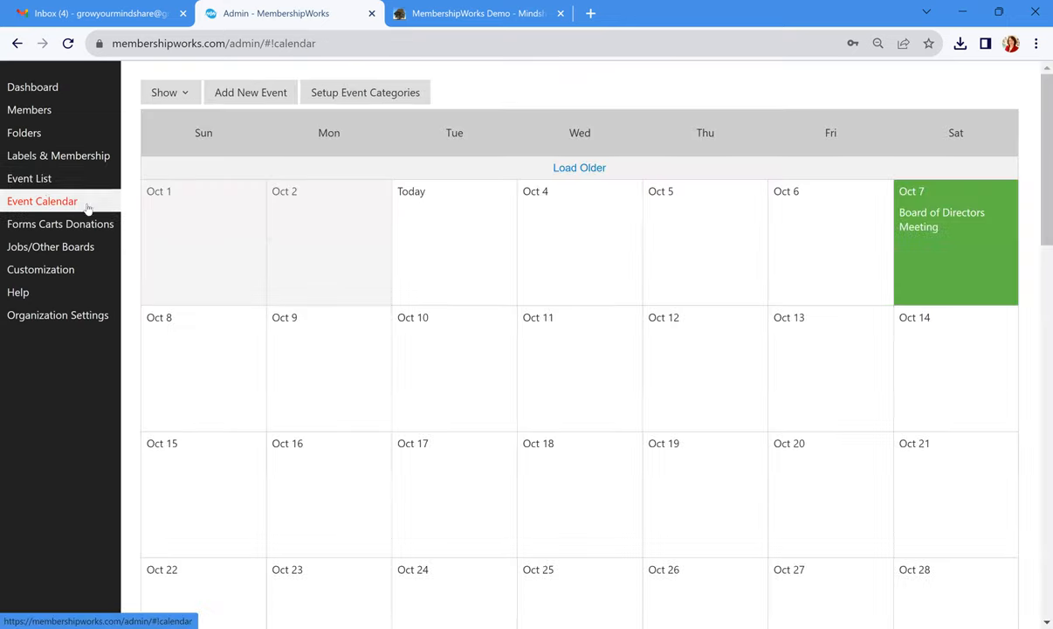
pyautogui.scroll(-3)
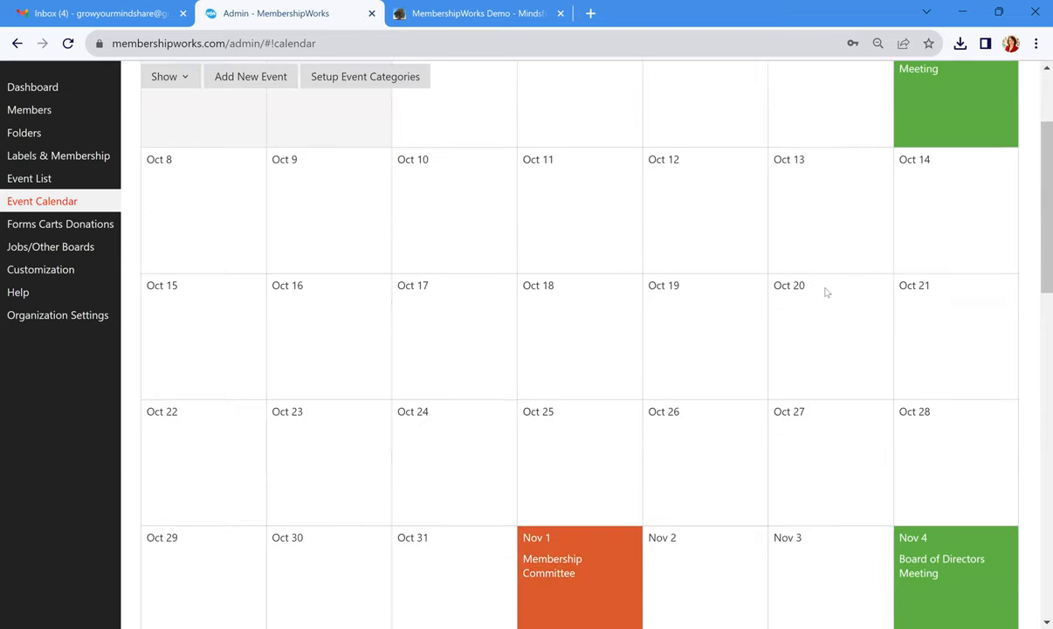
pyautogui.scroll(-3)
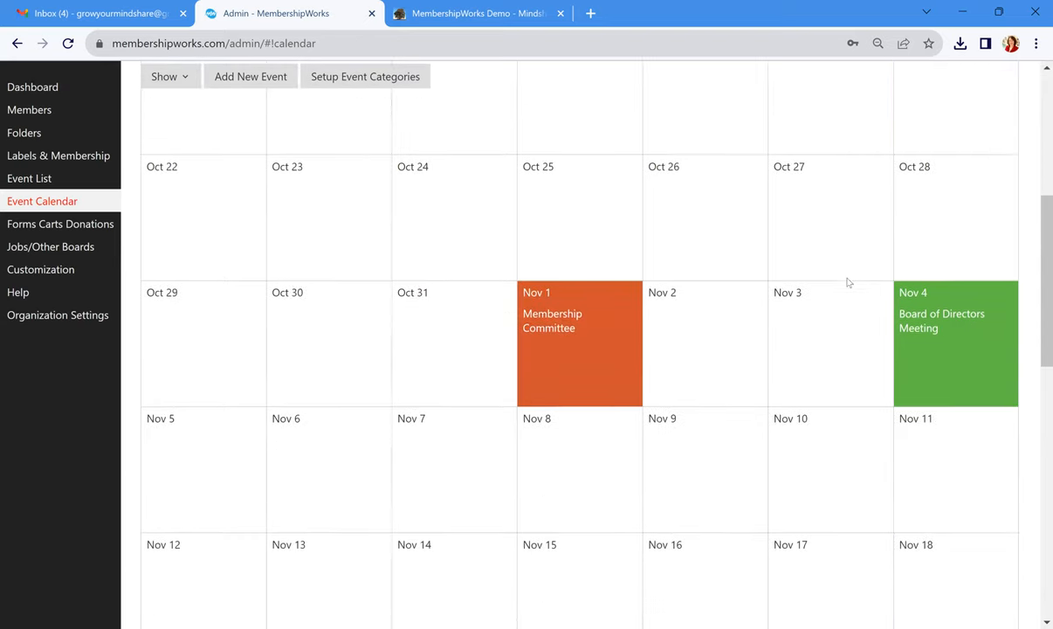
pyautogui.scroll(-3)
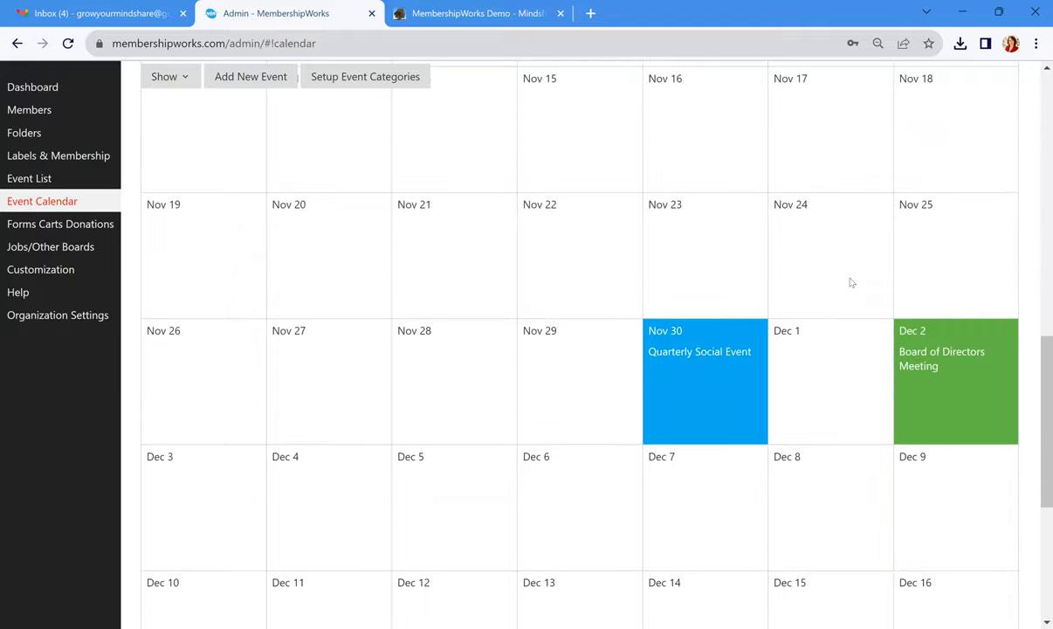
pyautogui.scroll(-3)
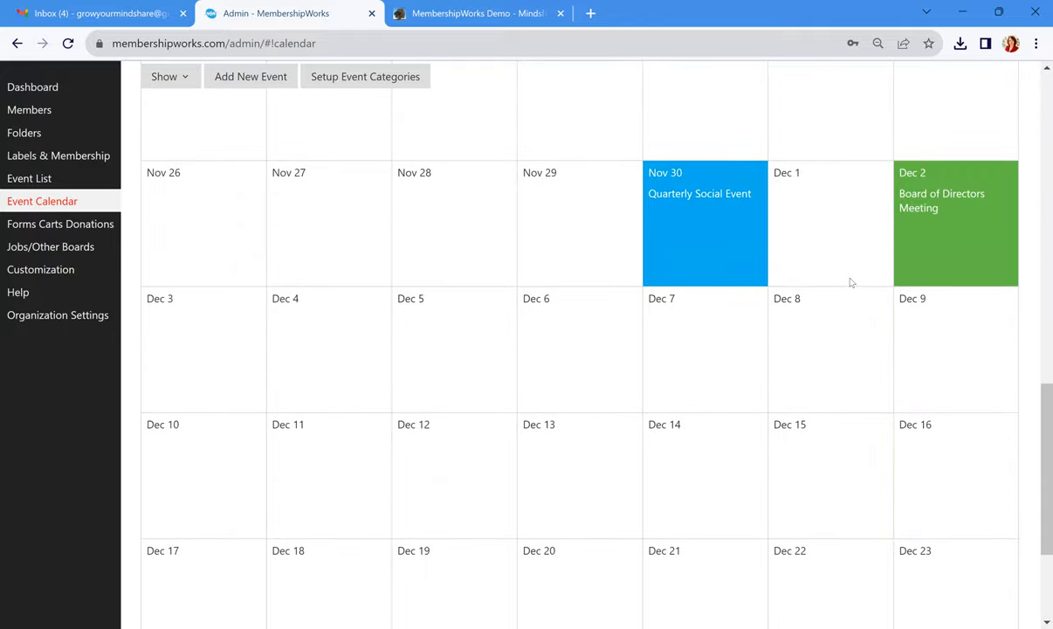
pyautogui.moveTo(757, 238)
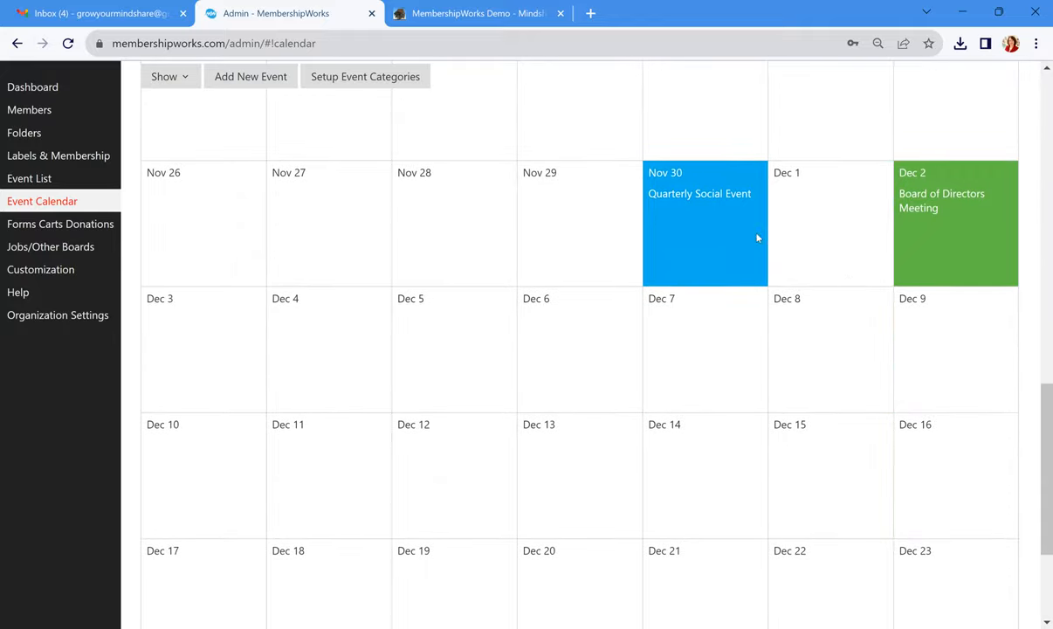
pyautogui.moveTo(691, 207)
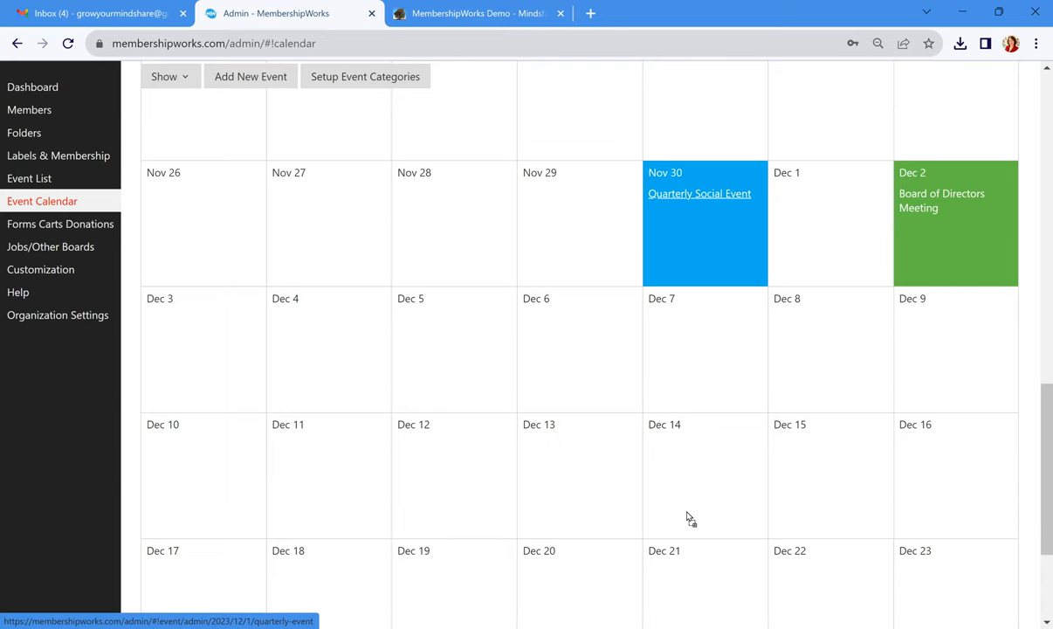
pyautogui.moveTo(702, 471)
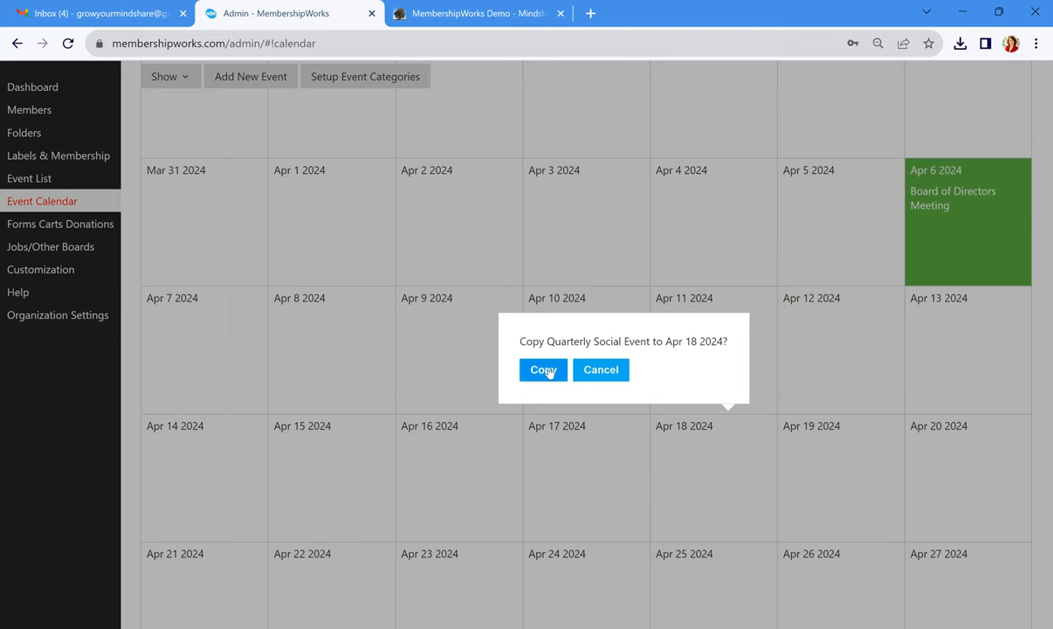
pyautogui.click(541, 370)
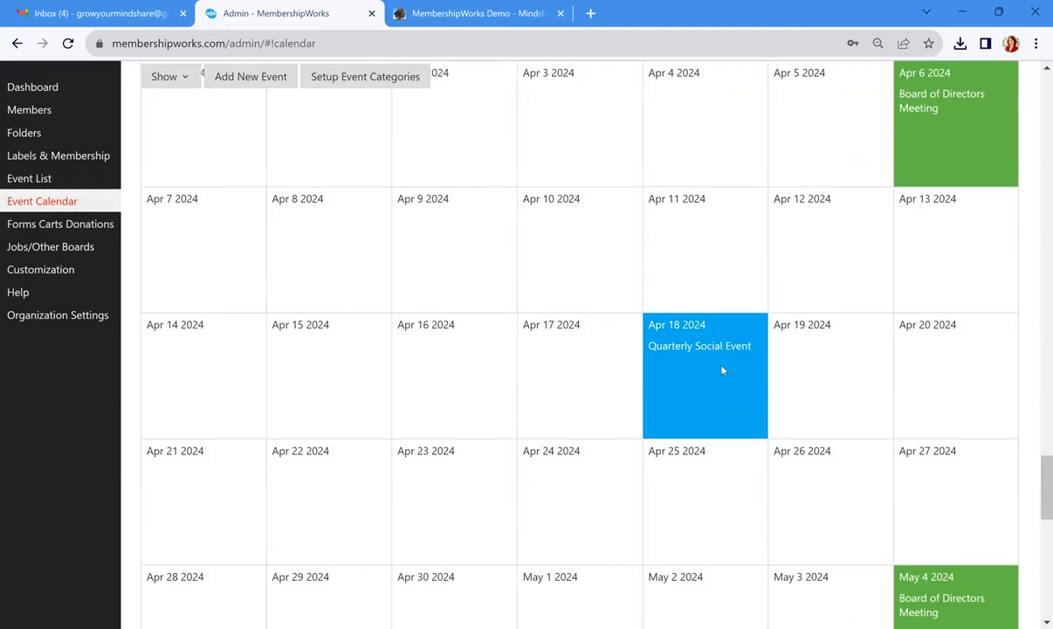
pyautogui.moveTo(721, 358)
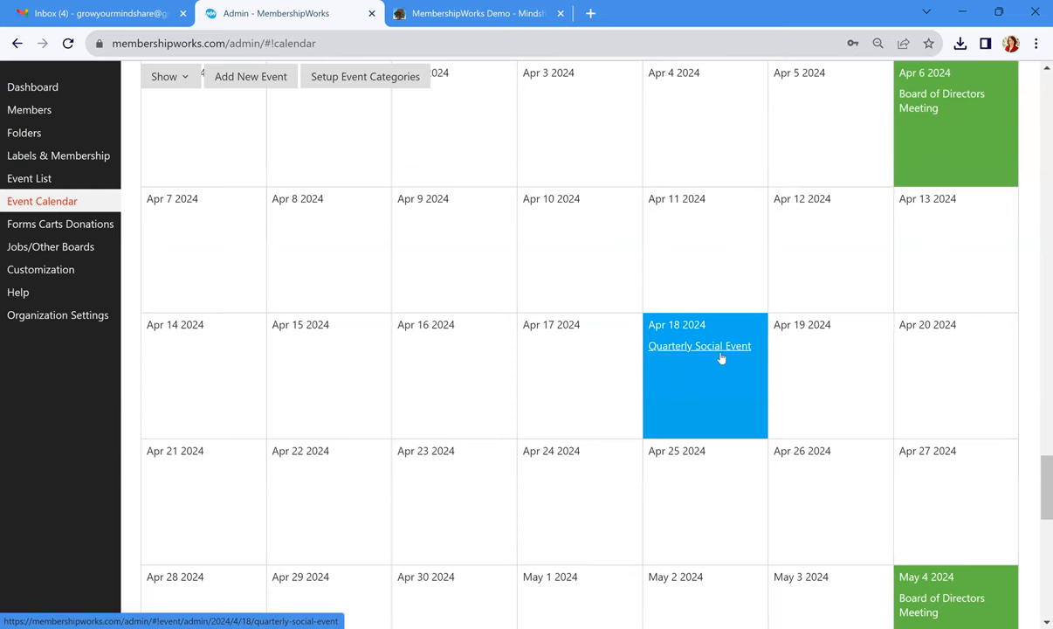
# Review the copied Apr 18 event's setup, 6:00–7:30 pm
pyautogui.click(699, 346)
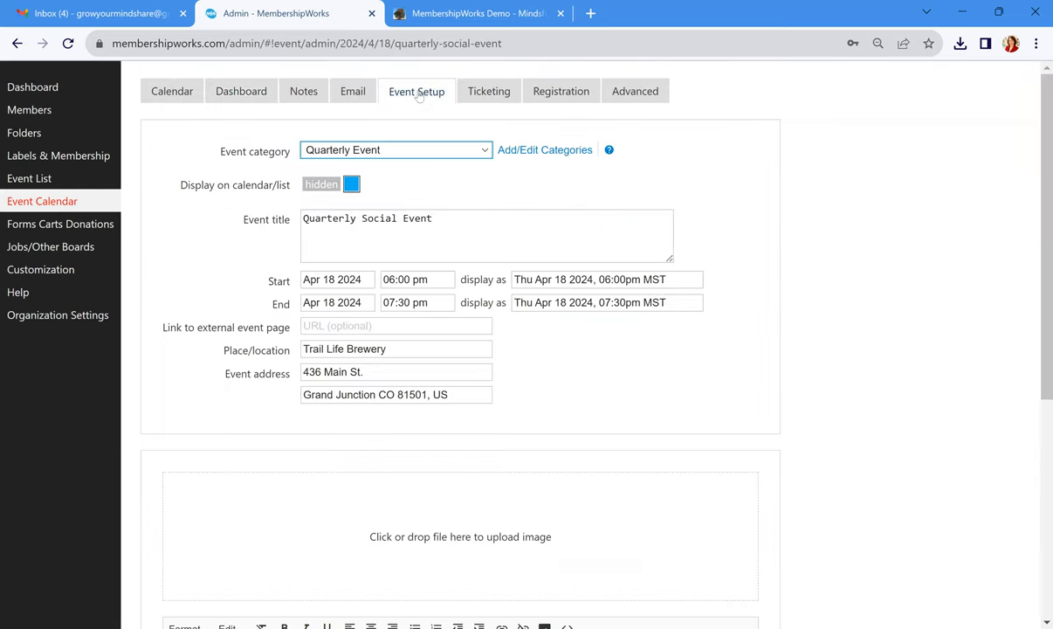
pyautogui.moveTo(552, 367)
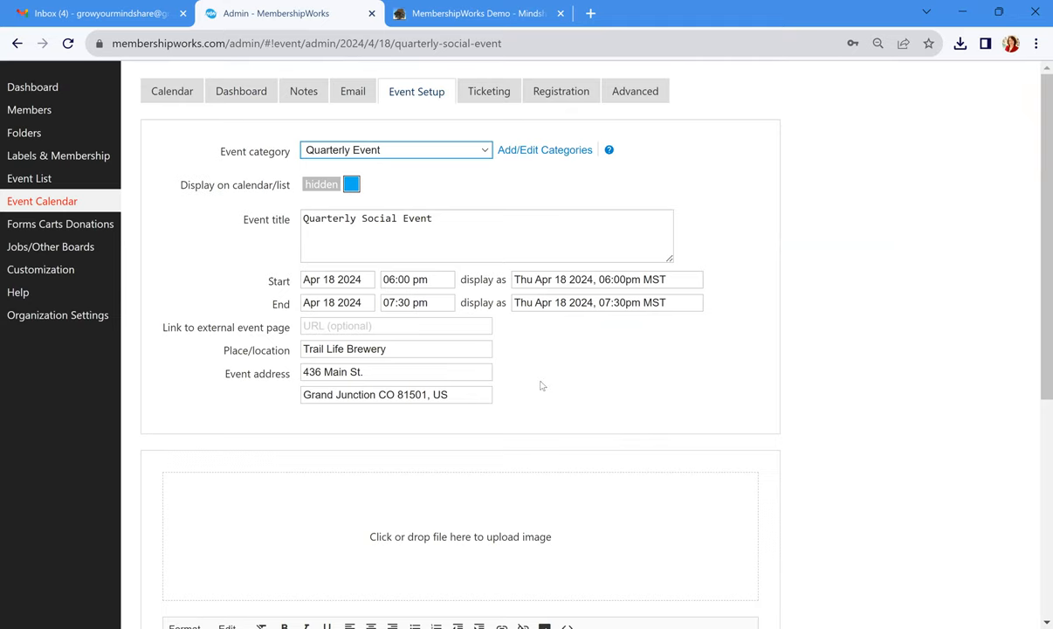
pyautogui.moveTo(547, 362)
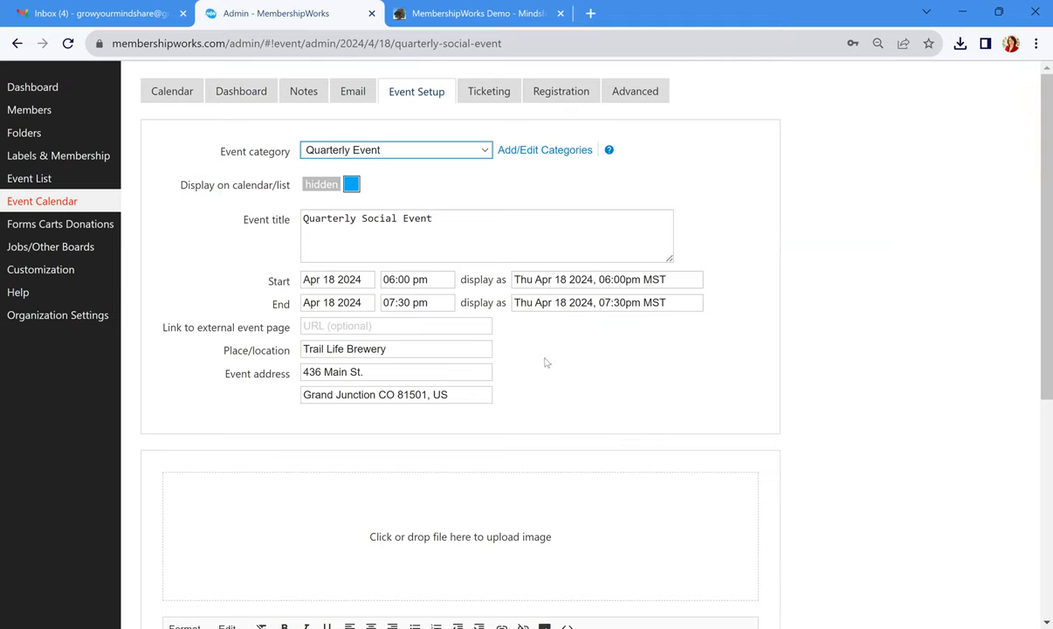
pyautogui.scroll(-3)
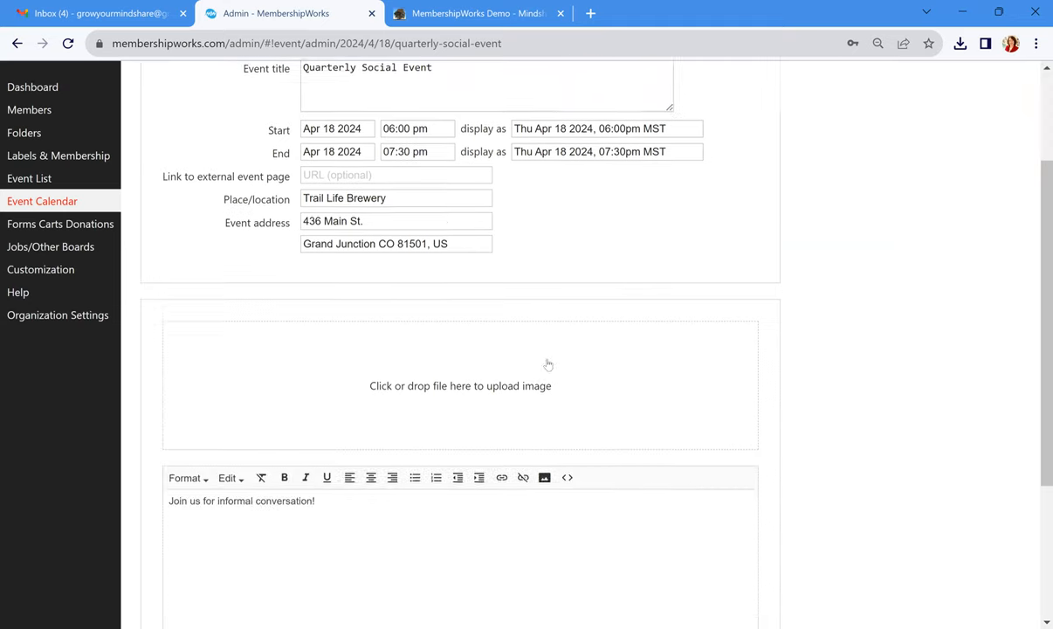
pyautogui.scroll(3)
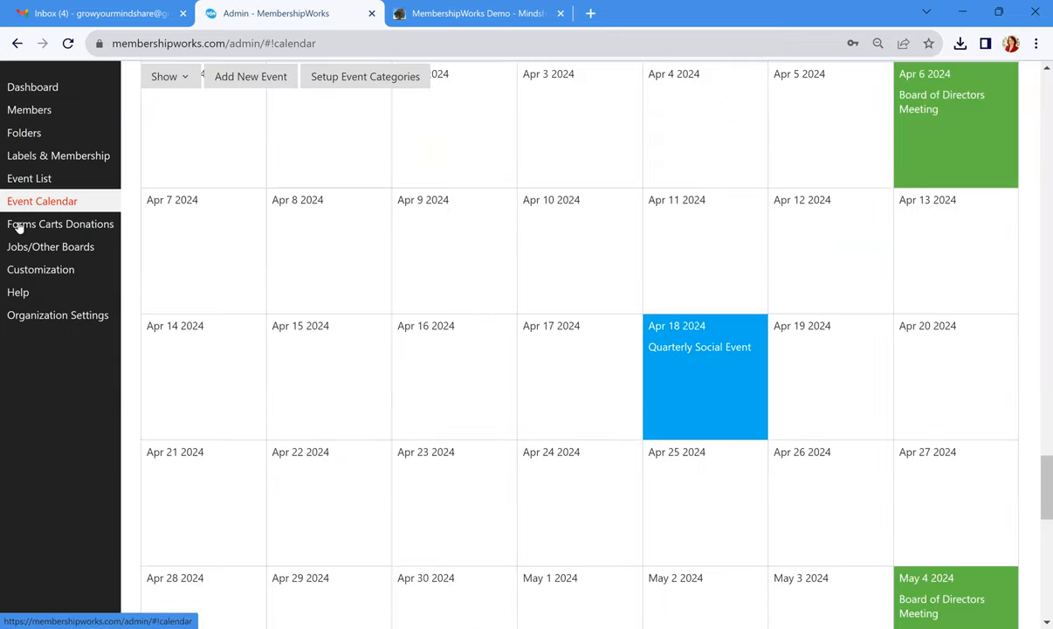
# View the Application form's template with Applicant Information fields and the Upload Application box
pyautogui.click(59, 224)
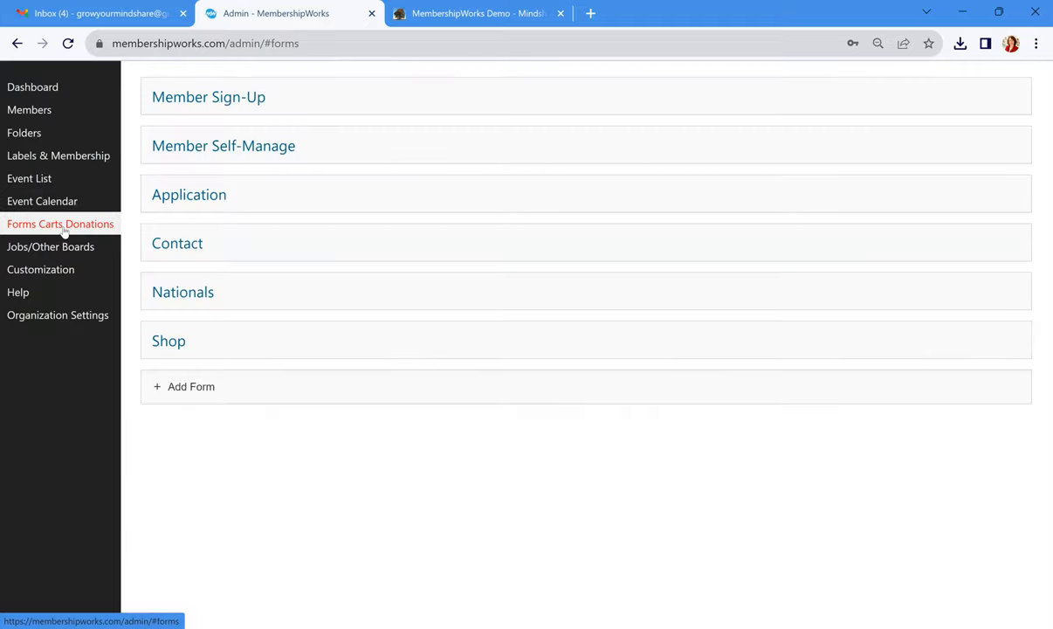
pyautogui.moveTo(272, 220)
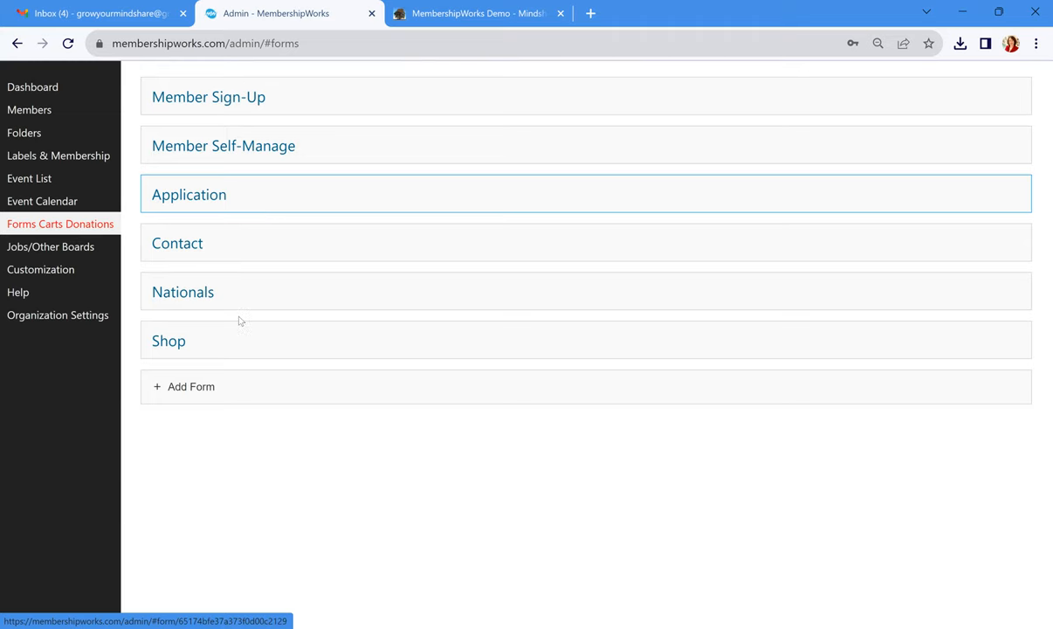
pyautogui.moveTo(206, 213)
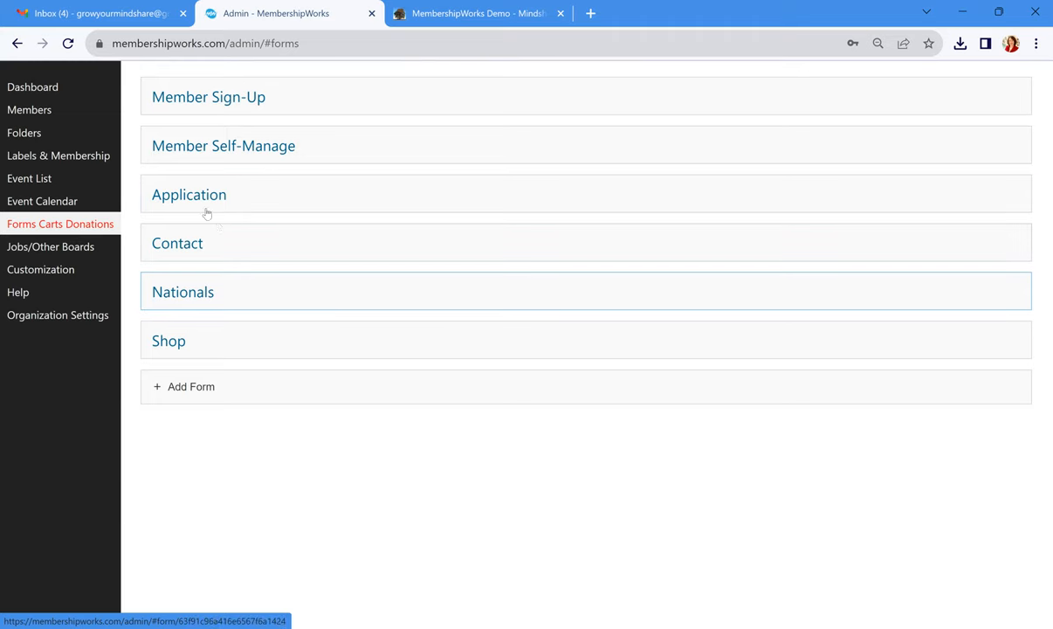
pyautogui.moveTo(208, 206)
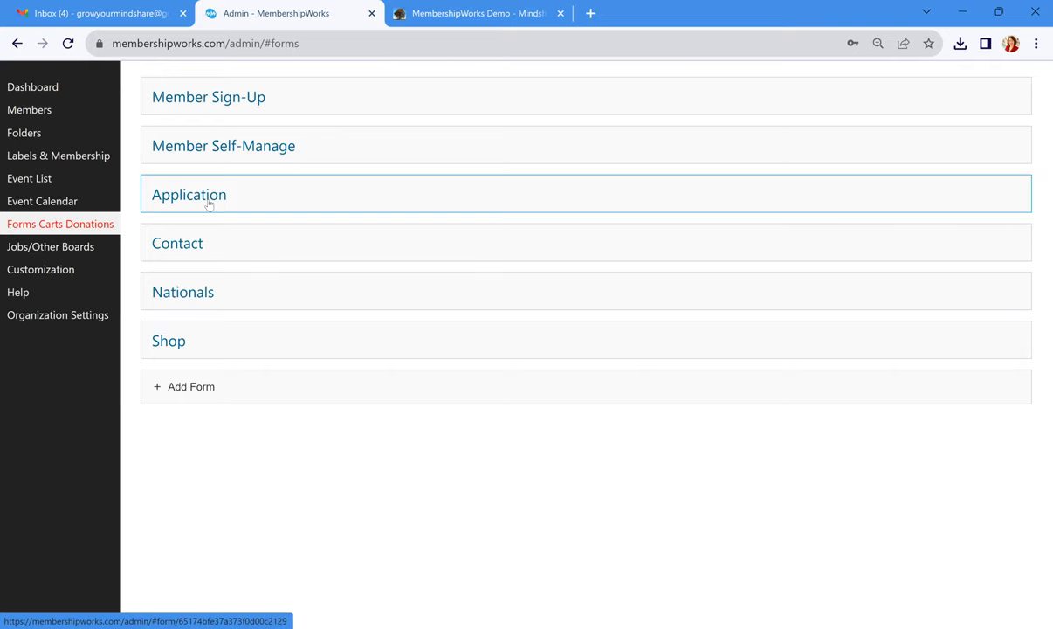
pyautogui.click(188, 194)
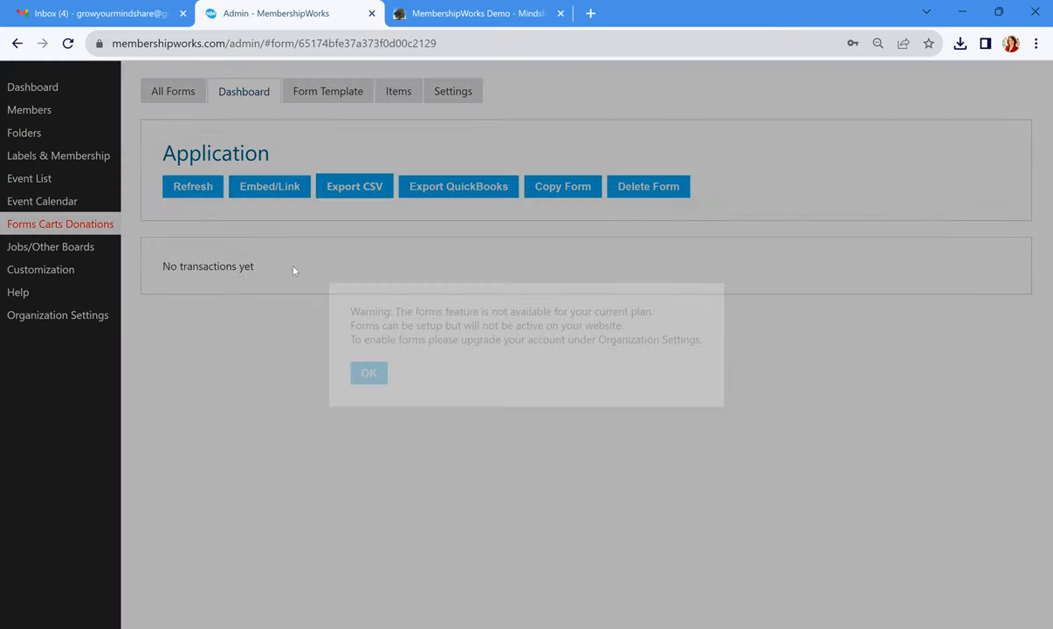
pyautogui.click(369, 374)
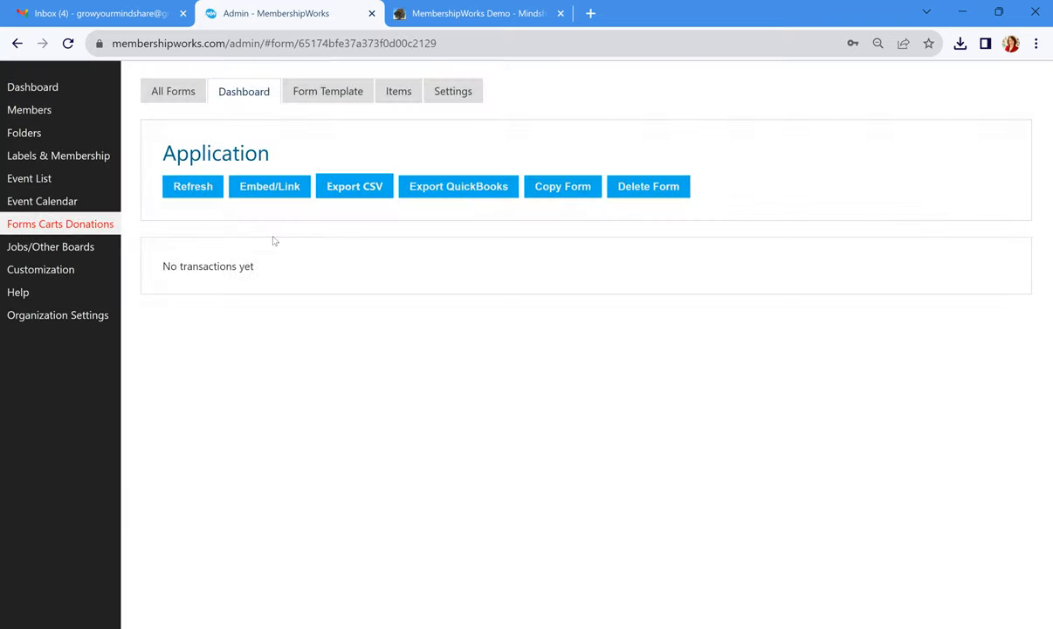
pyautogui.click(327, 91)
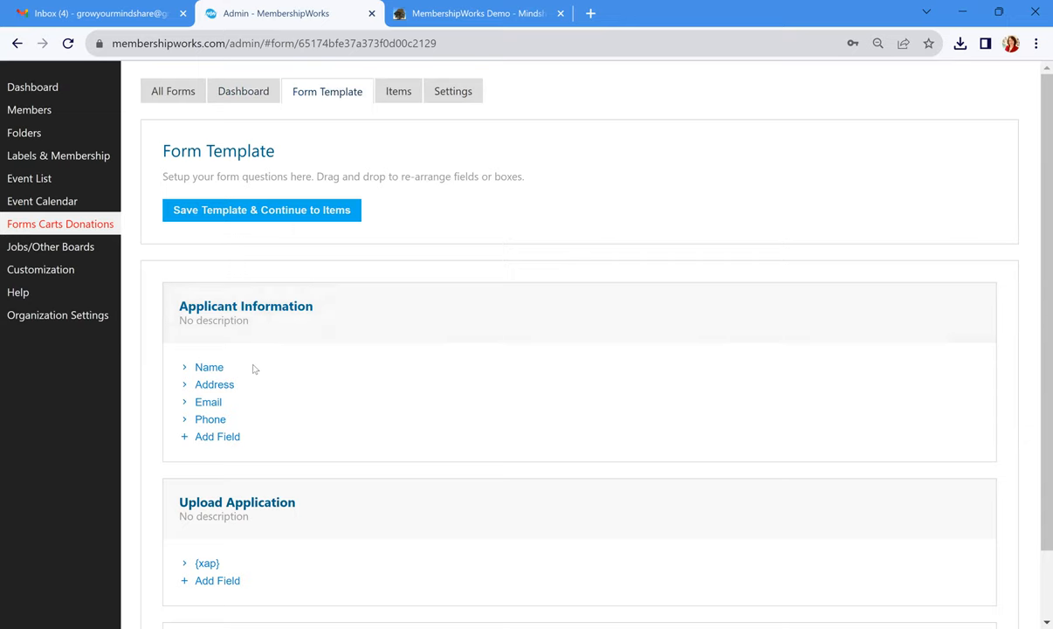
pyautogui.moveTo(266, 441)
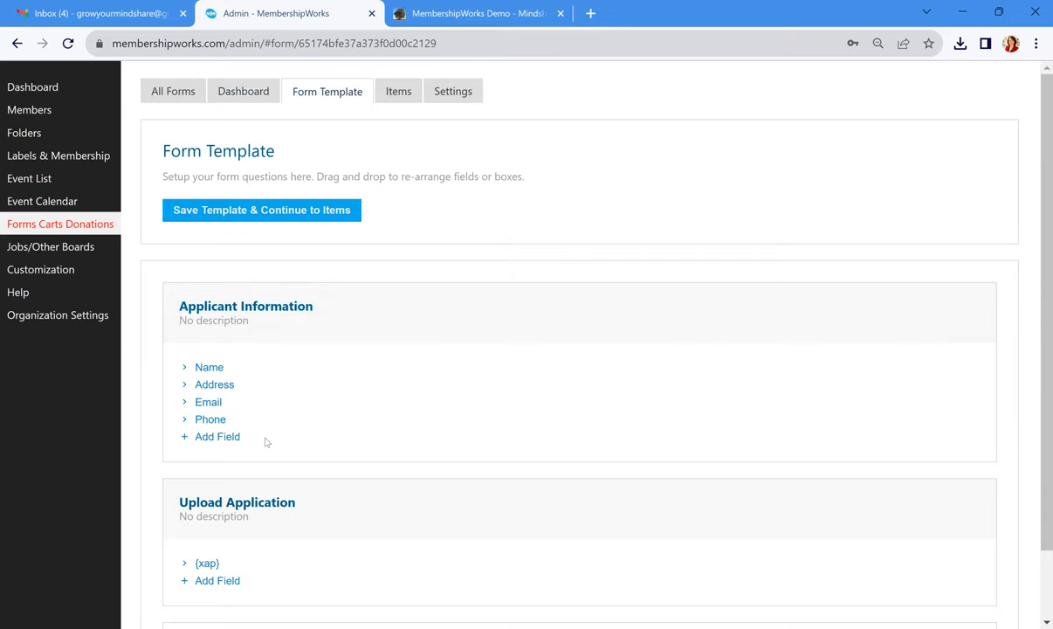
pyautogui.moveTo(360, 402)
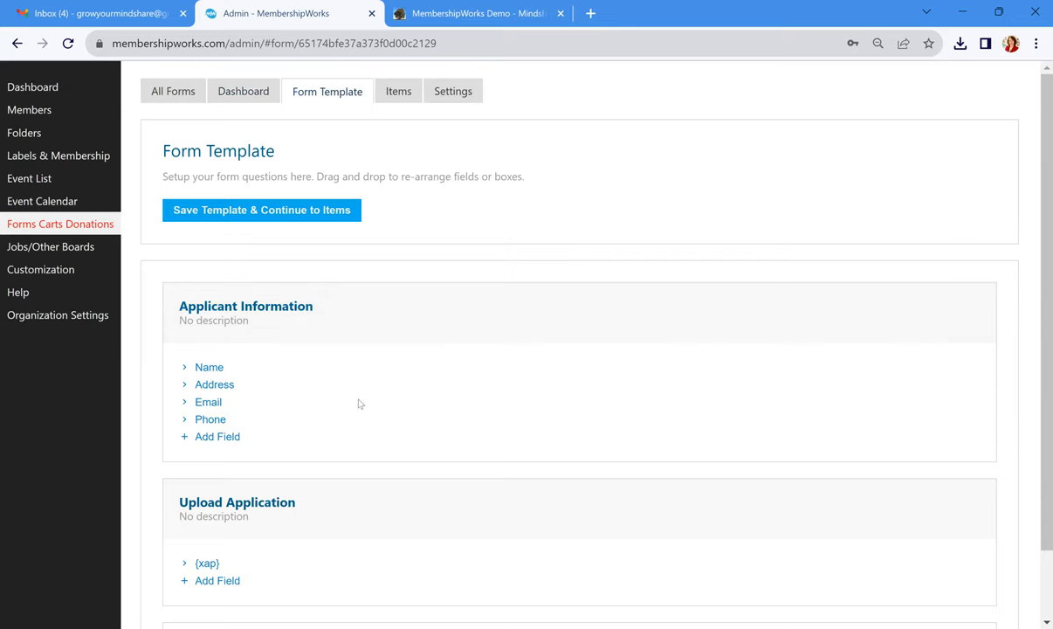
pyautogui.scroll(-3)
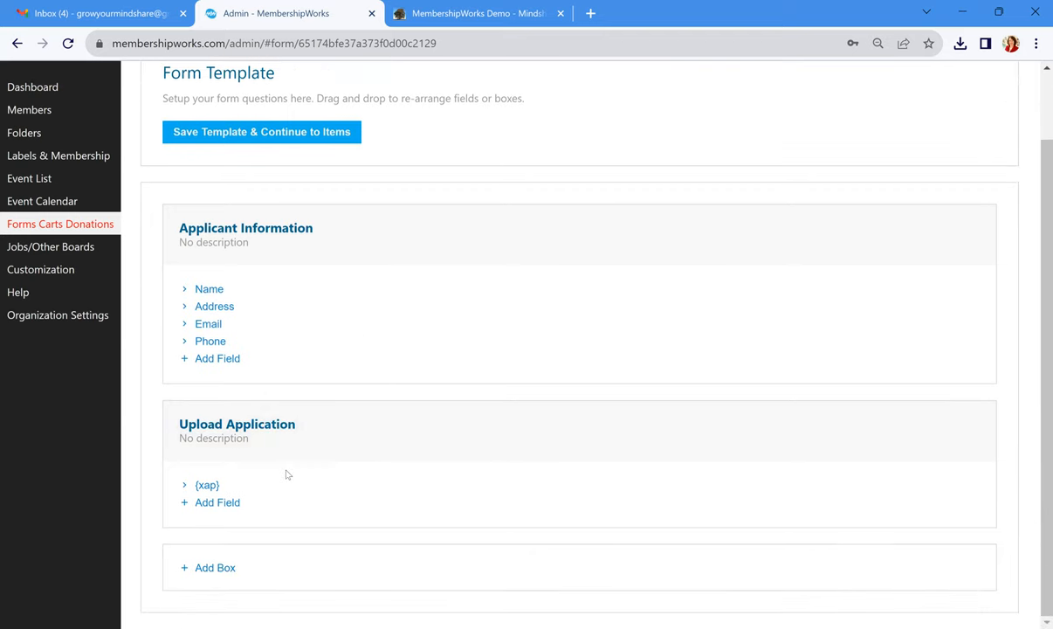
pyautogui.moveTo(267, 485)
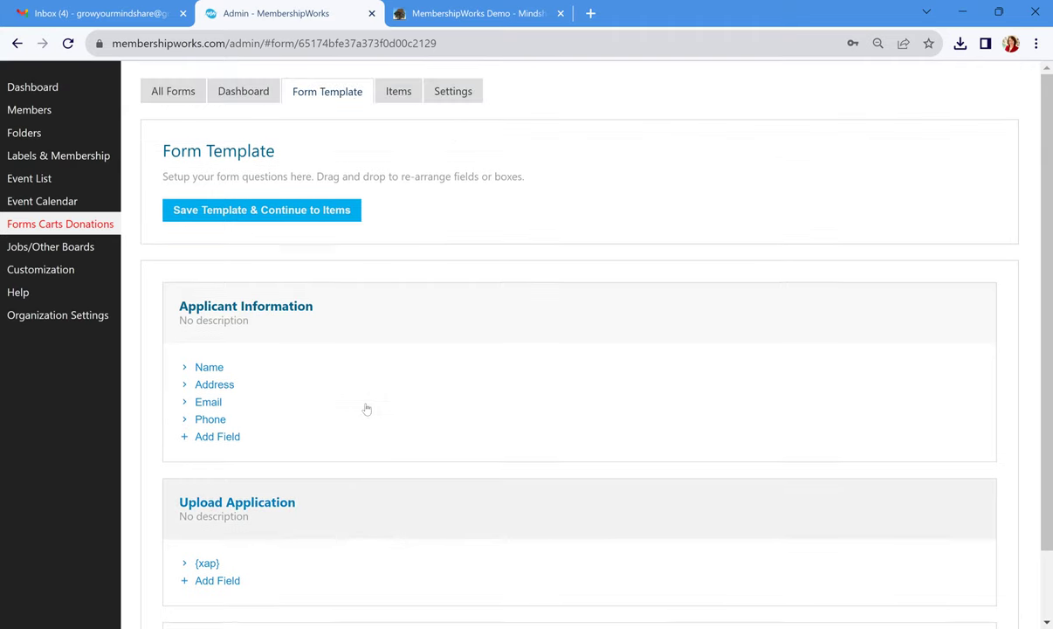
# Check the Application form's empty items list, then review its checkout email, payment and receipt settings
pyautogui.click(398, 91)
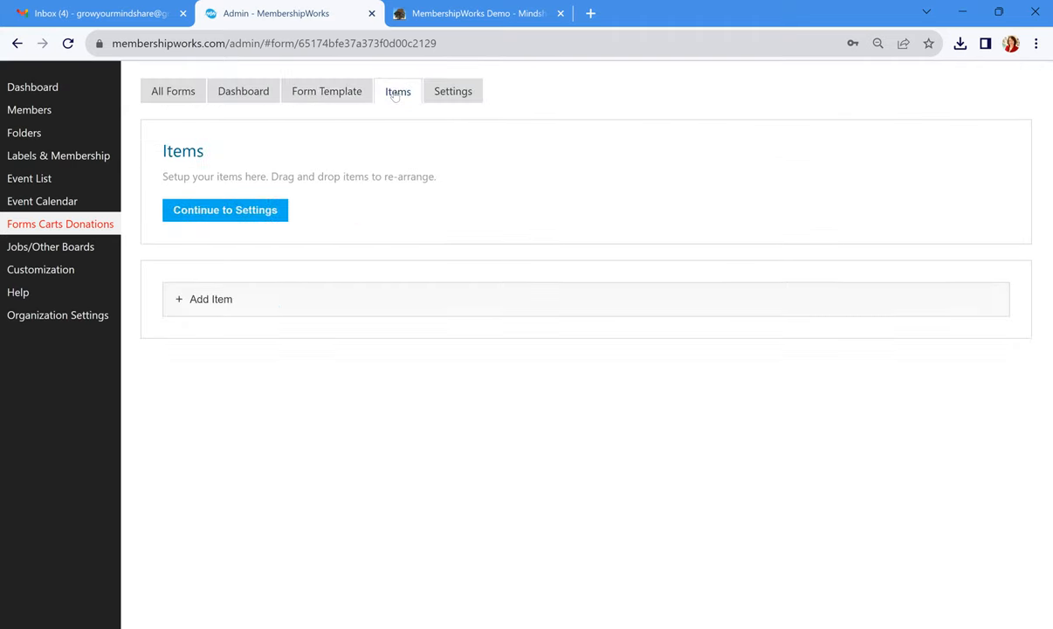
pyautogui.moveTo(272, 312)
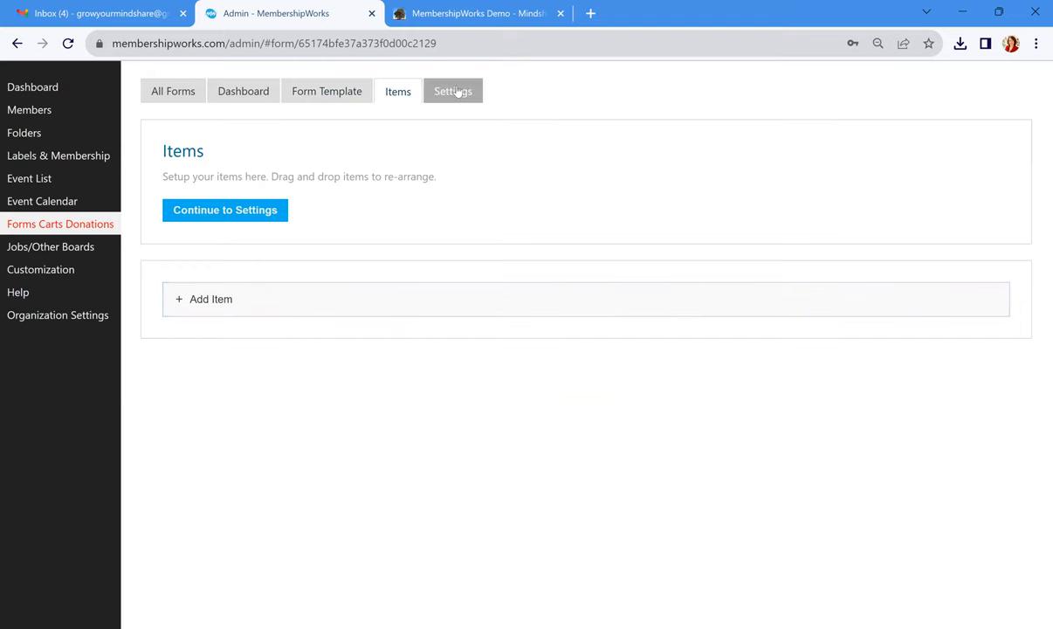
pyautogui.click(453, 91)
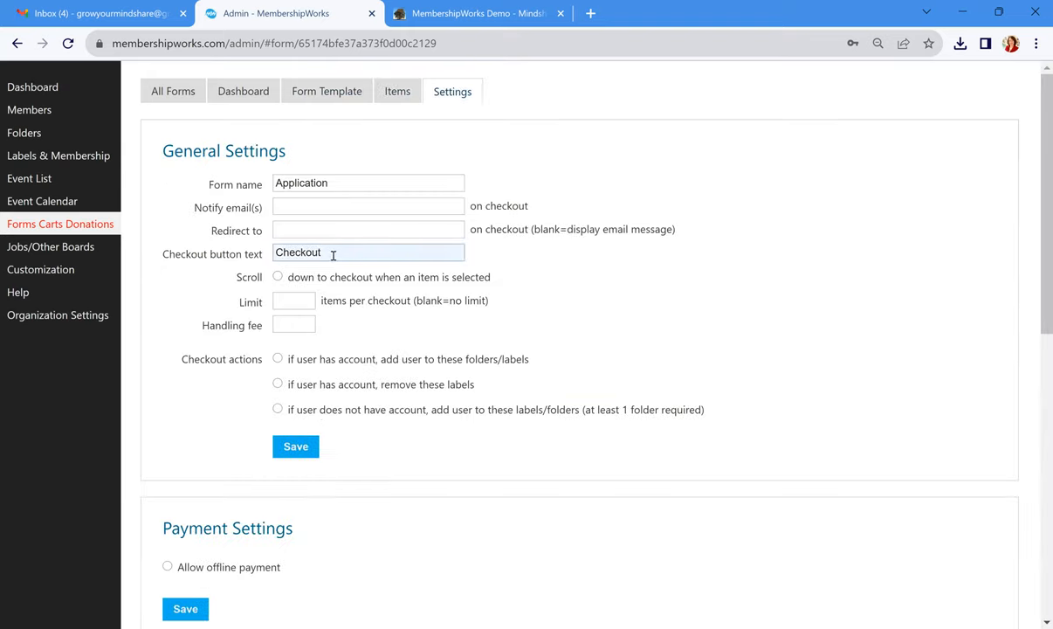
pyautogui.moveTo(377, 335)
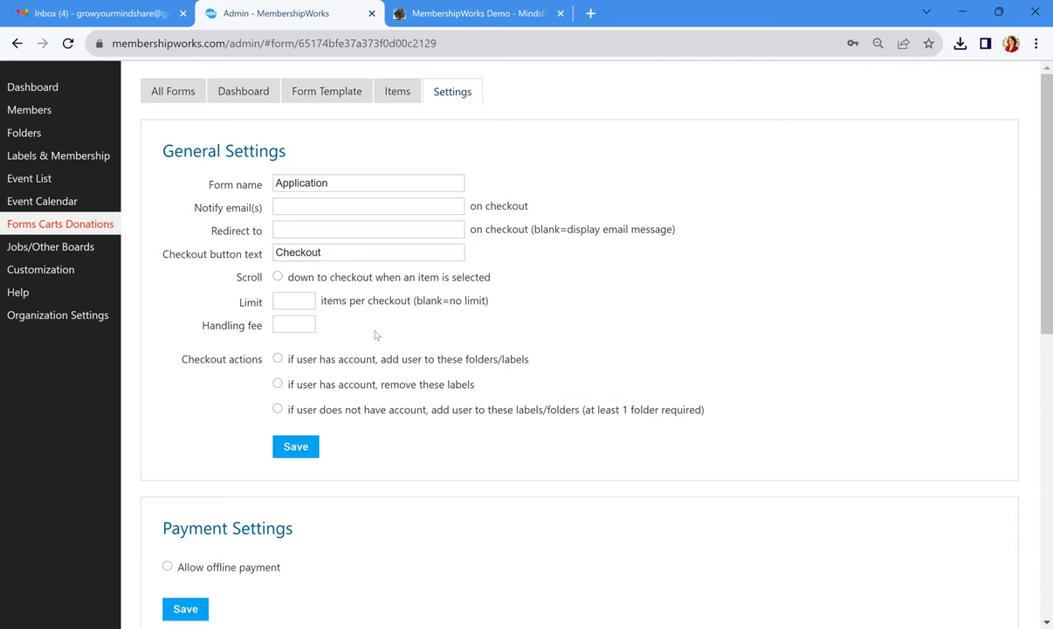
pyautogui.click(366, 206)
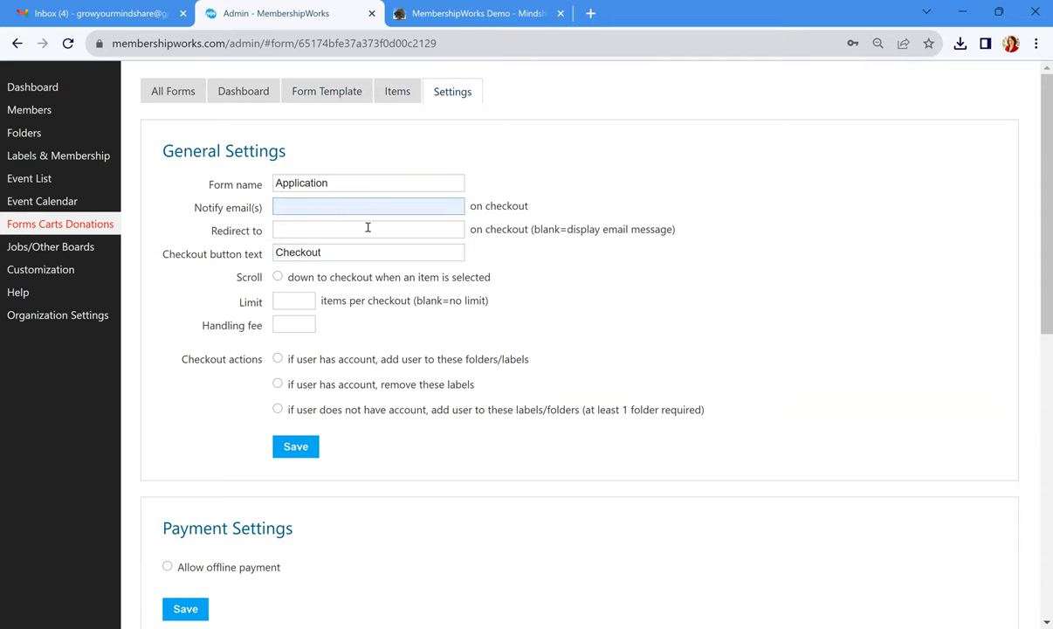
pyautogui.scroll(-3)
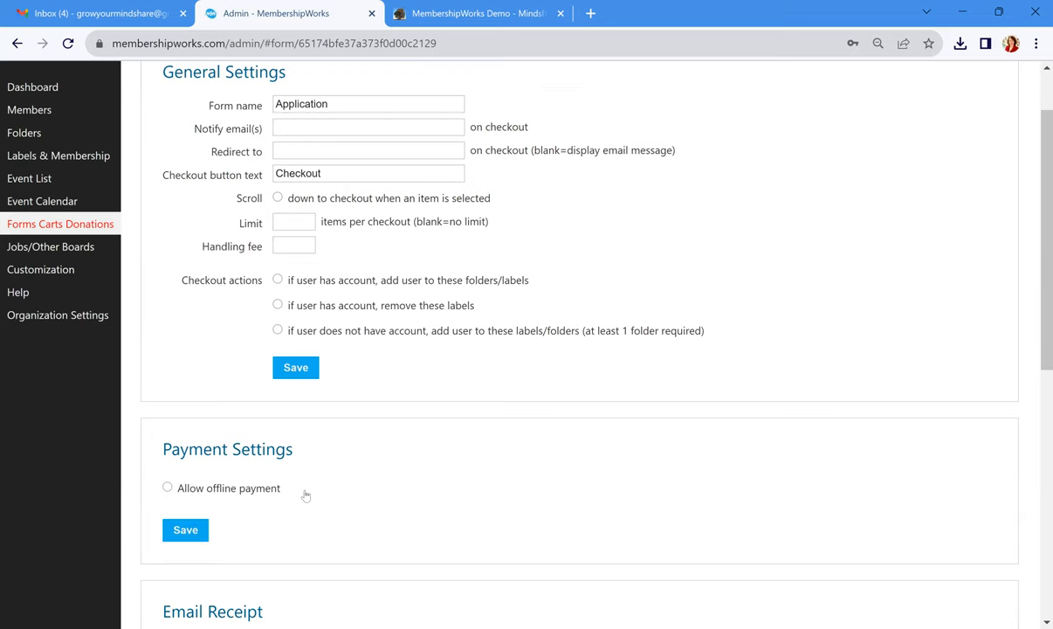
pyautogui.moveTo(314, 500)
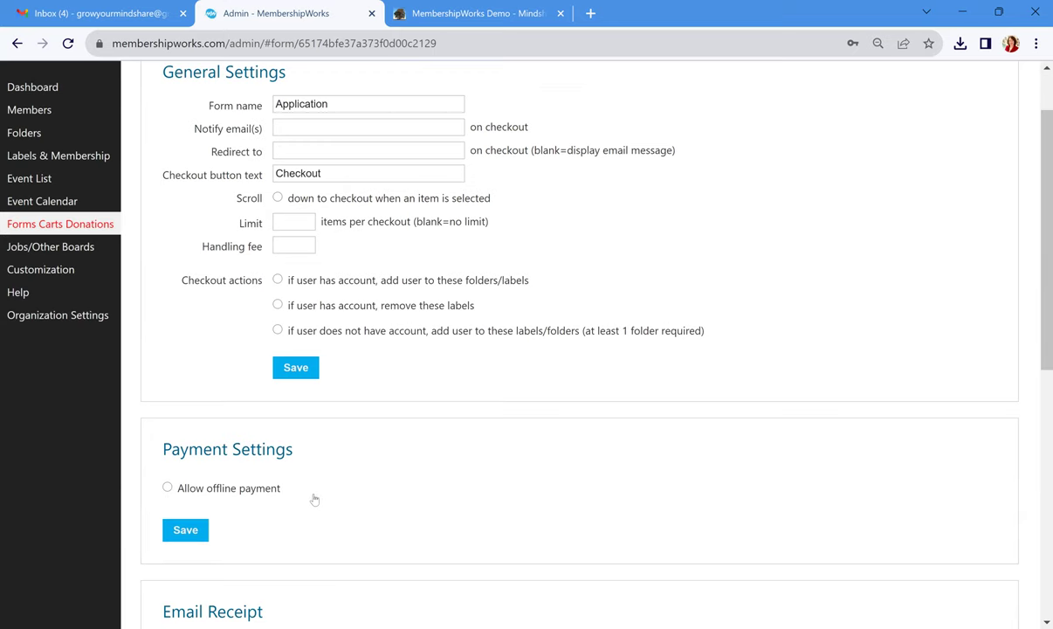
pyautogui.moveTo(318, 500)
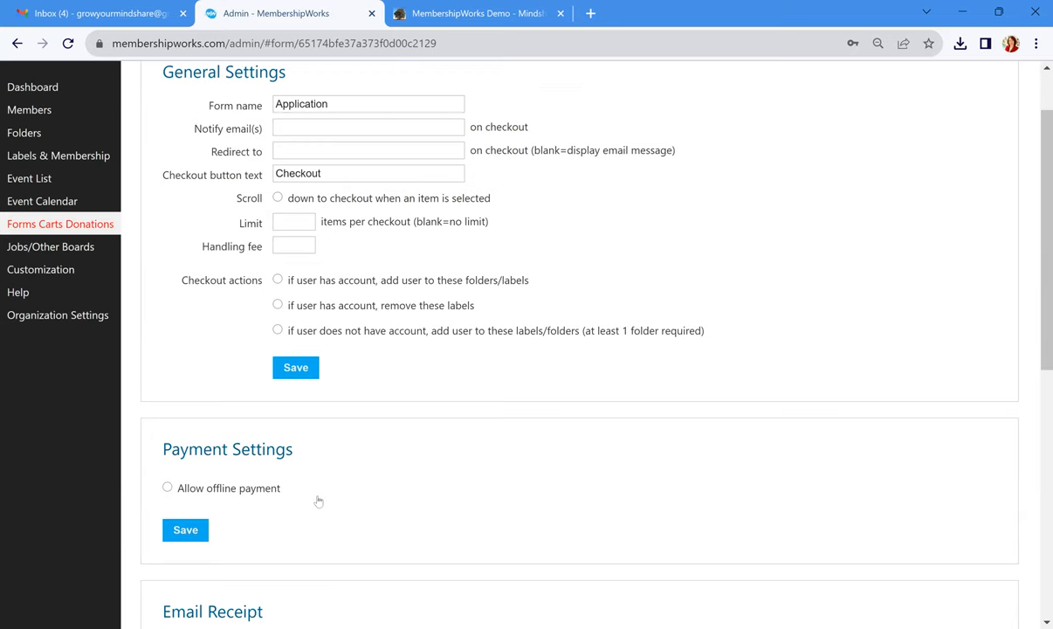
pyautogui.scroll(-3)
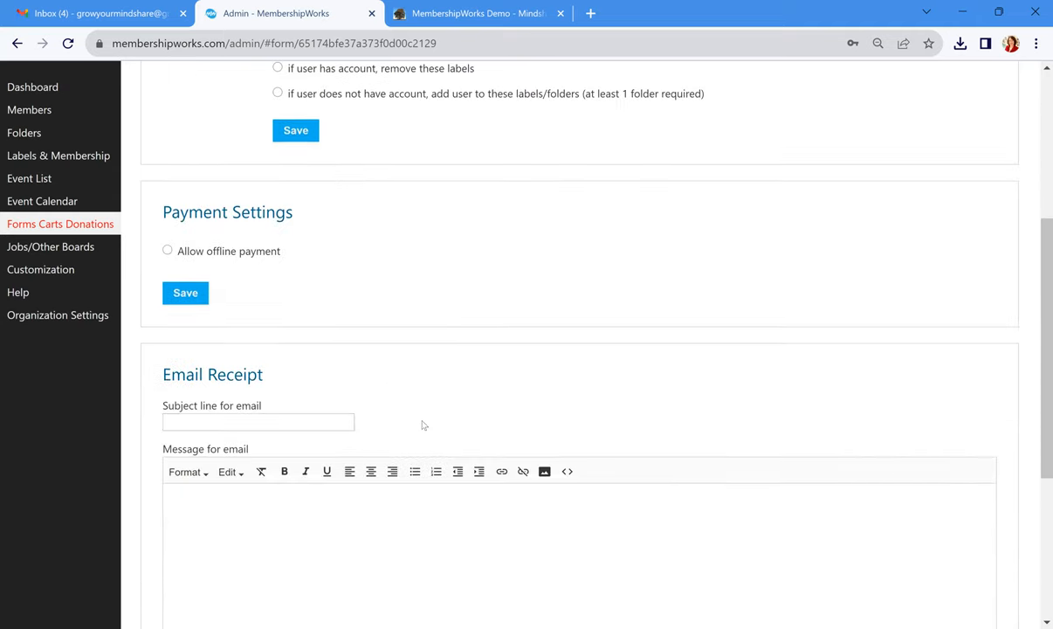
pyautogui.moveTo(436, 441)
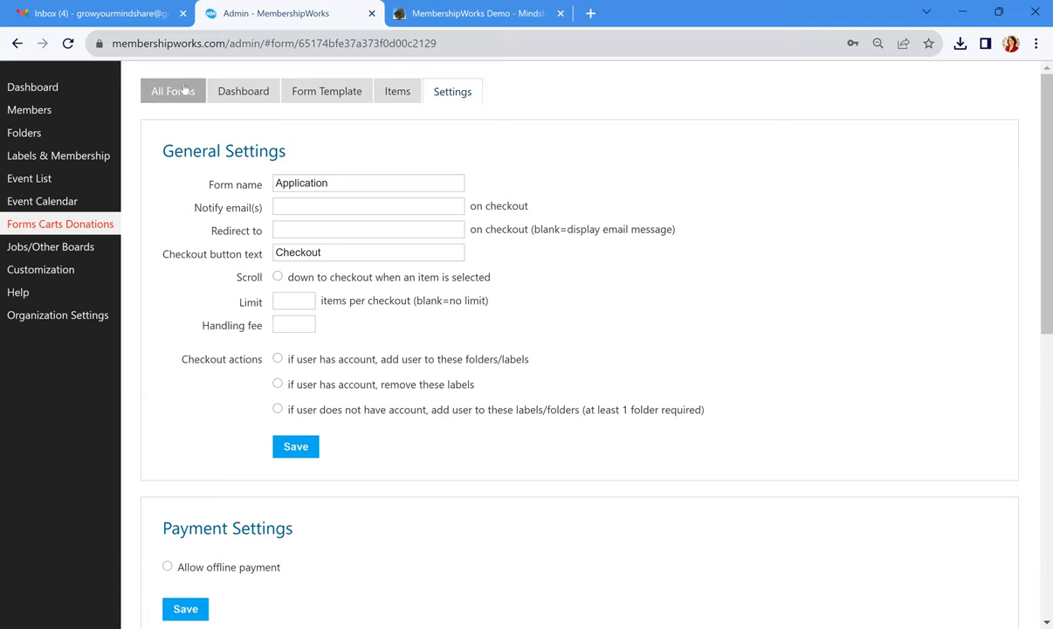
# View the Nationals form's items: Event Sponsor $500, Marketing Sponsor $300, Entertainment Sponsor $100
pyautogui.click(178, 91)
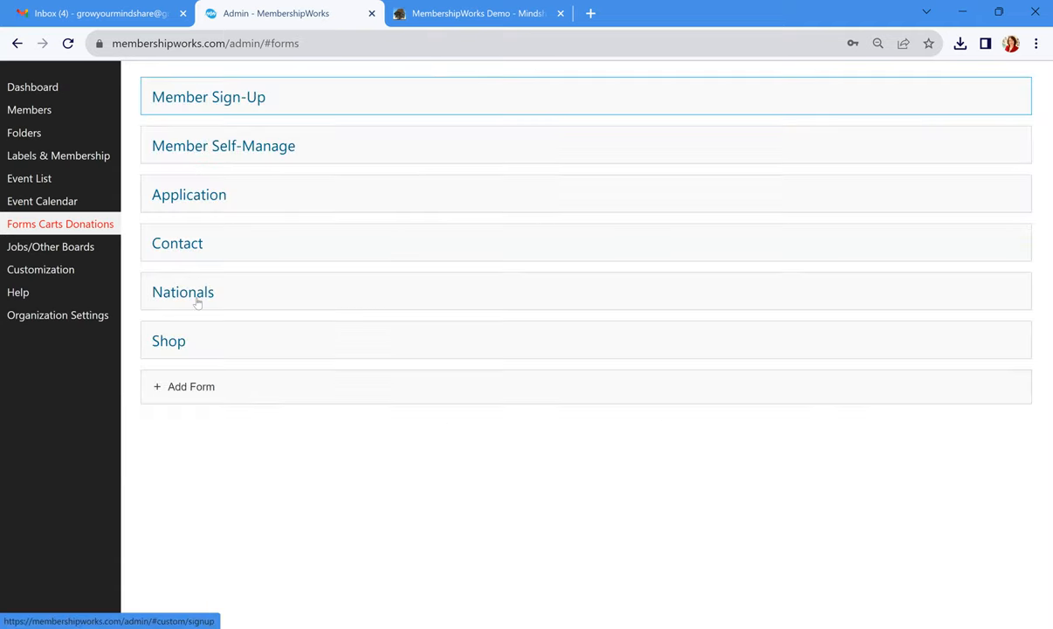
pyautogui.click(181, 292)
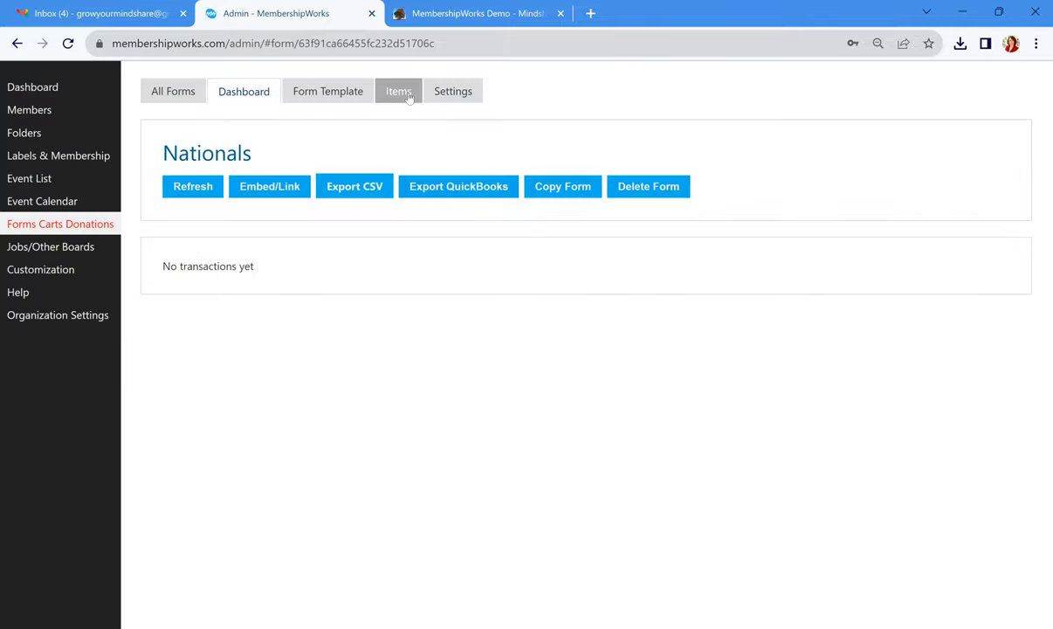
pyautogui.click(398, 91)
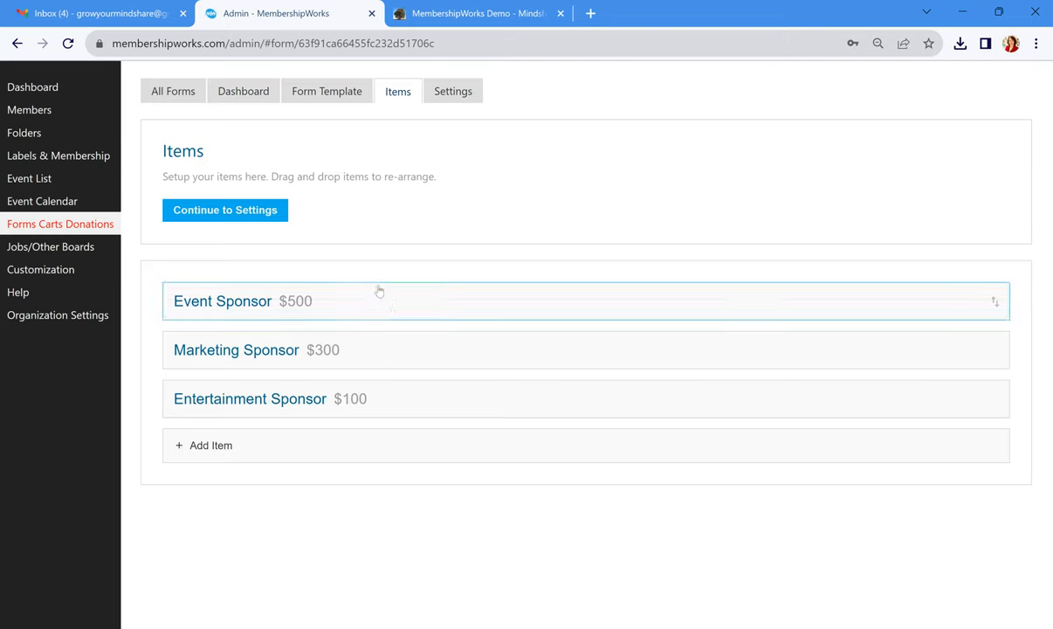
pyautogui.moveTo(412, 388)
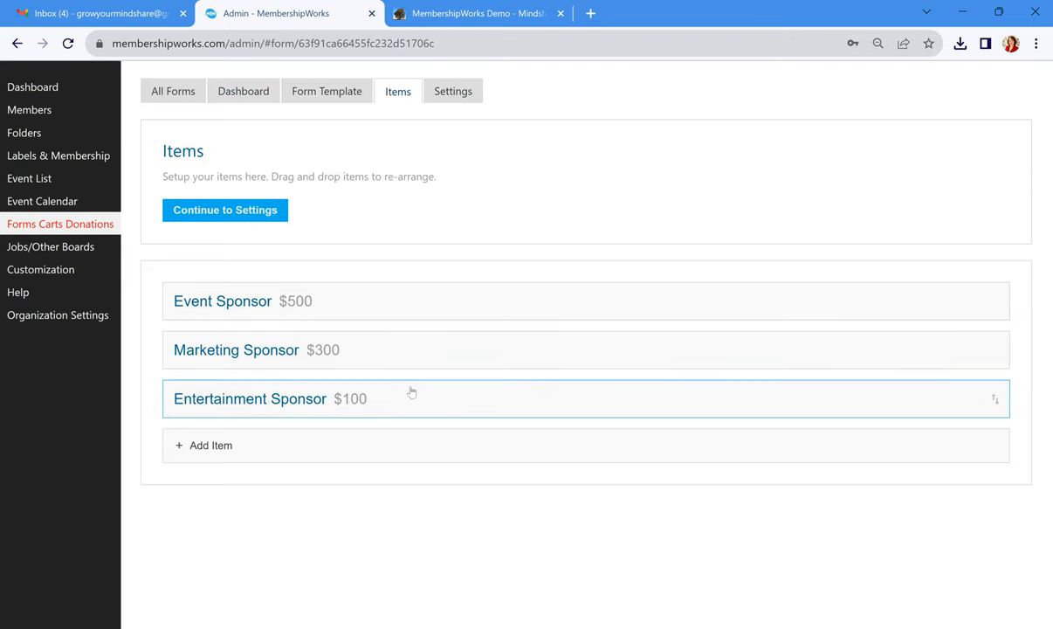
pyautogui.moveTo(414, 374)
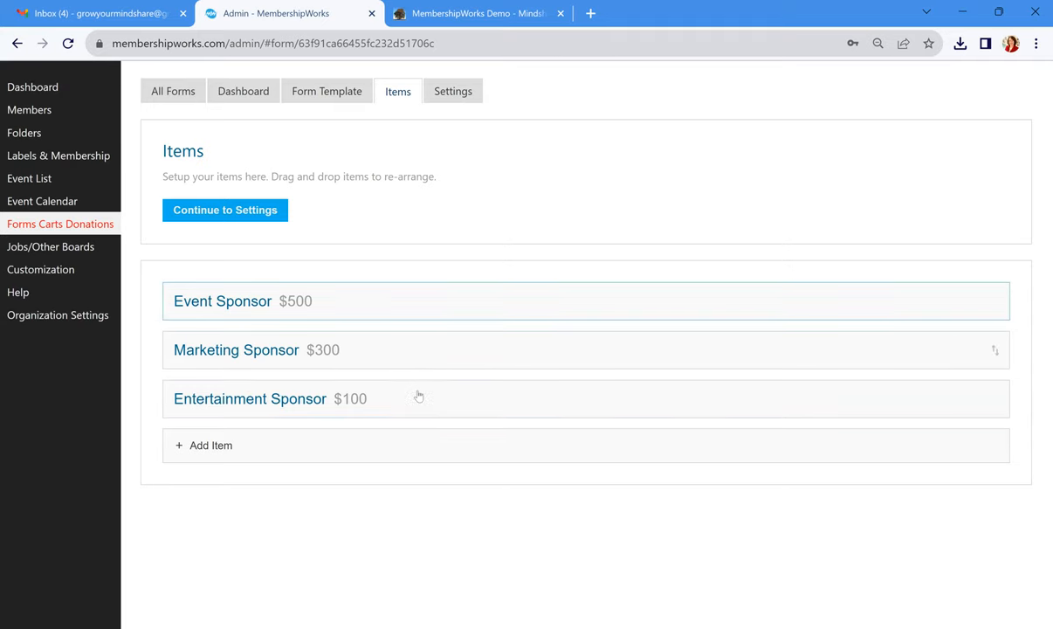
pyautogui.moveTo(418, 397)
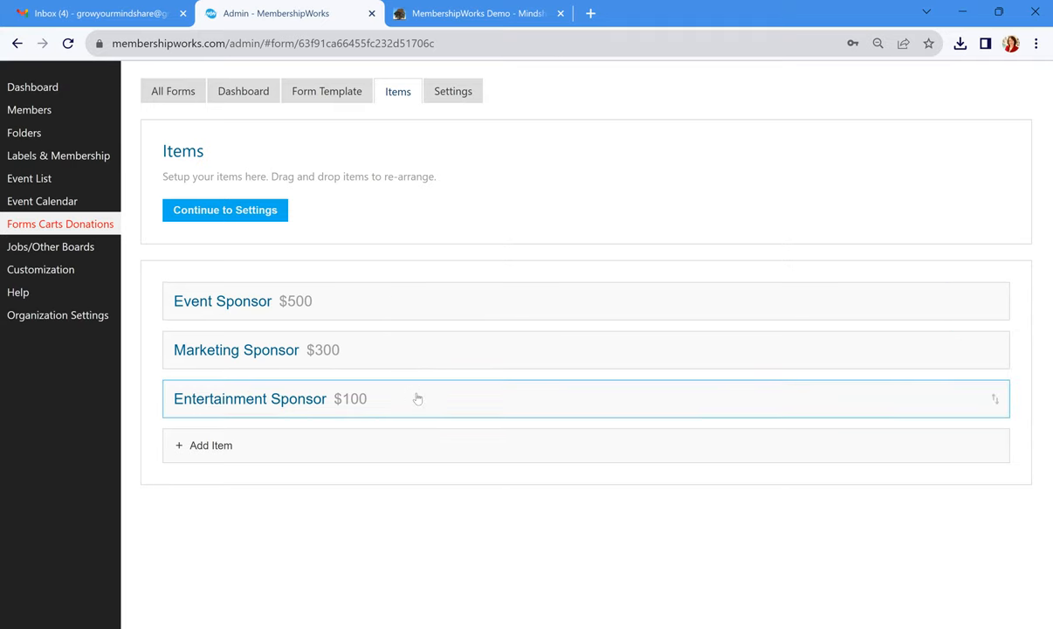
pyautogui.moveTo(140, 257)
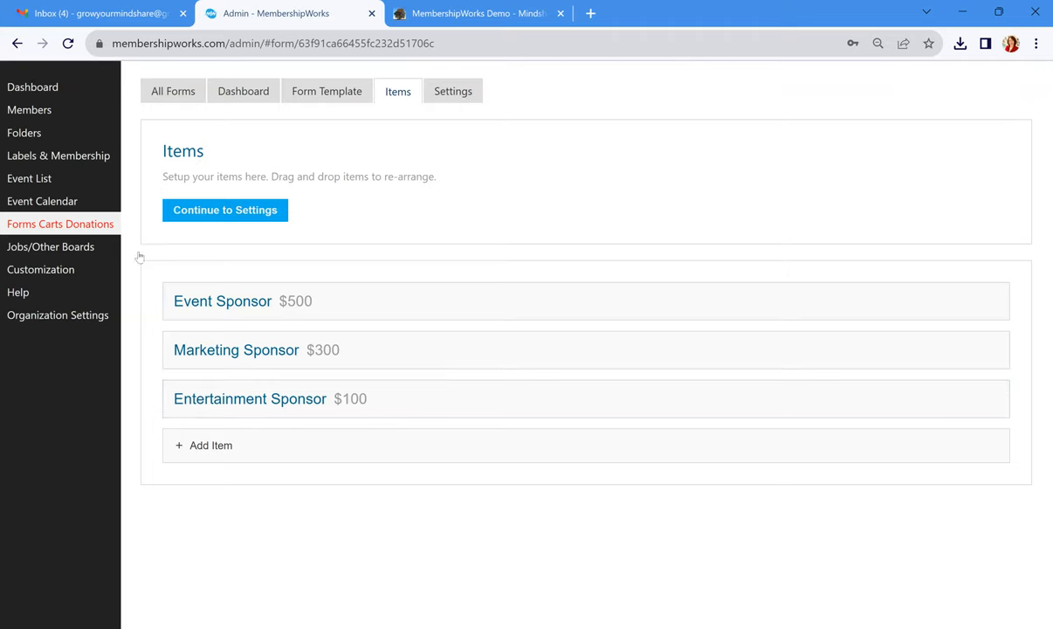
pyautogui.moveTo(55, 251)
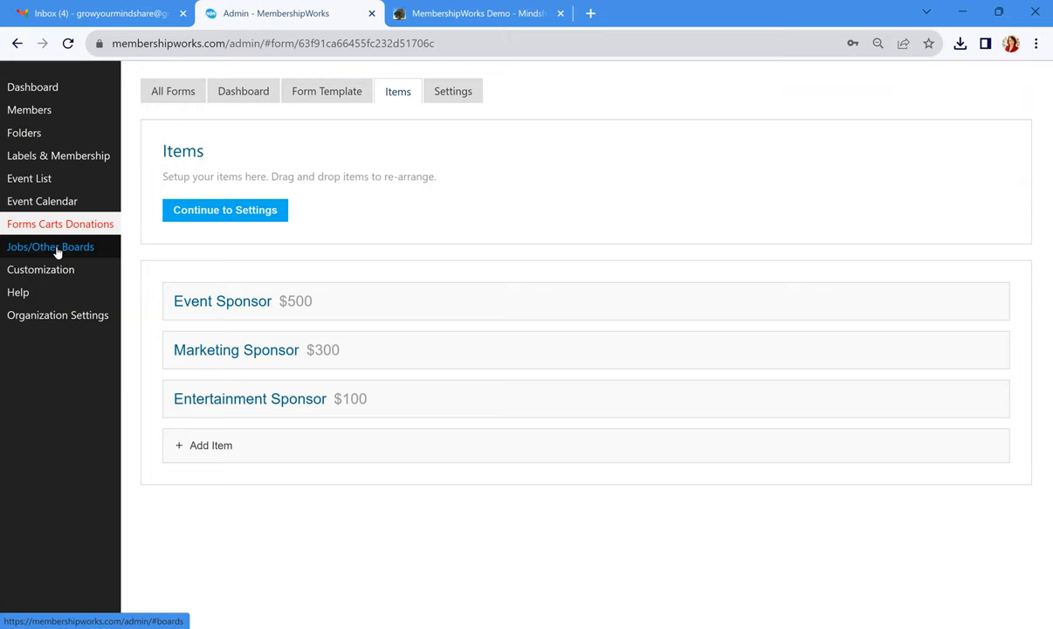
# Review the ClassifiedAds board settings: 90-day expiry, Members can post, admin approval, $10 posting fee
pyautogui.click(49, 246)
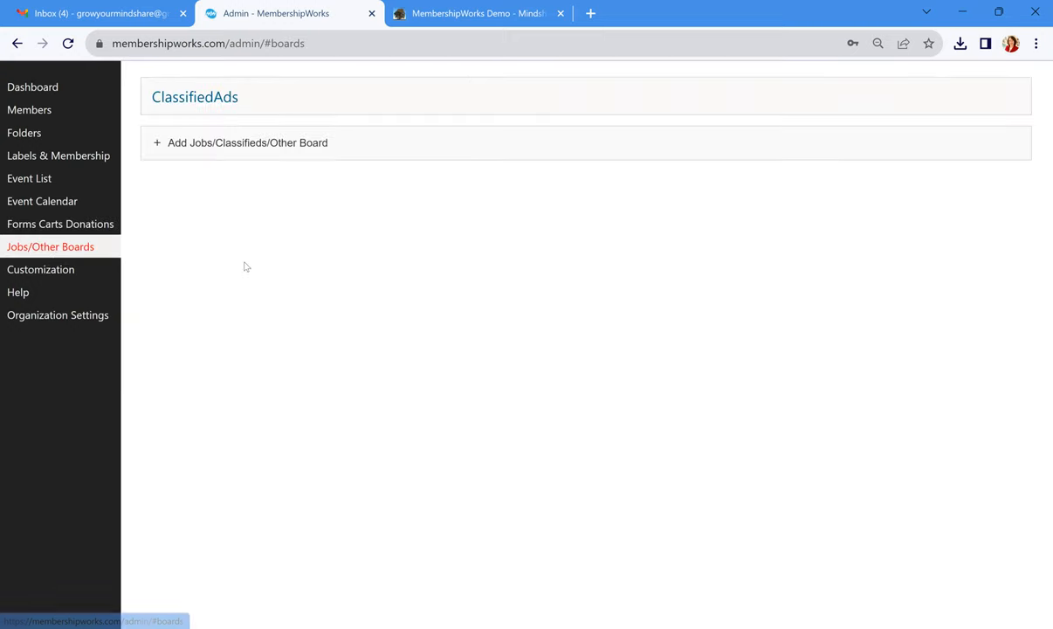
pyautogui.moveTo(248, 276)
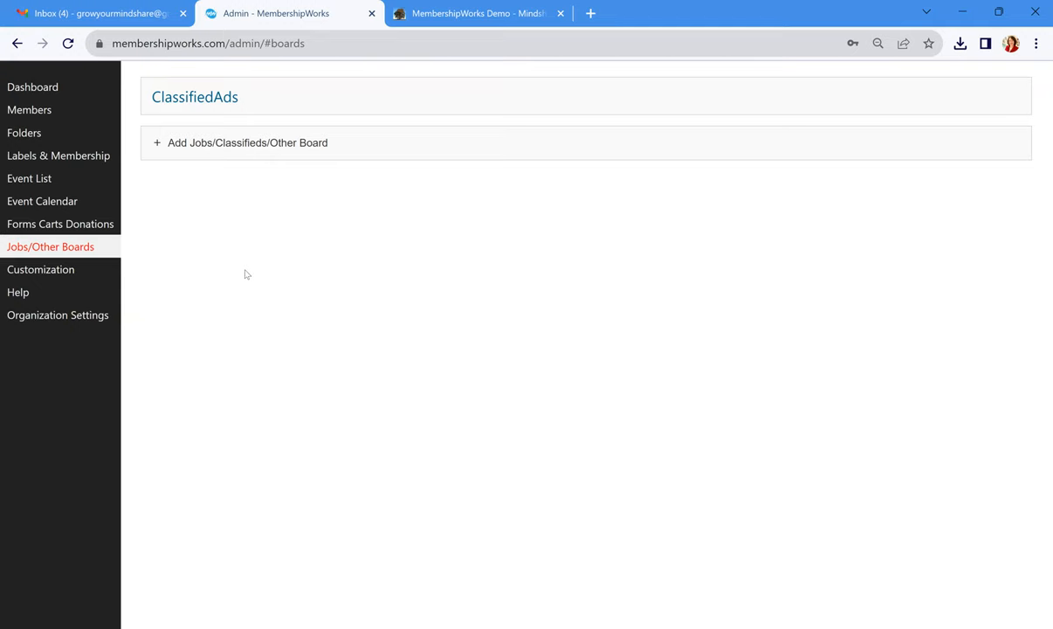
pyautogui.moveTo(227, 261)
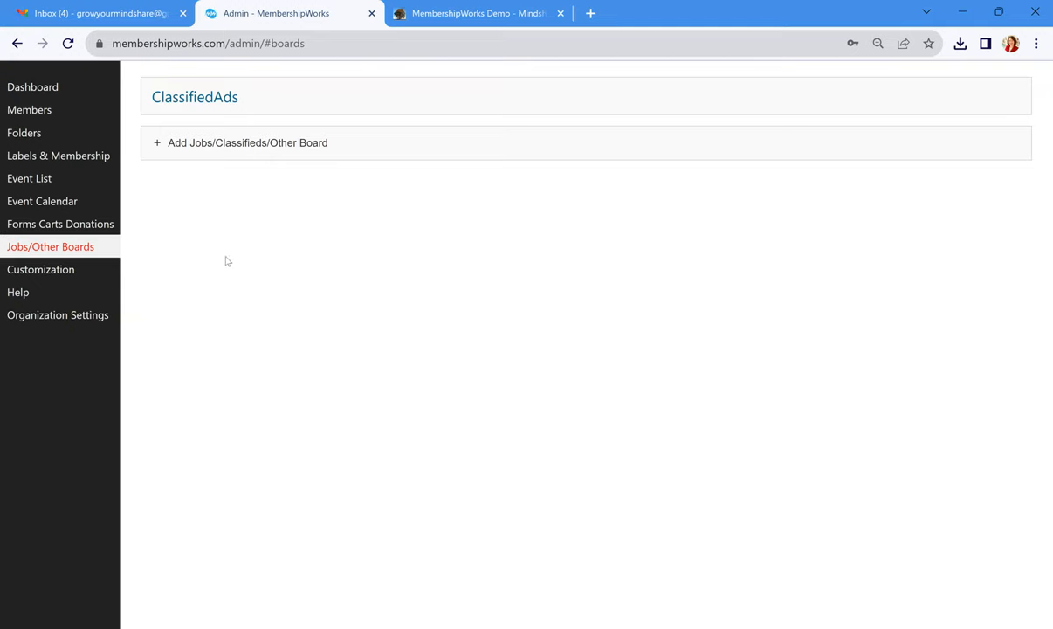
pyautogui.click(195, 96)
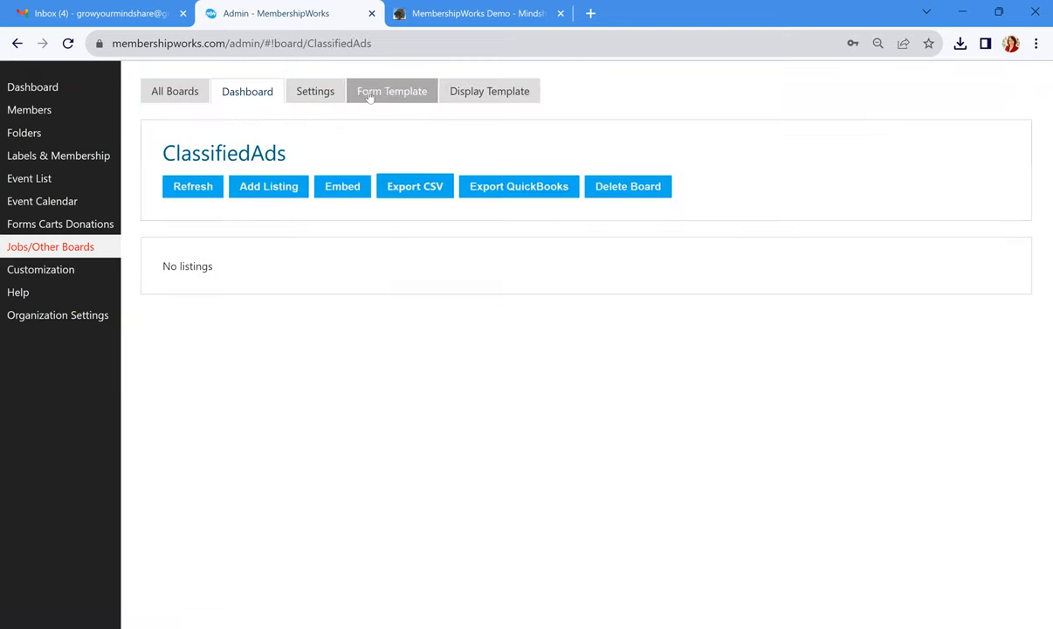
pyautogui.click(315, 91)
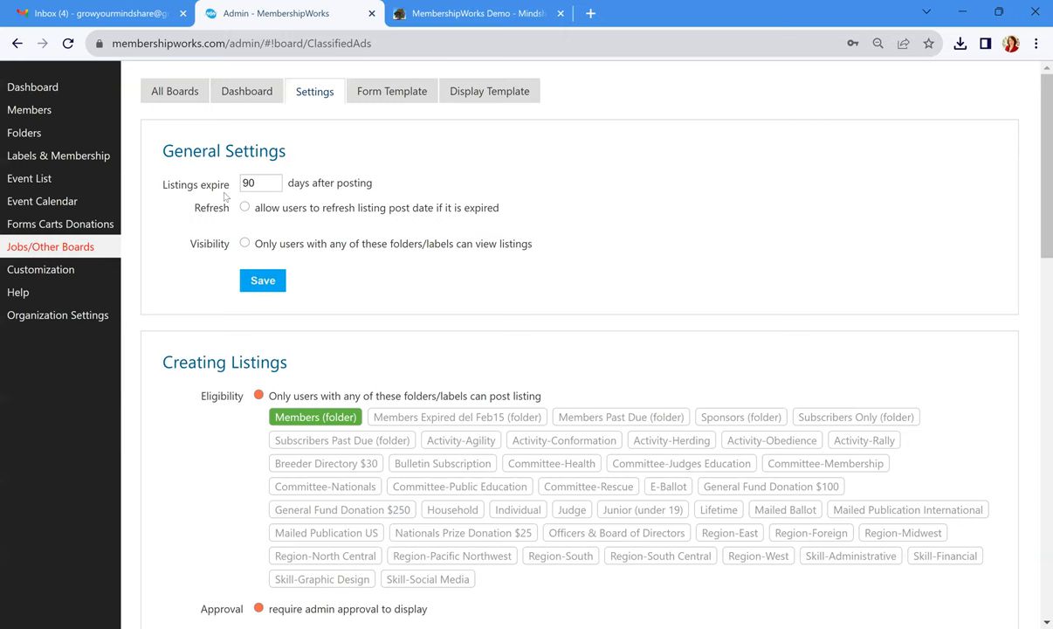
pyautogui.scroll(-3)
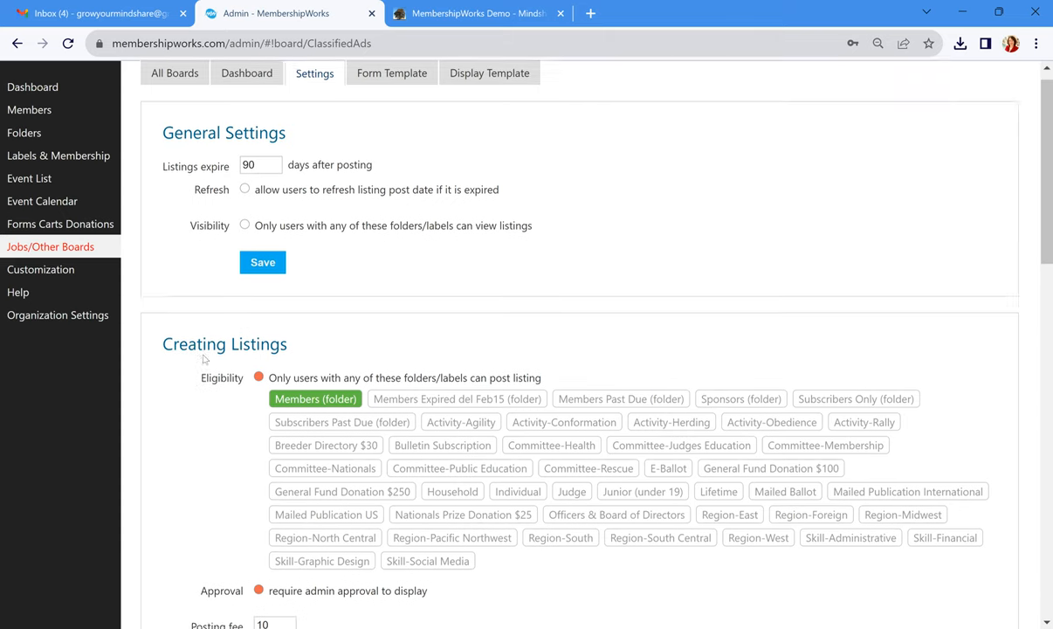
pyautogui.scroll(-3)
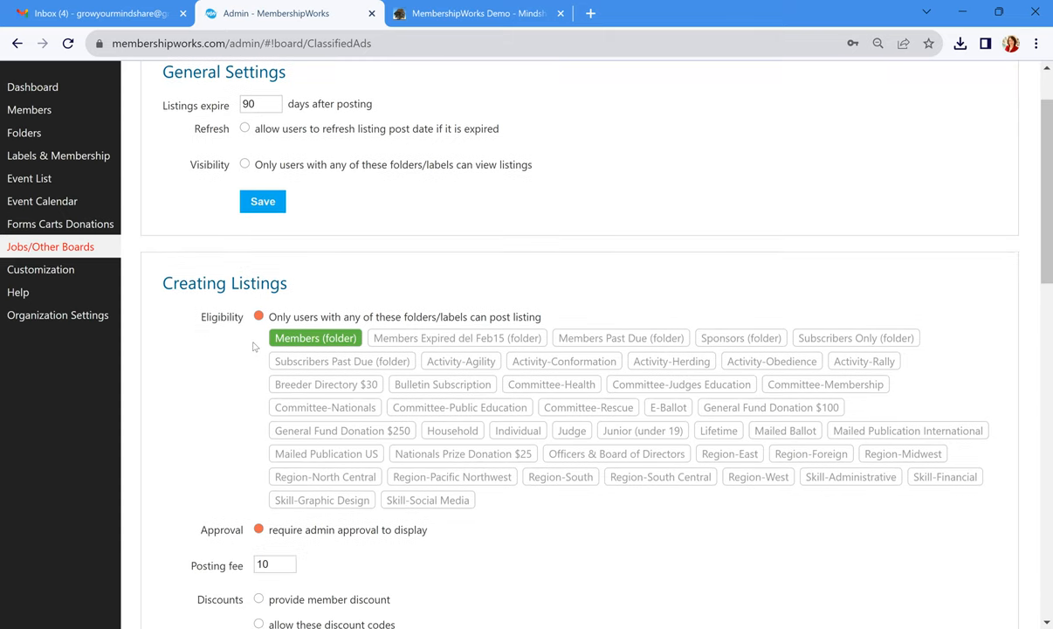
pyautogui.scroll(-3)
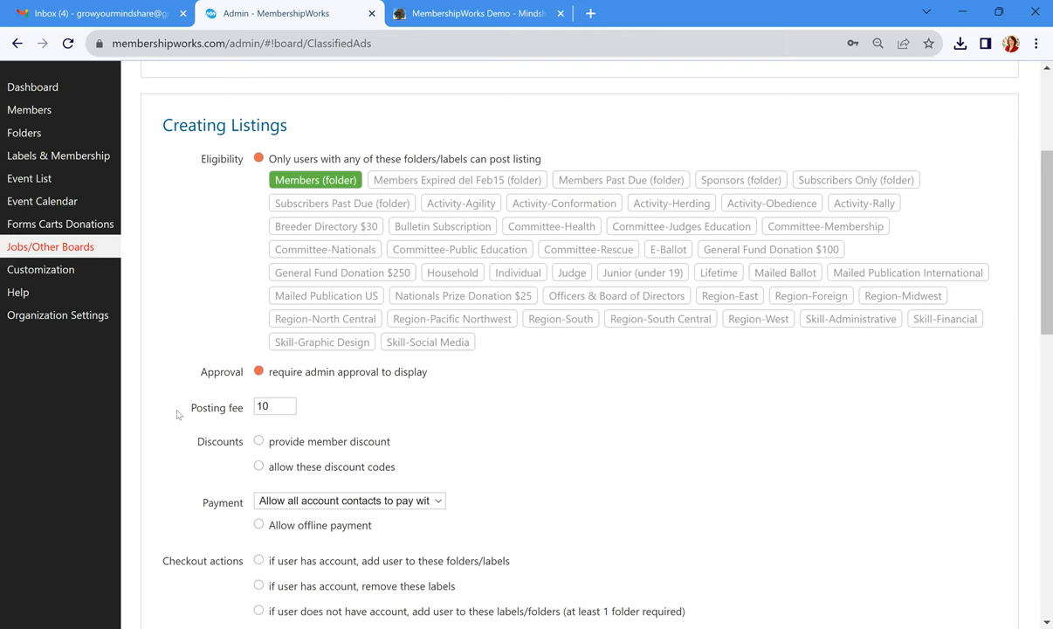
pyautogui.scroll(-3)
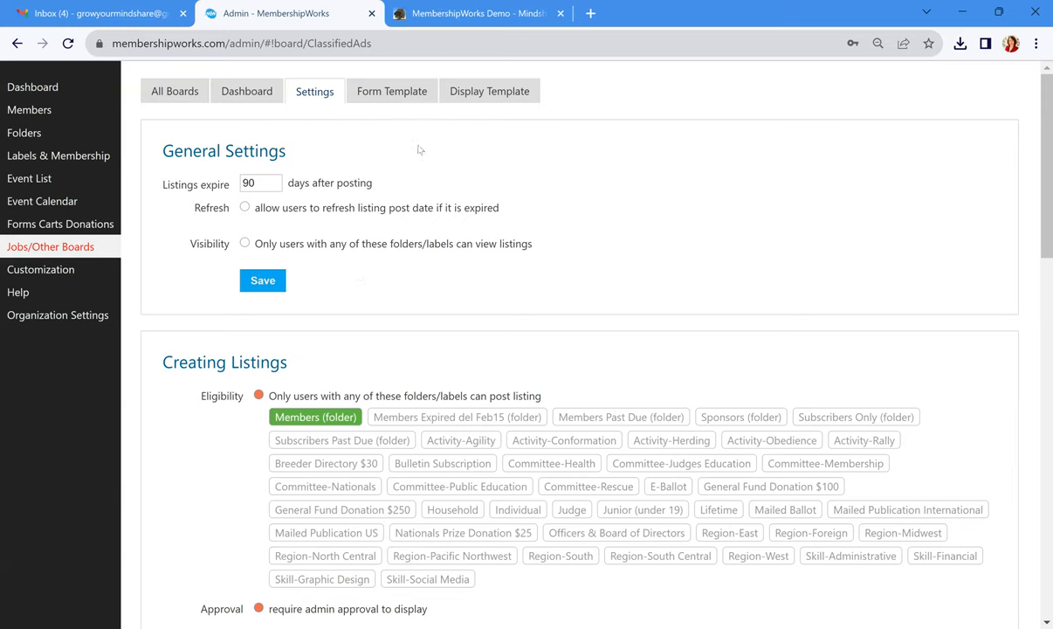
pyautogui.click(391, 91)
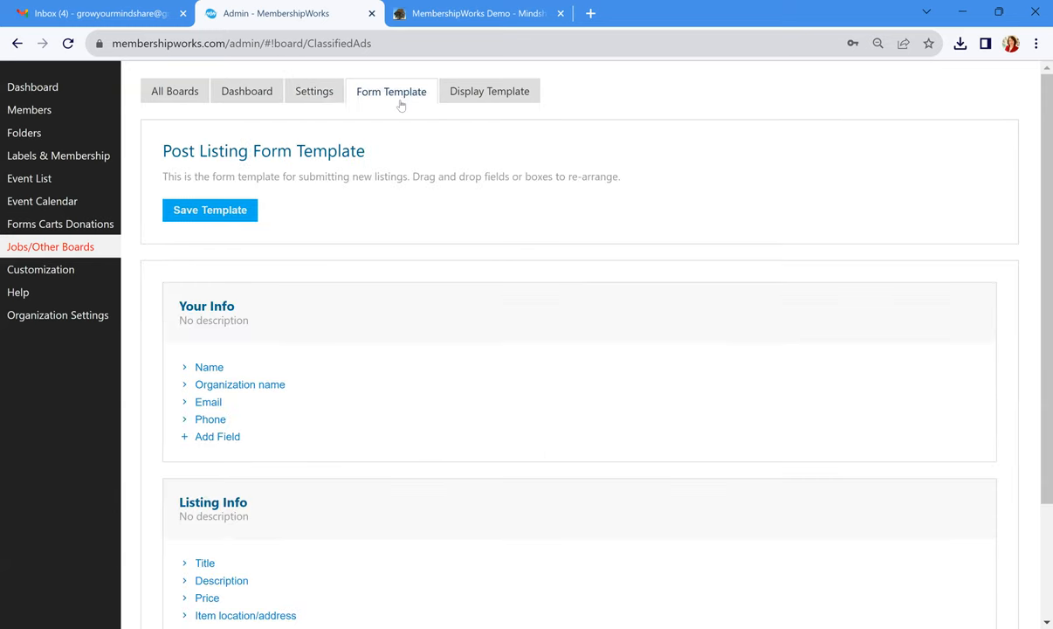
pyautogui.moveTo(295, 433)
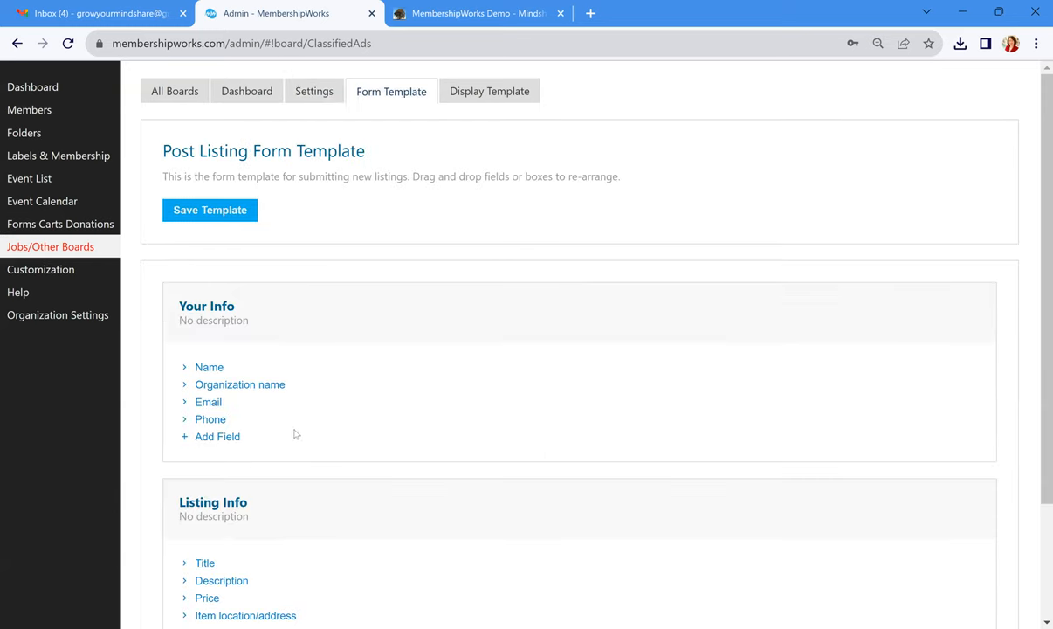
pyautogui.scroll(-3)
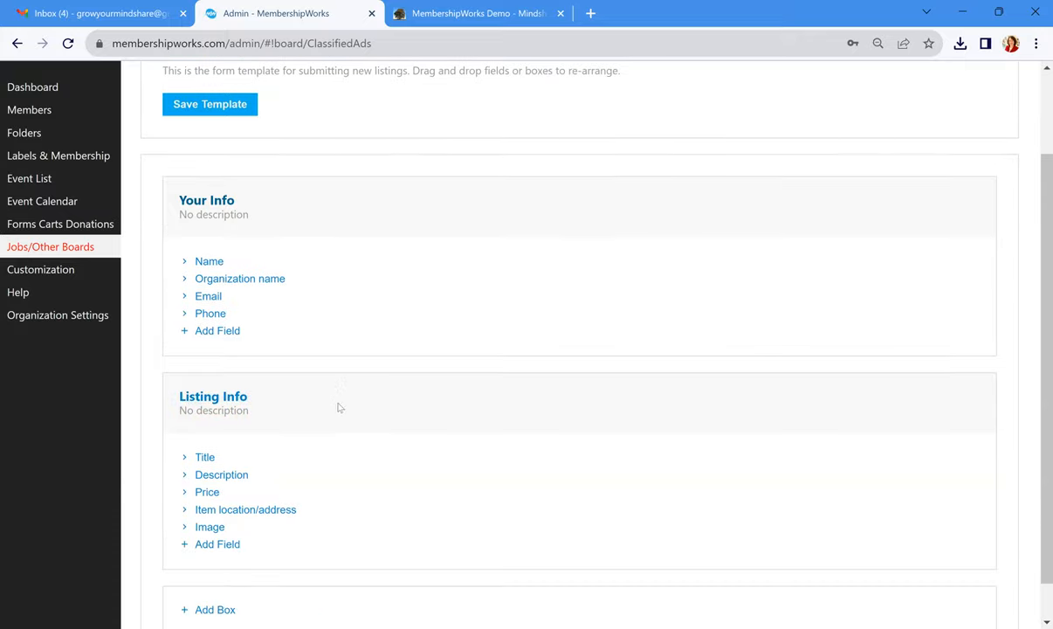
pyautogui.scroll(-3)
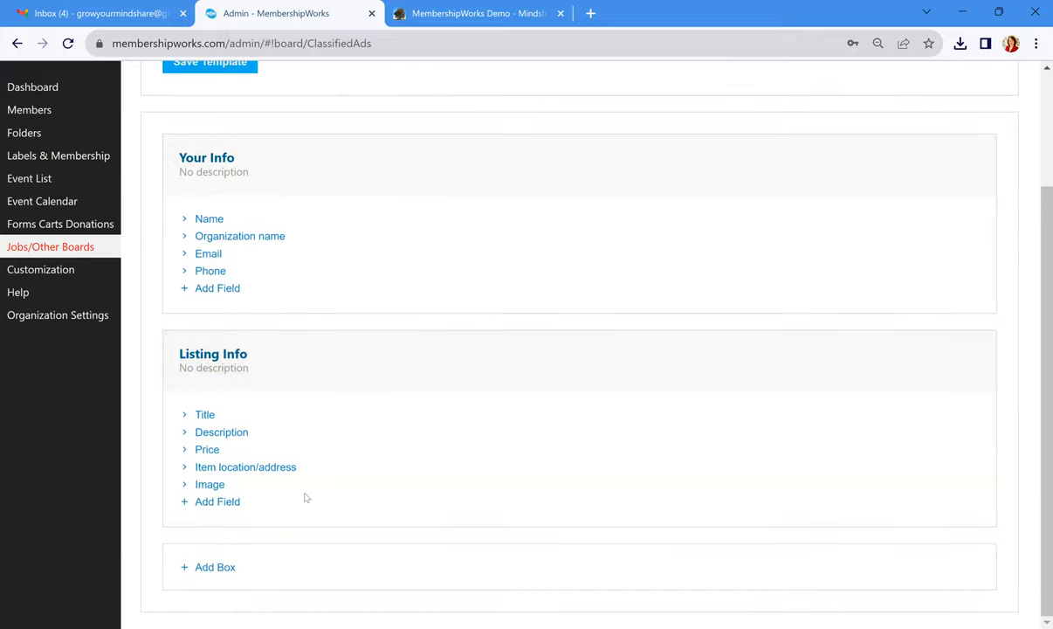
pyautogui.moveTo(305, 498)
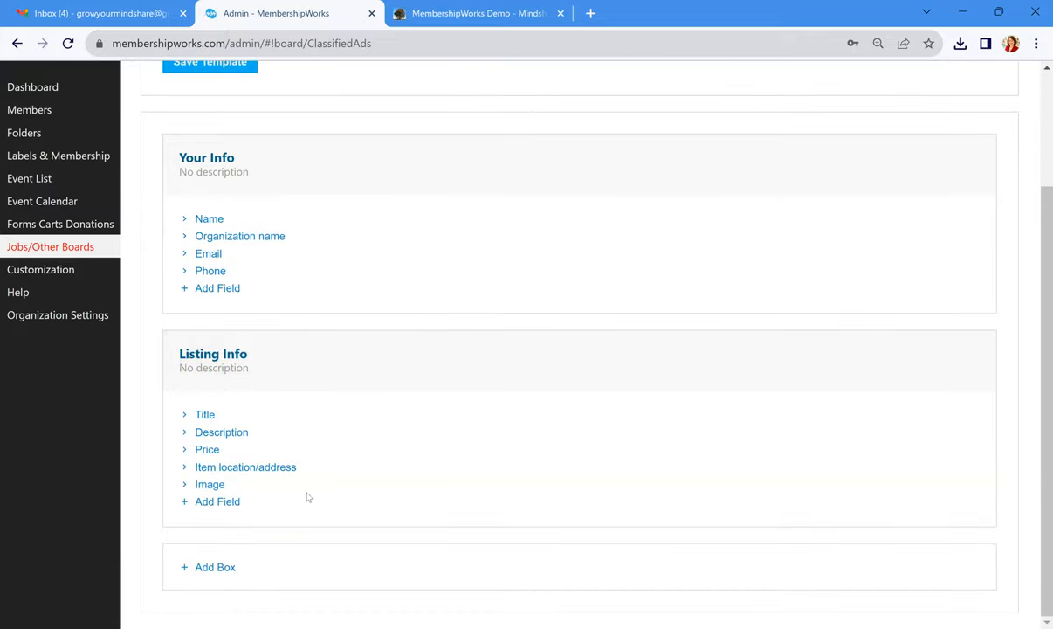
pyautogui.moveTo(398, 417)
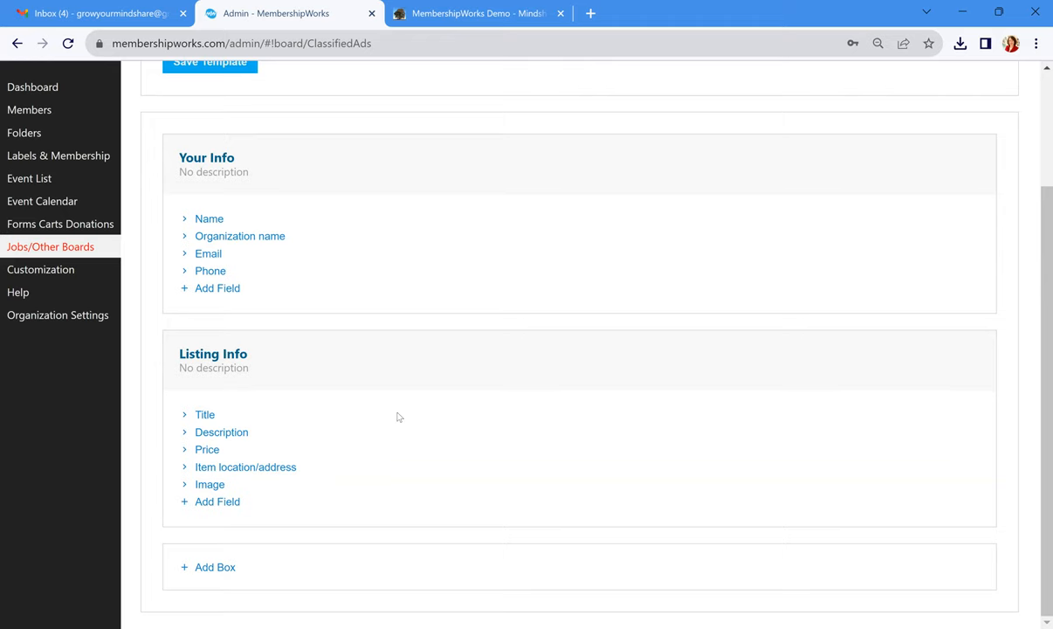
pyautogui.scroll(3)
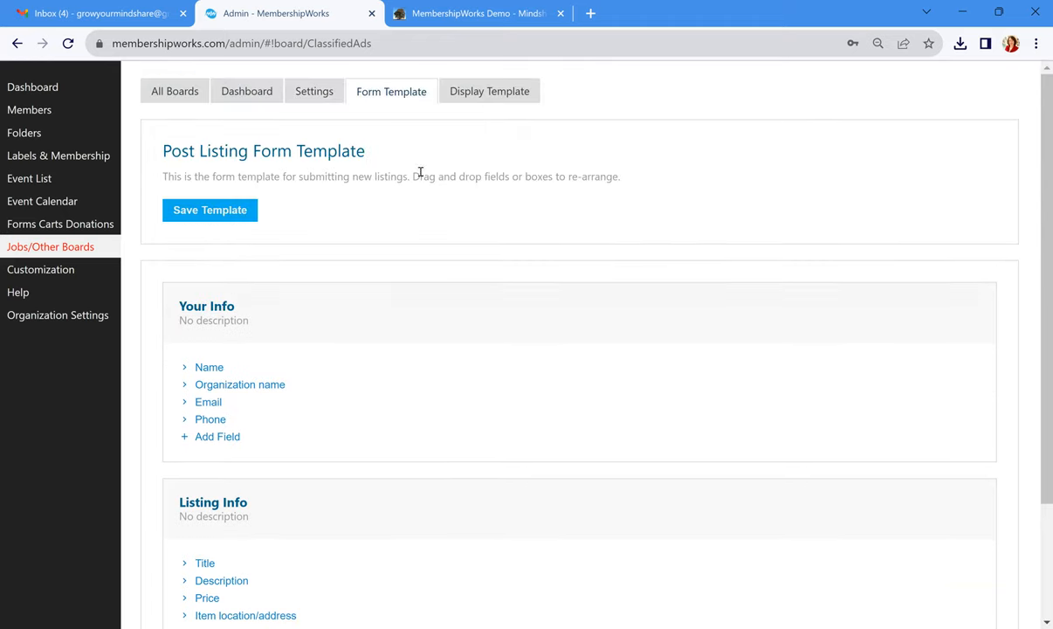
pyautogui.moveTo(471, 109)
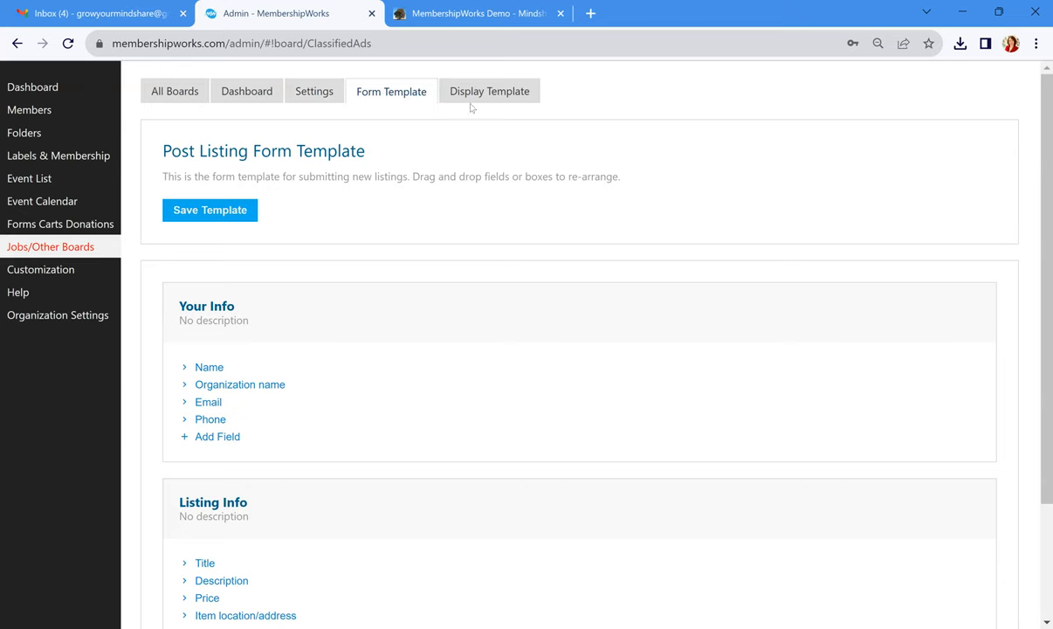
pyautogui.moveTo(332, 195)
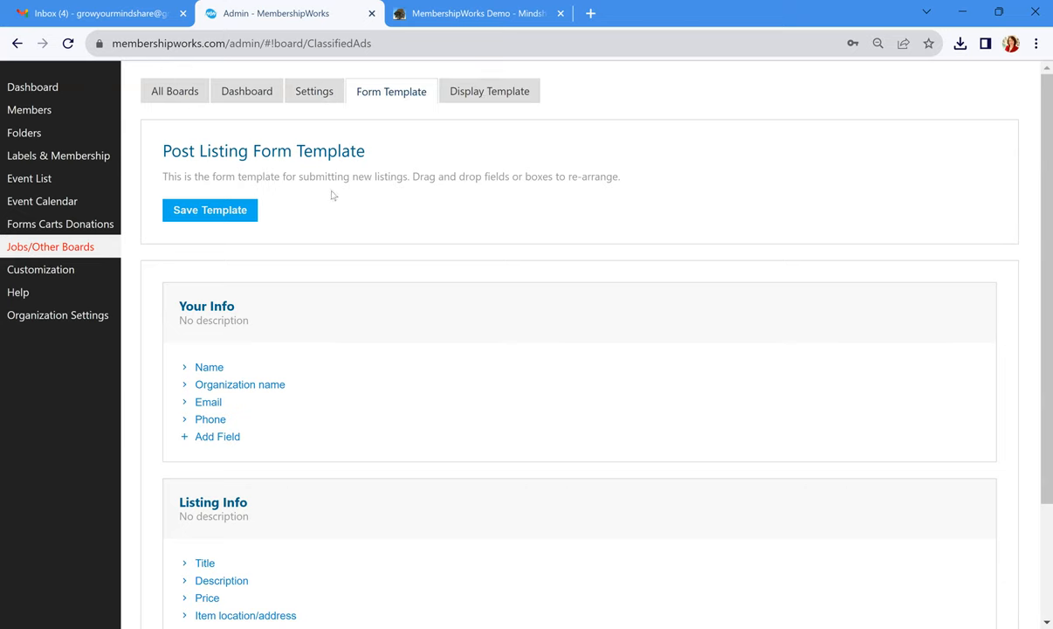
pyautogui.moveTo(337, 192)
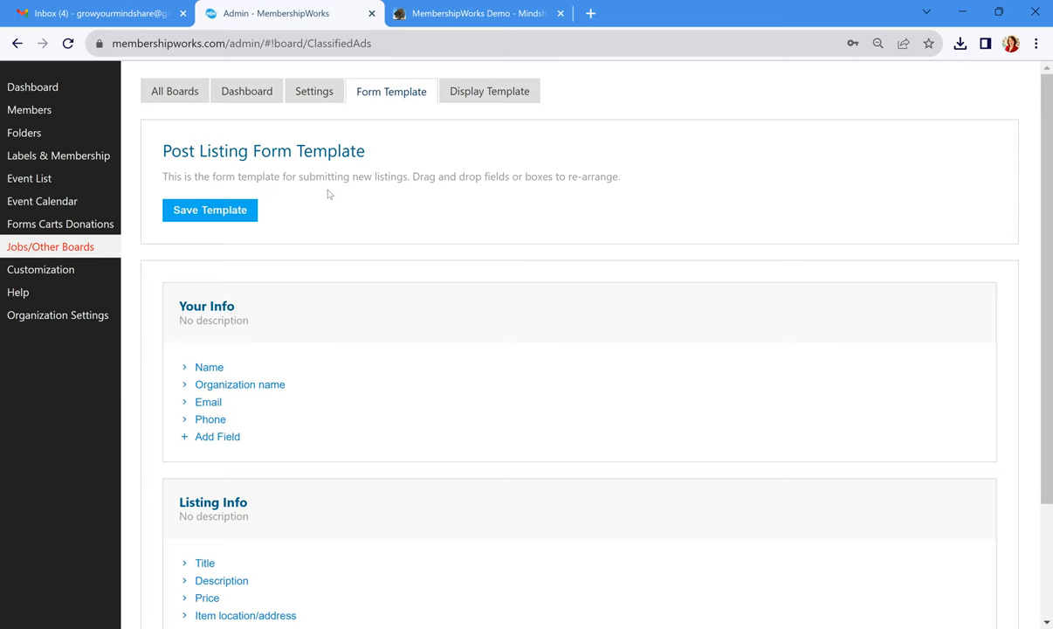
pyautogui.moveTo(110, 279)
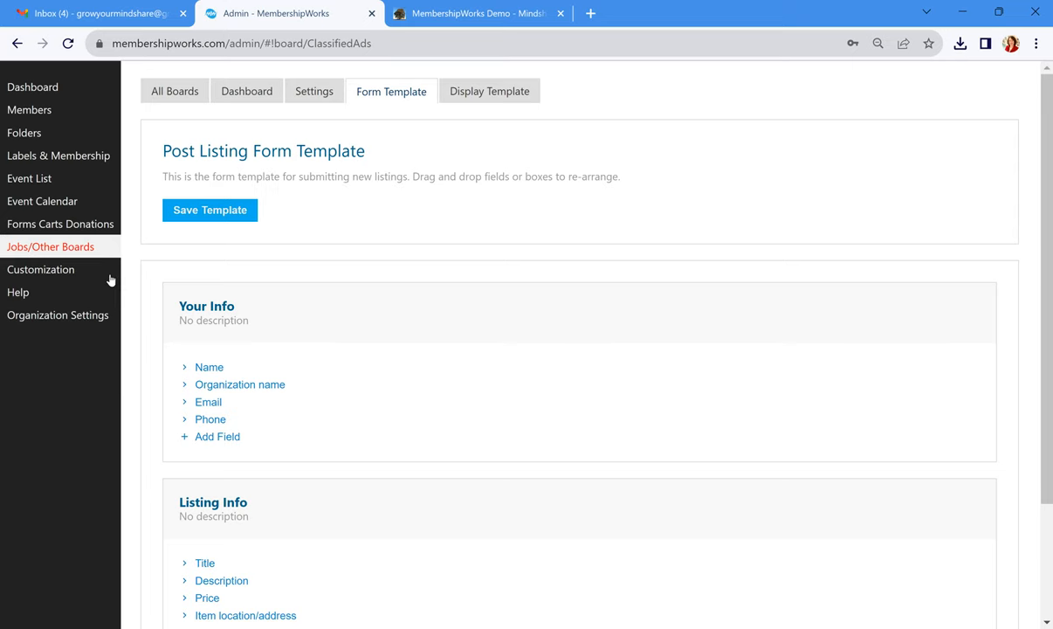
# Review the organization's name, contact, address, website and email details plus its Plan 50 subscription
pyautogui.click(58, 314)
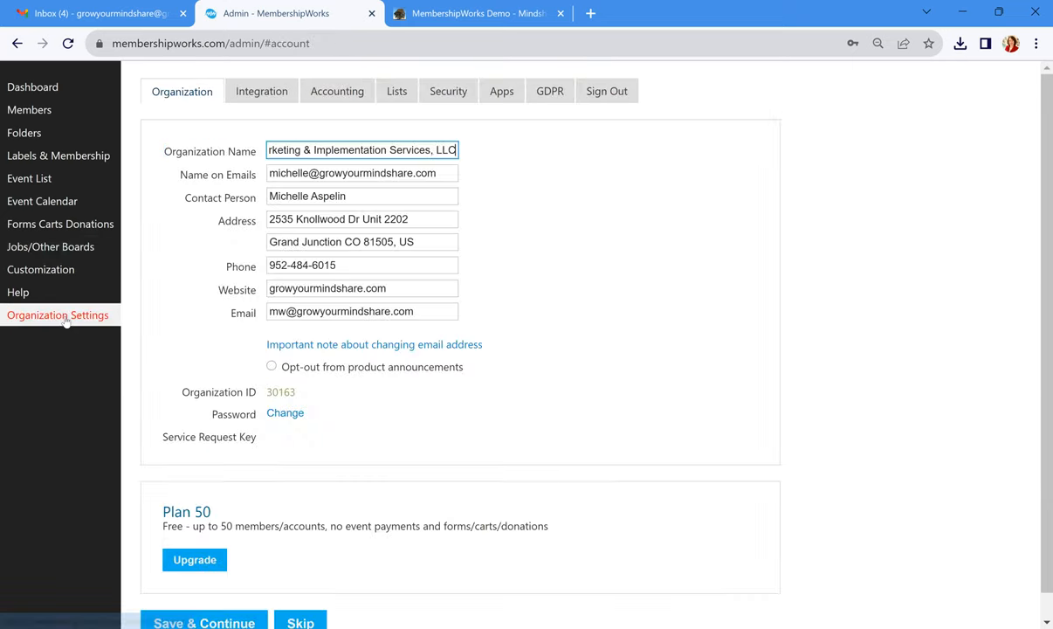
pyautogui.moveTo(40, 269)
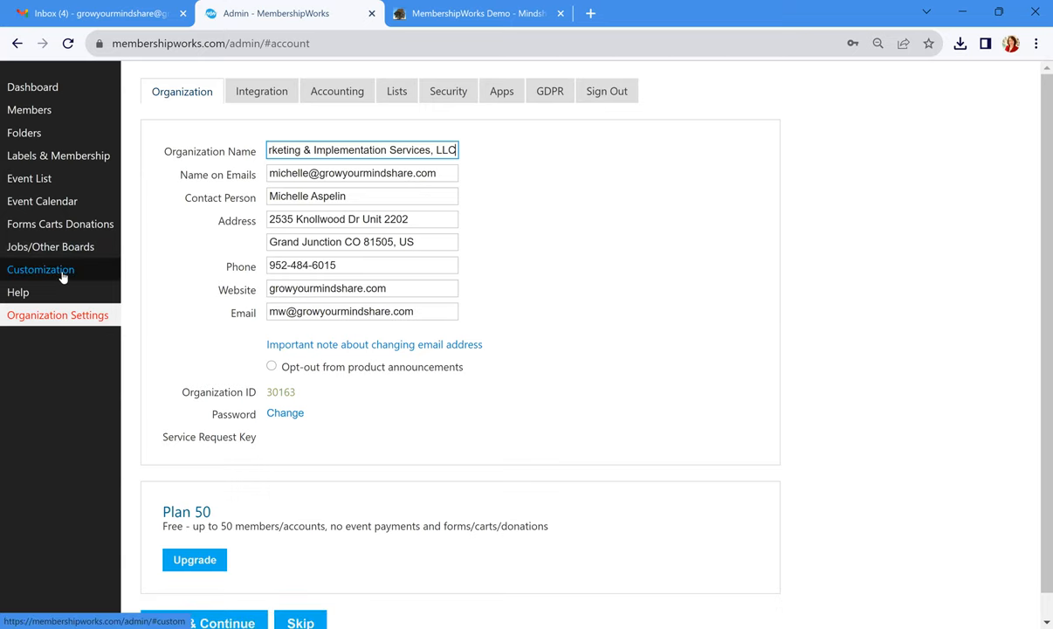
pyautogui.moveTo(73, 335)
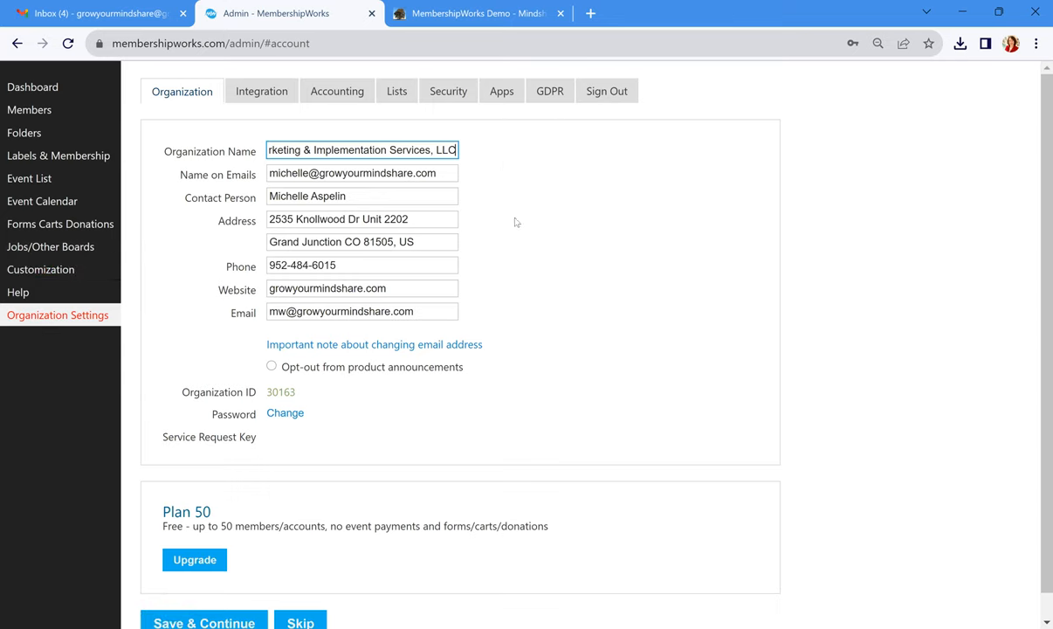
pyautogui.scroll(-3)
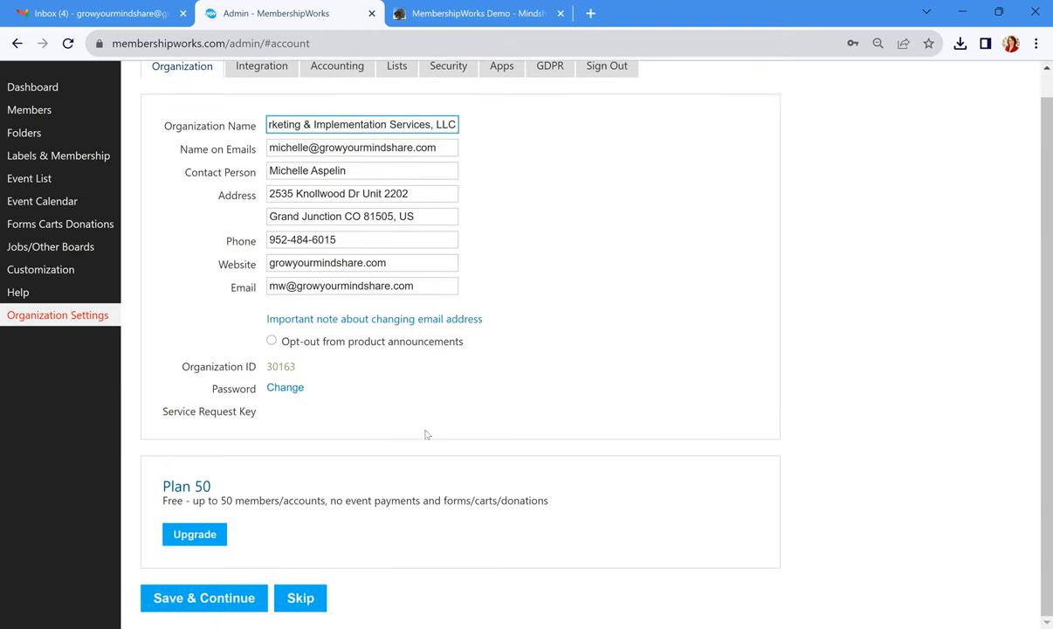
pyautogui.moveTo(283, 531)
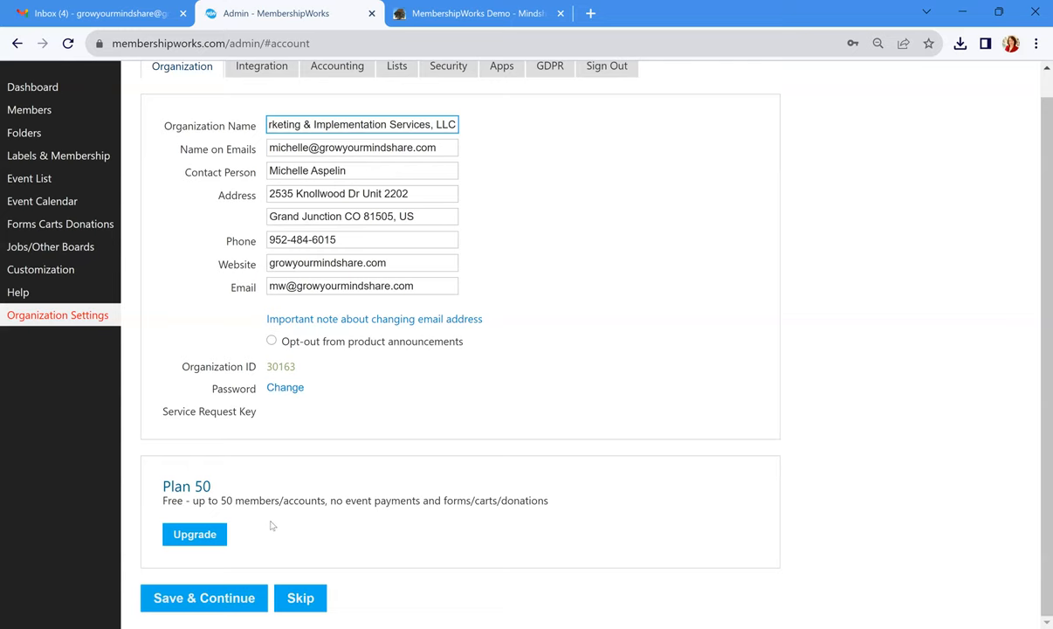
pyautogui.moveTo(276, 527)
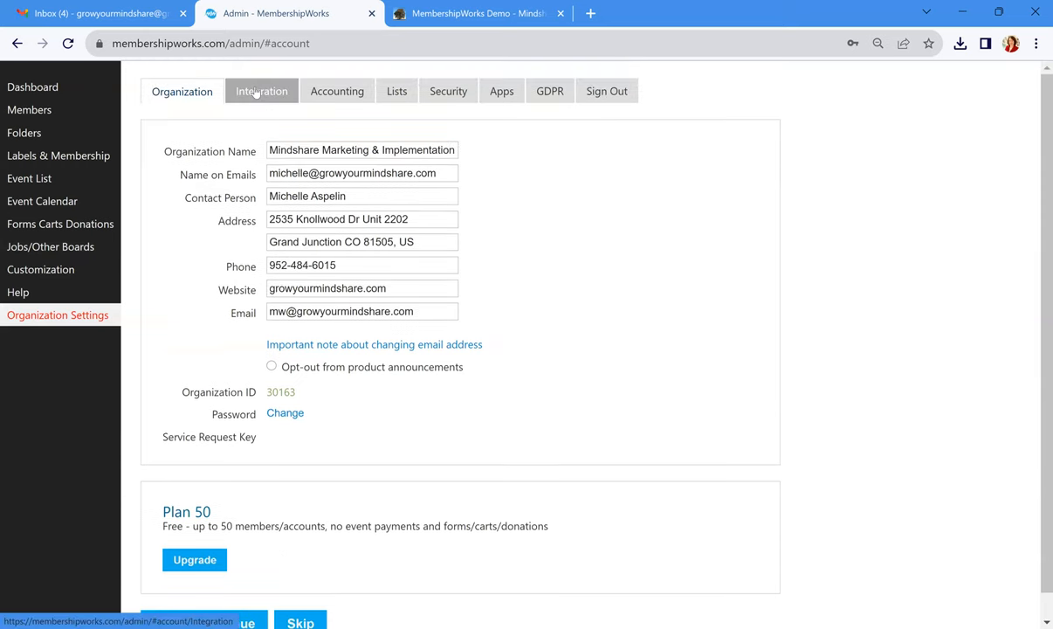
# Review the Integration settings' website URLs and select the membership notification email field
pyautogui.click(262, 91)
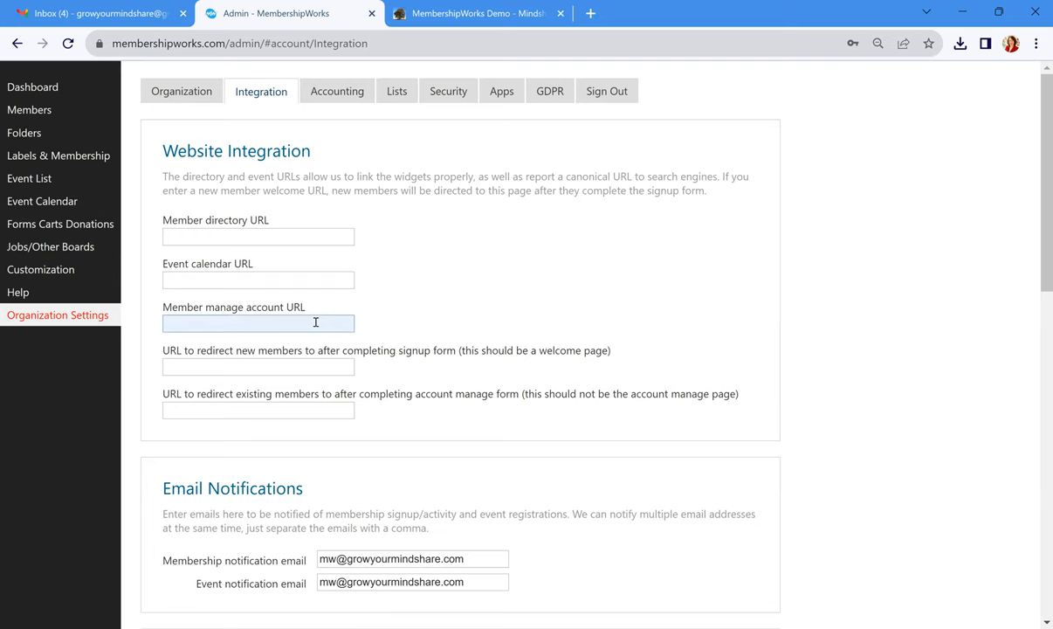
pyautogui.scroll(-3)
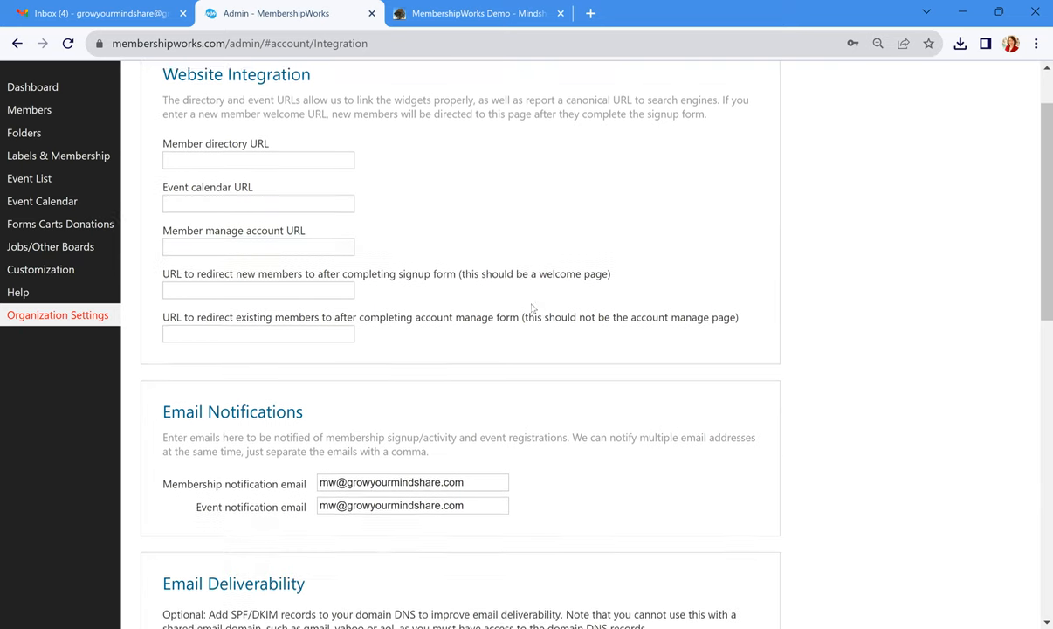
pyautogui.scroll(-3)
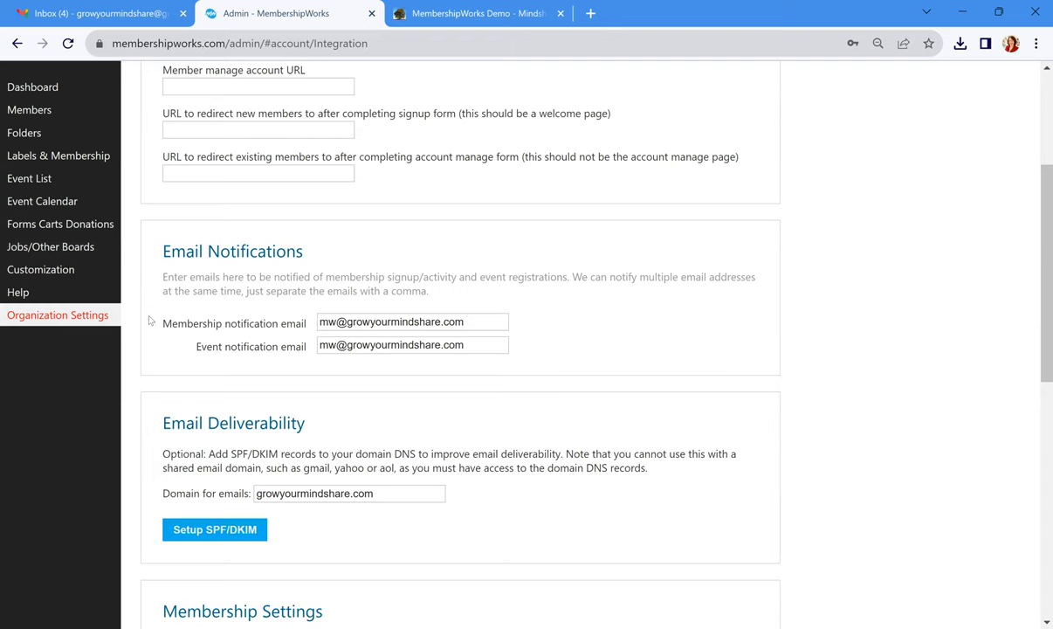
pyautogui.moveTo(178, 343)
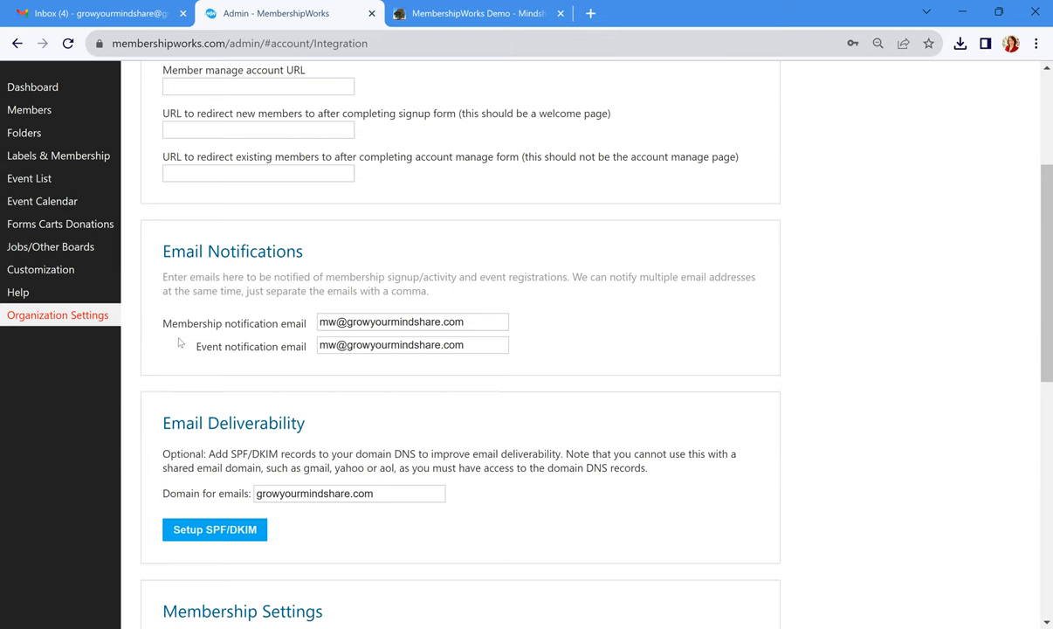
pyautogui.moveTo(276, 381)
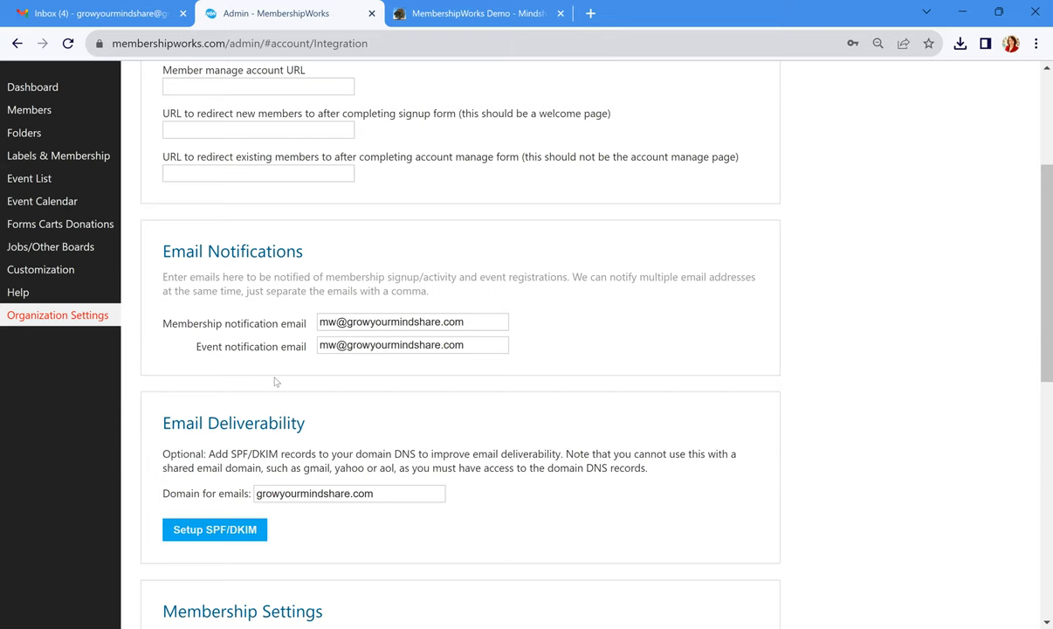
pyautogui.click(412, 322)
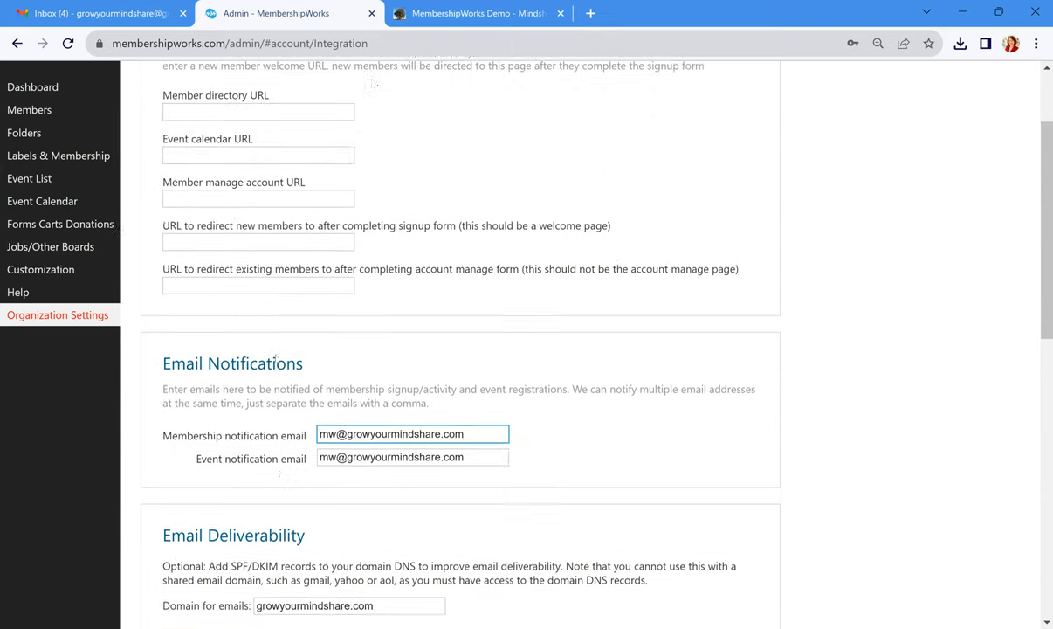
# Review the QuickBooks IIF (desktop) accounting settings with account names and invoicing mappings
pyautogui.click(336, 90)
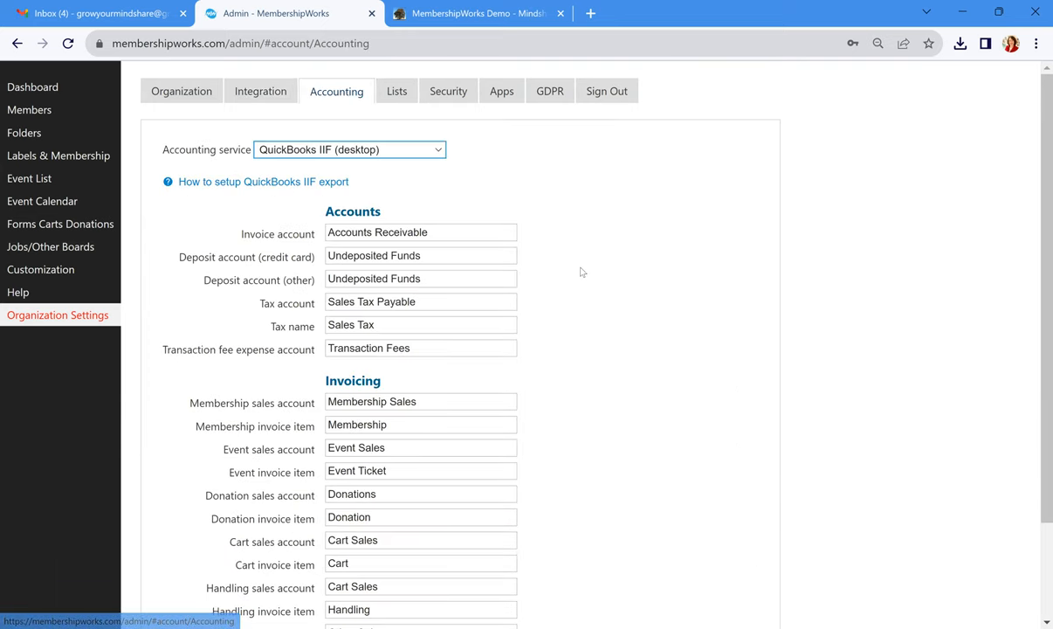
pyautogui.scroll(-3)
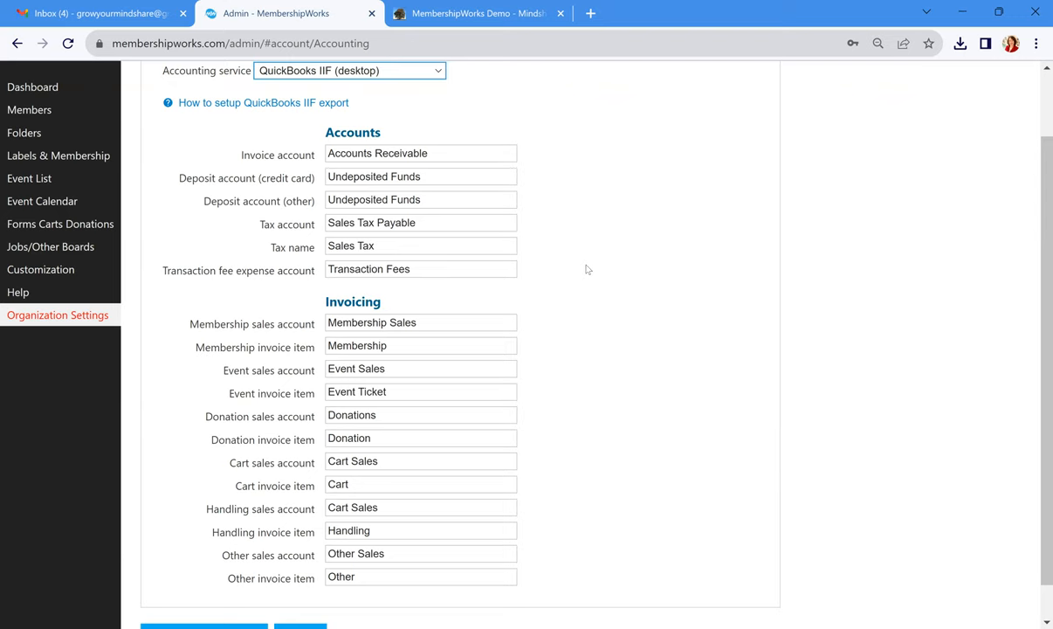
pyautogui.moveTo(592, 266)
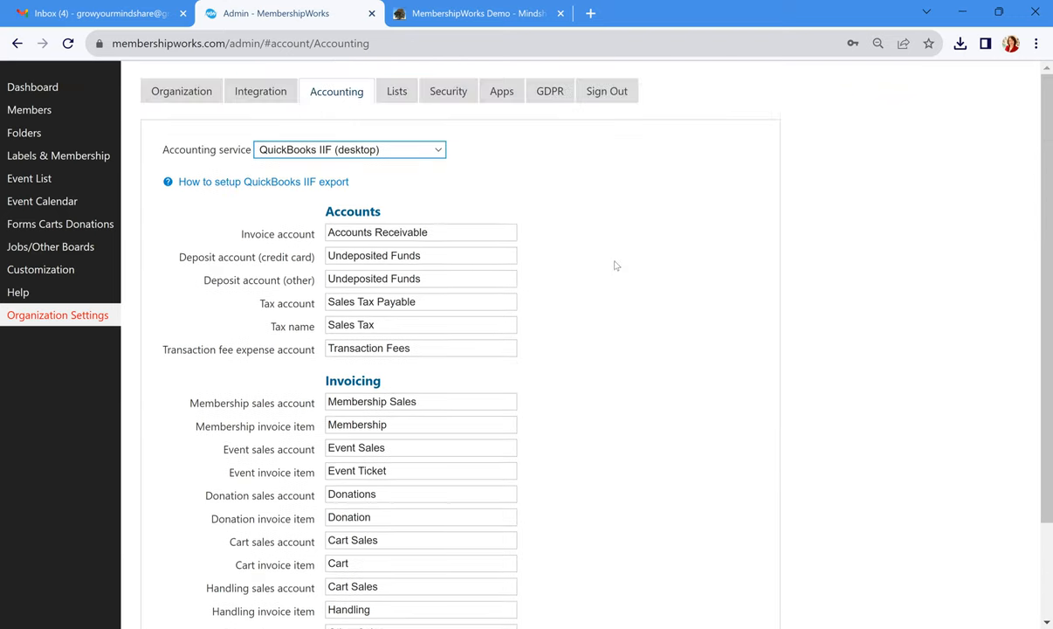
# Show the Lists settings with the email list integration choices None and MailChimp
pyautogui.click(395, 91)
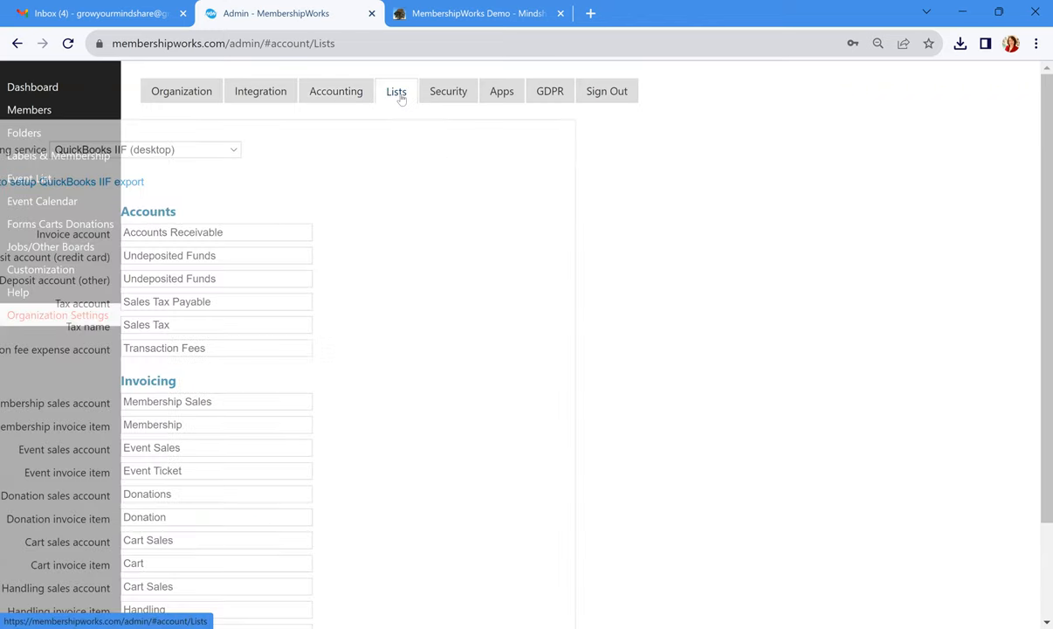
pyautogui.click(395, 91)
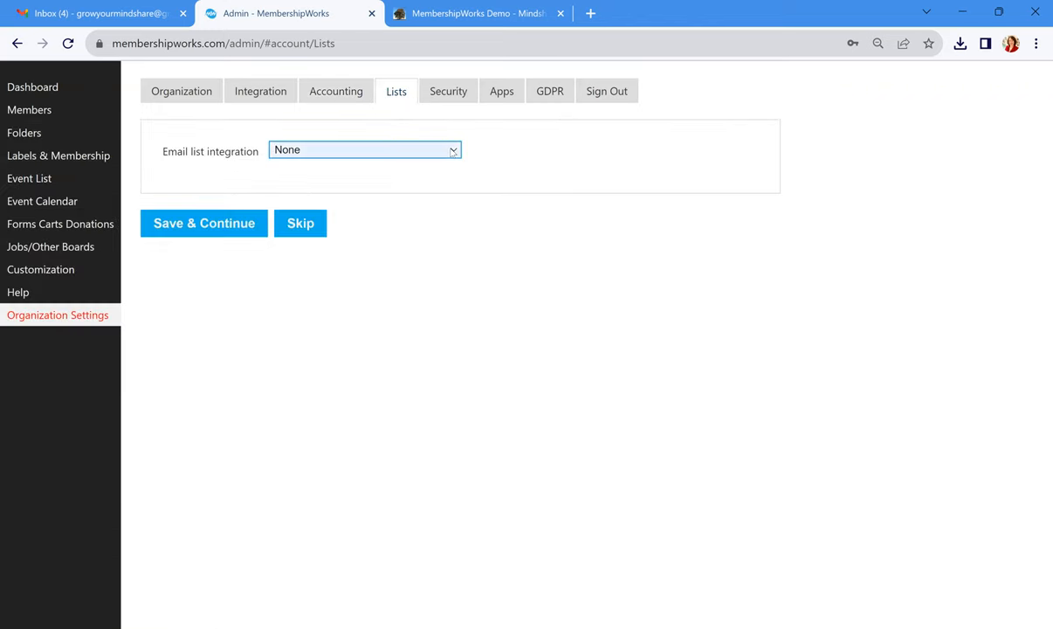
pyautogui.click(364, 150)
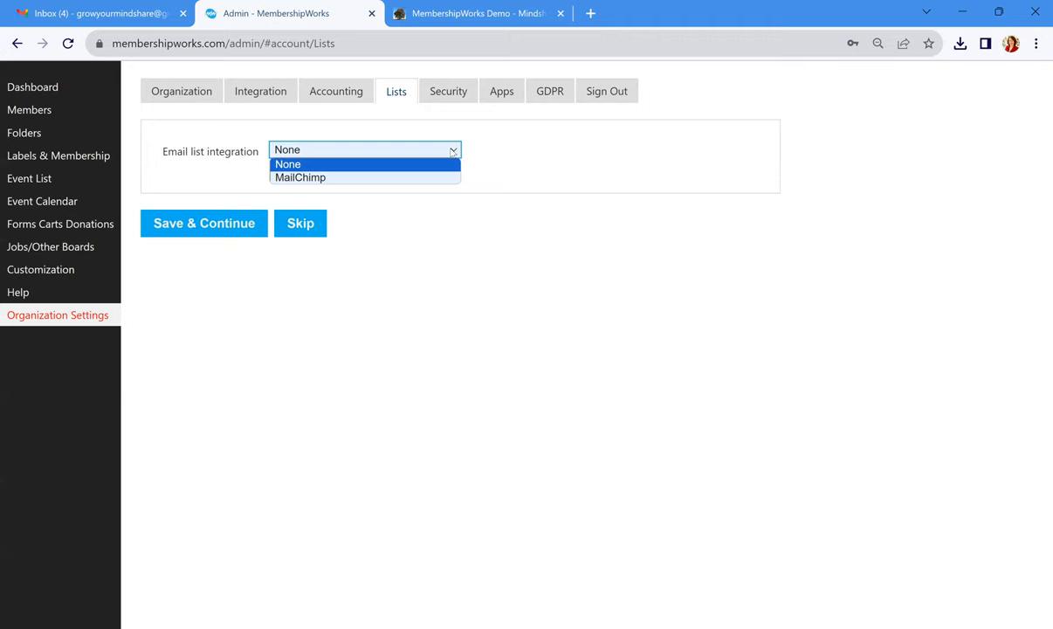
pyautogui.moveTo(300, 178)
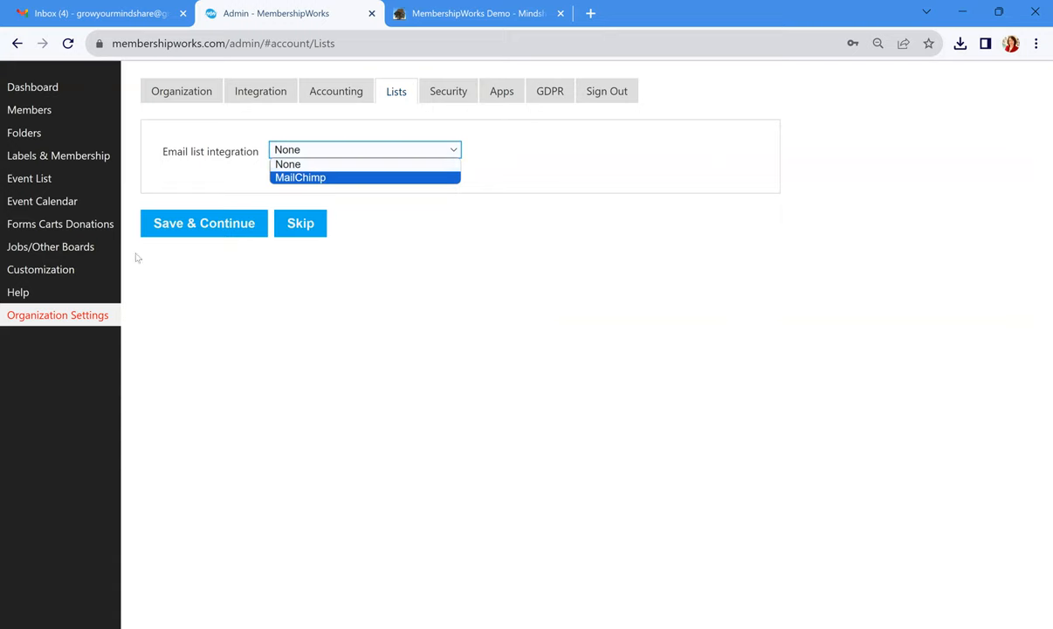
# View Dashboard current stats: 10 accounts, 8 paying members, $470 annual recurring revenue
pyautogui.click(32, 87)
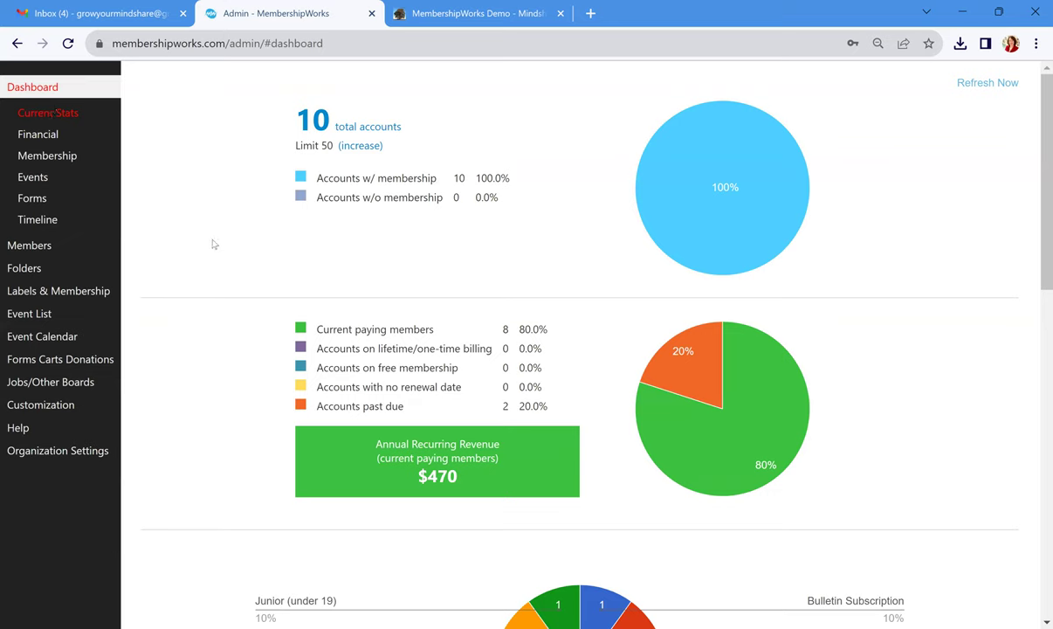
pyautogui.moveTo(206, 248)
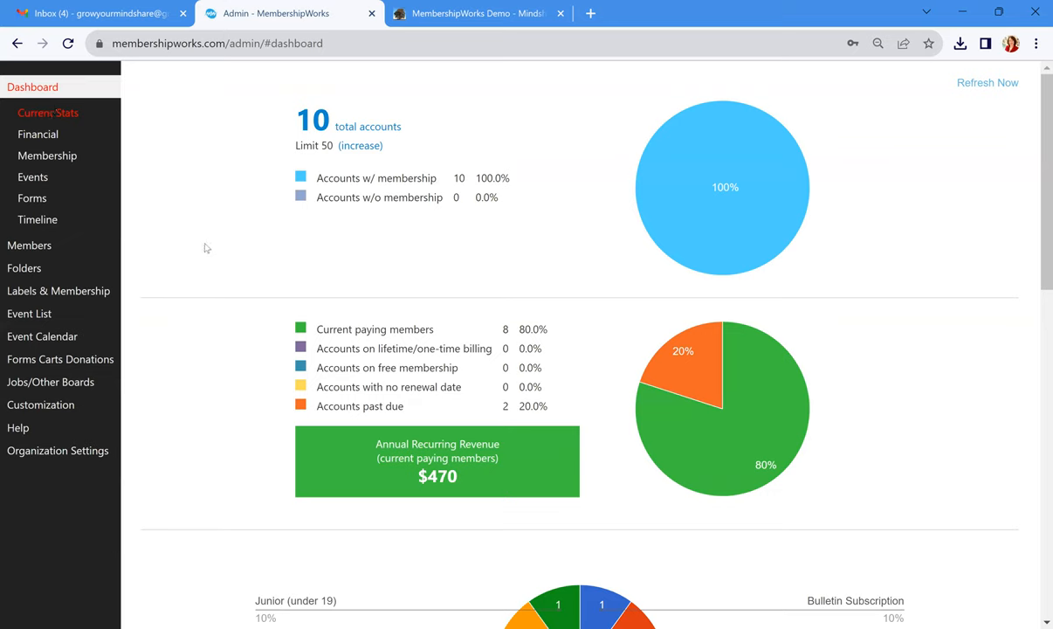
pyautogui.moveTo(210, 251)
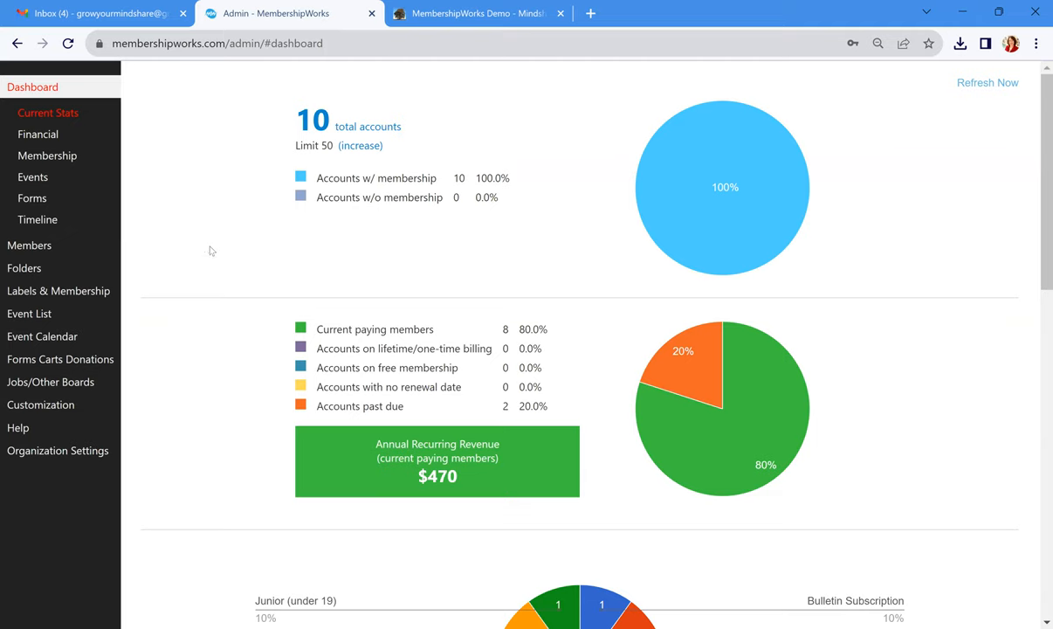
pyautogui.moveTo(208, 231)
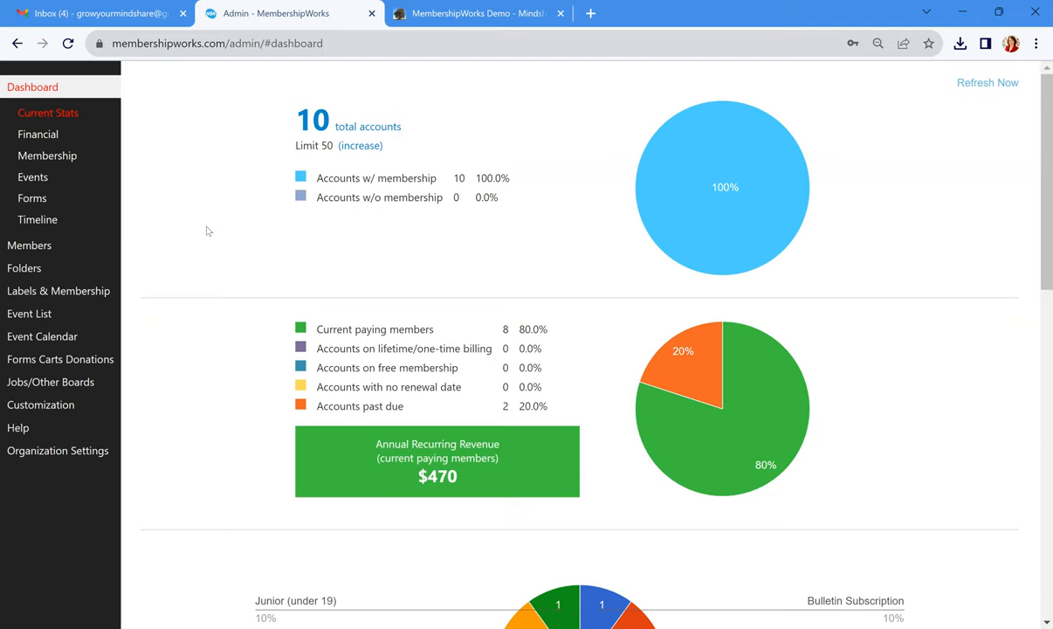
# View the Financial report for Sep 26–Oct 17 2023 showing no net transactions
pyautogui.click(39, 133)
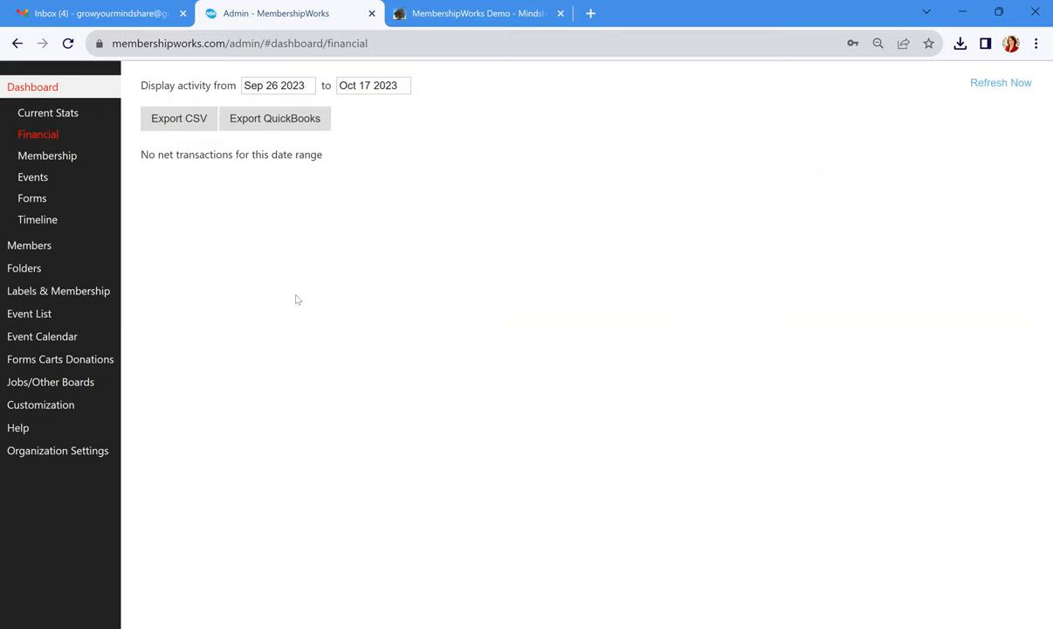
pyautogui.moveTo(368, 242)
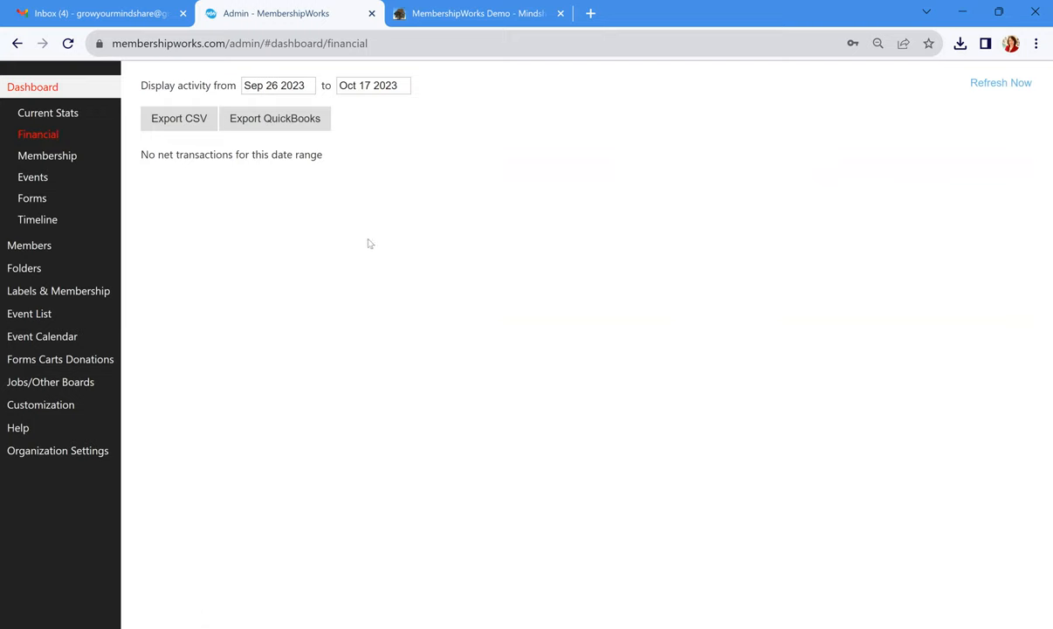
pyautogui.moveTo(570, 271)
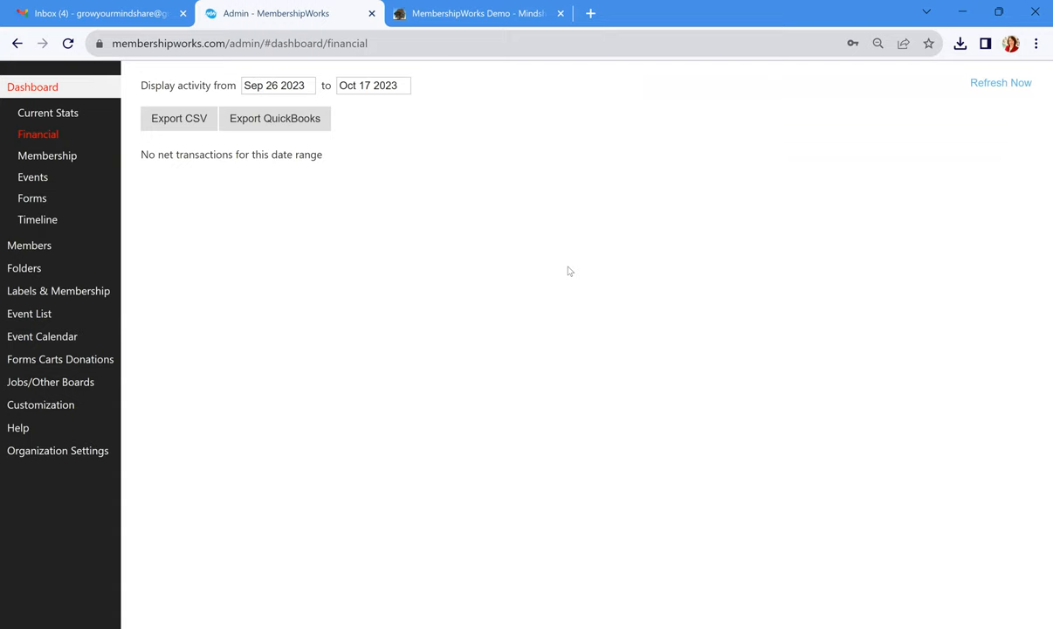
pyautogui.moveTo(431, 266)
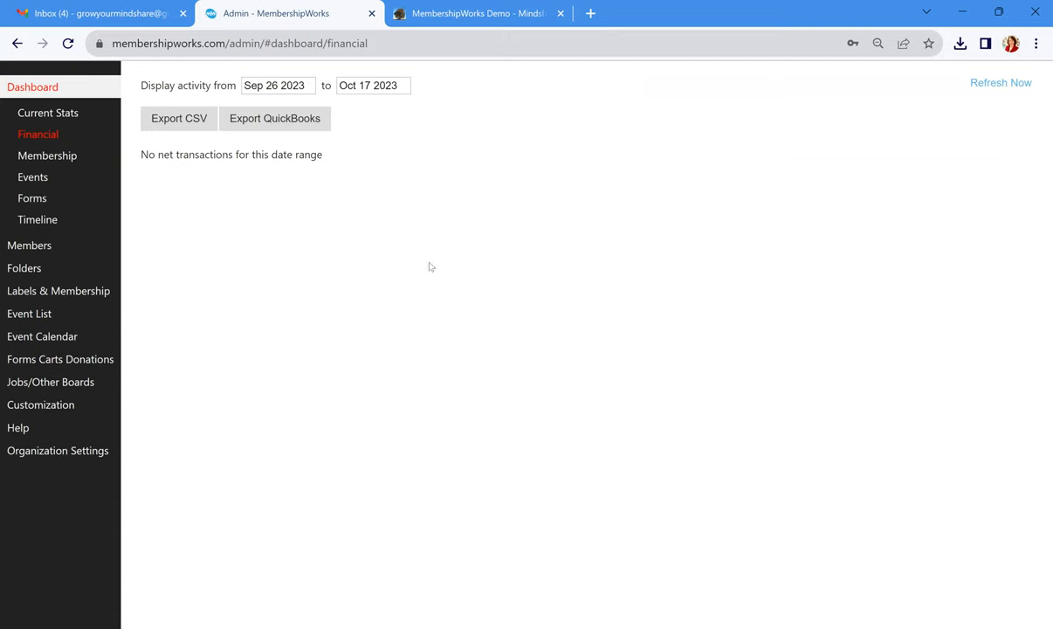
pyautogui.moveTo(290, 139)
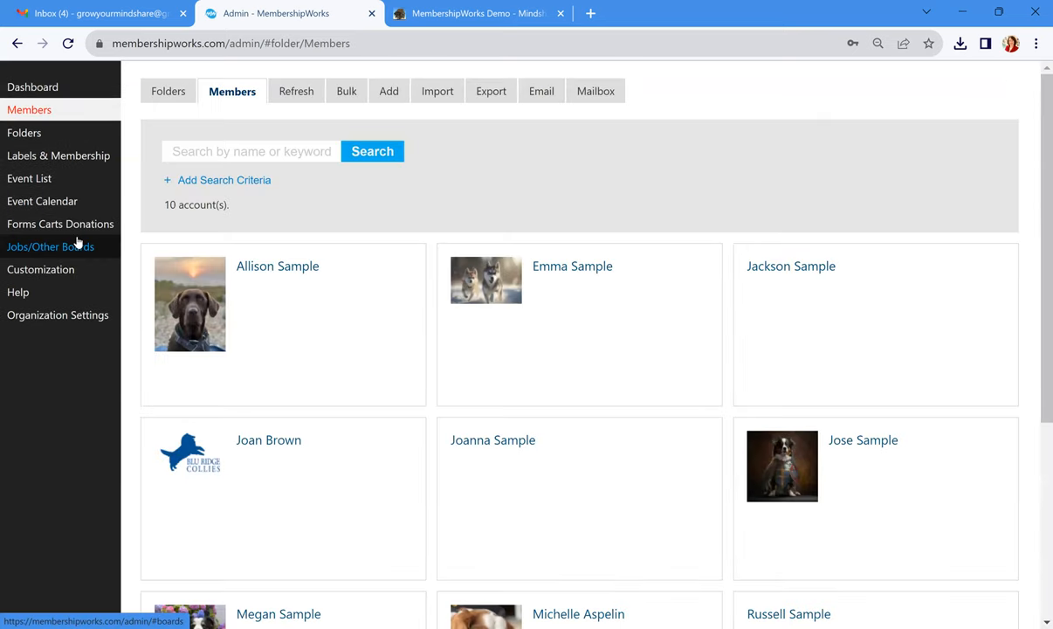
pyautogui.moveTo(383, 227)
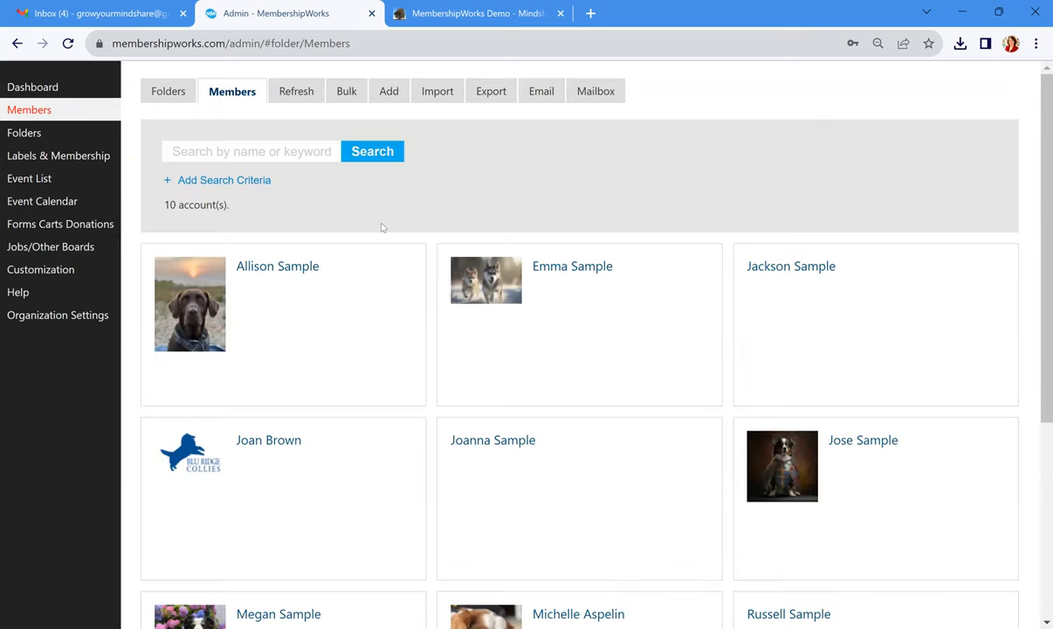
pyautogui.moveTo(473, 112)
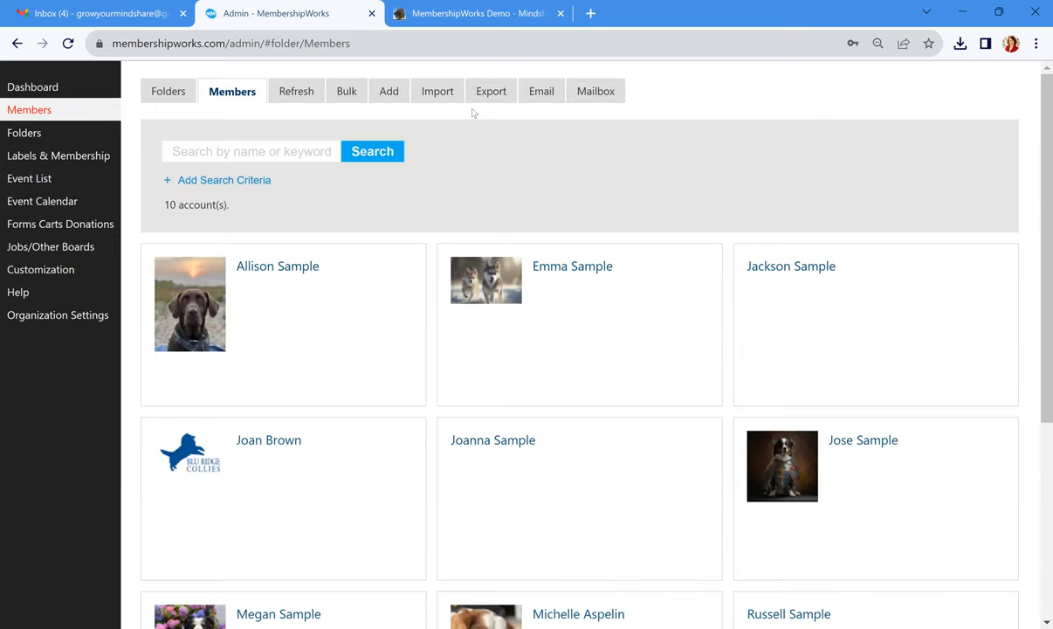
# Review the Export Data field checkboxes for the full 10-account Members list
pyautogui.click(489, 90)
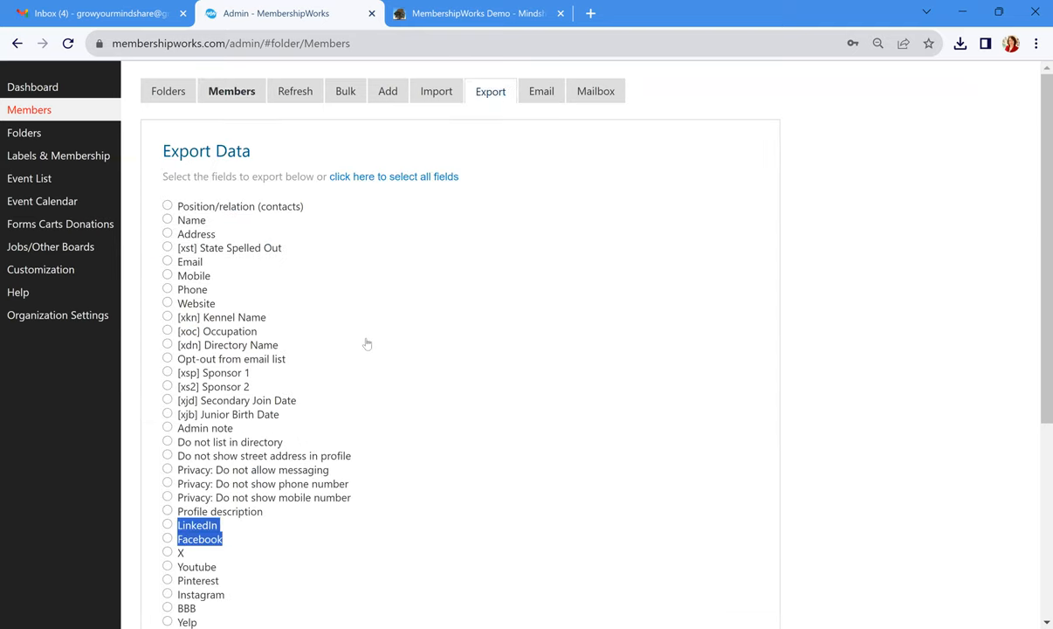
pyautogui.scroll(-3)
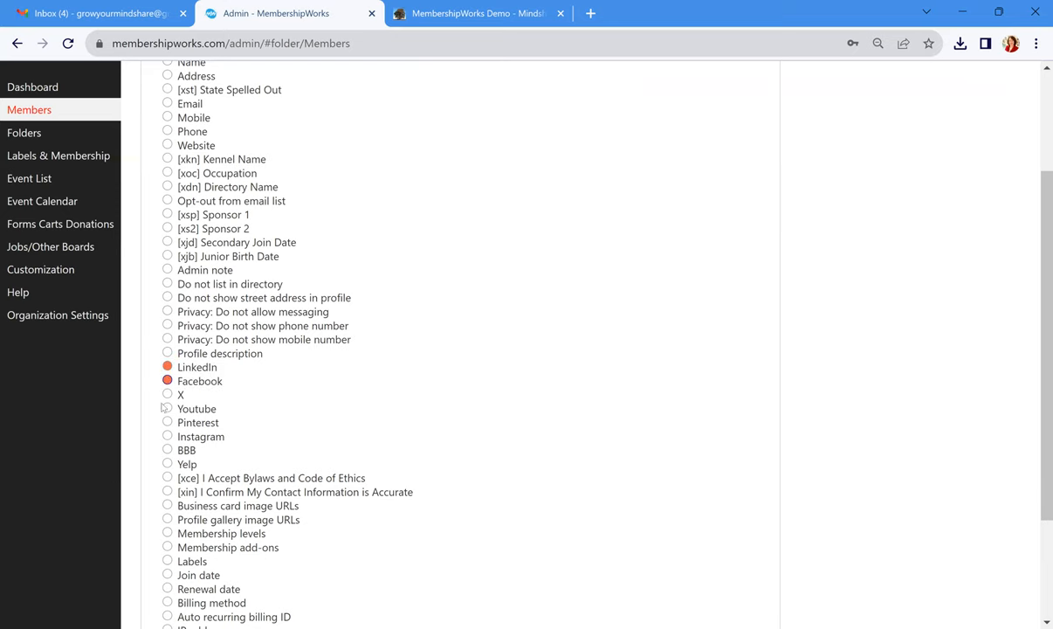
pyautogui.click(168, 380)
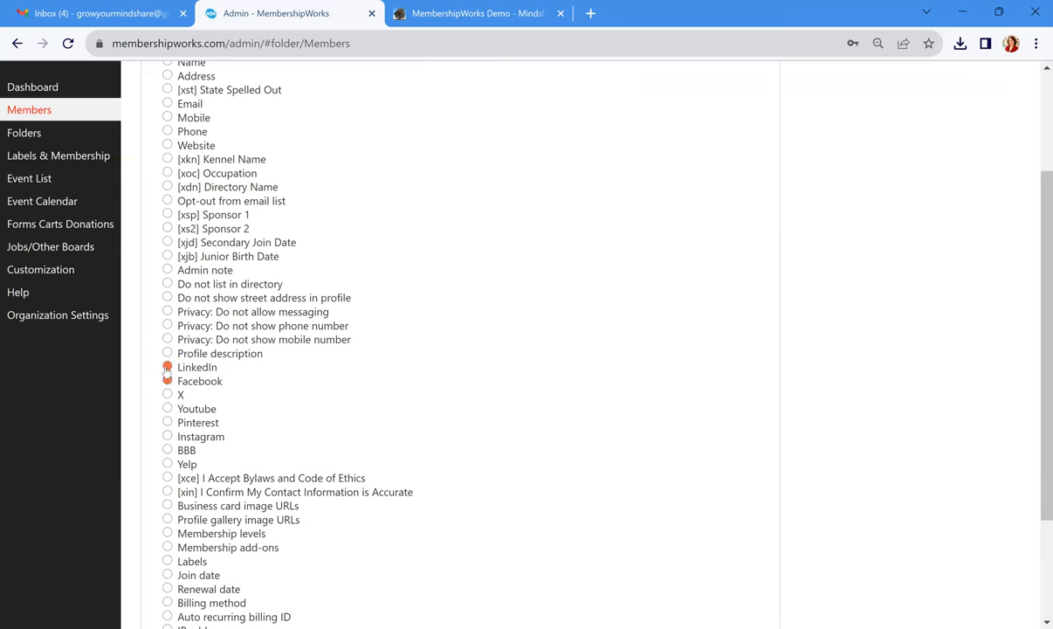
pyautogui.scroll(-3)
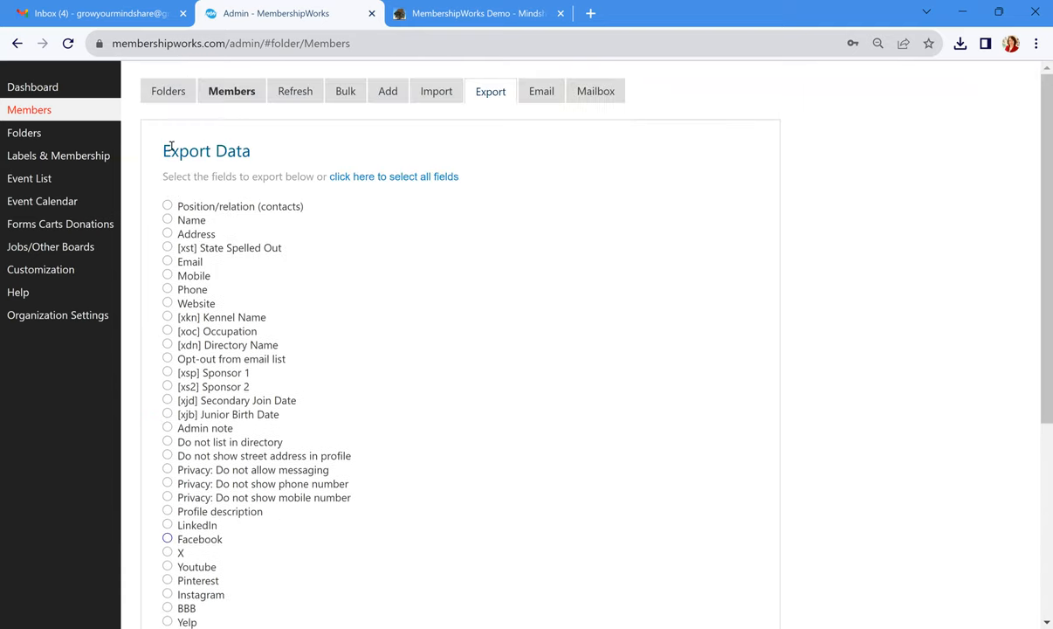
# Review the Current Stats tables for Memberships, Add-Ons and Labels counts
pyautogui.click(32, 87)
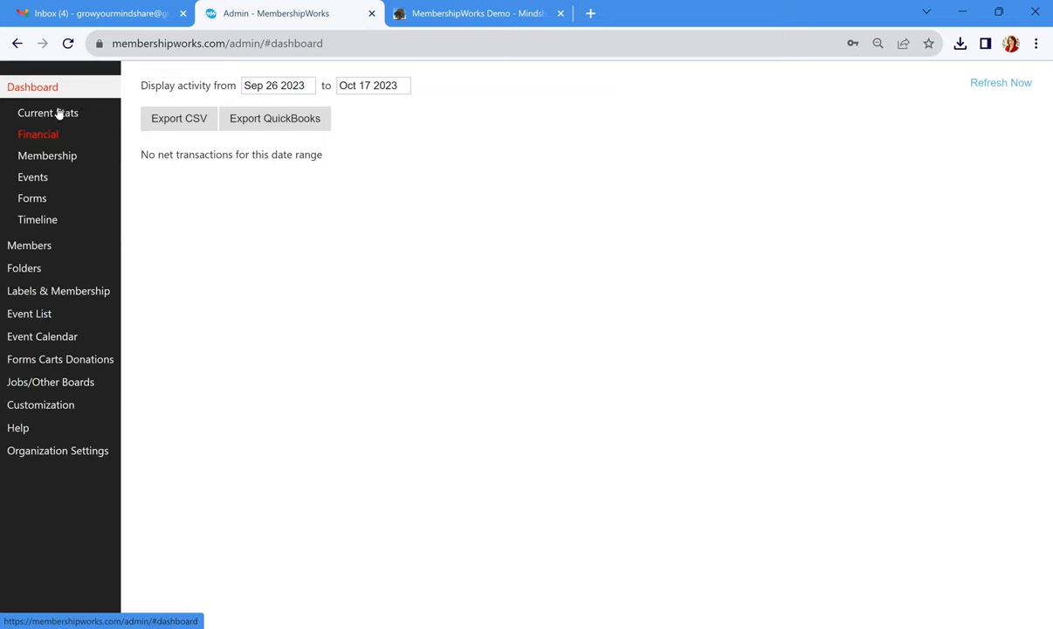
pyautogui.click(48, 112)
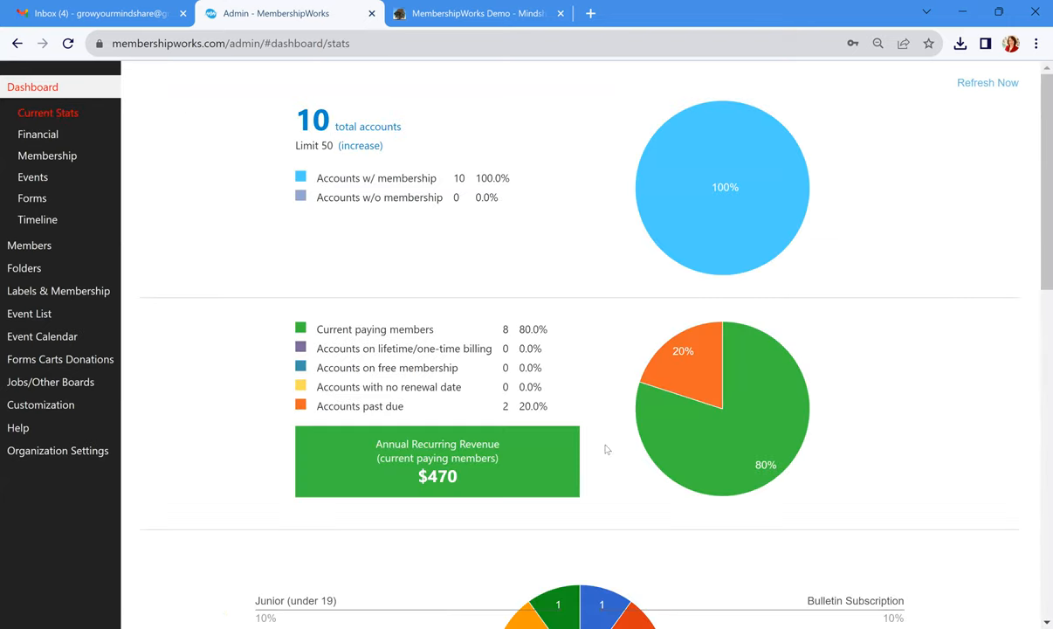
pyautogui.moveTo(620, 466)
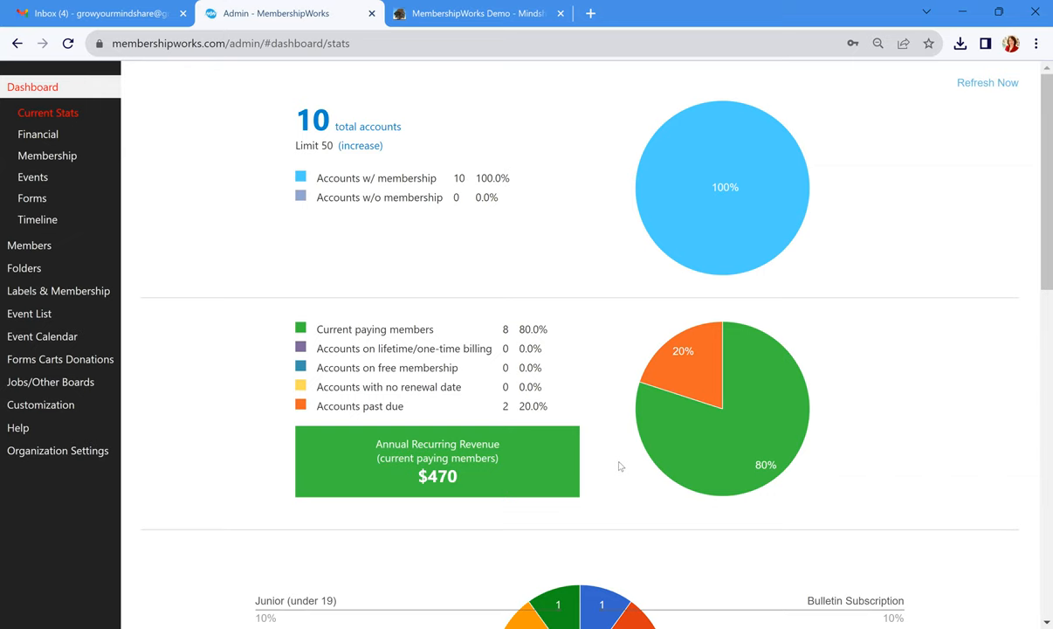
pyautogui.moveTo(625, 464)
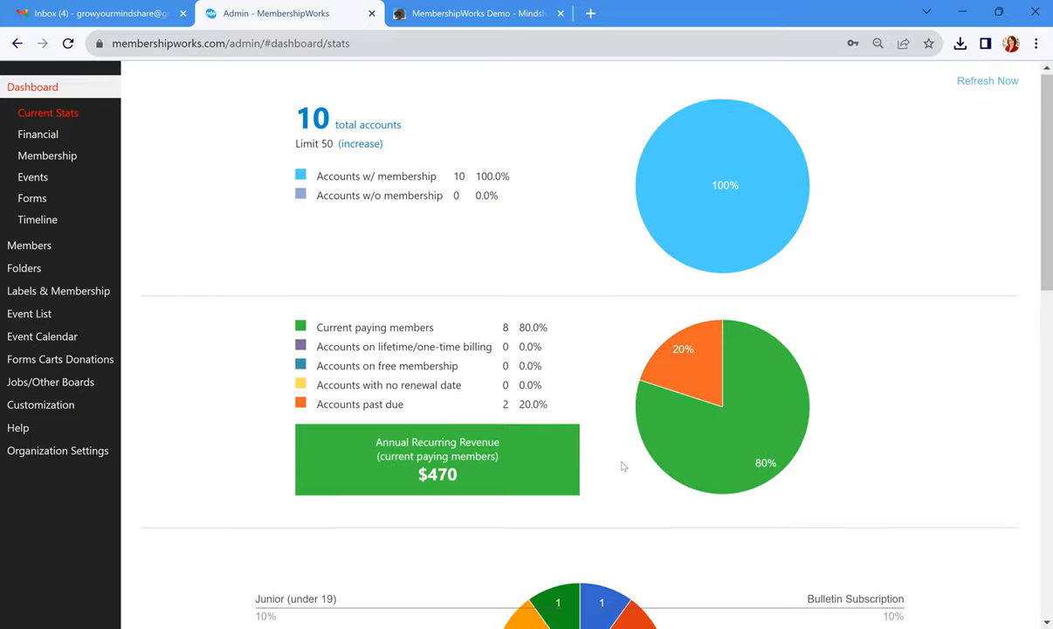
pyautogui.scroll(-3)
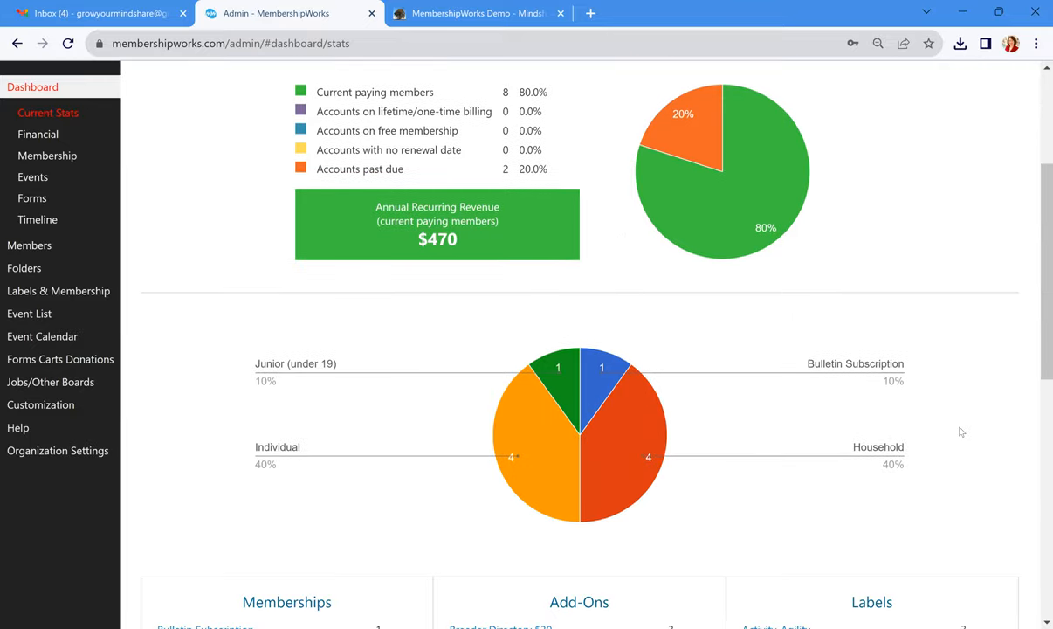
pyautogui.scroll(-3)
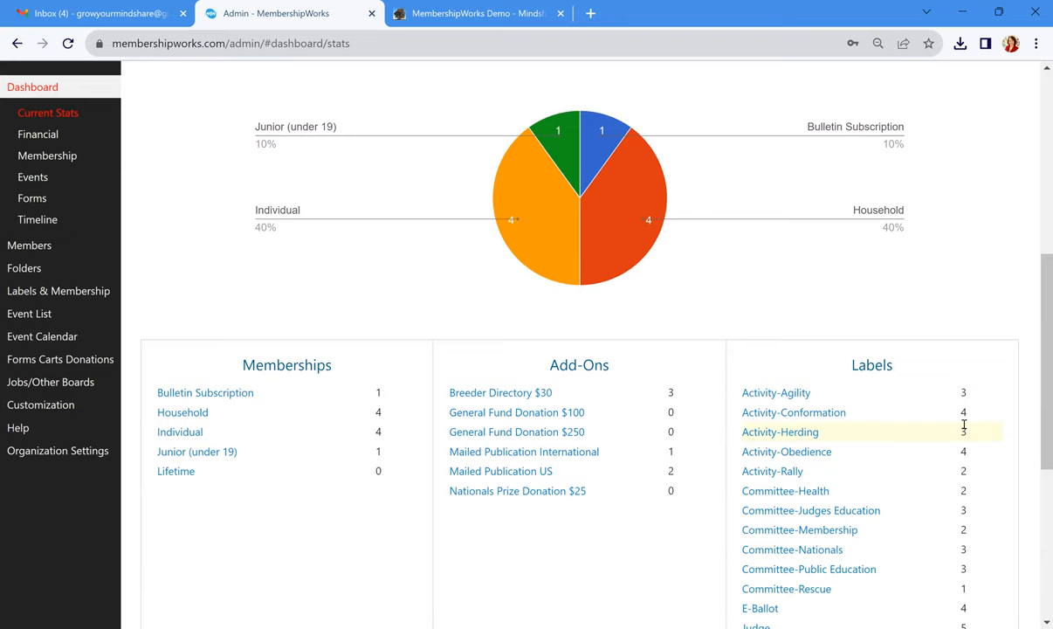
pyautogui.scroll(-3)
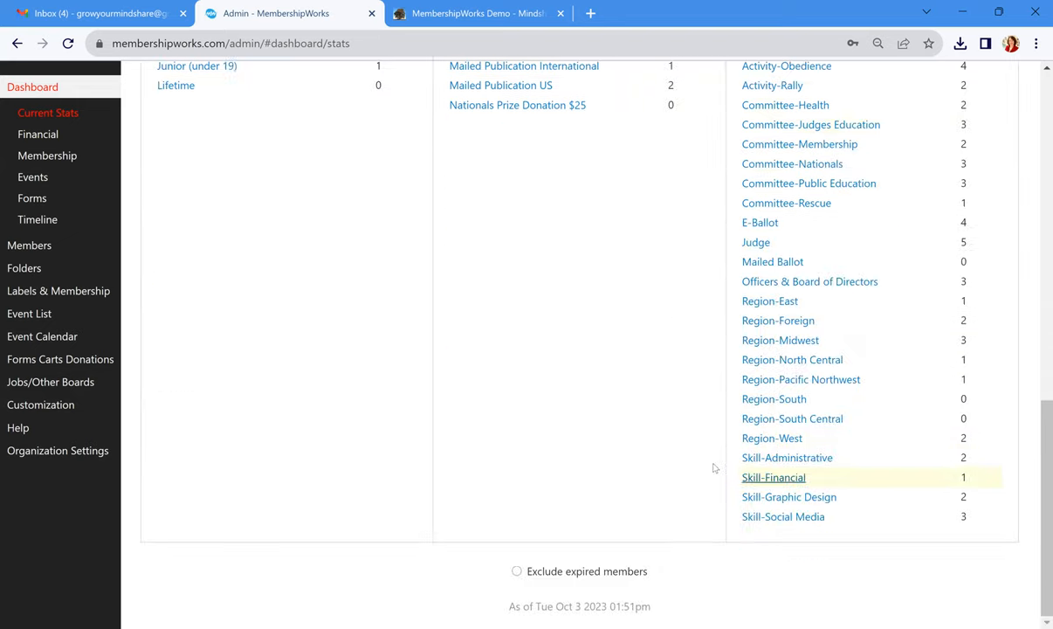
pyautogui.moveTo(653, 470)
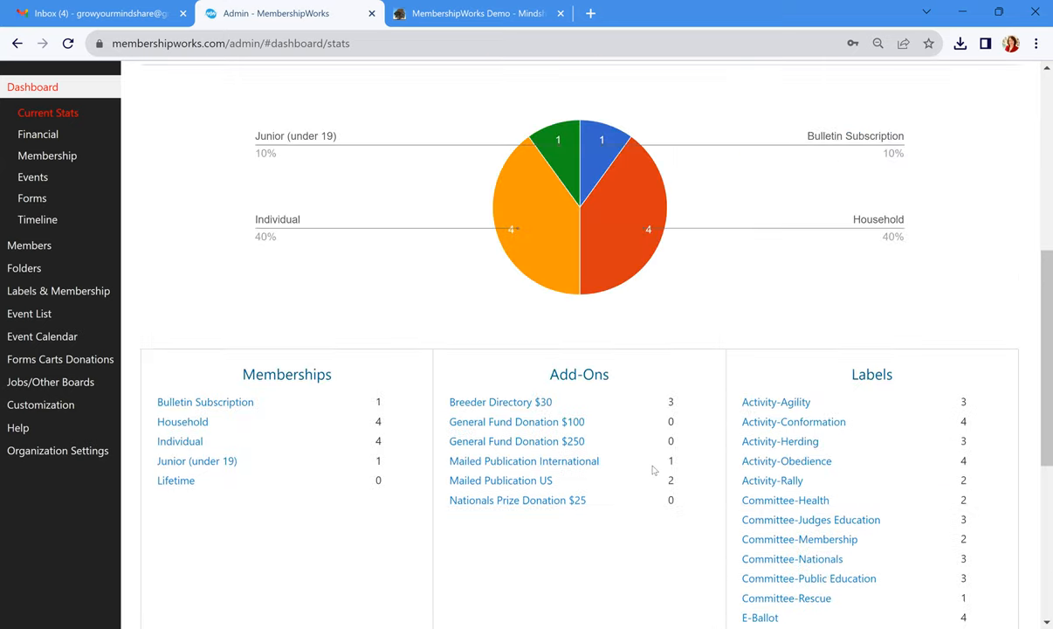
pyautogui.scroll(3)
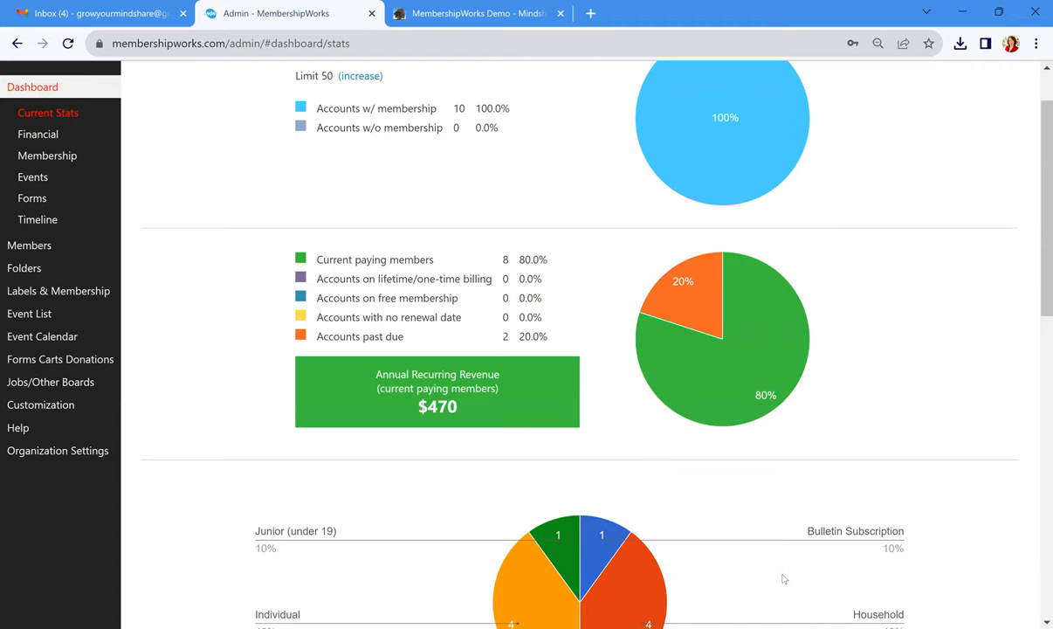